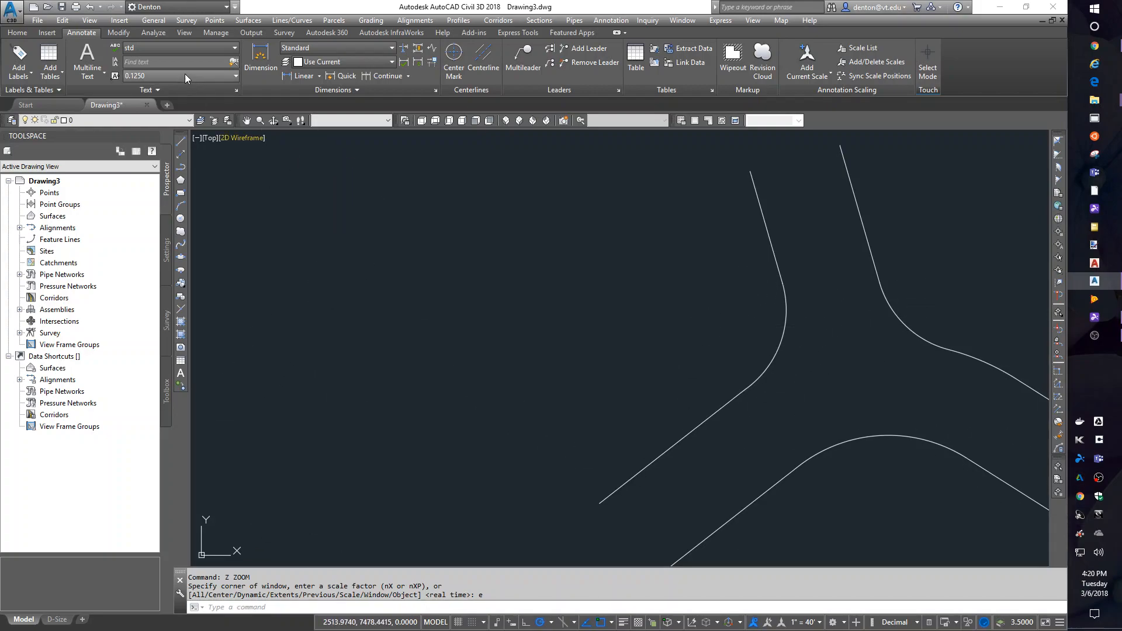
# Bring up the Create Points toolbar from the Points menu.
pyautogui.click(214, 20)
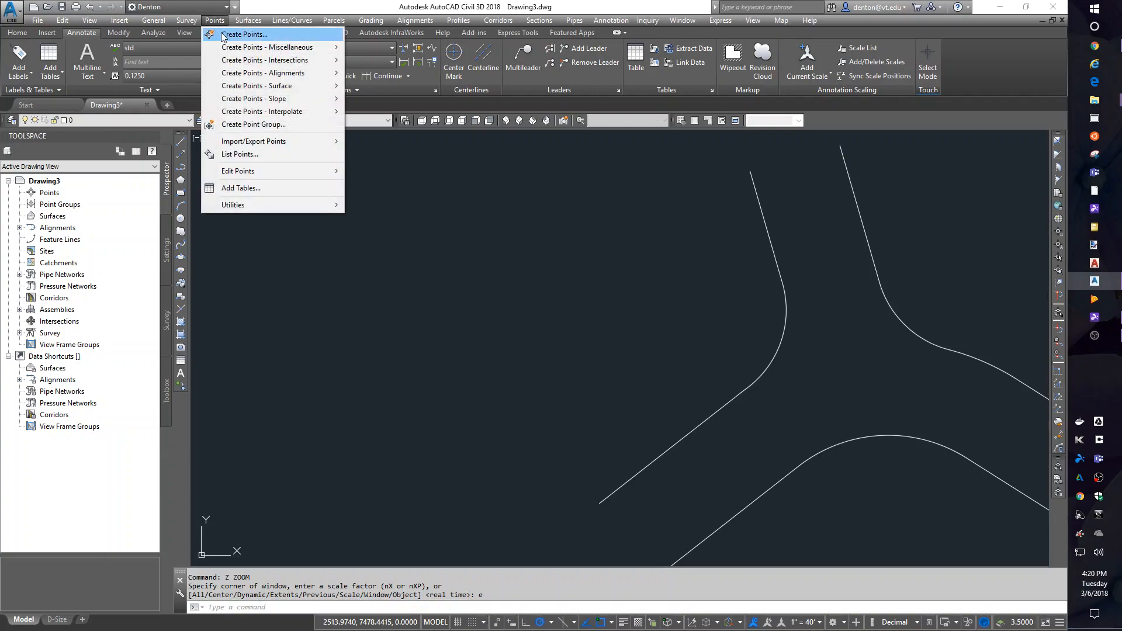
pyautogui.click(244, 34)
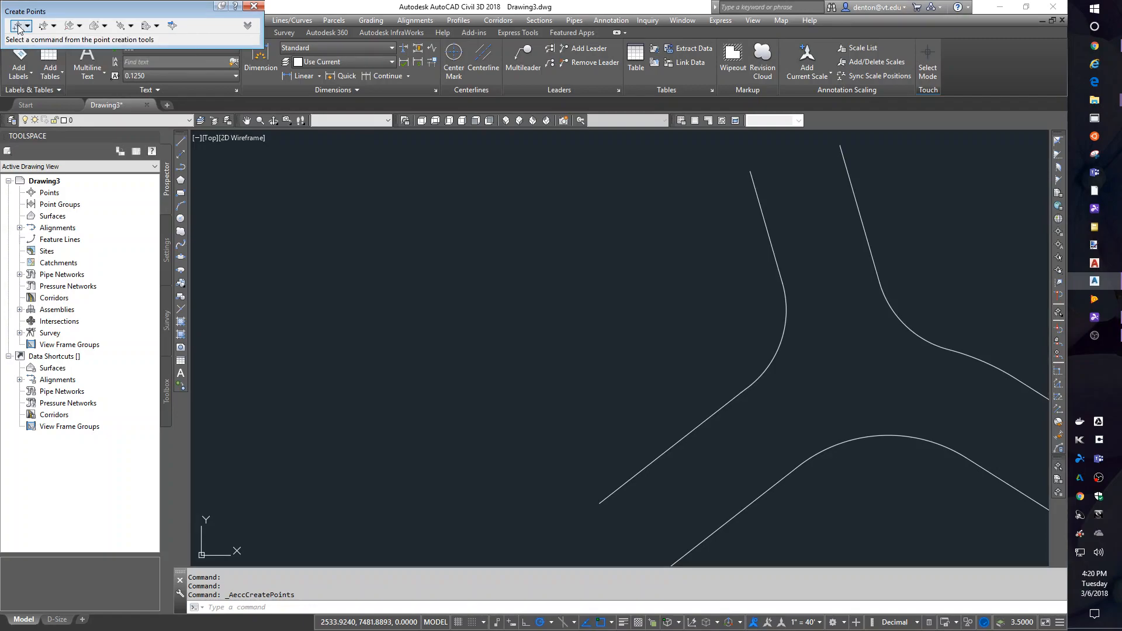
# Place three manual points: GR at 101.5, BM at 100 and whatever at 101, then end the command.
pyautogui.click(15, 26)
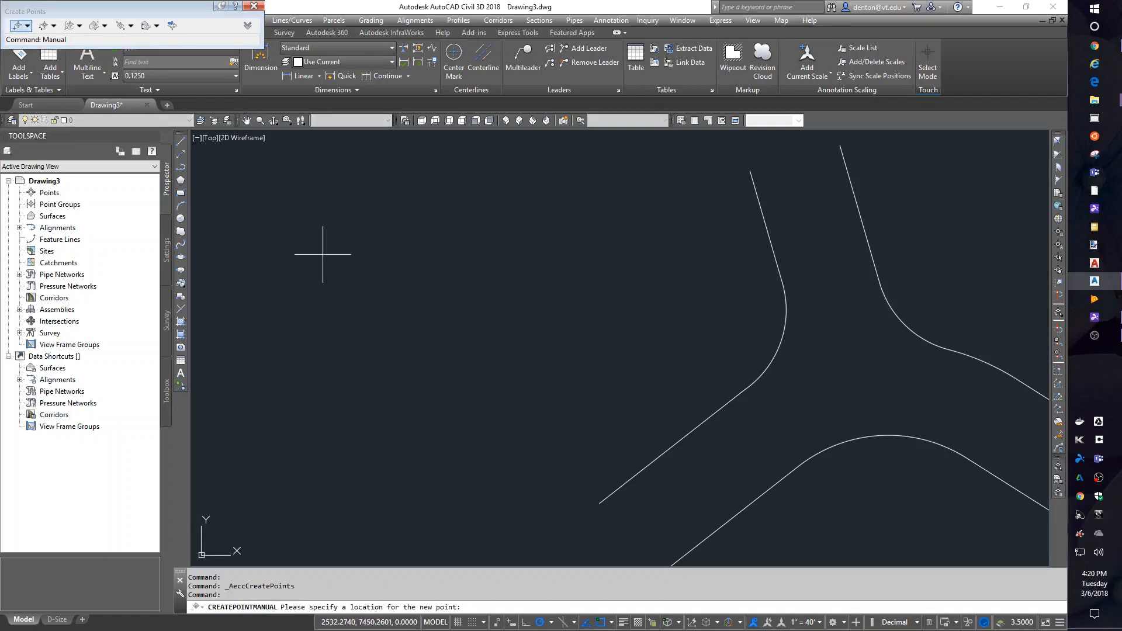
pyautogui.click(330, 270)
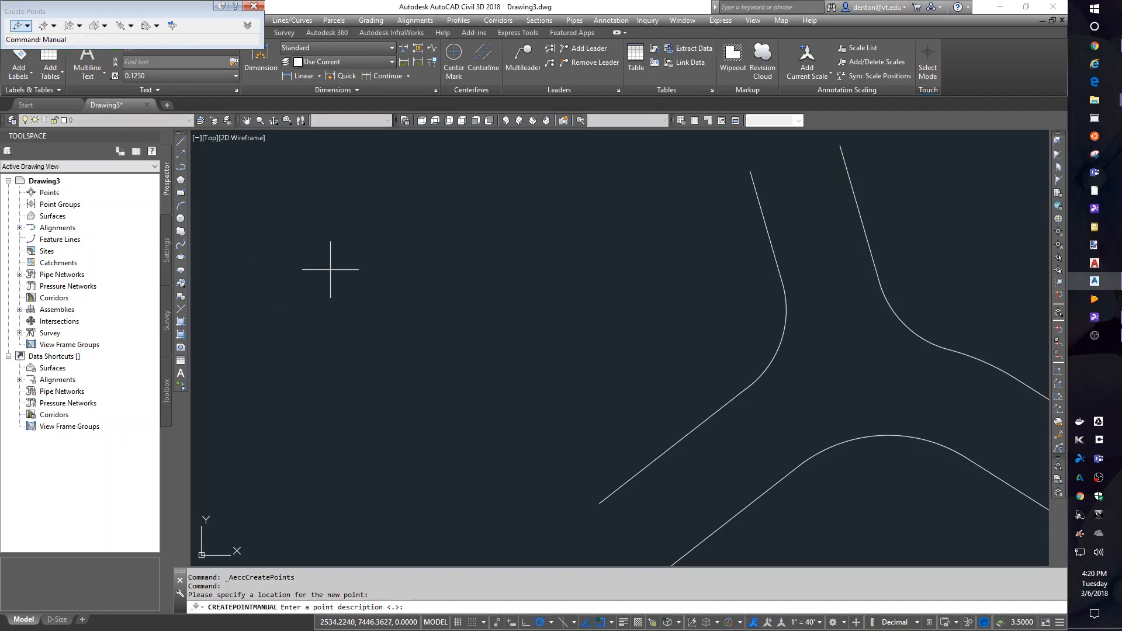
pyautogui.write('GR')
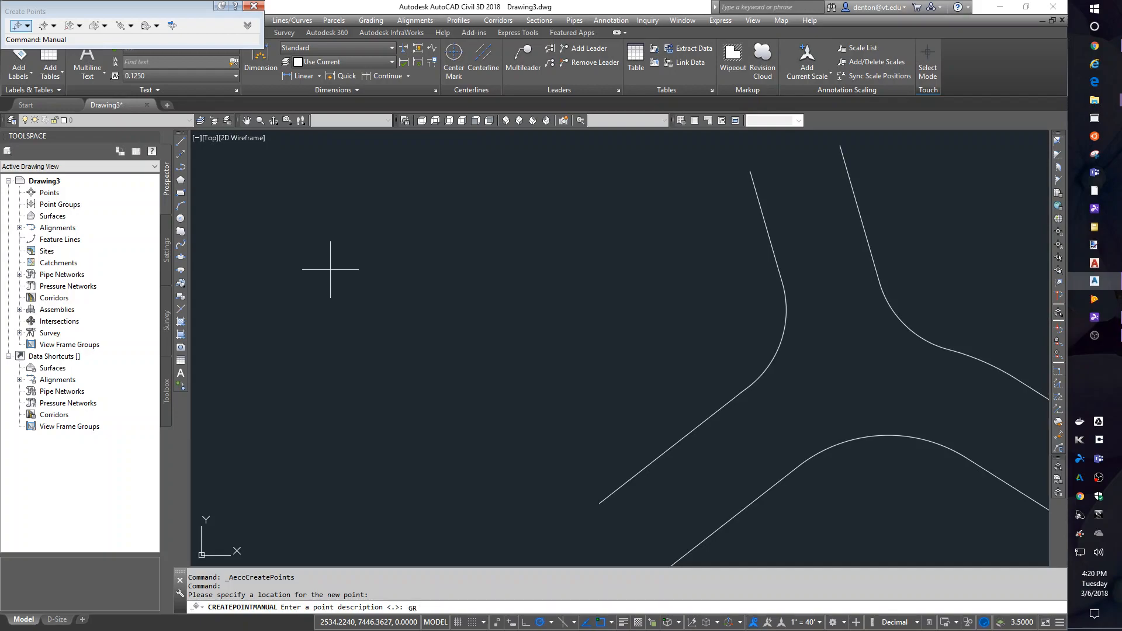
pyautogui.press('Enter')
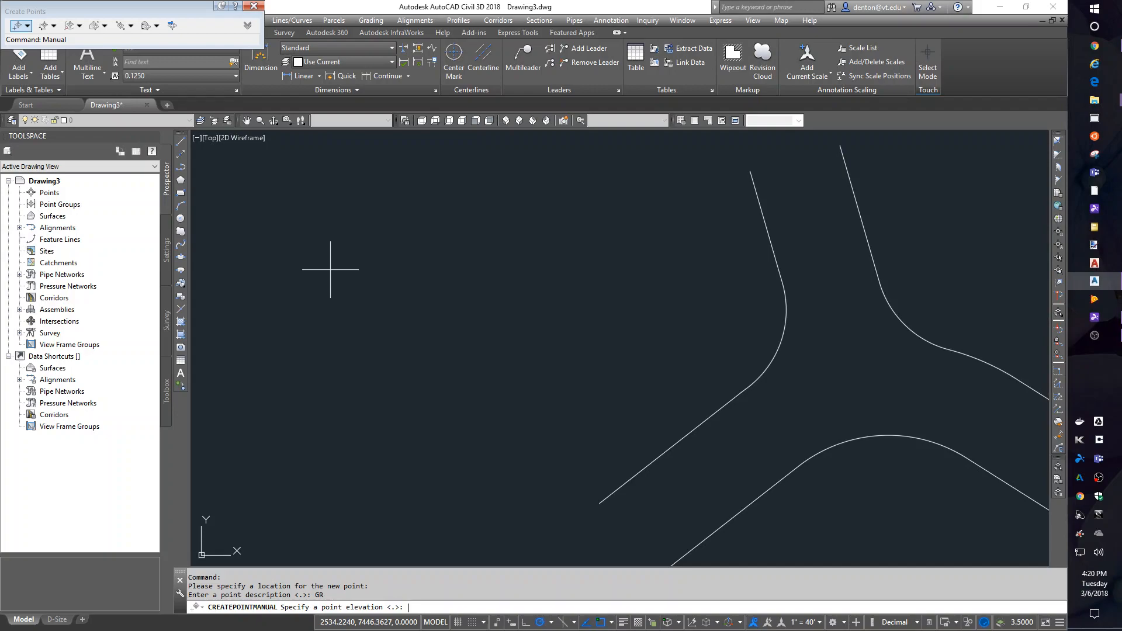
pyautogui.write('101.')
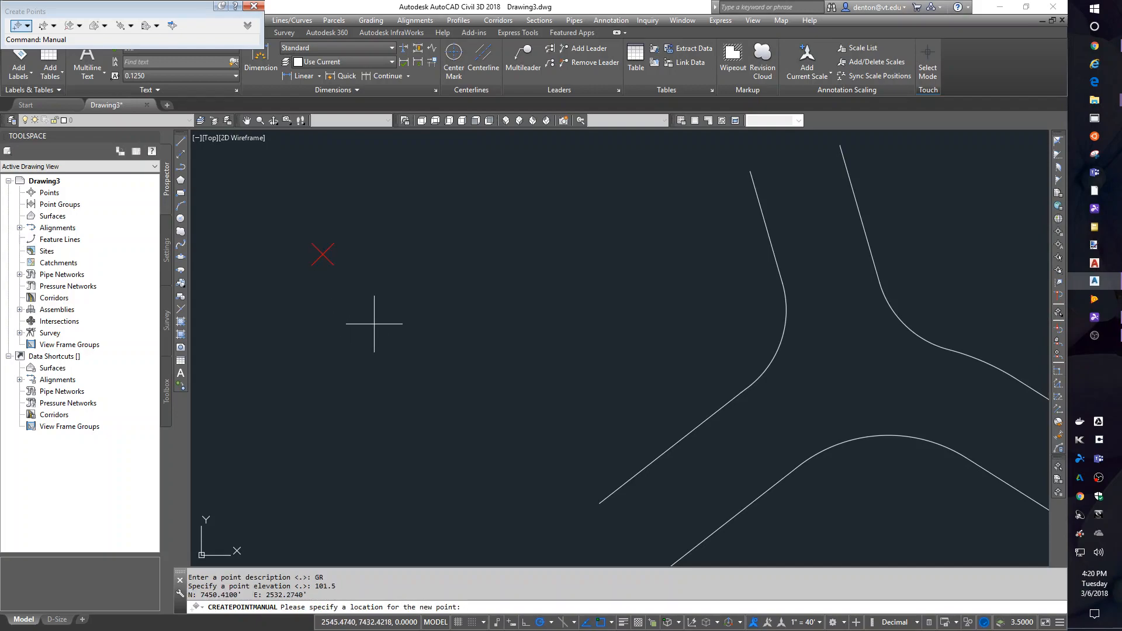
pyautogui.moveTo(447, 431)
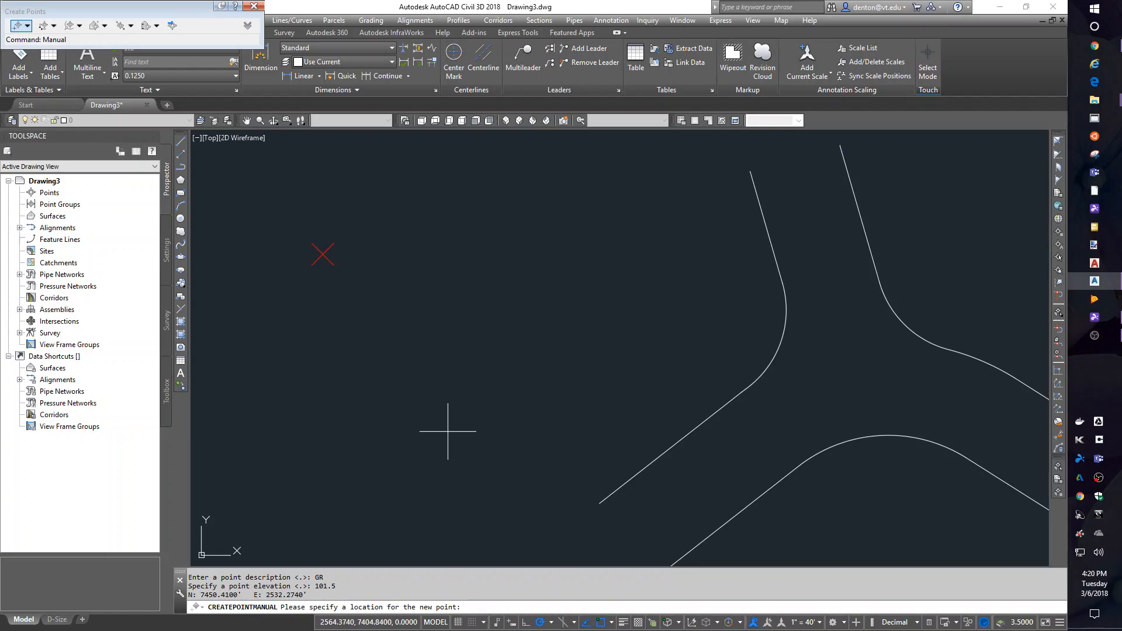
pyautogui.moveTo(436, 437)
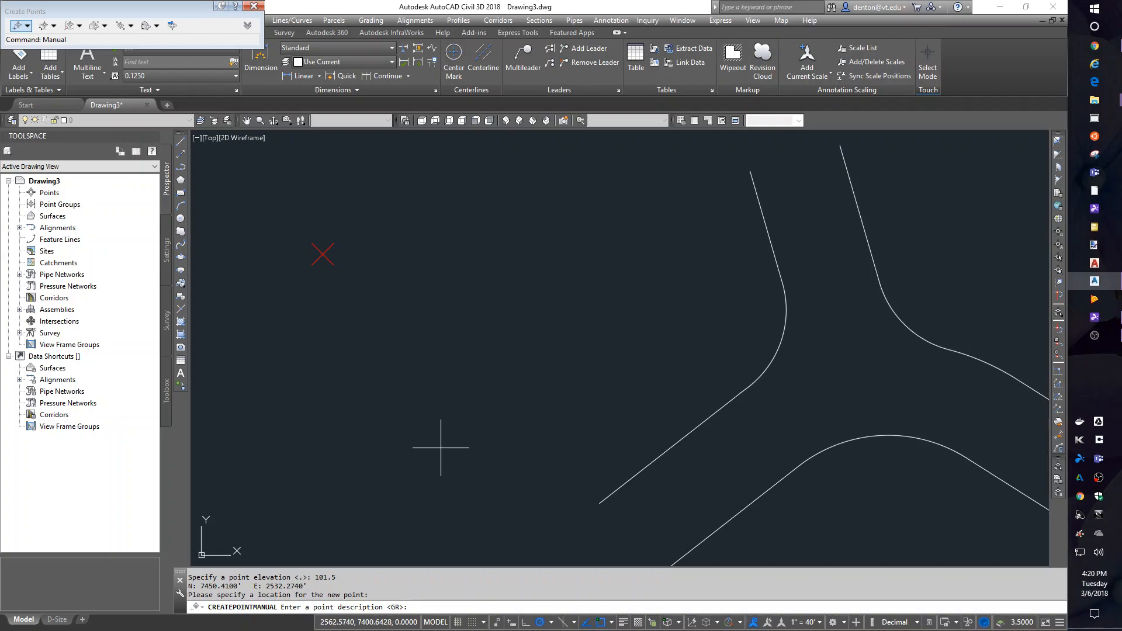
pyautogui.write('BM')
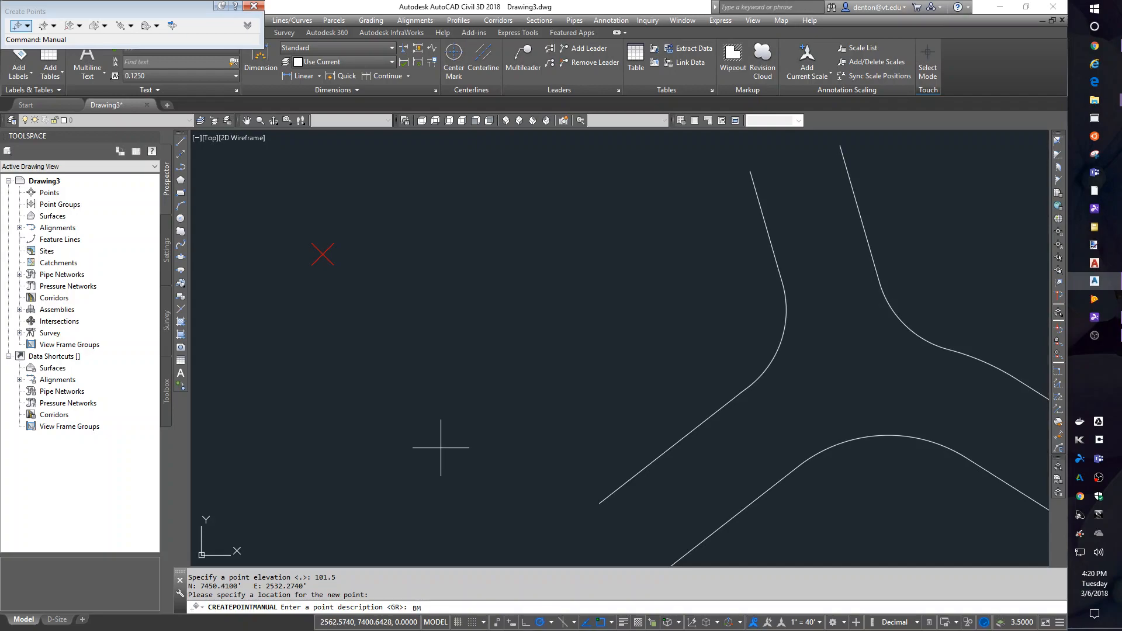
pyautogui.write('100')
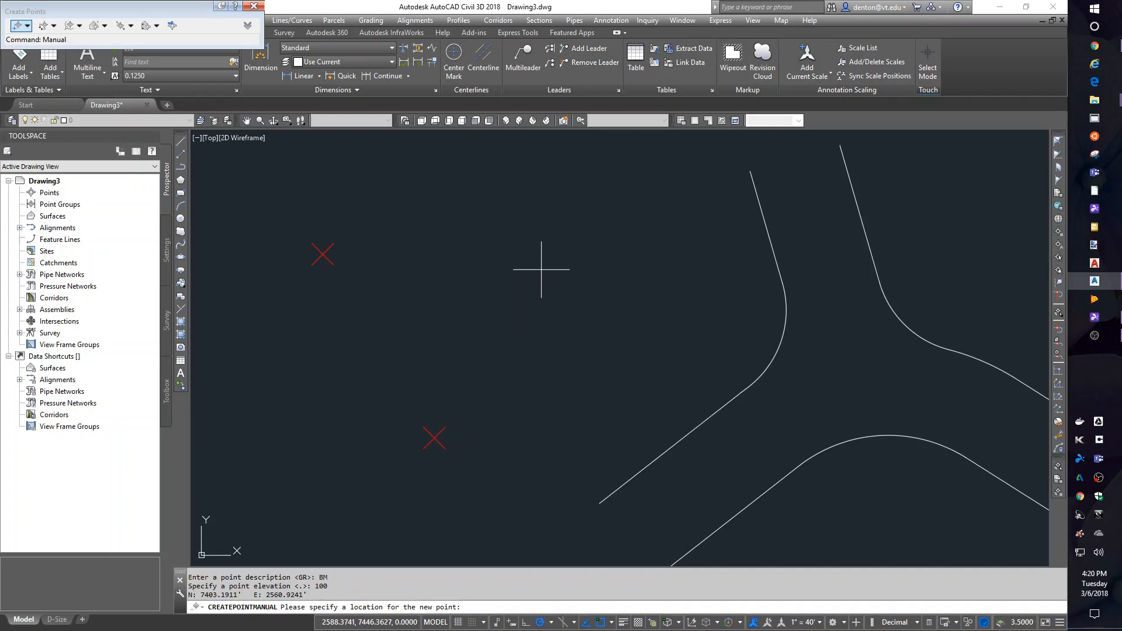
pyautogui.moveTo(608, 236)
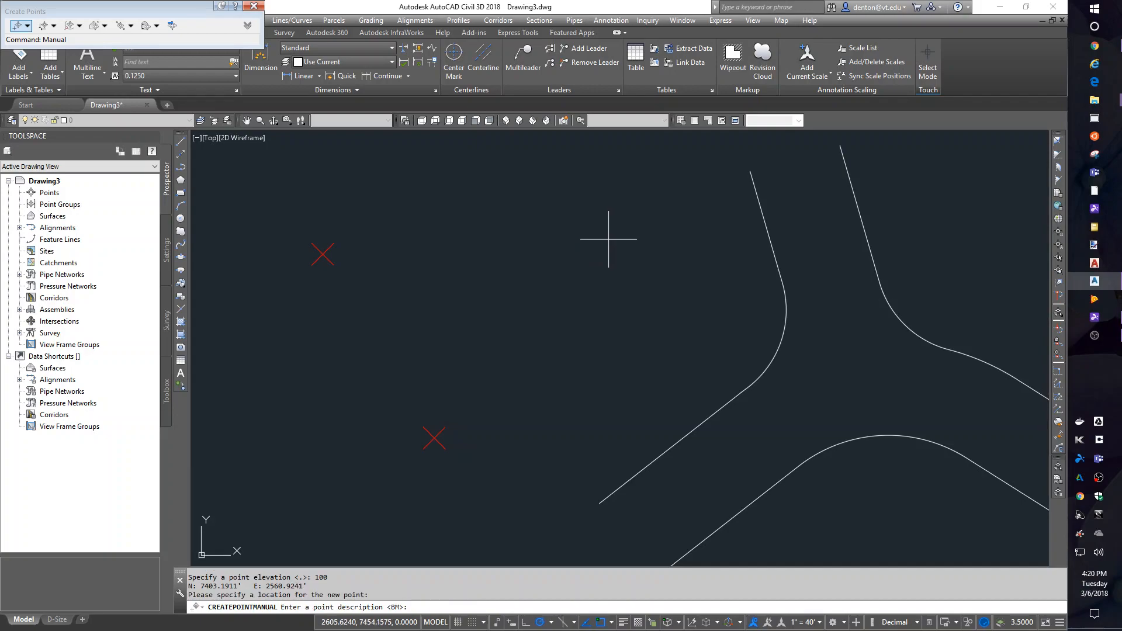
pyautogui.write('wha')
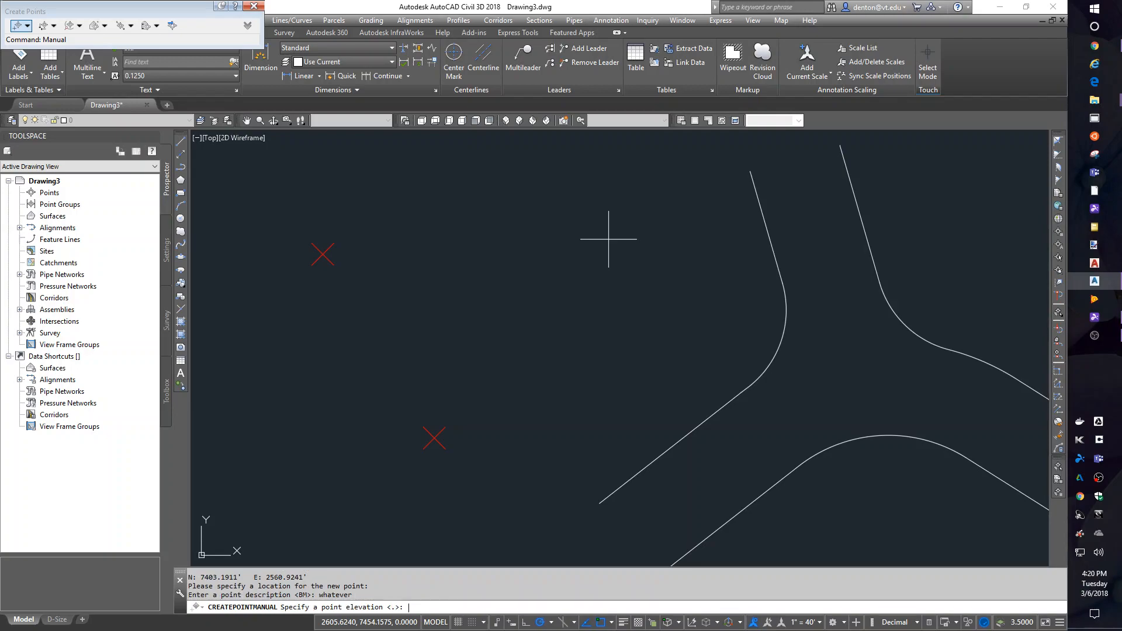
pyautogui.write('101')
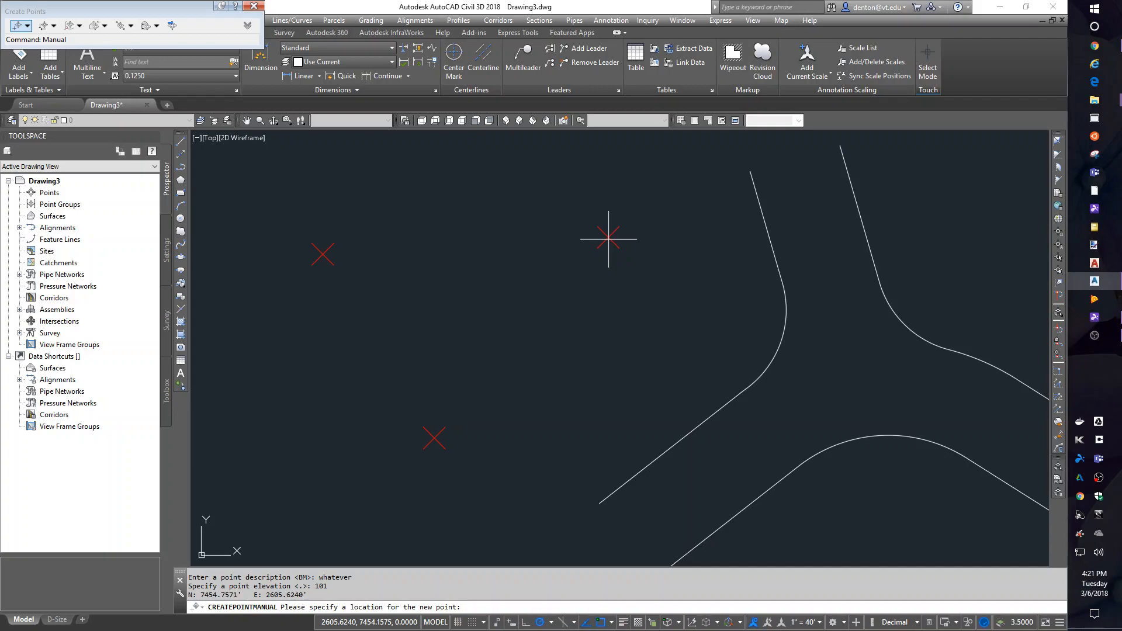
pyautogui.click(608, 237)
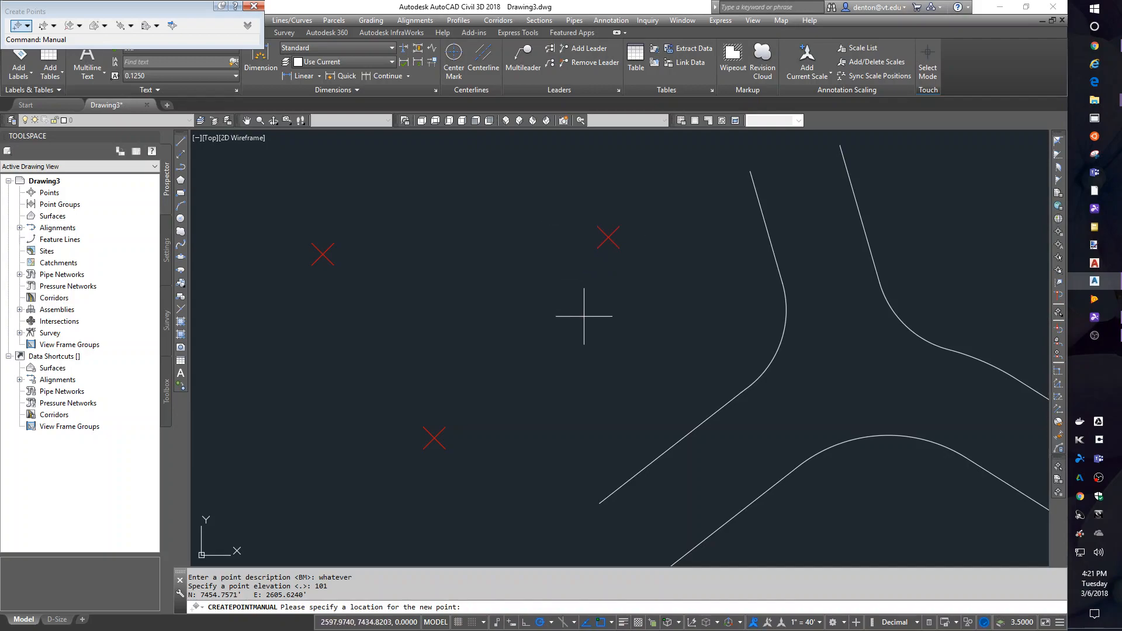
pyautogui.moveTo(583, 278)
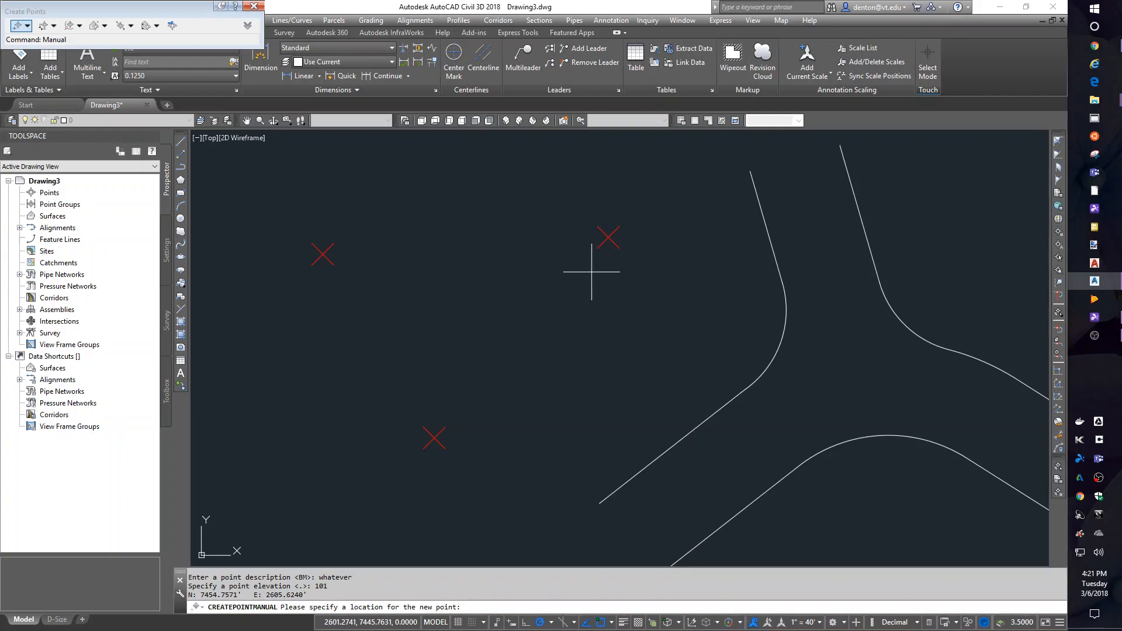
pyautogui.moveTo(643, 191)
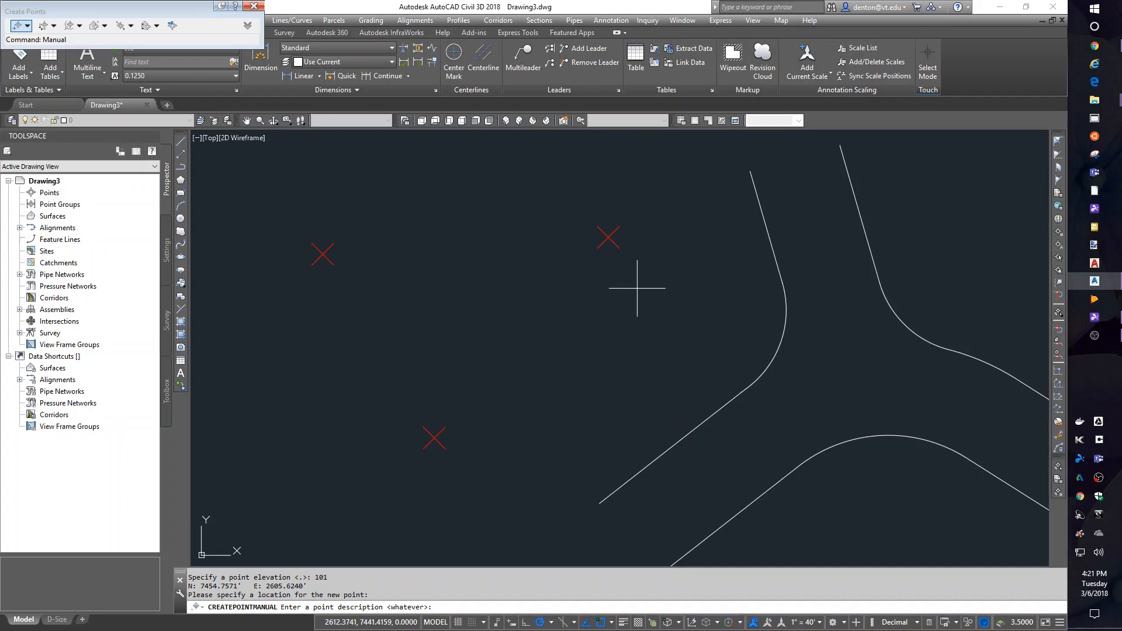
pyautogui.press('Escape')
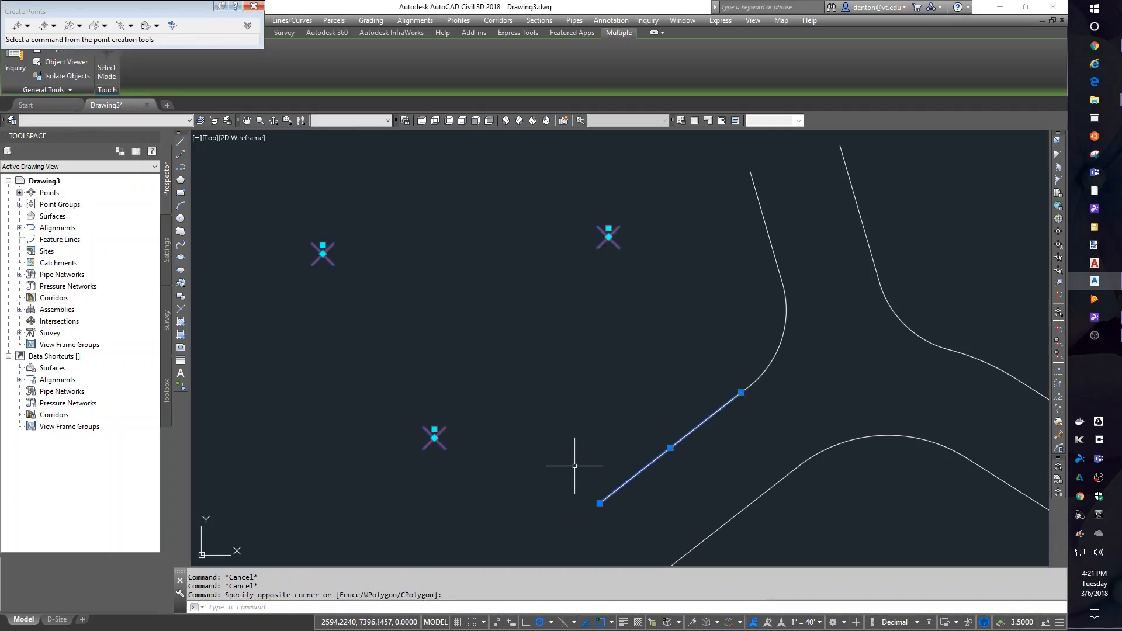
pyautogui.moveTo(651, 465)
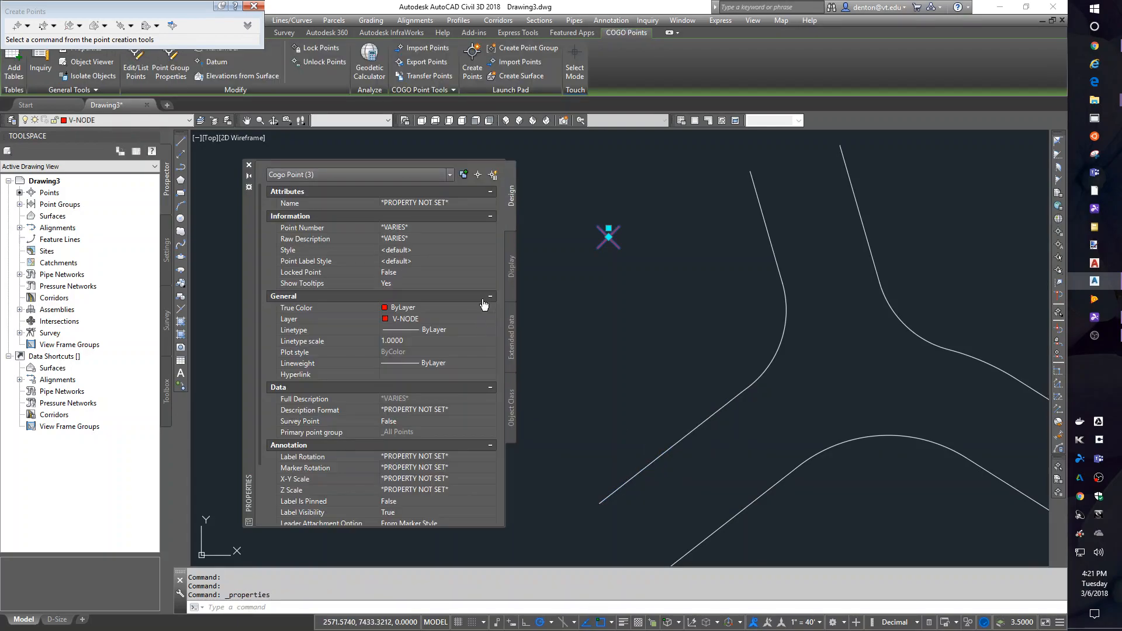
pyautogui.moveTo(550, 366)
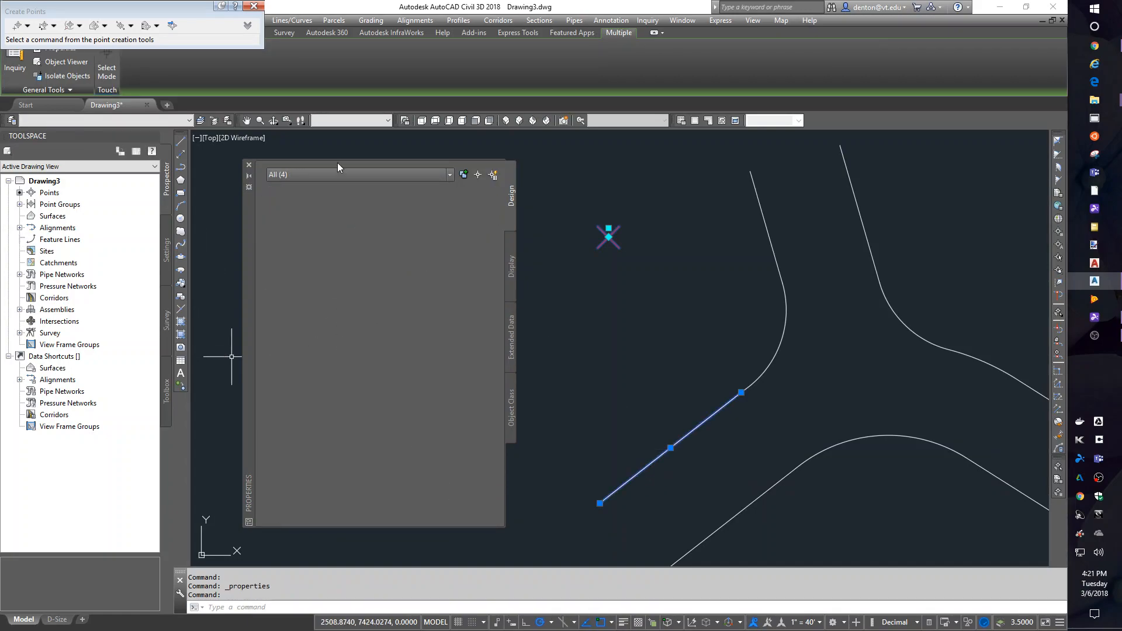
# Set the three Cogo Points' Point Label Style to Point#-Elevation-Description in Properties.
pyautogui.click(358, 174)
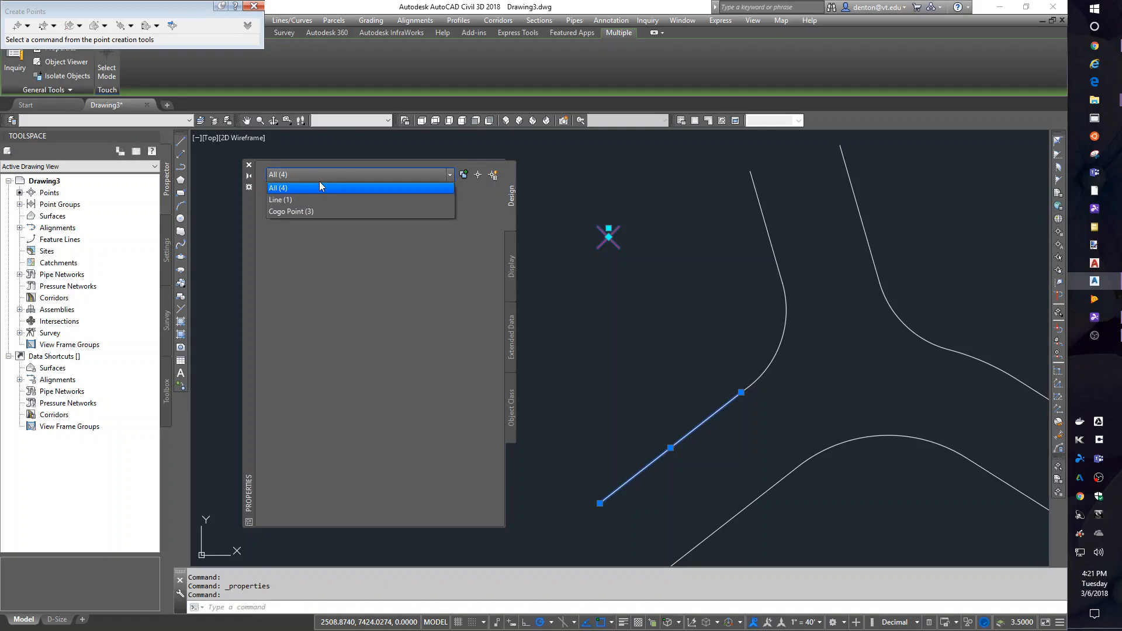
pyautogui.click(291, 211)
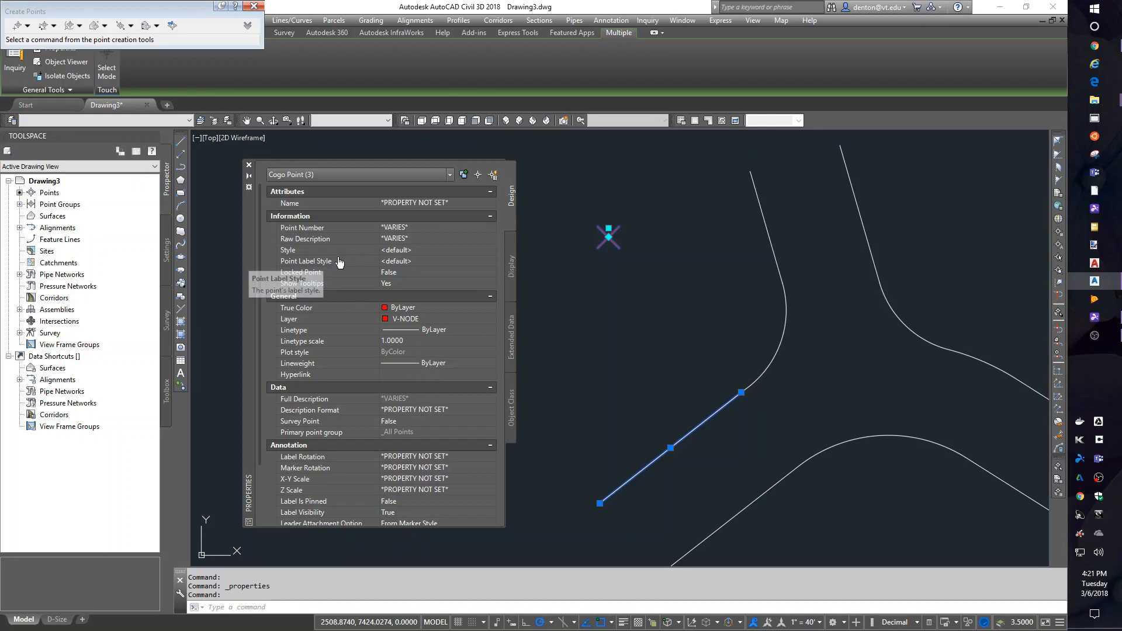
pyautogui.click(397, 261)
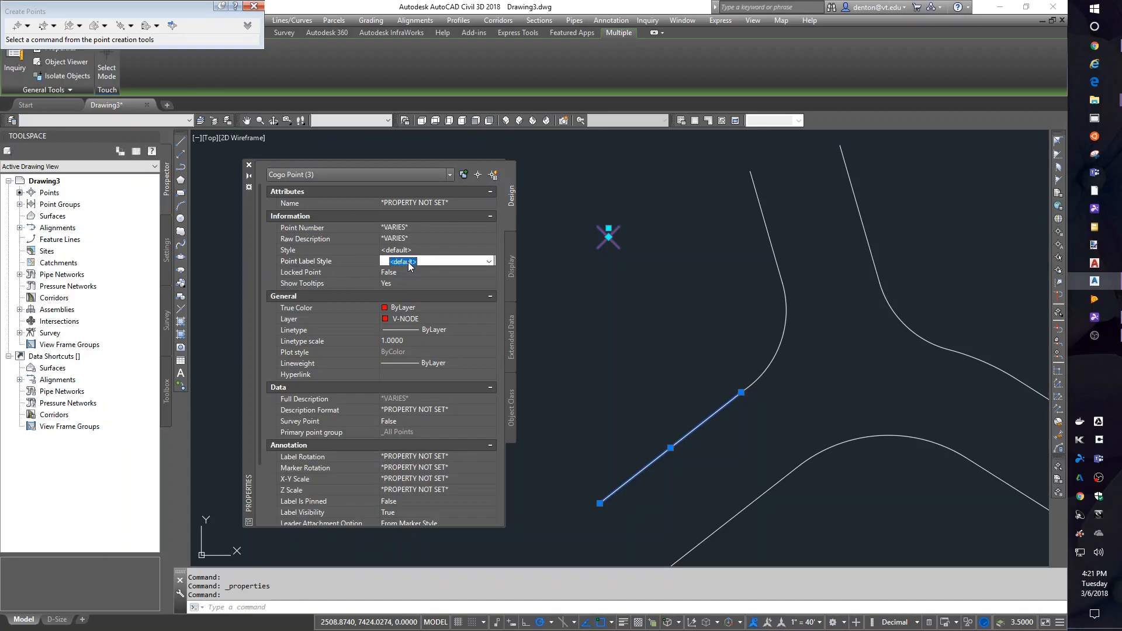
pyautogui.click(490, 261)
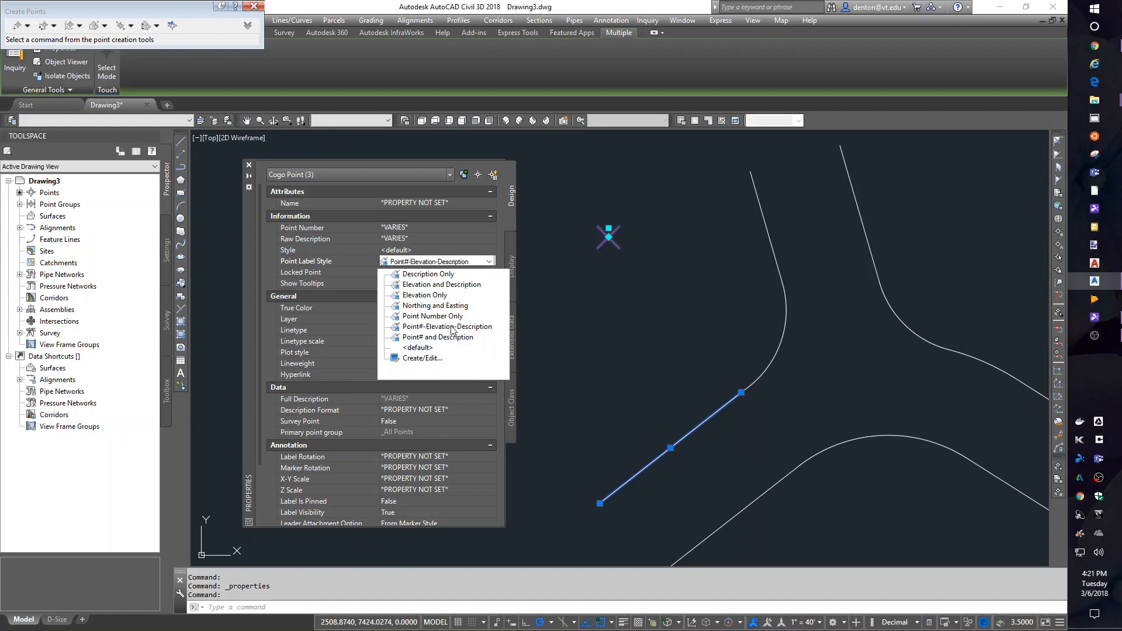
pyautogui.click(446, 326)
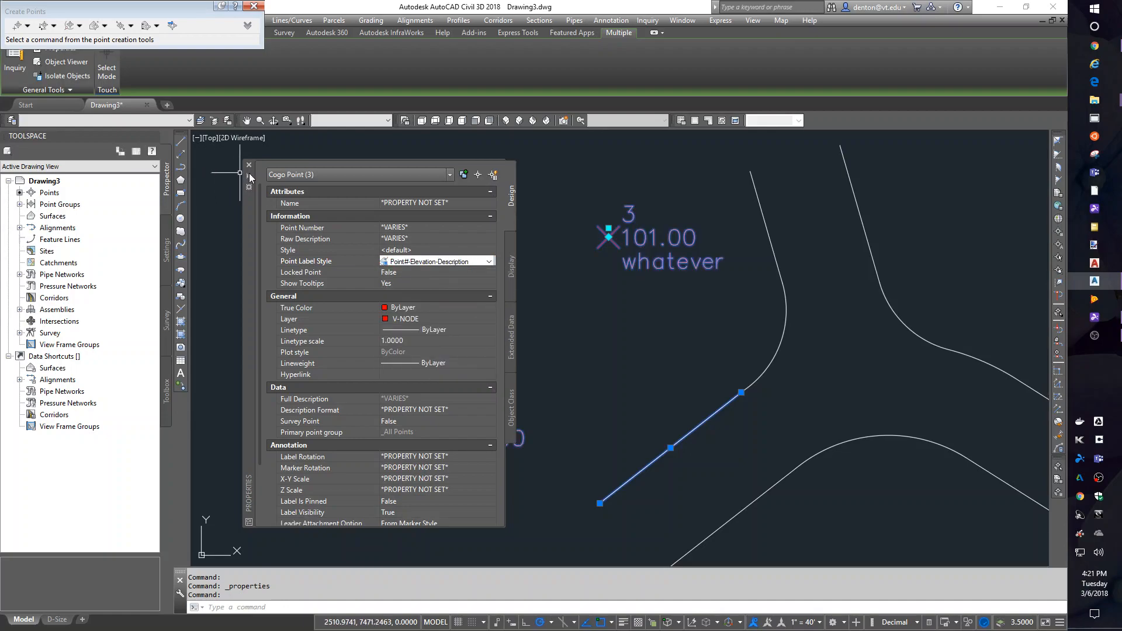
pyautogui.click(250, 165)
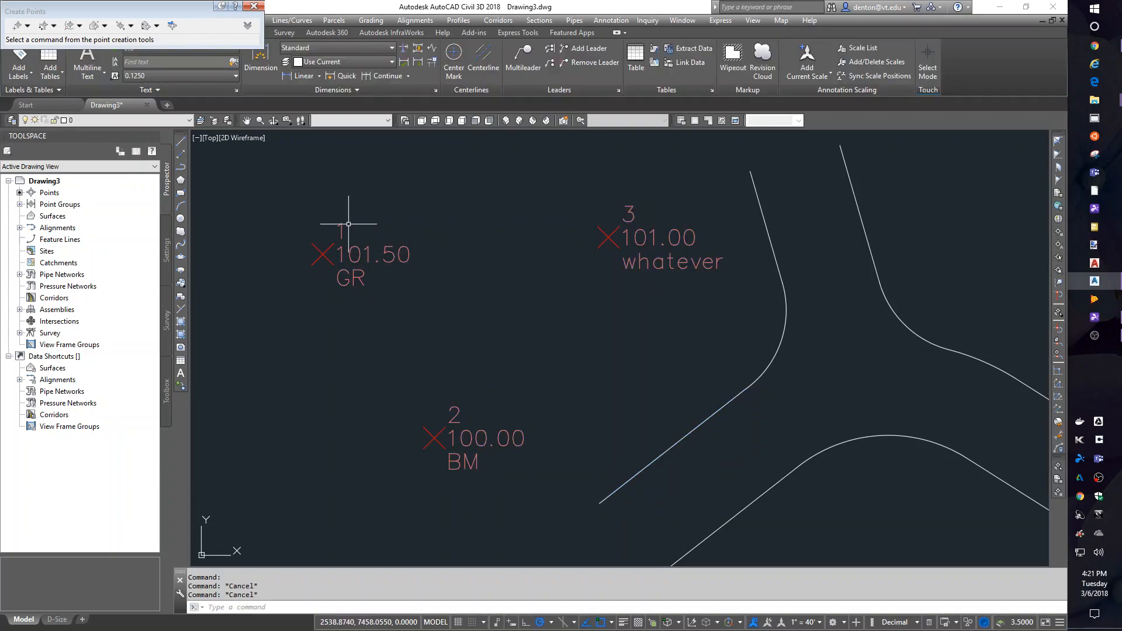
pyautogui.moveTo(339, 229)
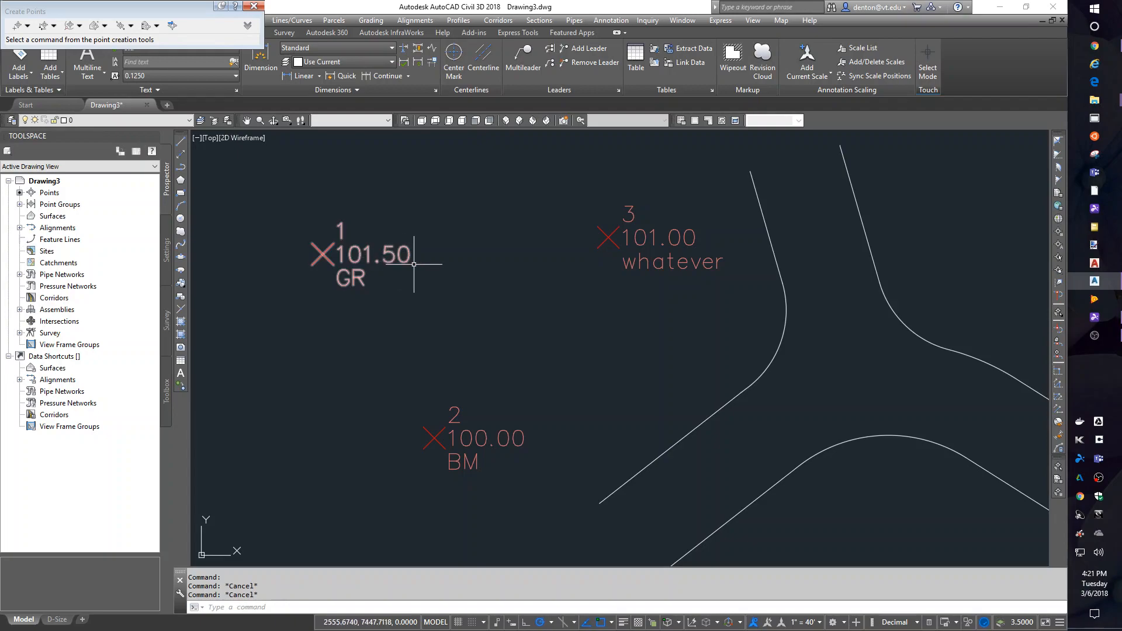
pyautogui.moveTo(326, 299)
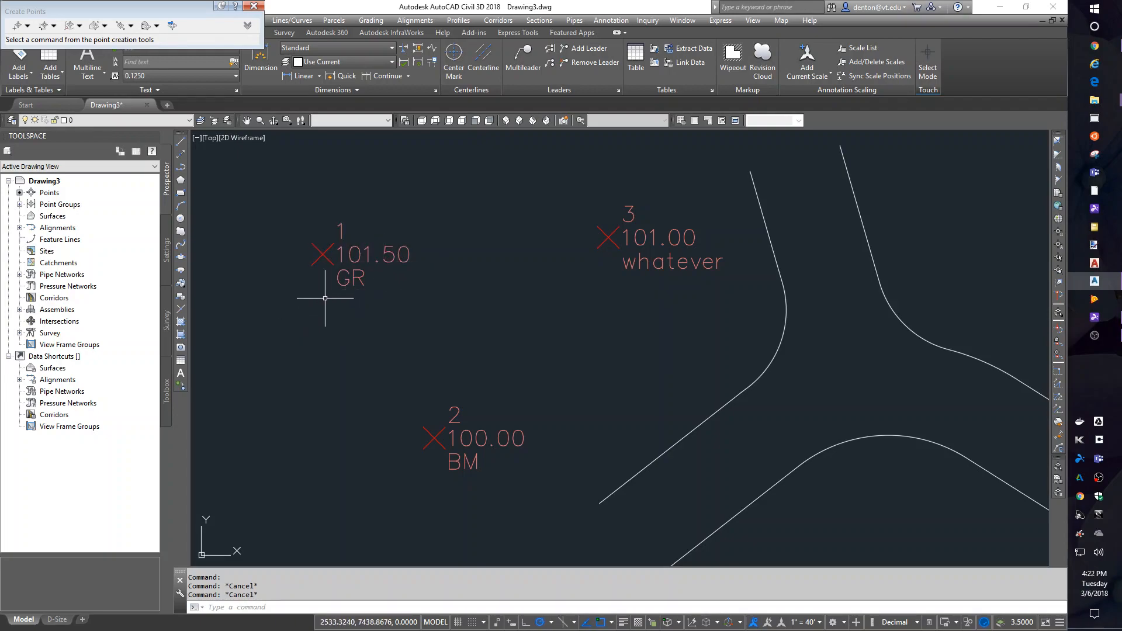
pyautogui.moveTo(444, 397)
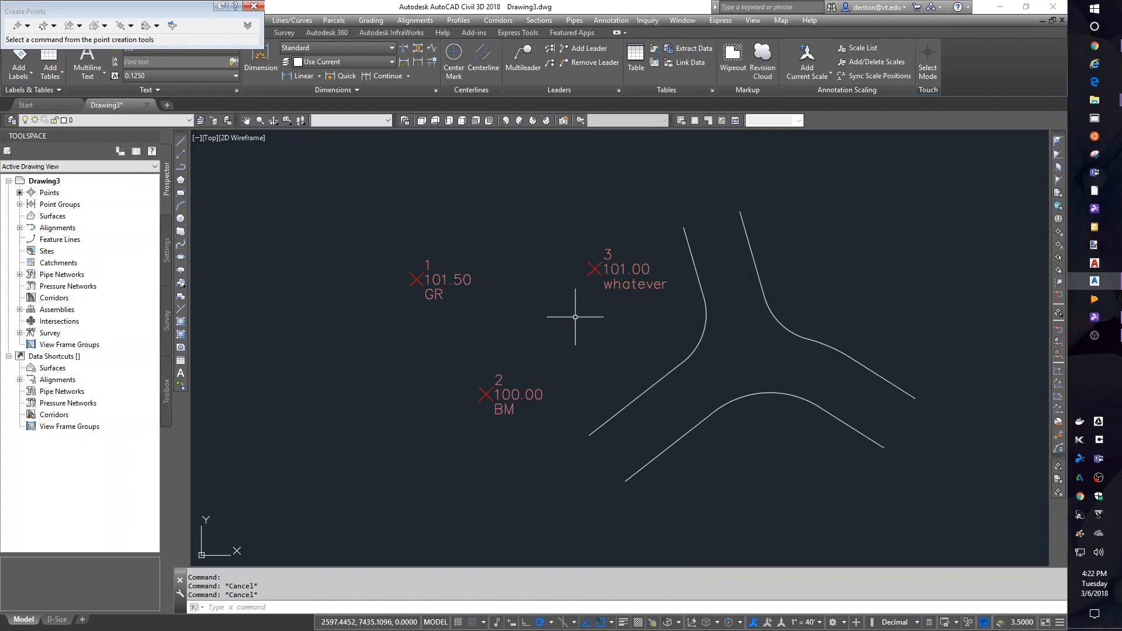
pyautogui.moveTo(565, 315)
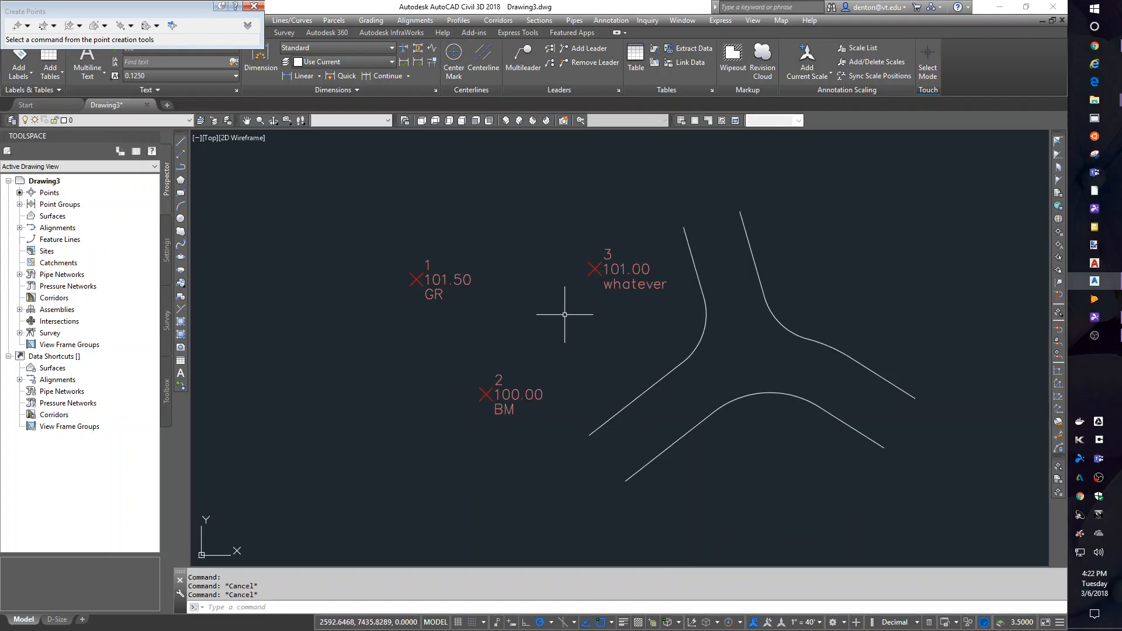
pyautogui.moveTo(614, 331)
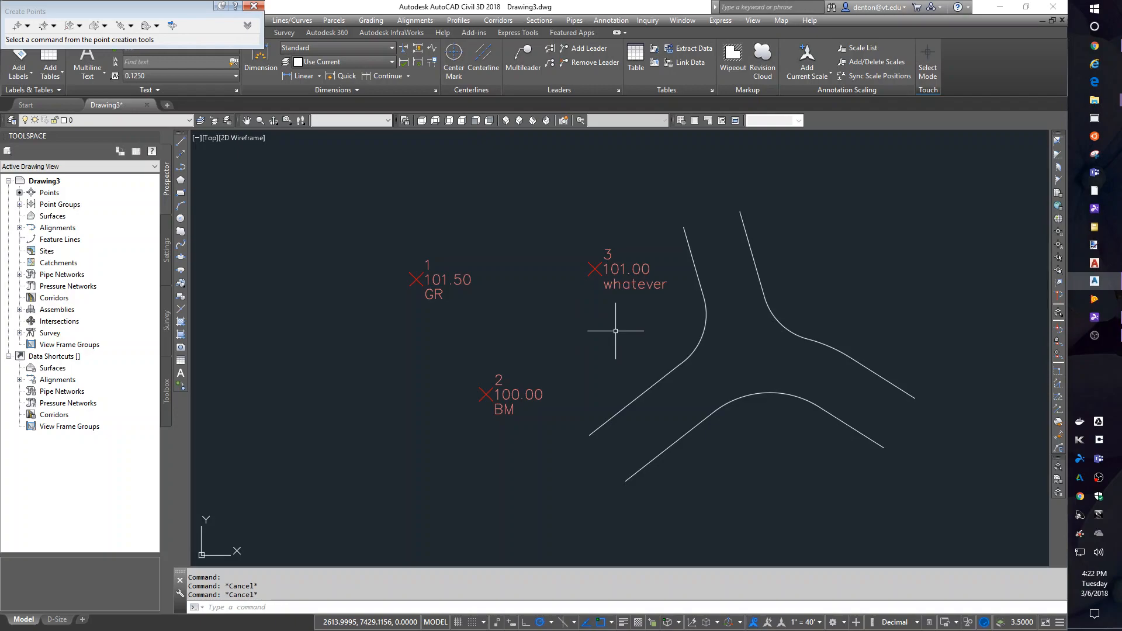
pyautogui.moveTo(547, 498)
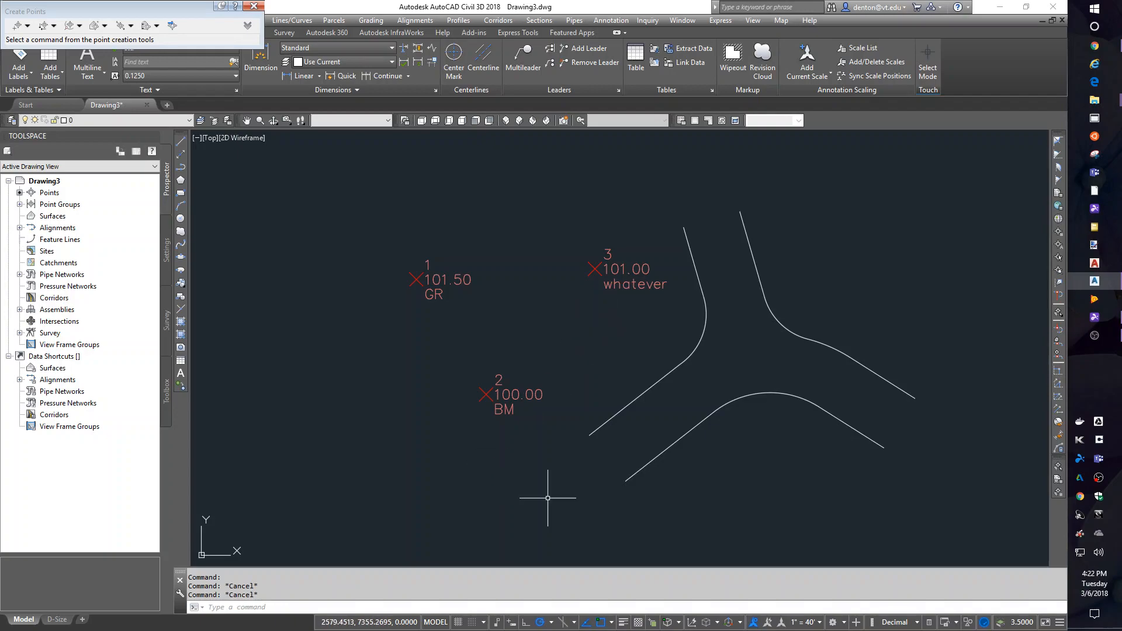
pyautogui.moveTo(843, 541)
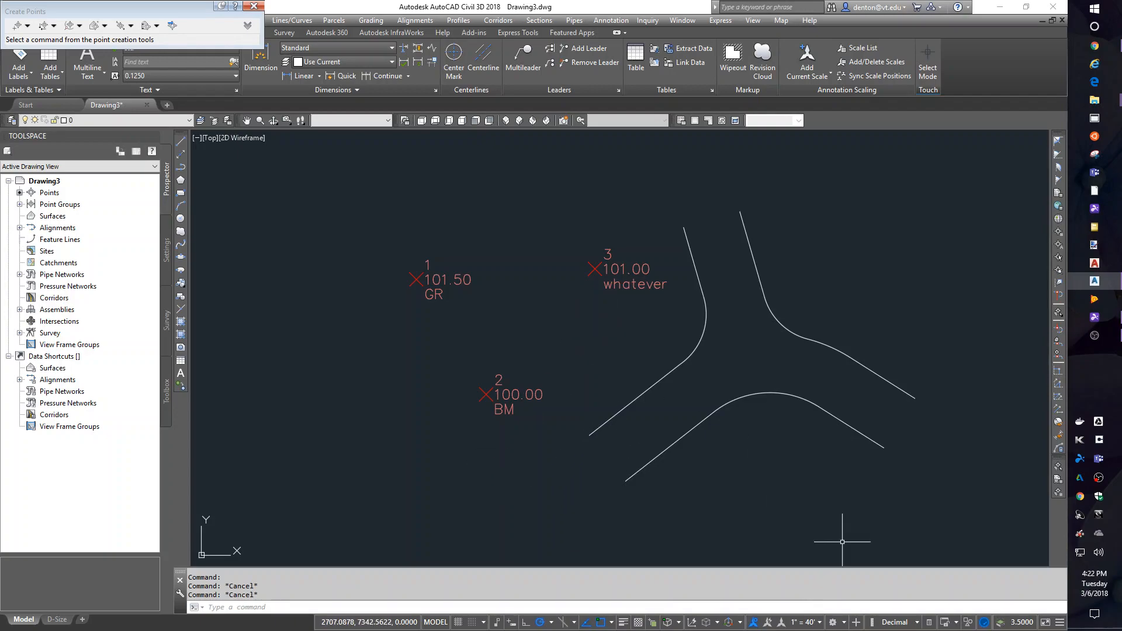
# Switch the annotation scale to 1" = 20', then back to 1" = 40'.
pyautogui.click(800, 622)
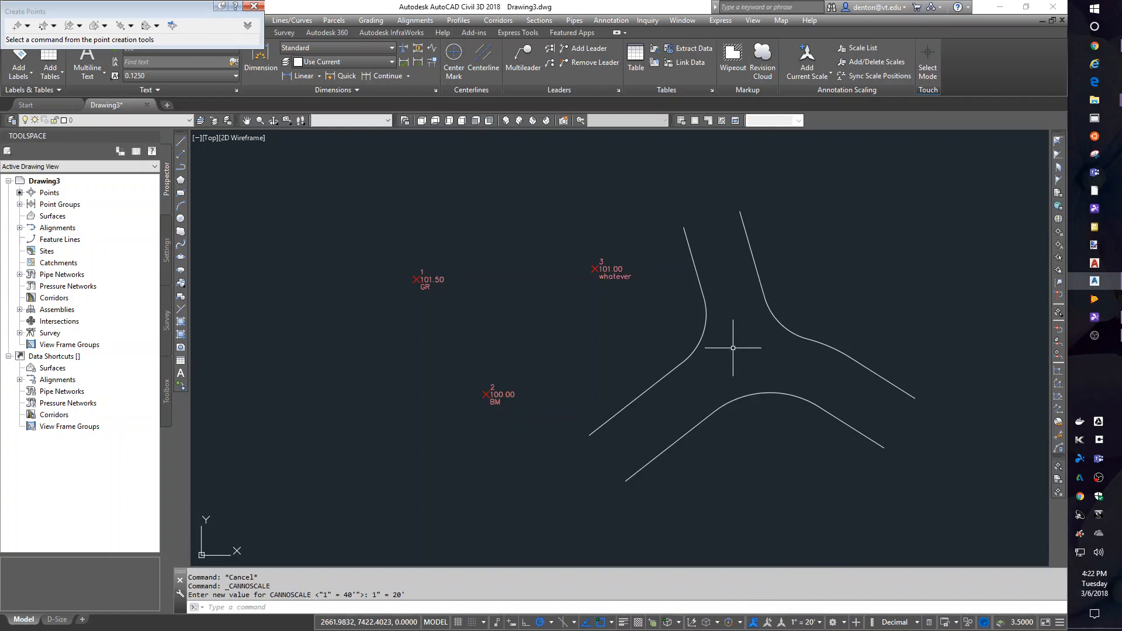
pyautogui.moveTo(860, 562)
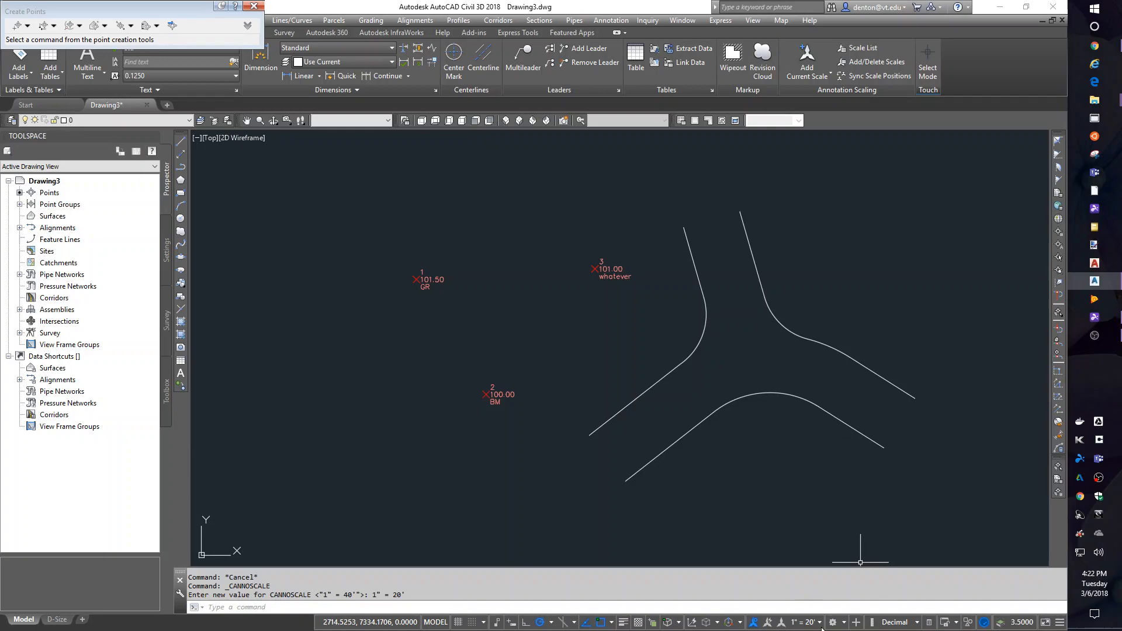
pyautogui.click(803, 622)
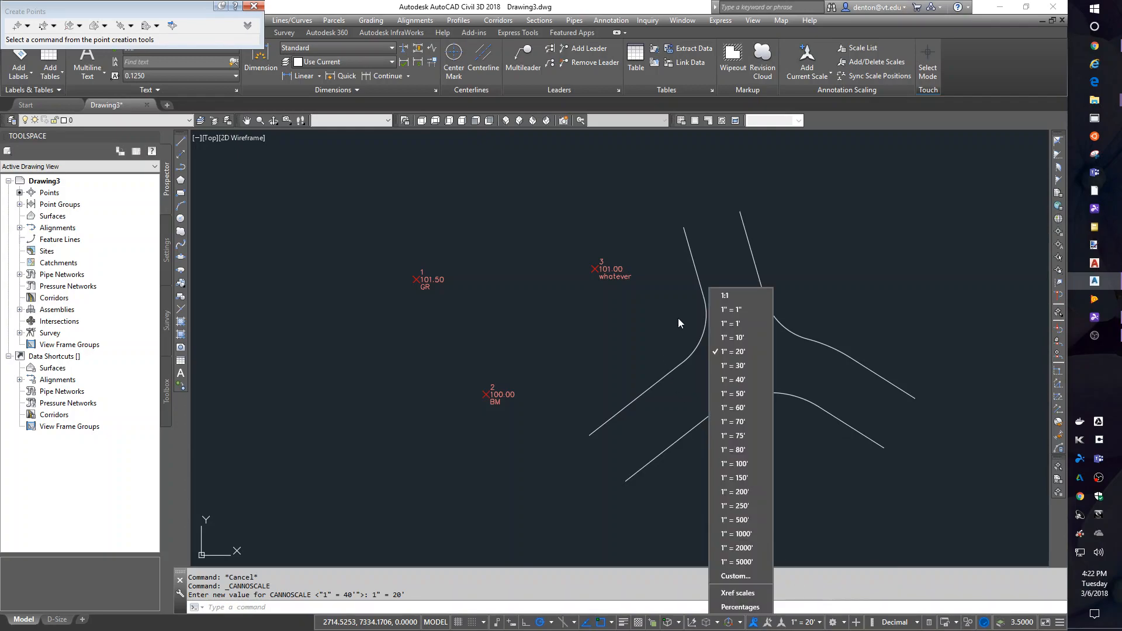
pyautogui.click(733, 378)
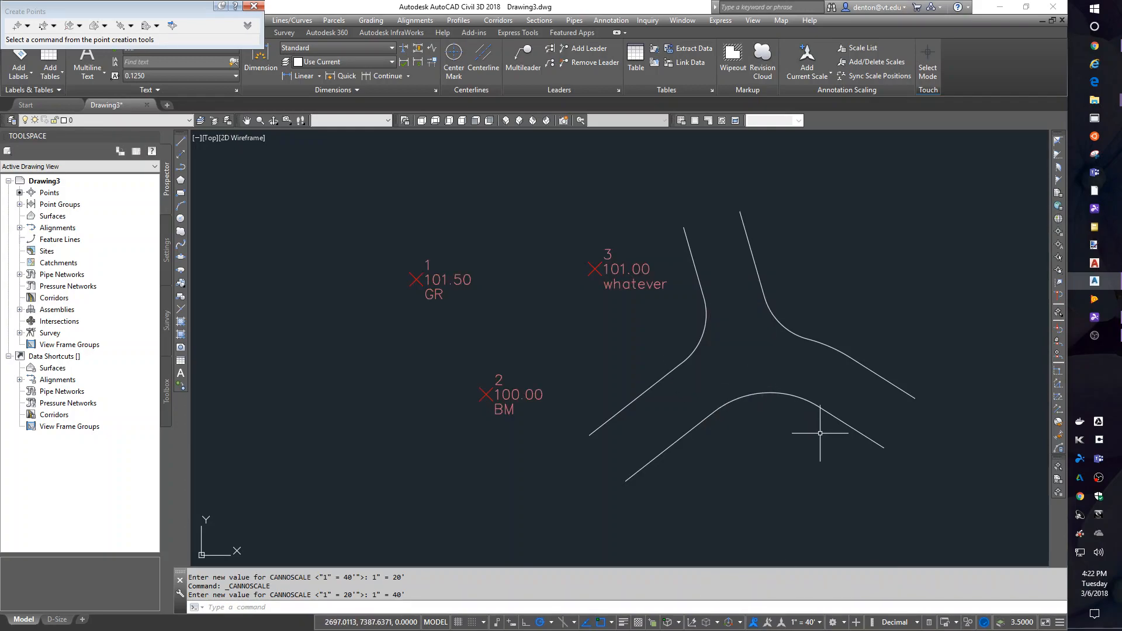
pyautogui.click(813, 622)
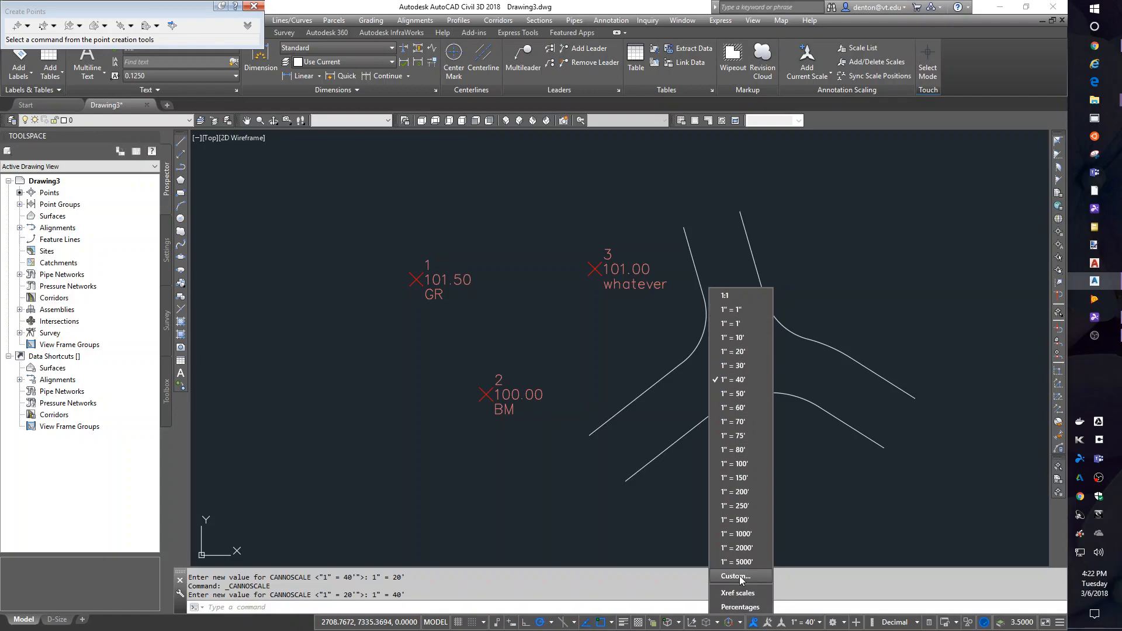
# Add a custom 1" = 5' scale with drawing units 5, move it down the list and apply it.
pyautogui.click(734, 576)
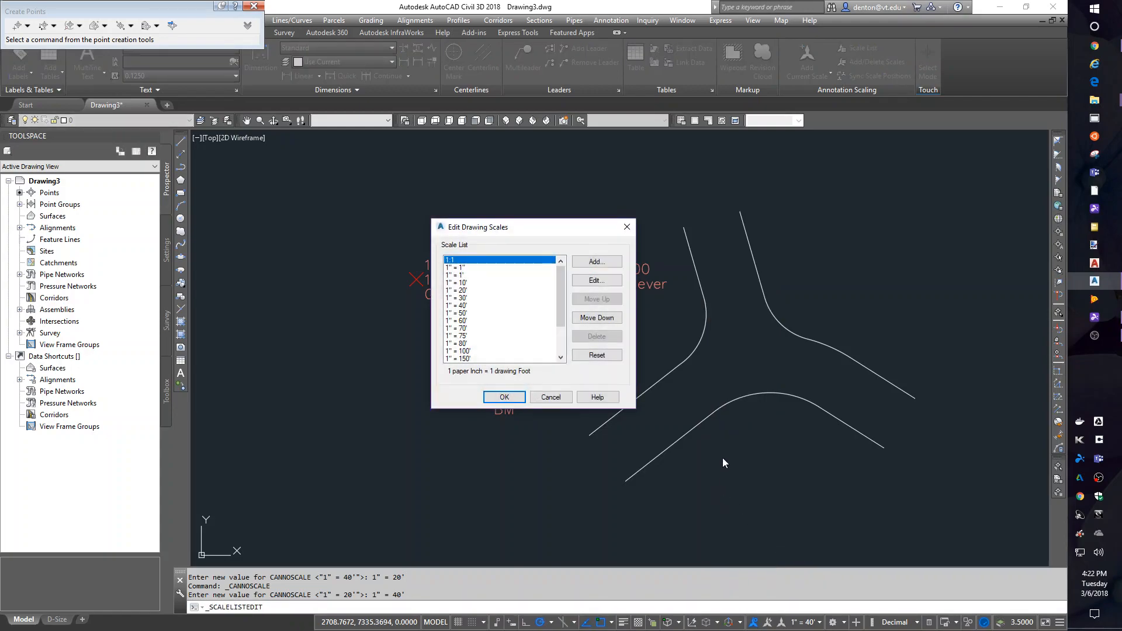
pyautogui.click(597, 260)
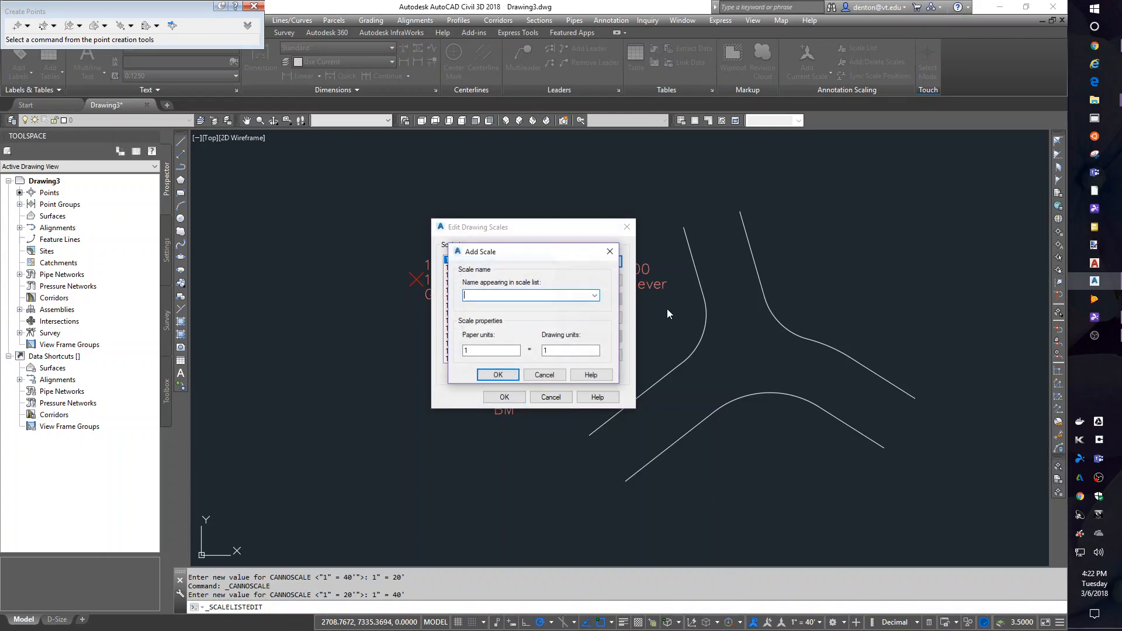
pyautogui.moveTo(718, 384)
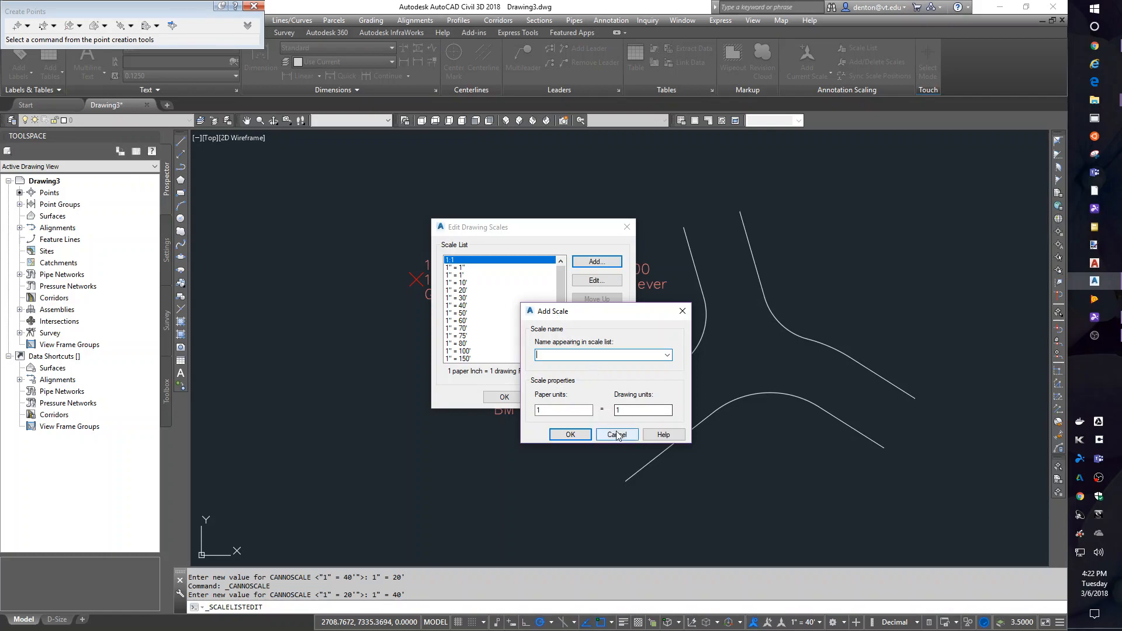
pyautogui.write('1"')
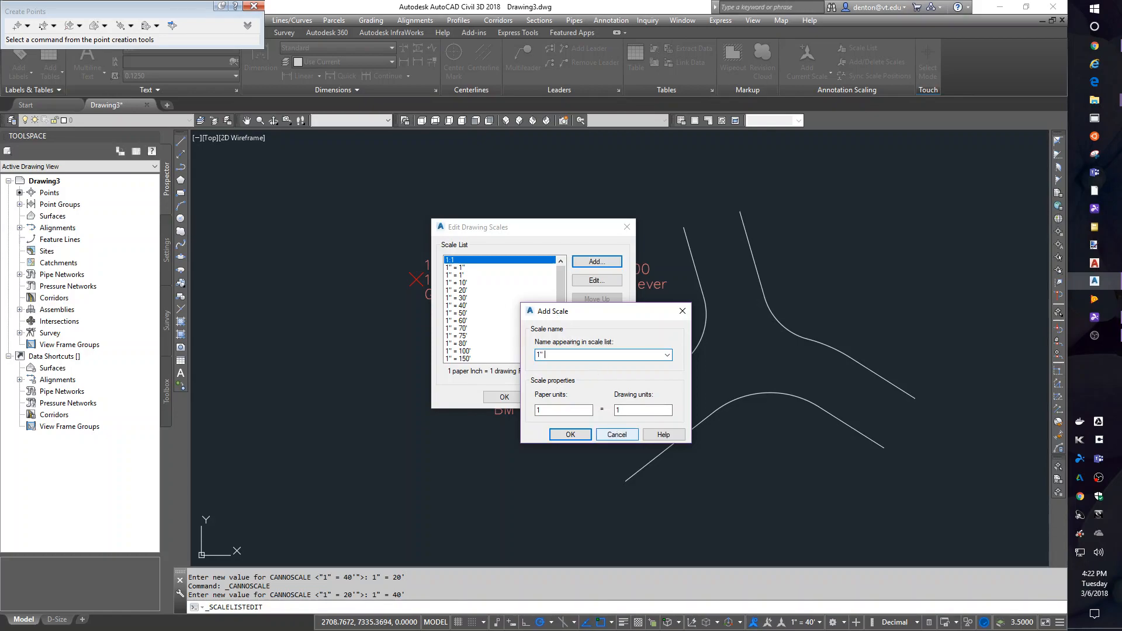
pyautogui.write('= 5')
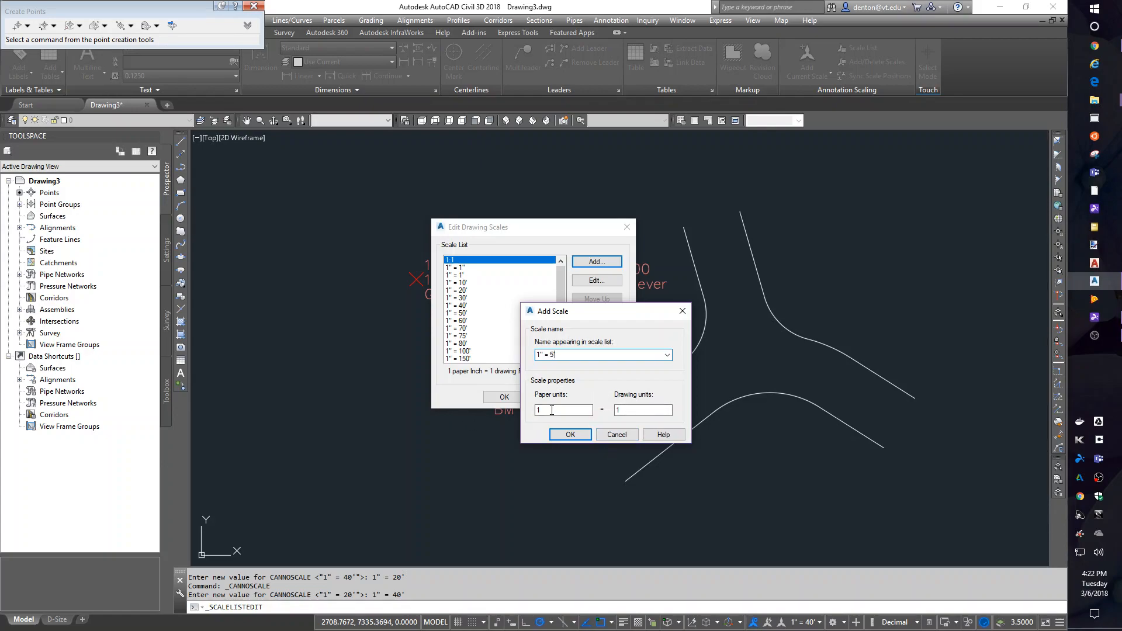
pyautogui.click(642, 409)
pyautogui.write('5')
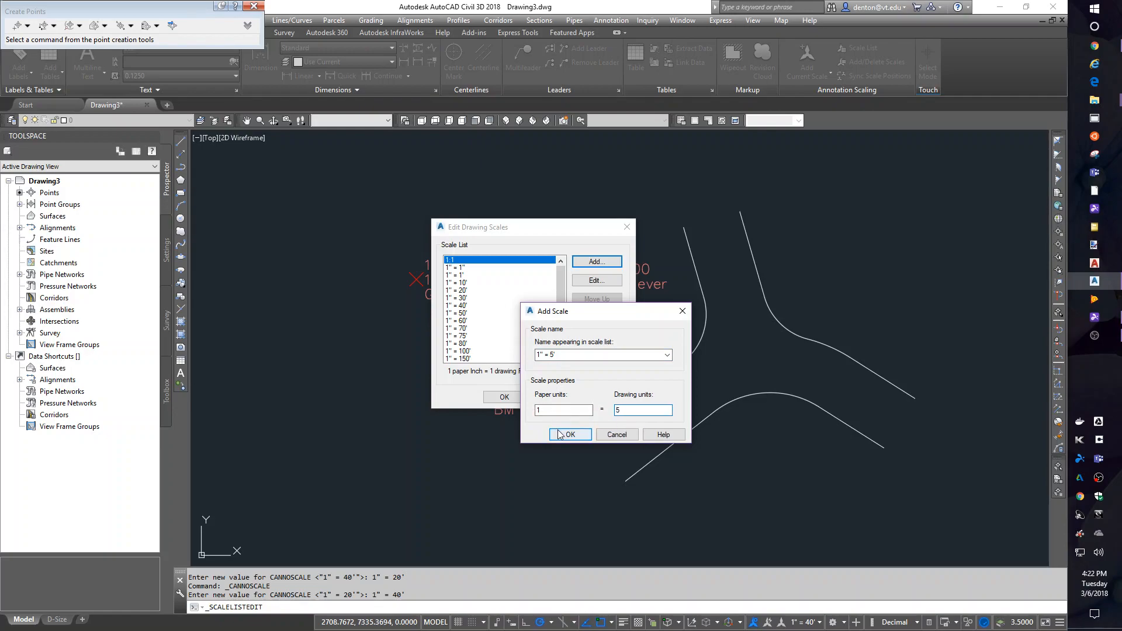
pyautogui.click(570, 435)
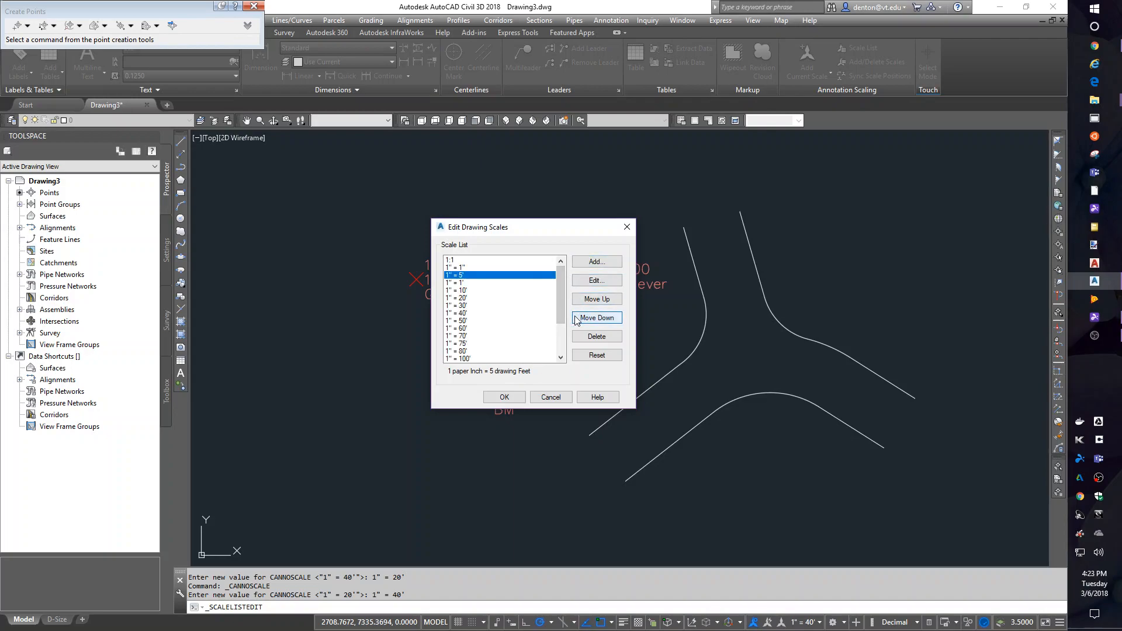
pyautogui.click(597, 318)
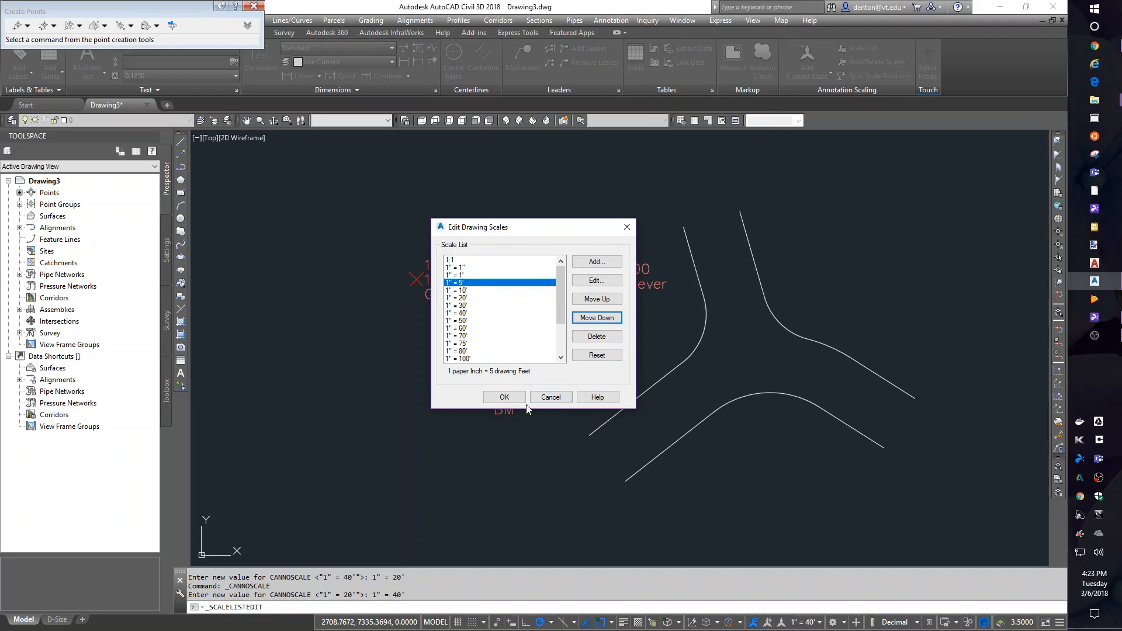
pyautogui.click(504, 398)
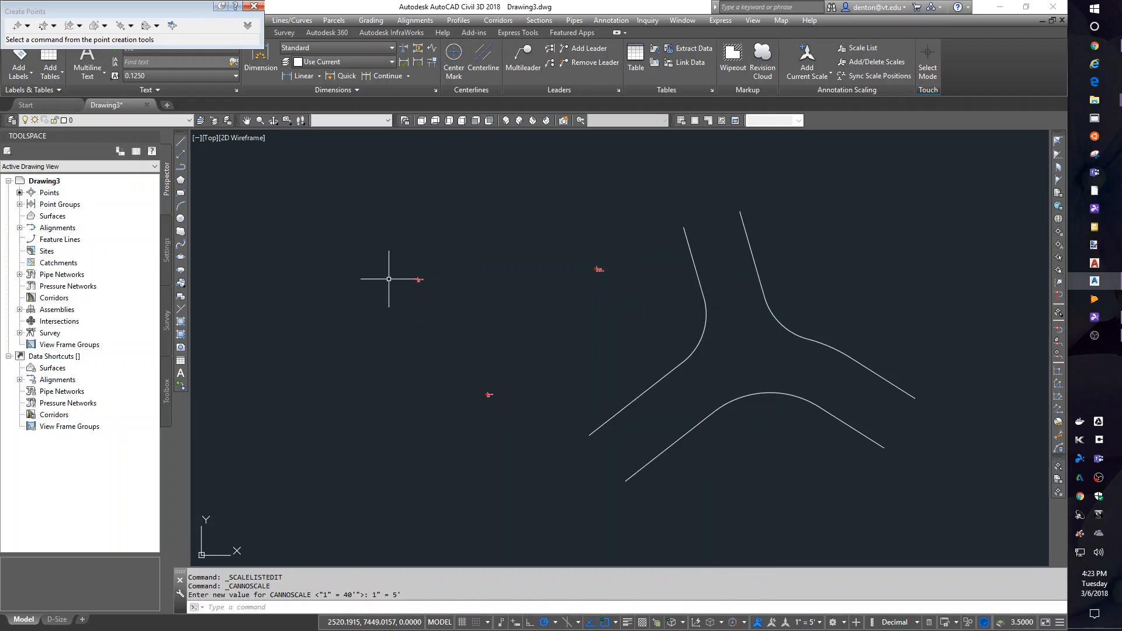
pyautogui.moveTo(806, 621)
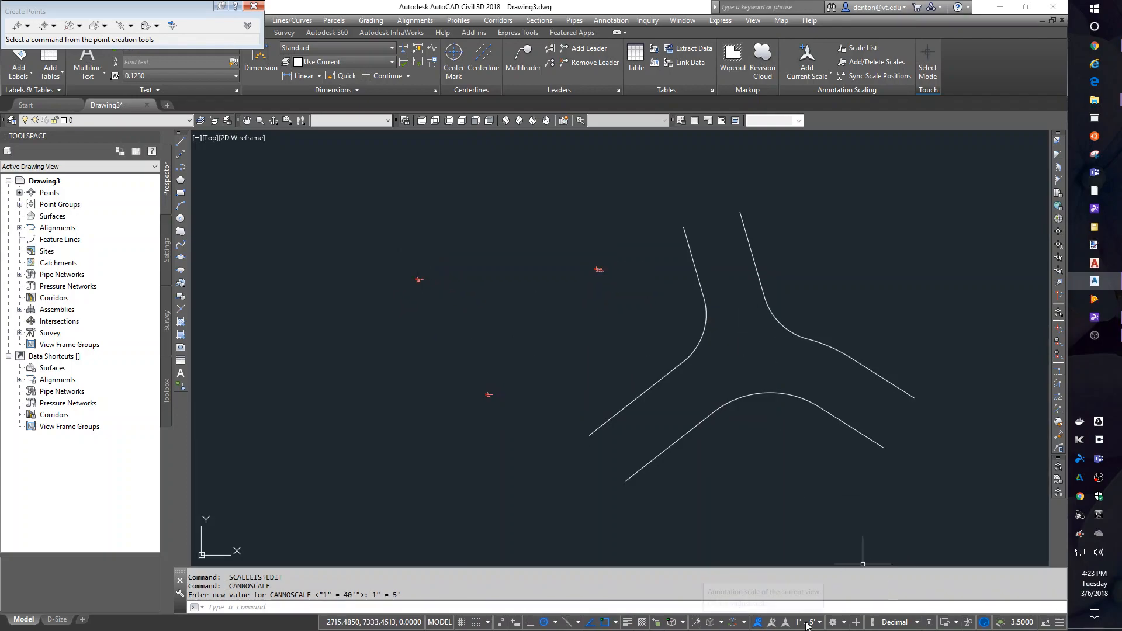
# Step the annotation scale to 1" = 10' and then to 1" = 20'.
pyautogui.click(808, 622)
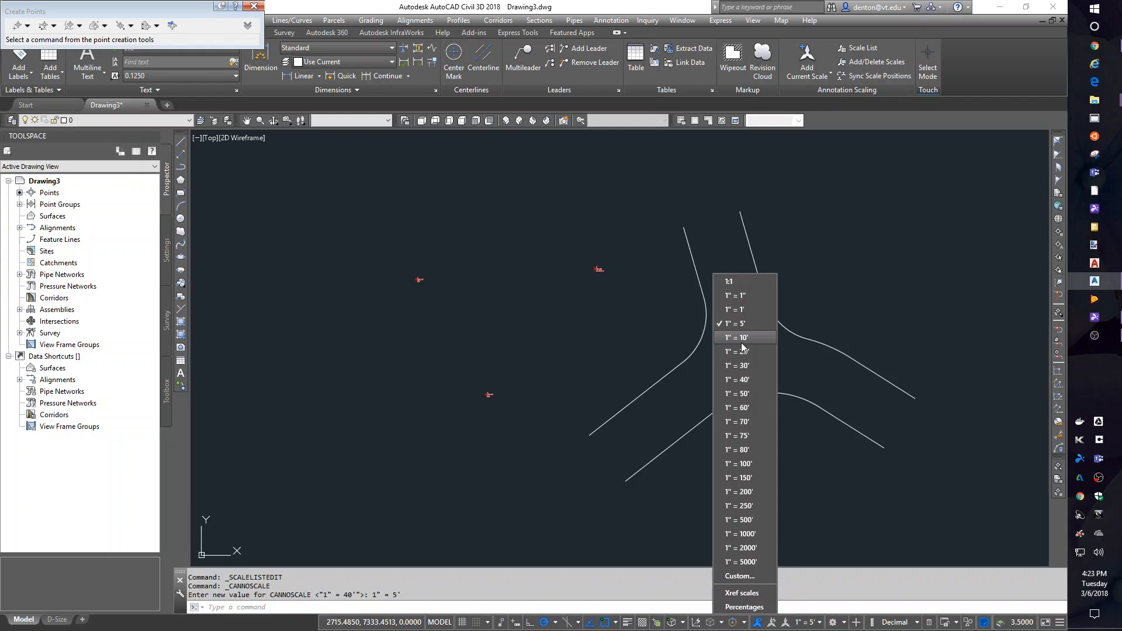
pyautogui.click(737, 337)
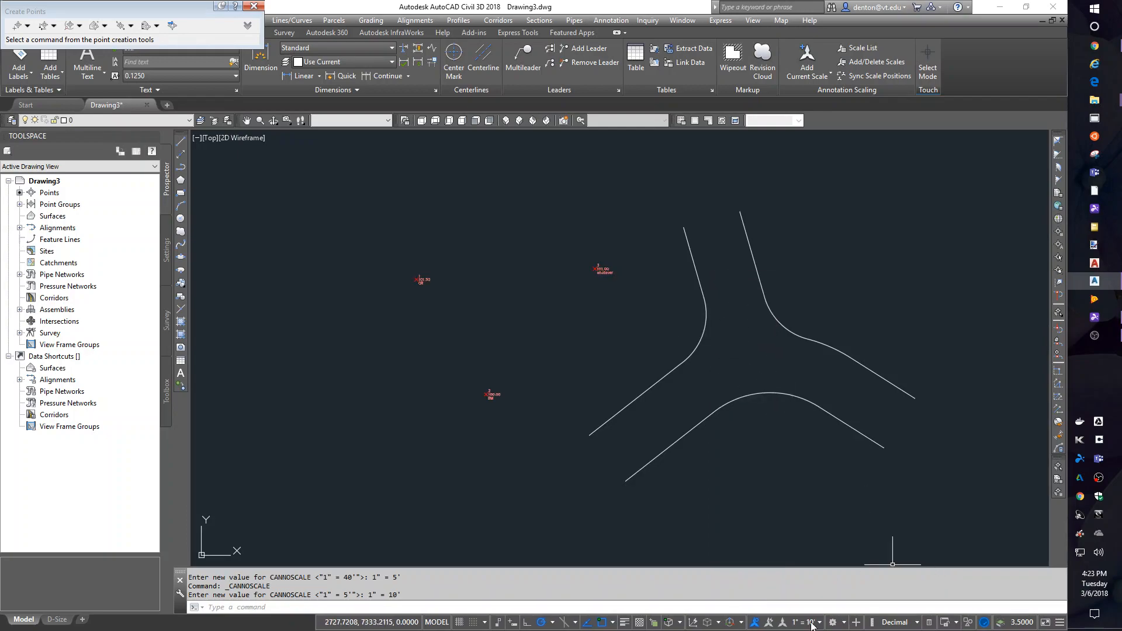
pyautogui.click(803, 622)
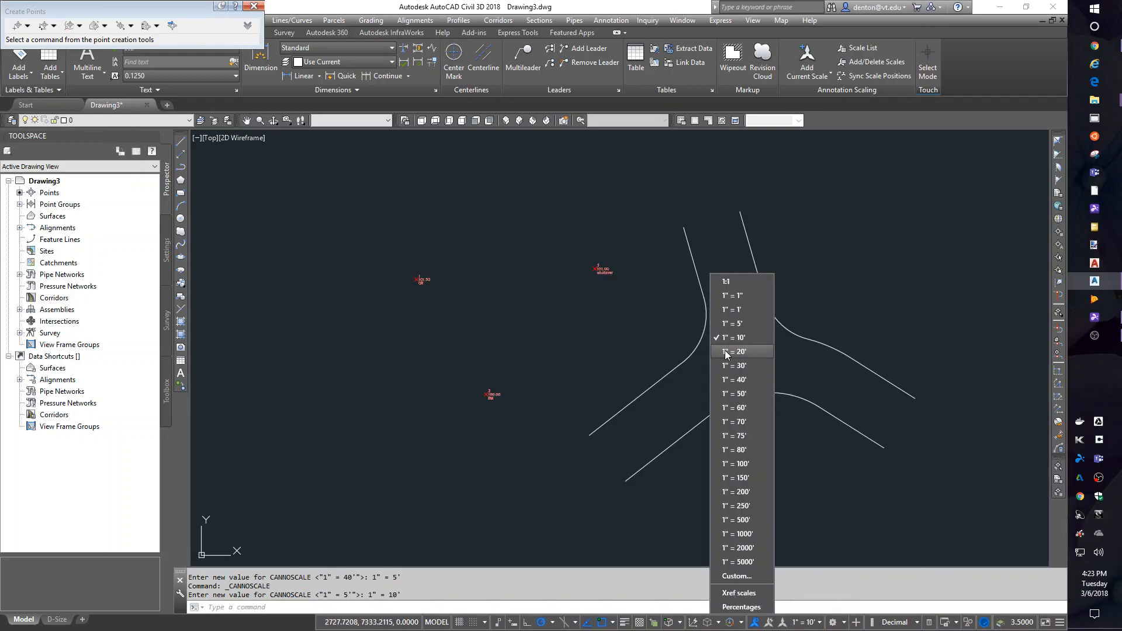
pyautogui.click(735, 352)
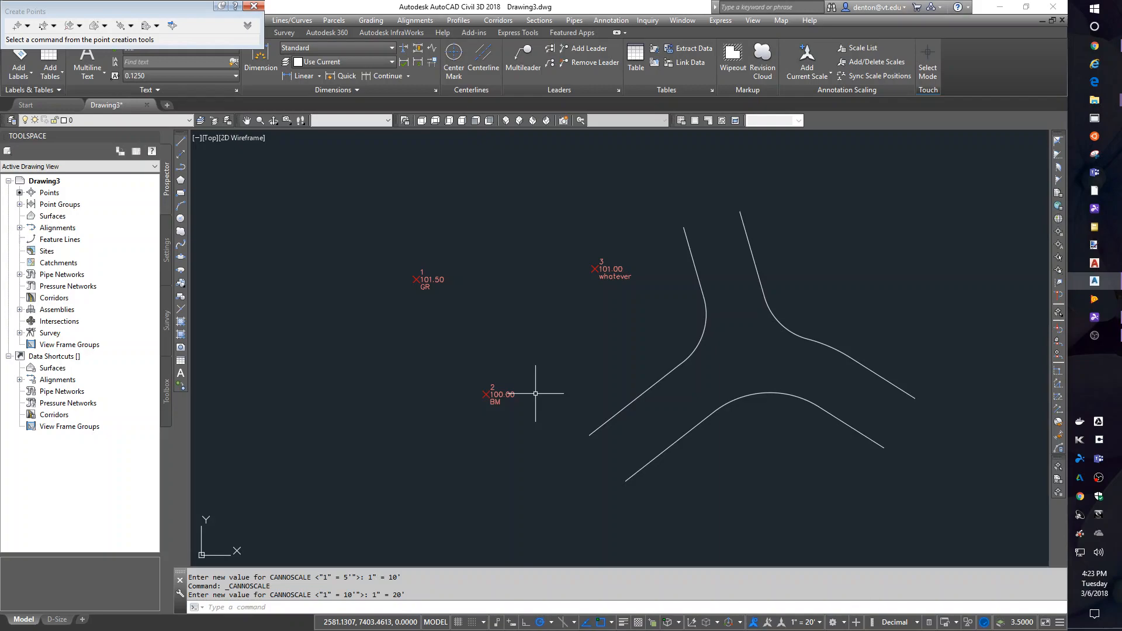
pyautogui.moveTo(123, 247)
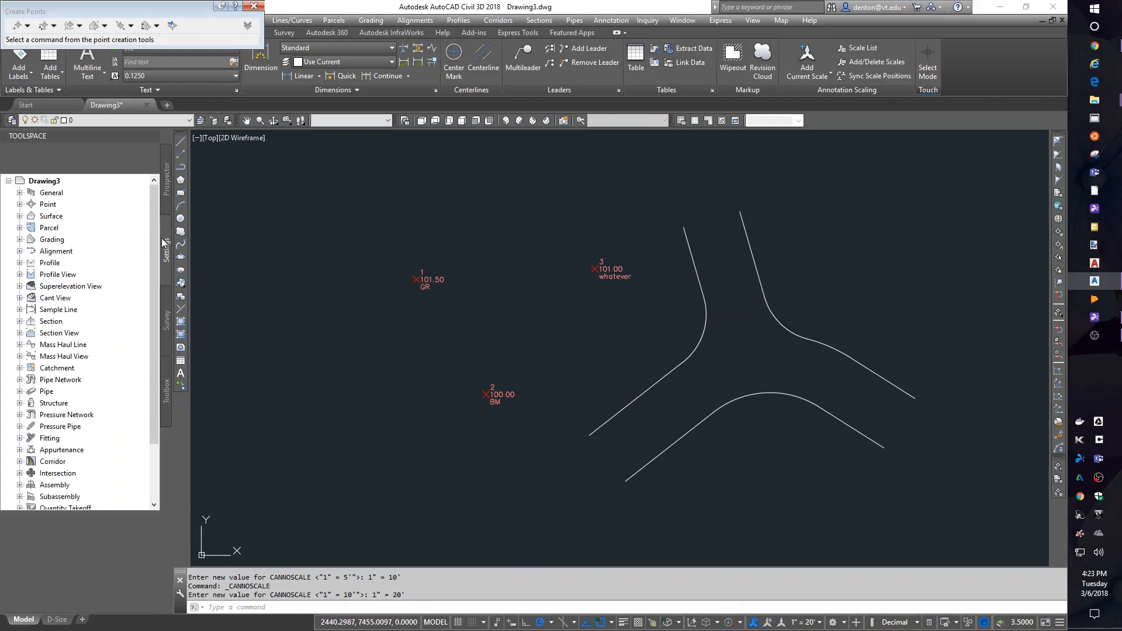
# Expand Point settings, select the Civil 3D description key set and bring up its actions.
pyautogui.click(19, 203)
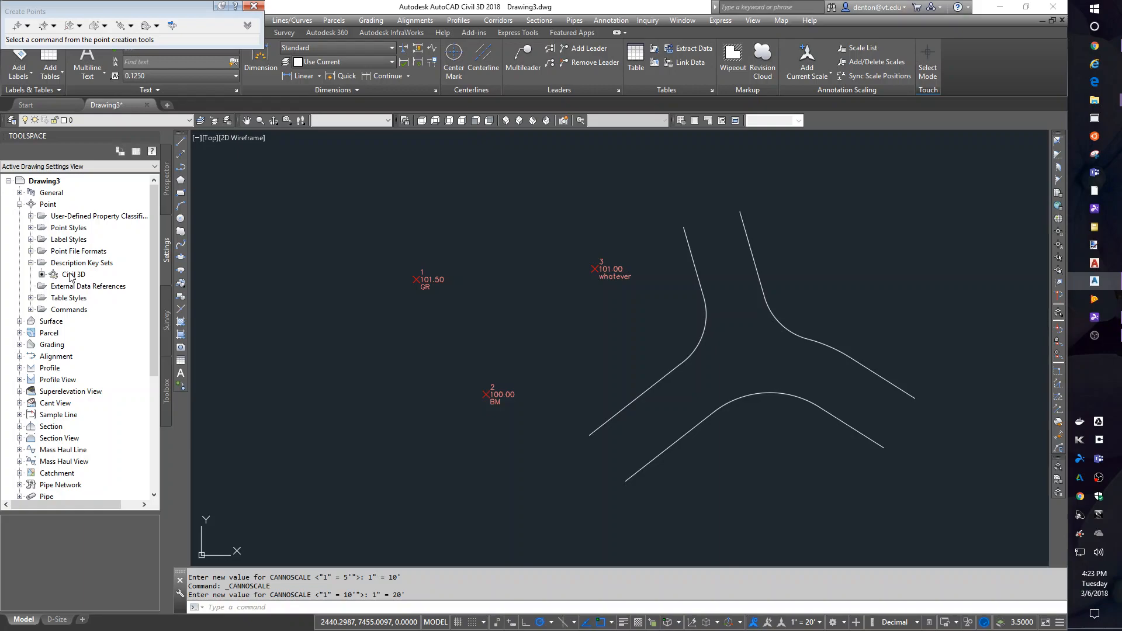
pyautogui.click(73, 273)
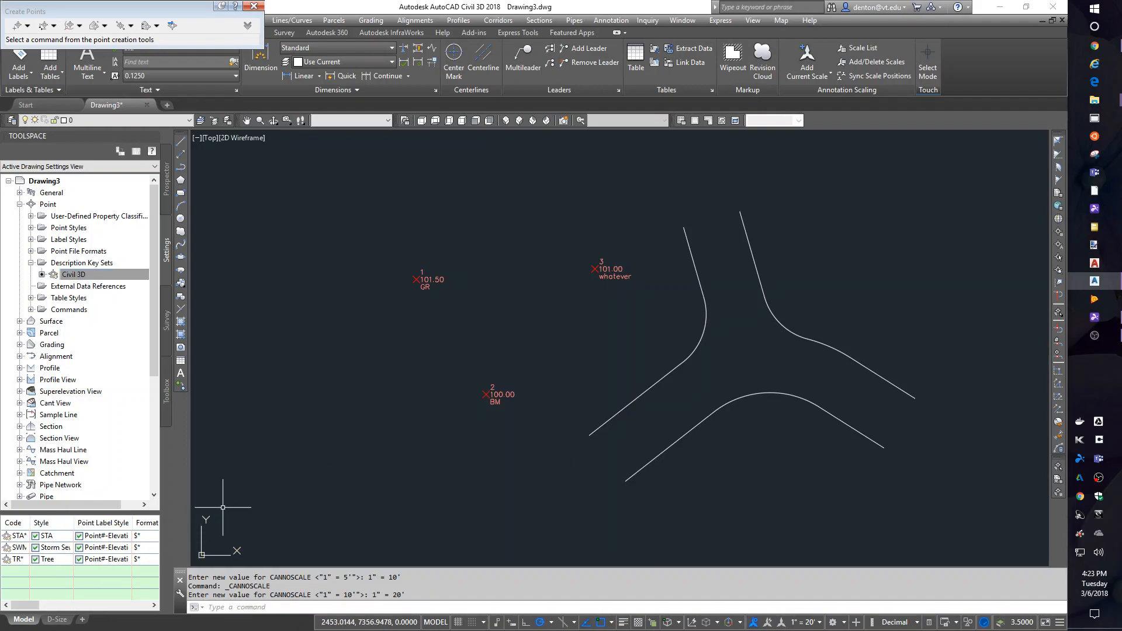
pyautogui.moveTo(232, 518)
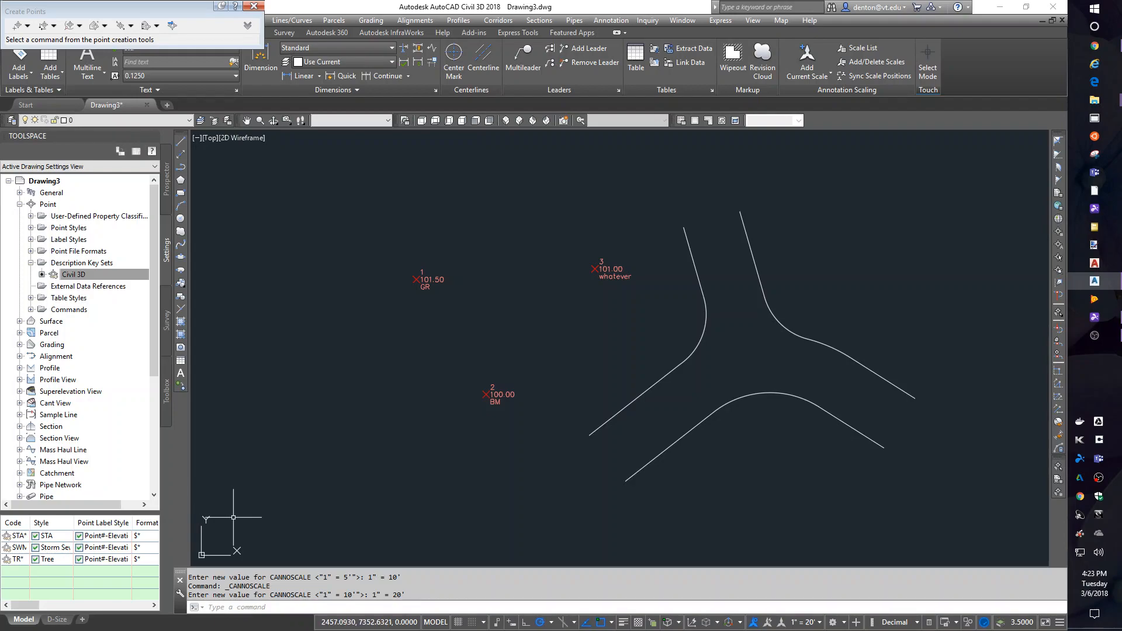
pyautogui.moveTo(229, 515)
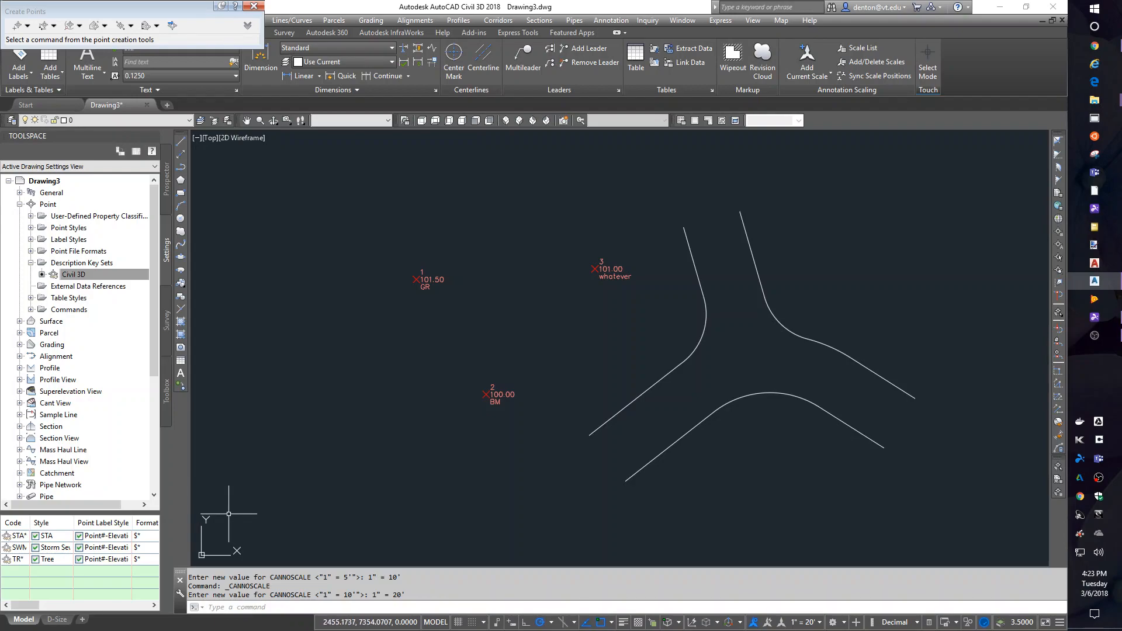
pyautogui.moveTo(253, 510)
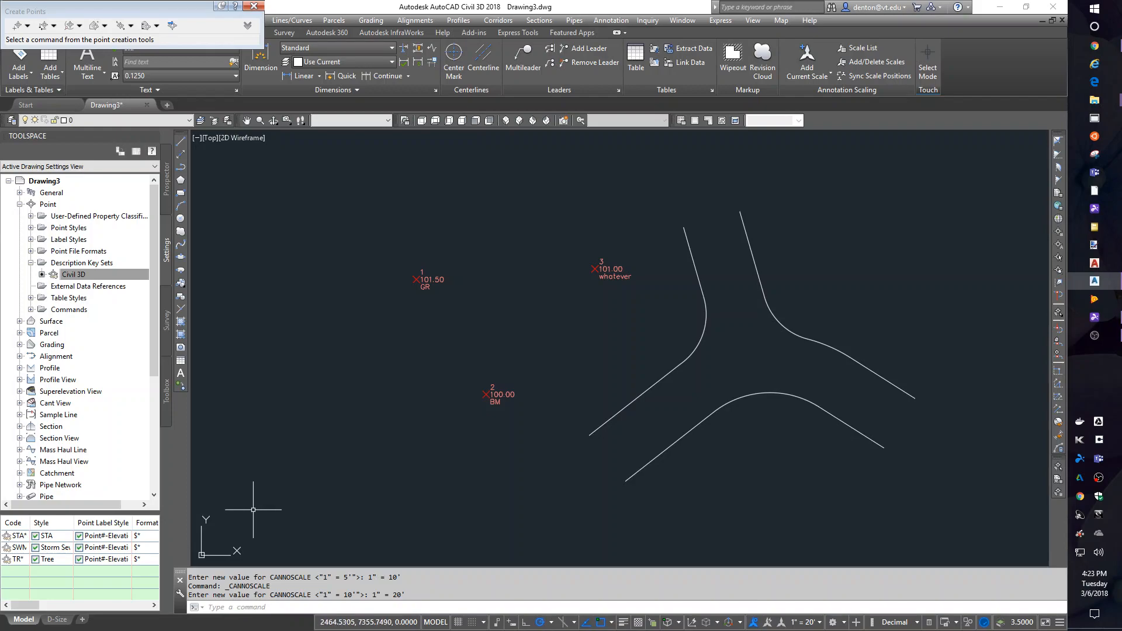
pyautogui.moveTo(282, 495)
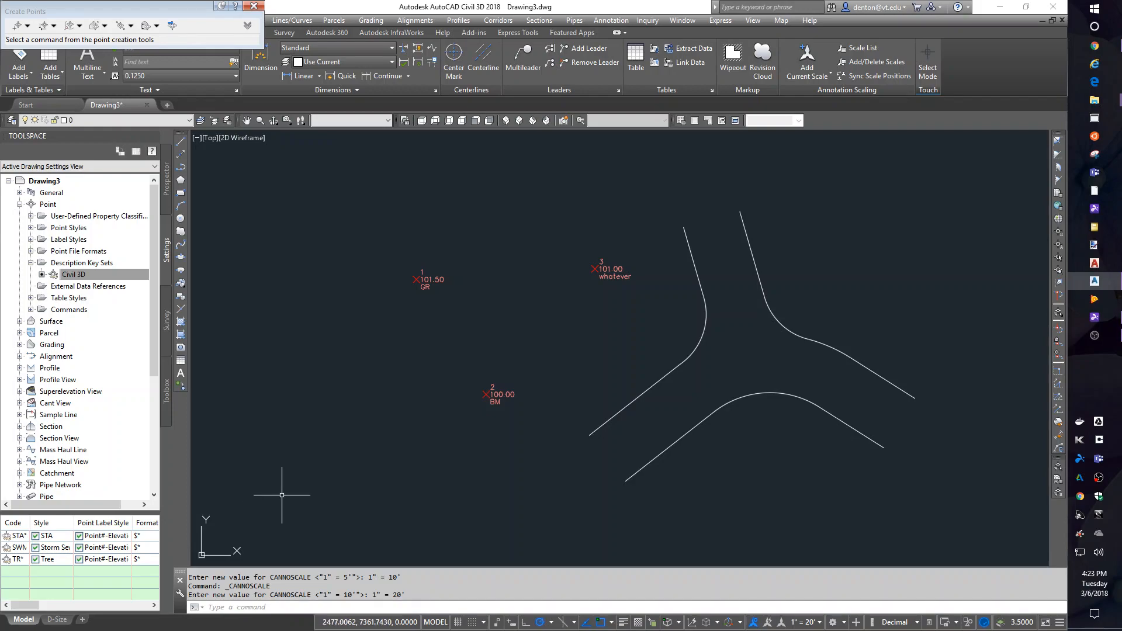
pyautogui.moveTo(282, 494)
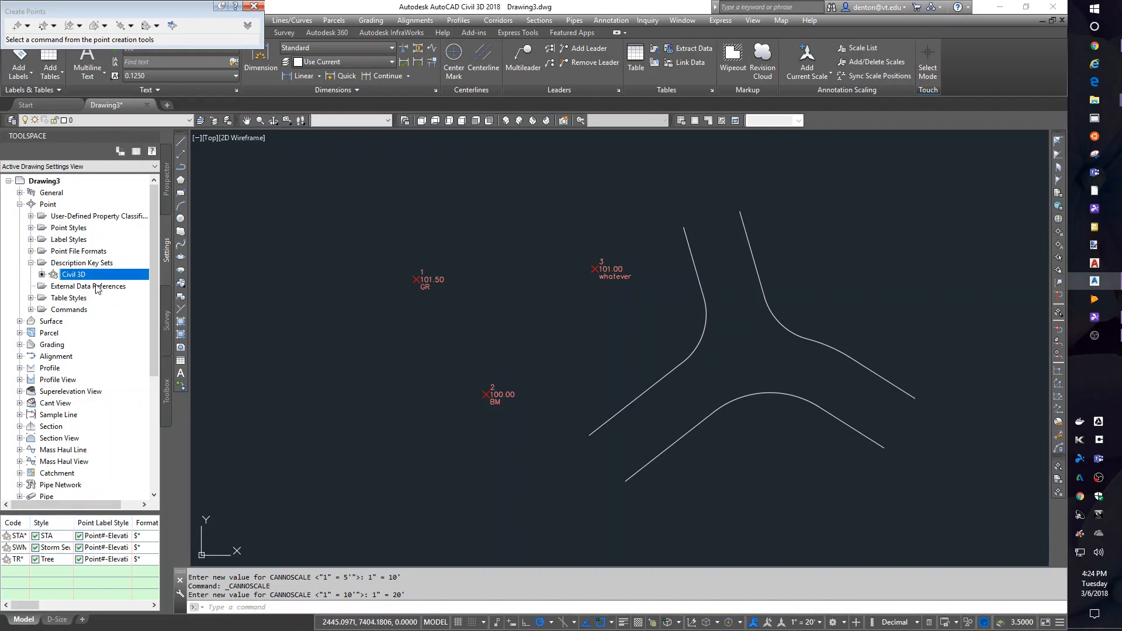
pyautogui.rightClick(75, 274)
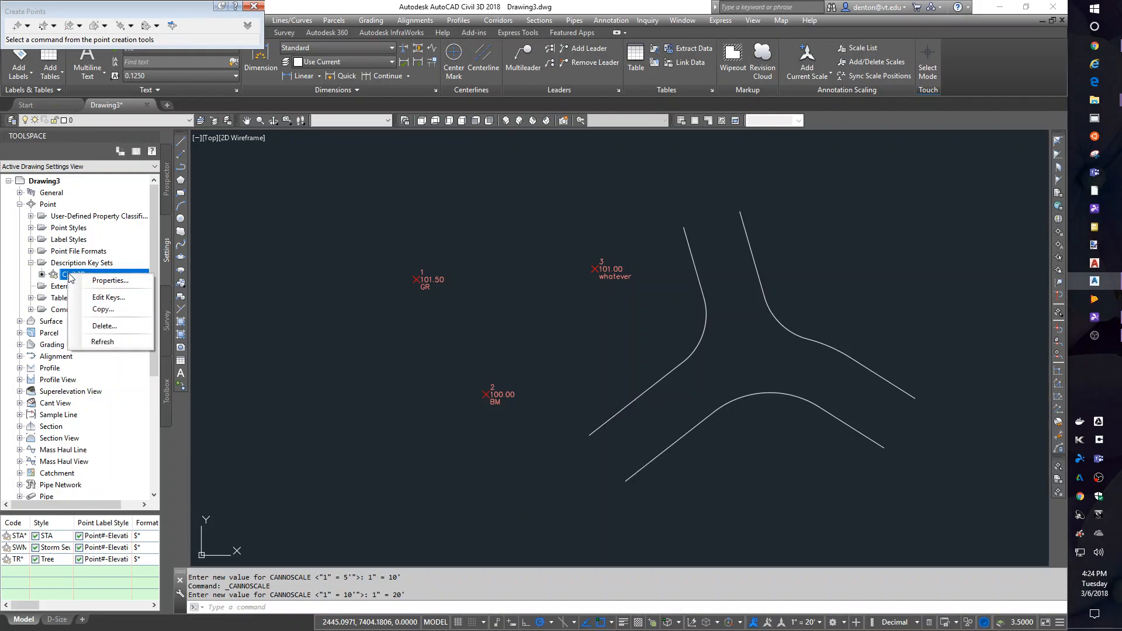
pyautogui.moveTo(109, 279)
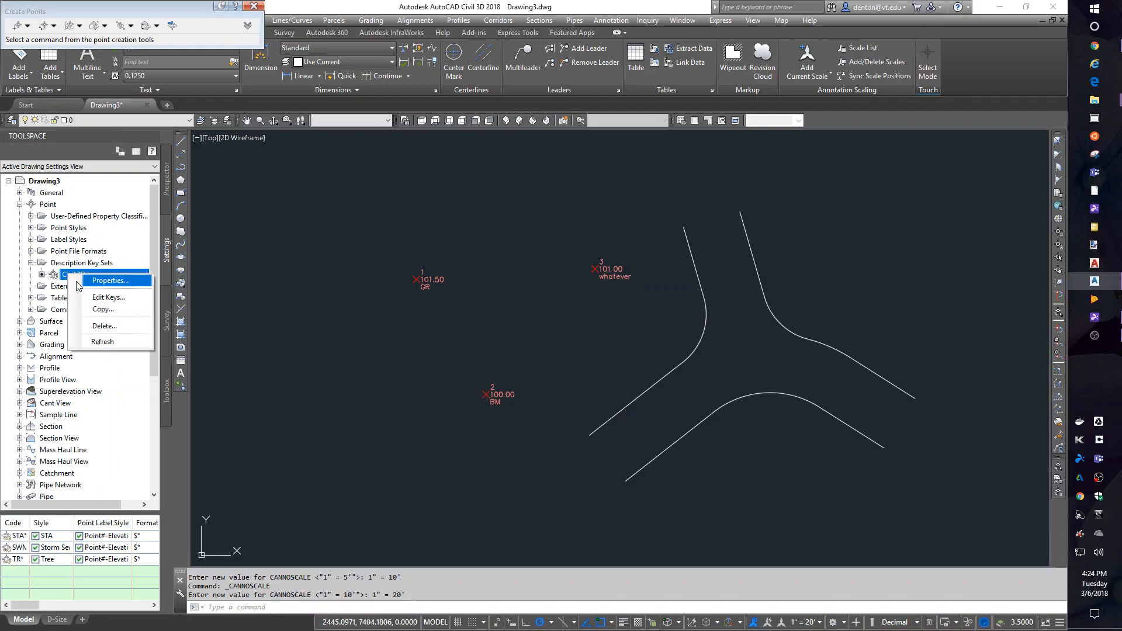
# Edit the Civil 3D keys and create a new blank description key from the TR* row.
pyautogui.click(110, 280)
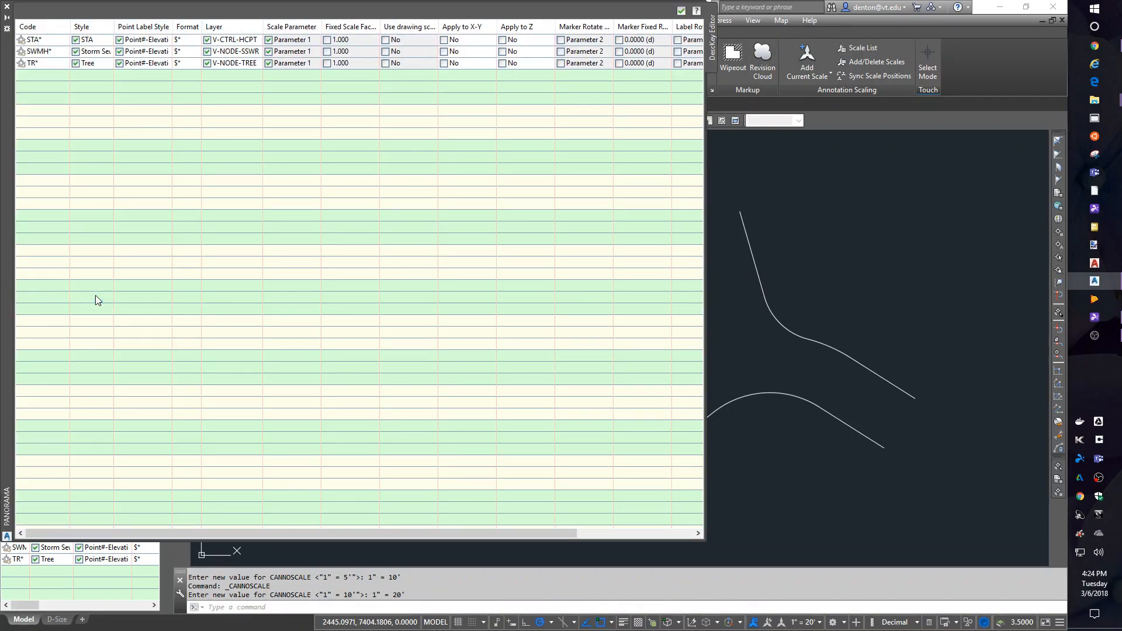
pyautogui.moveTo(21, 99)
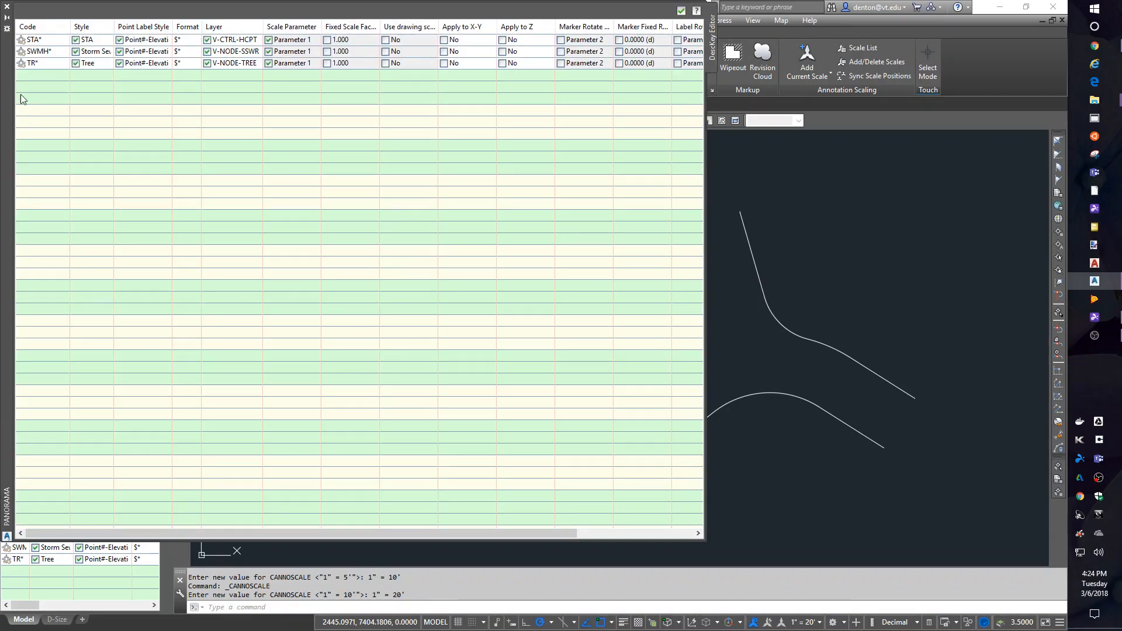
pyautogui.rightClick(21, 98)
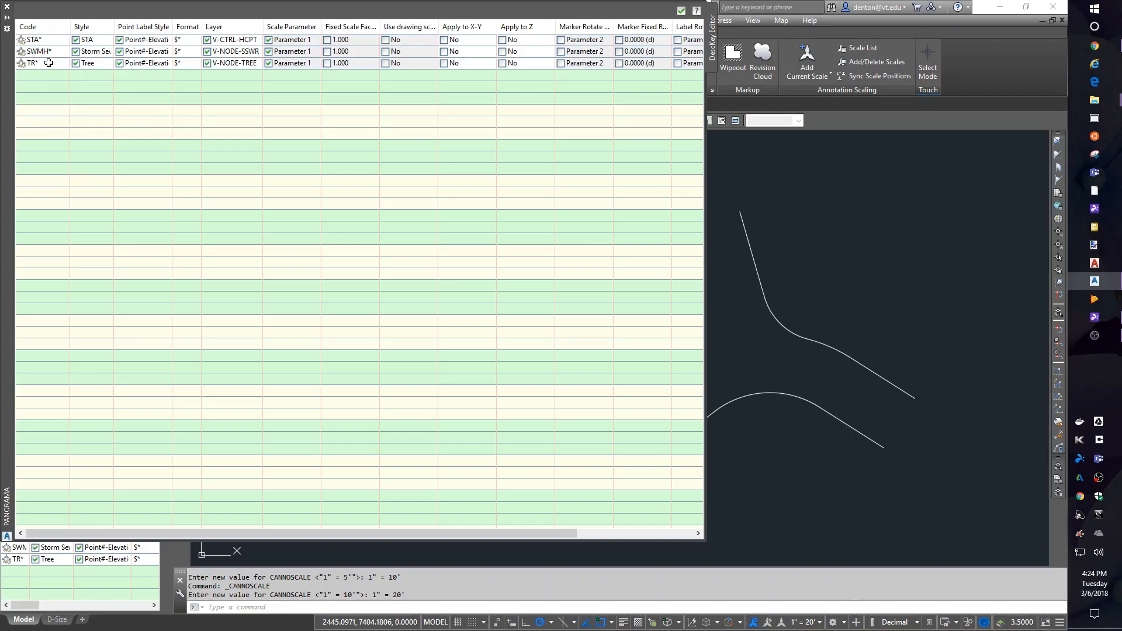
pyautogui.moveTo(33, 63)
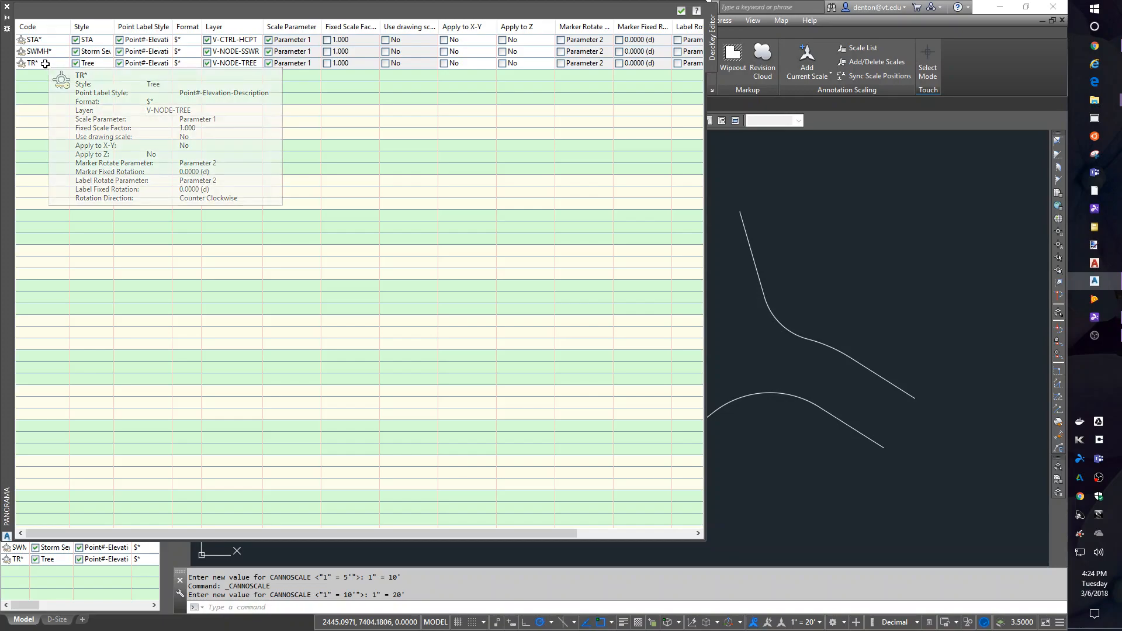
pyautogui.rightClick(32, 64)
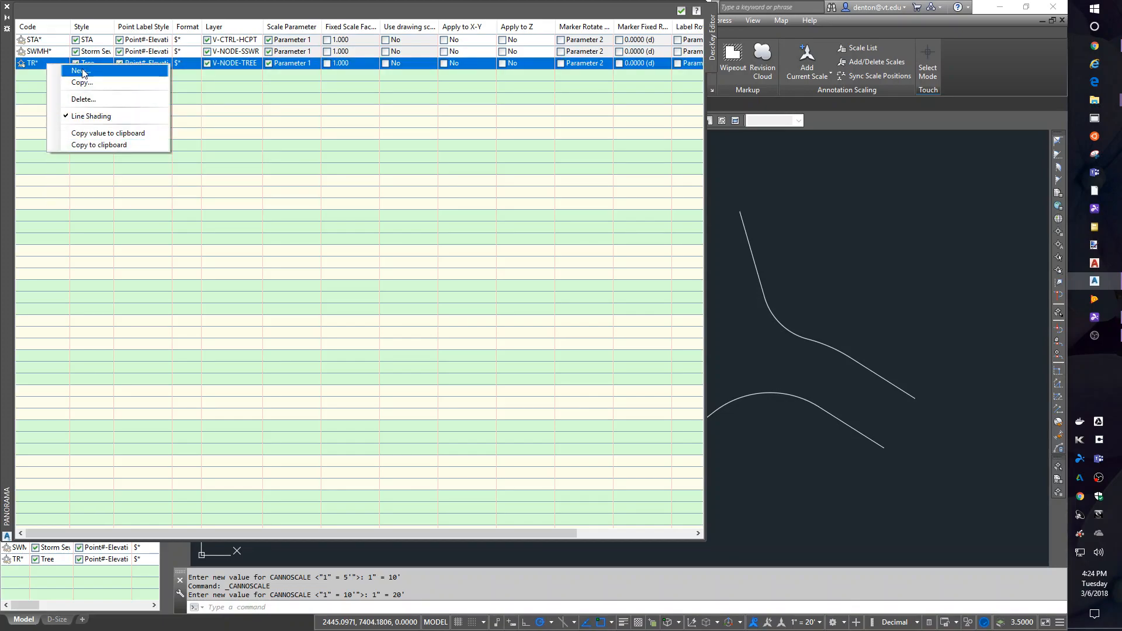
pyautogui.click(78, 71)
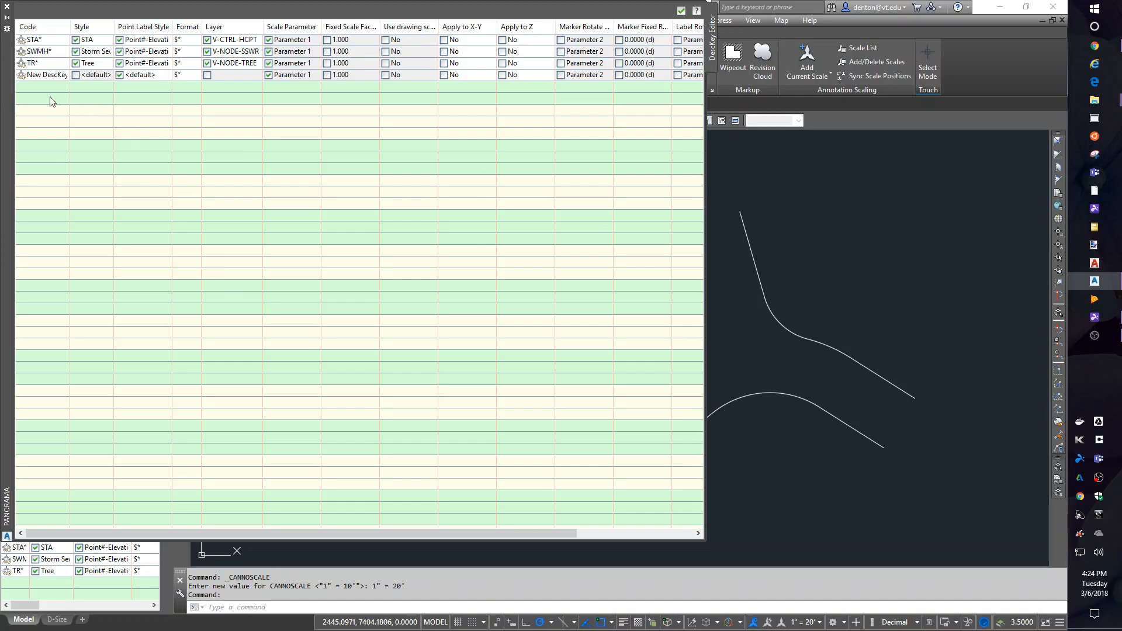
pyautogui.moveTo(897, 294)
pyautogui.write('i')
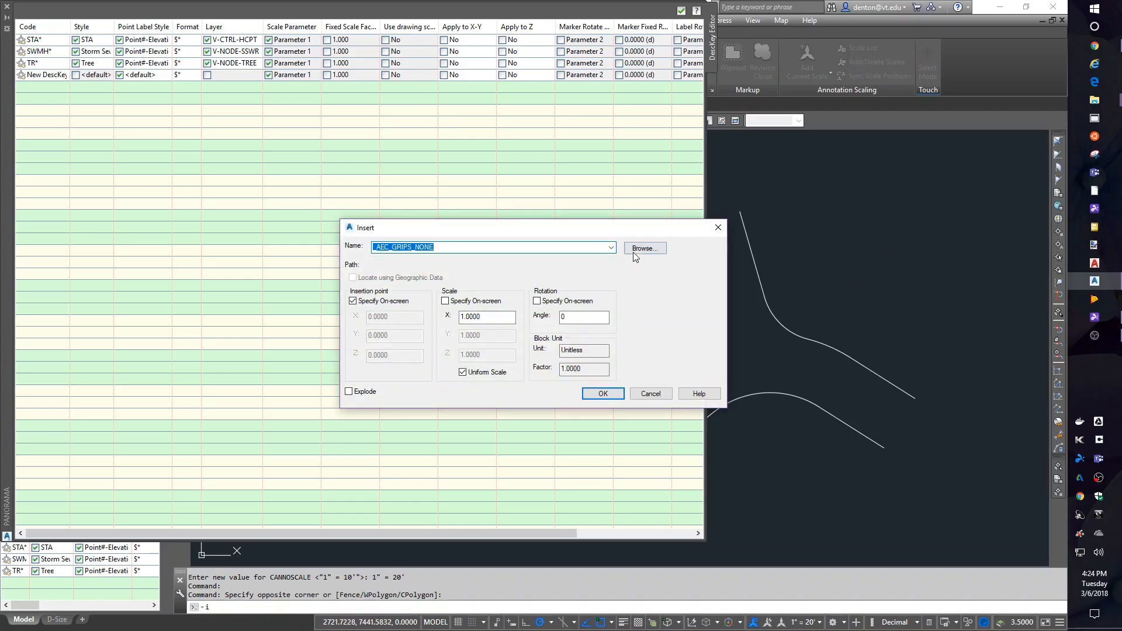
# Browse to bench mark.dwg and load it as the block to insert.
pyautogui.click(644, 248)
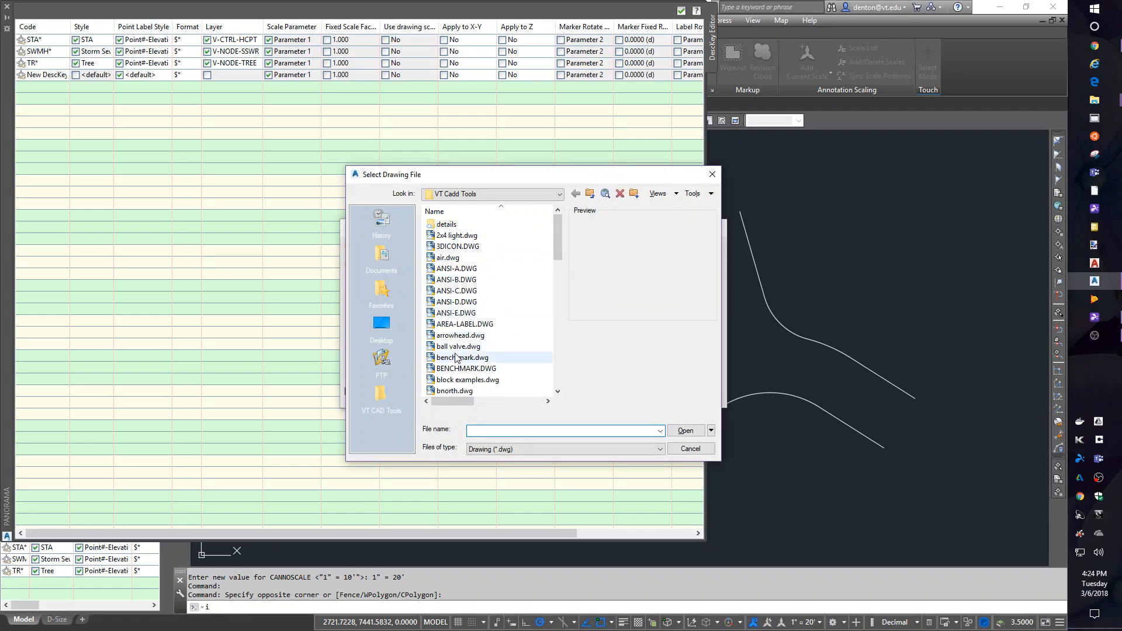
pyautogui.click(462, 358)
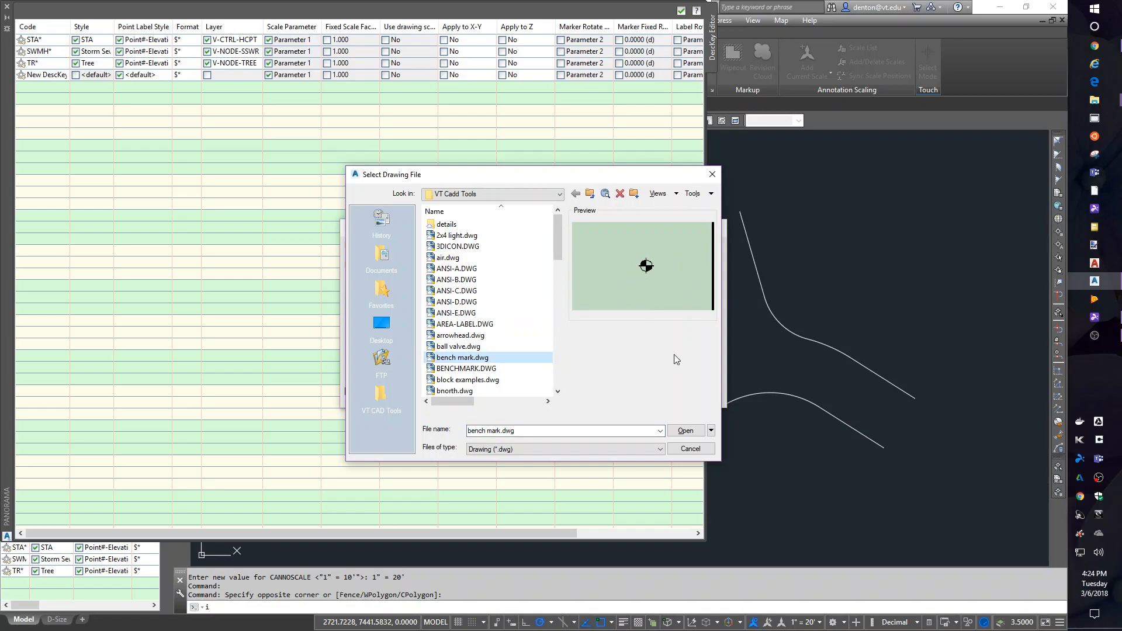
pyautogui.click(685, 430)
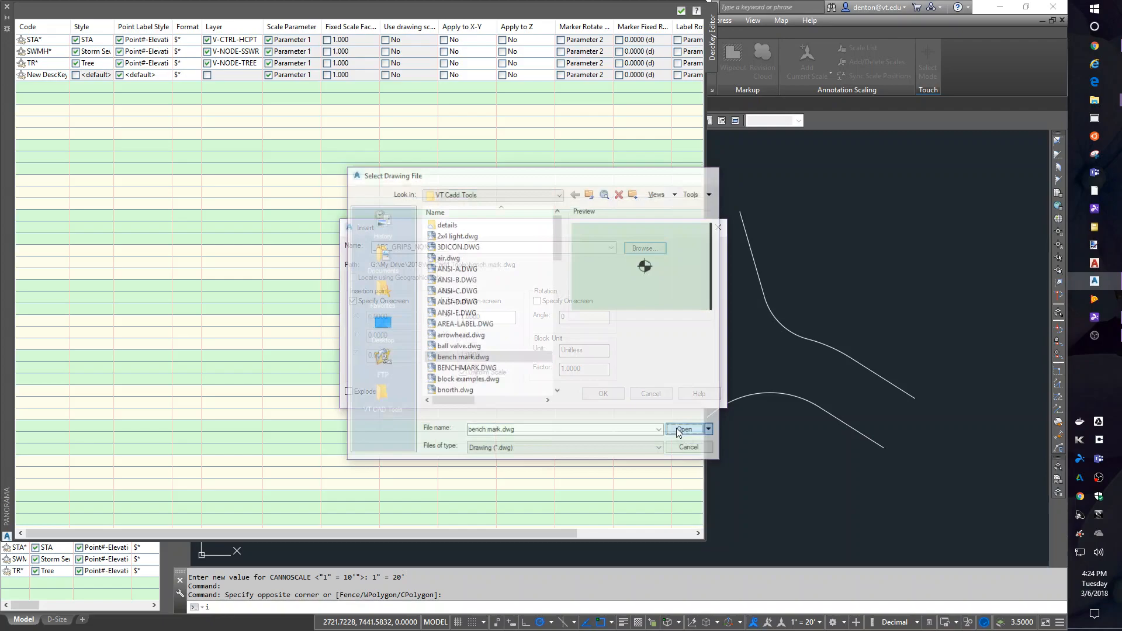
pyautogui.click(682, 429)
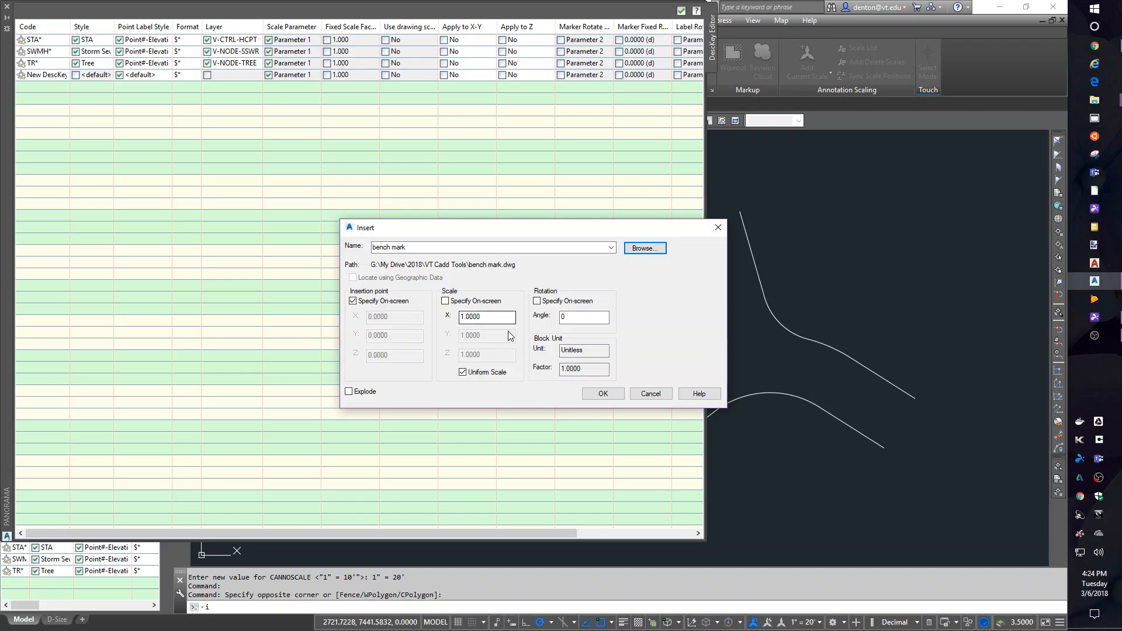
pyautogui.moveTo(509, 346)
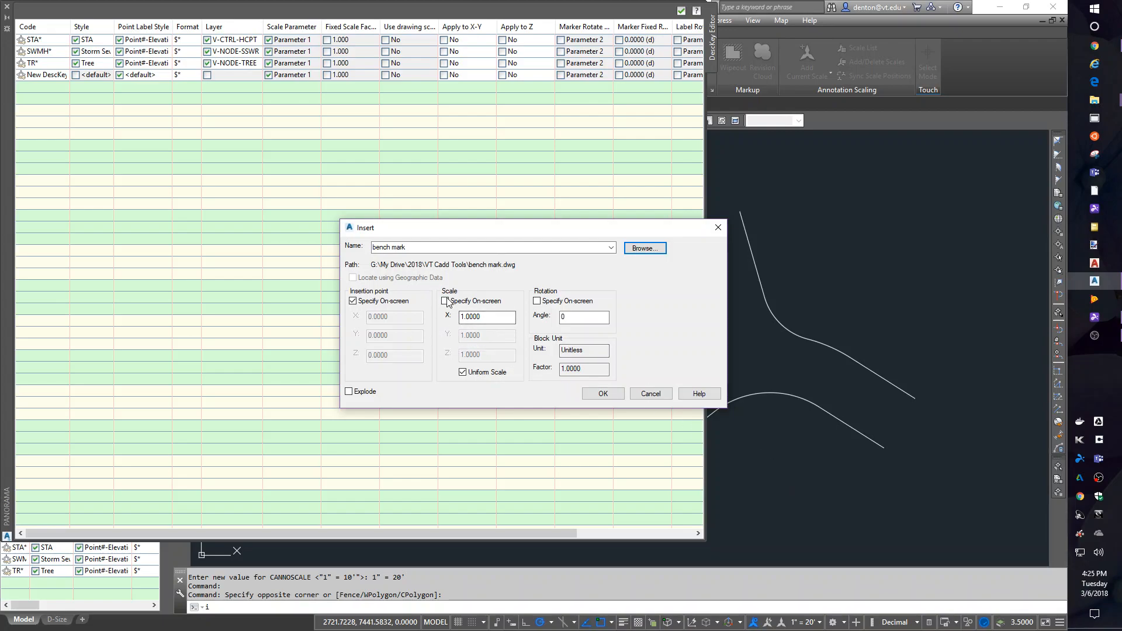
# Insert the bench mark block at scale 20, then reopen block insertion with I.
pyautogui.click(445, 300)
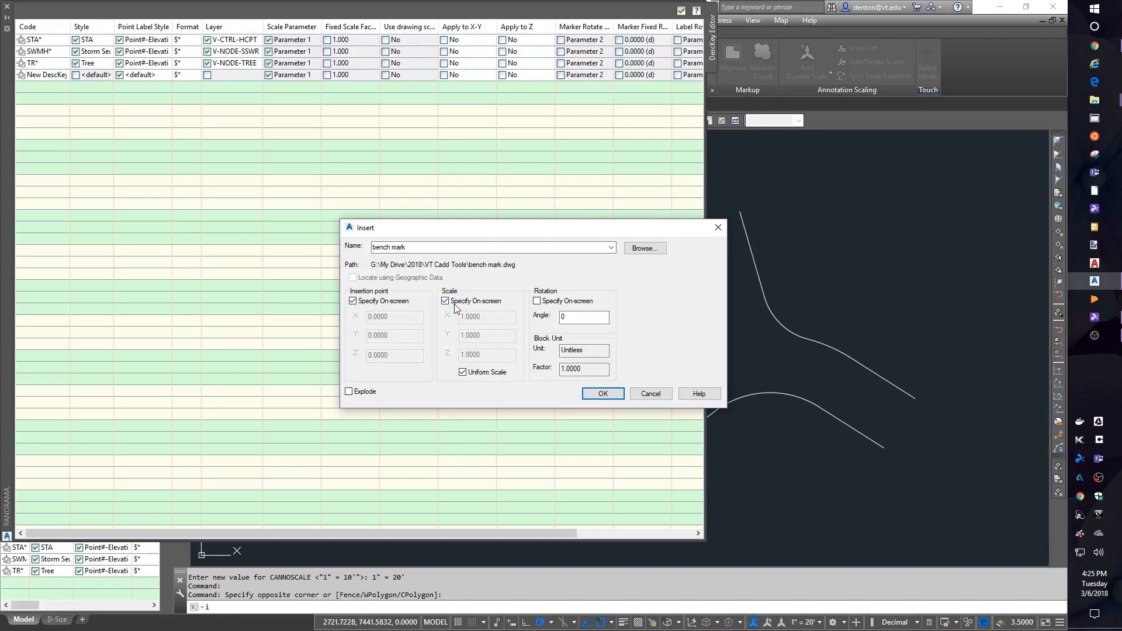
pyautogui.click(445, 301)
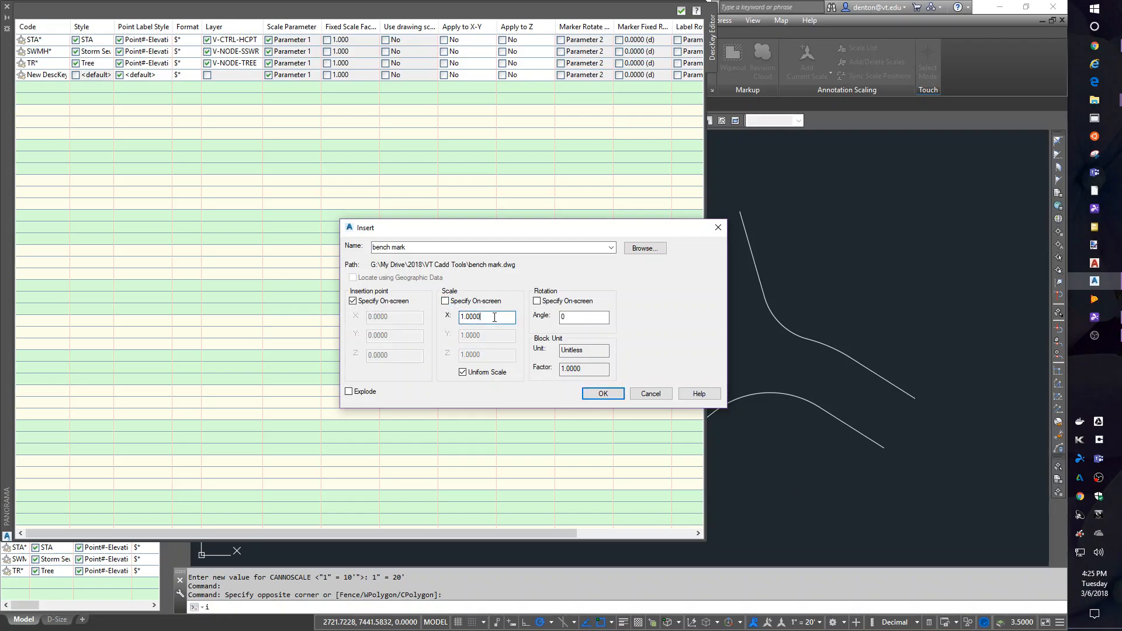
pyautogui.write('20')
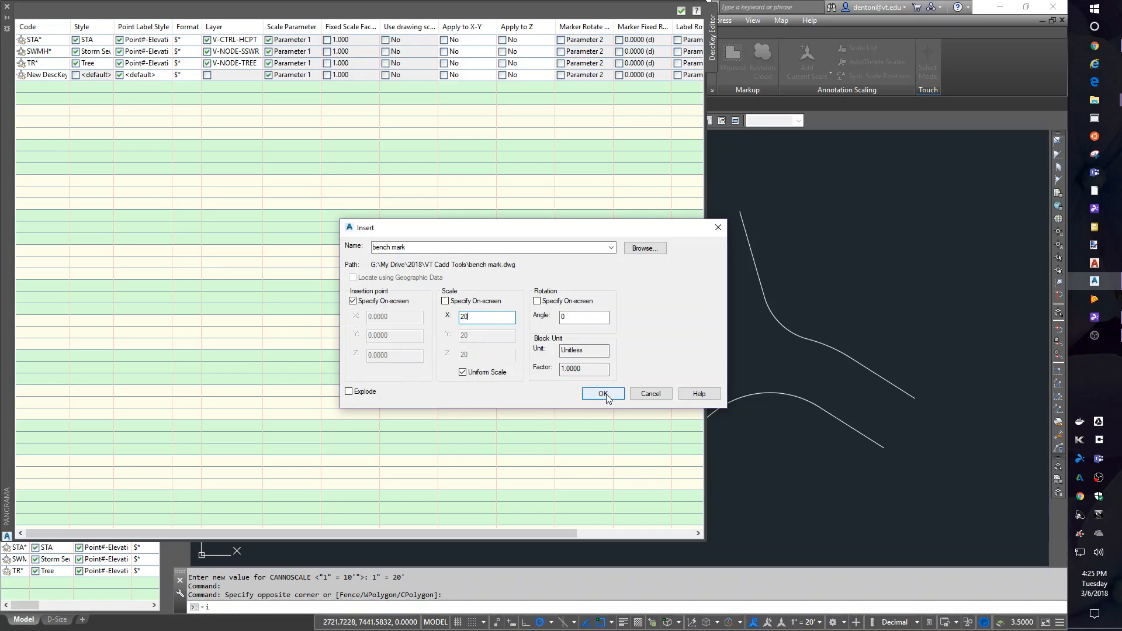
pyautogui.click(602, 394)
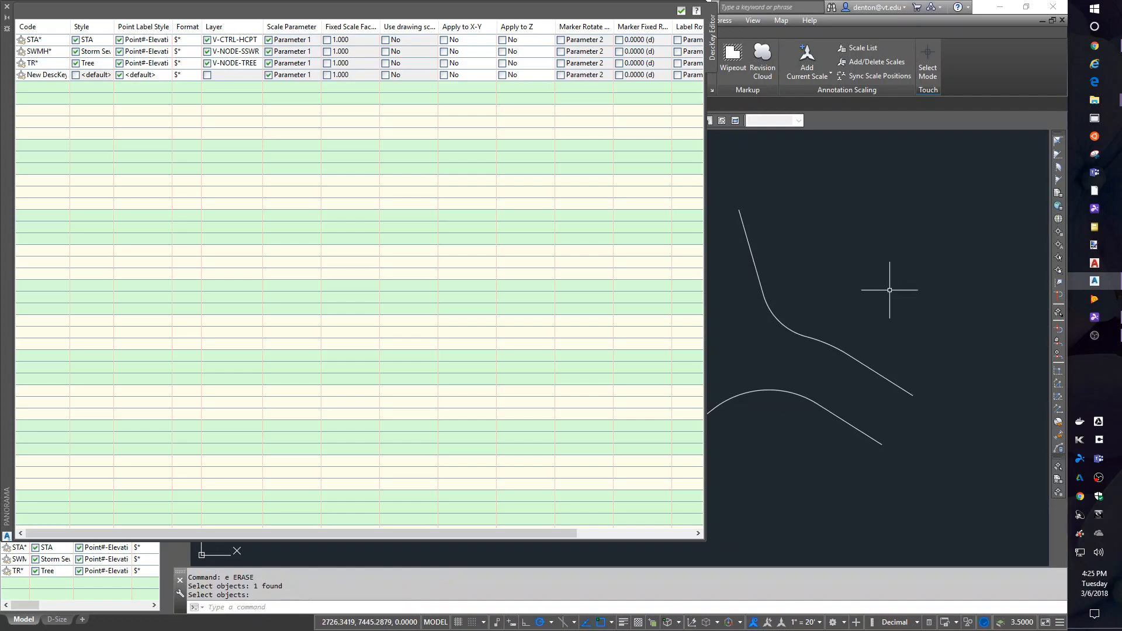
pyautogui.write('i')
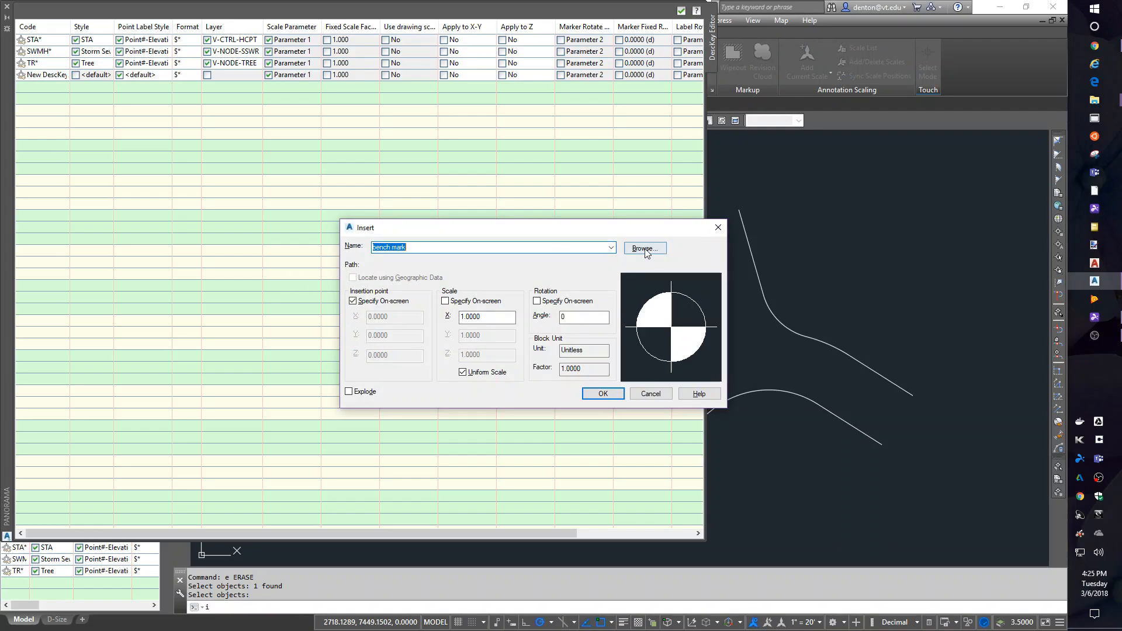
# Browse to tree.dwg, insert it at scale 20, then start erasing the placed tree.
pyautogui.click(643, 248)
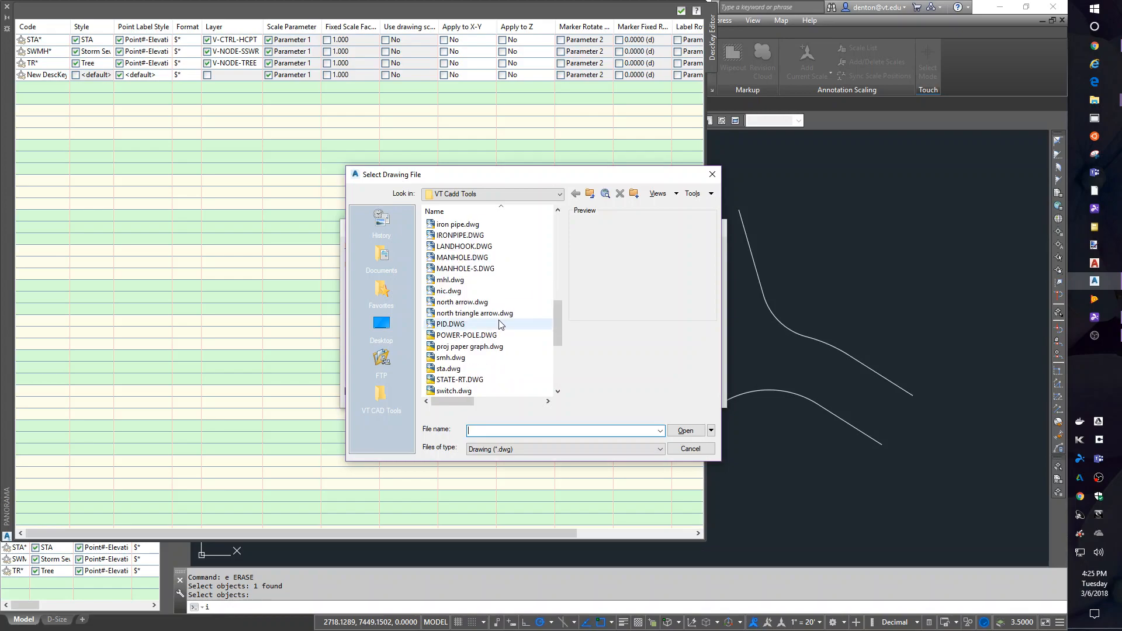
pyautogui.scroll(-3)
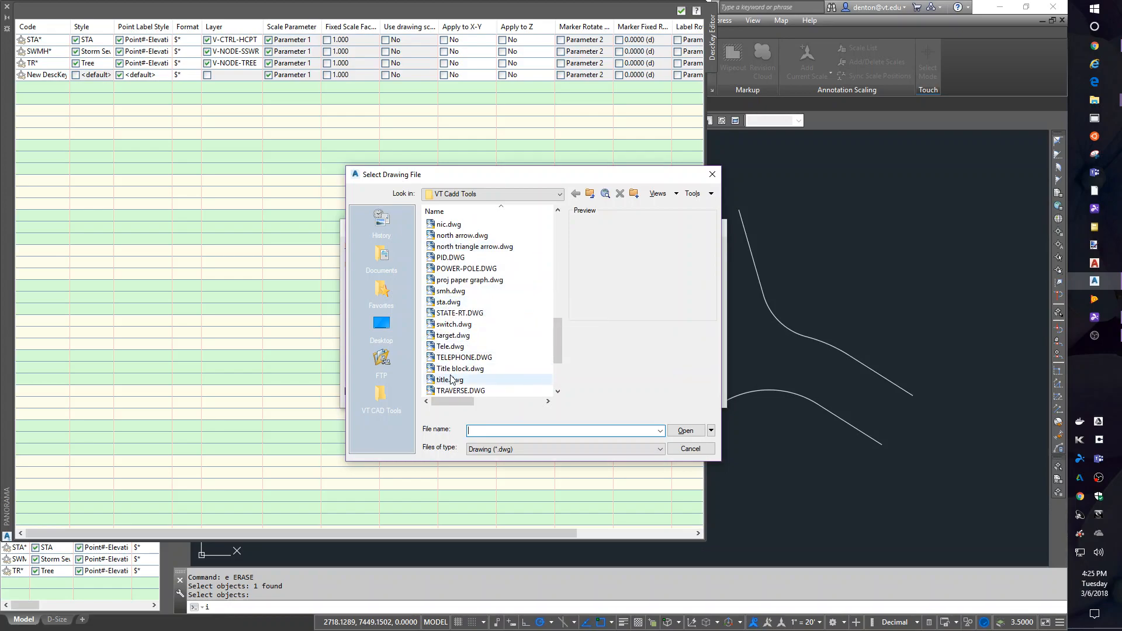
pyautogui.scroll(-3)
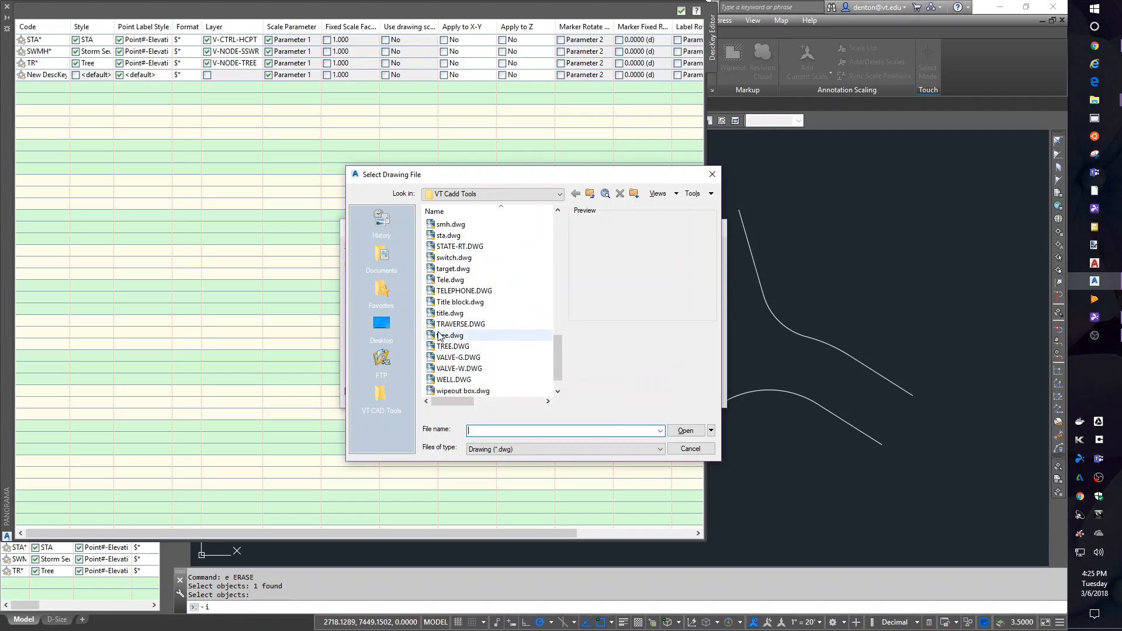
pyautogui.click(686, 430)
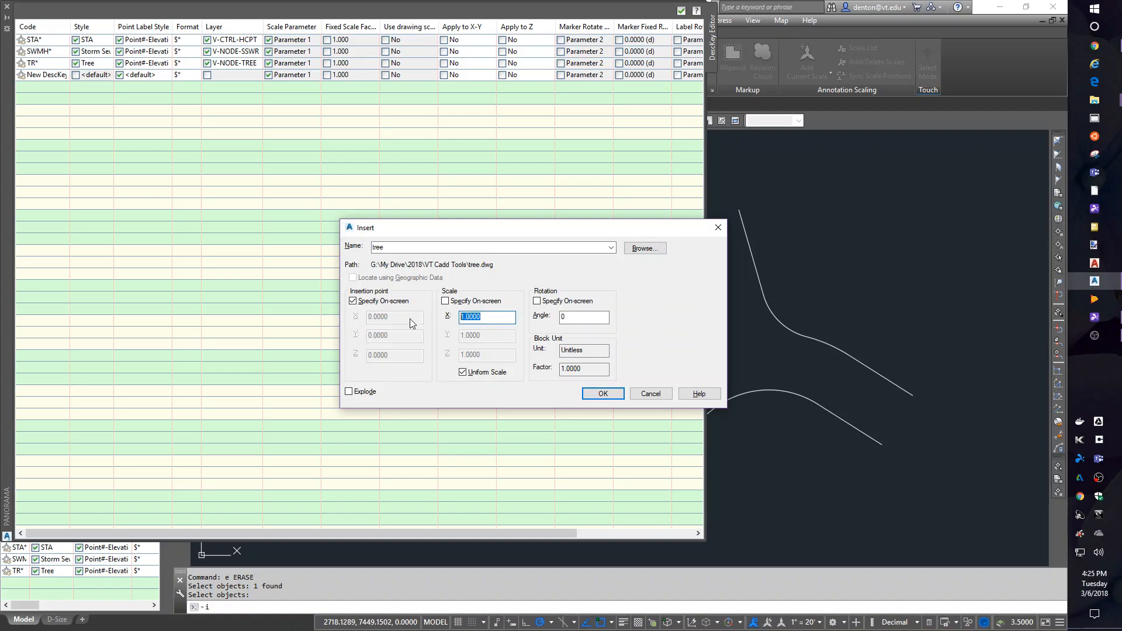
pyautogui.write('20')
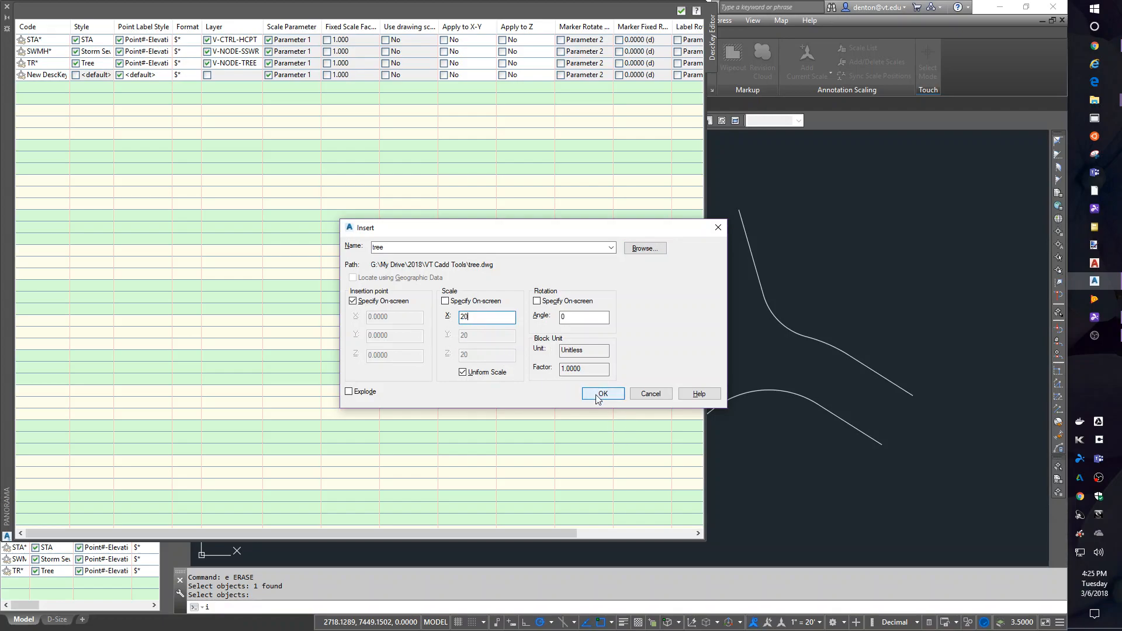
pyautogui.click(602, 394)
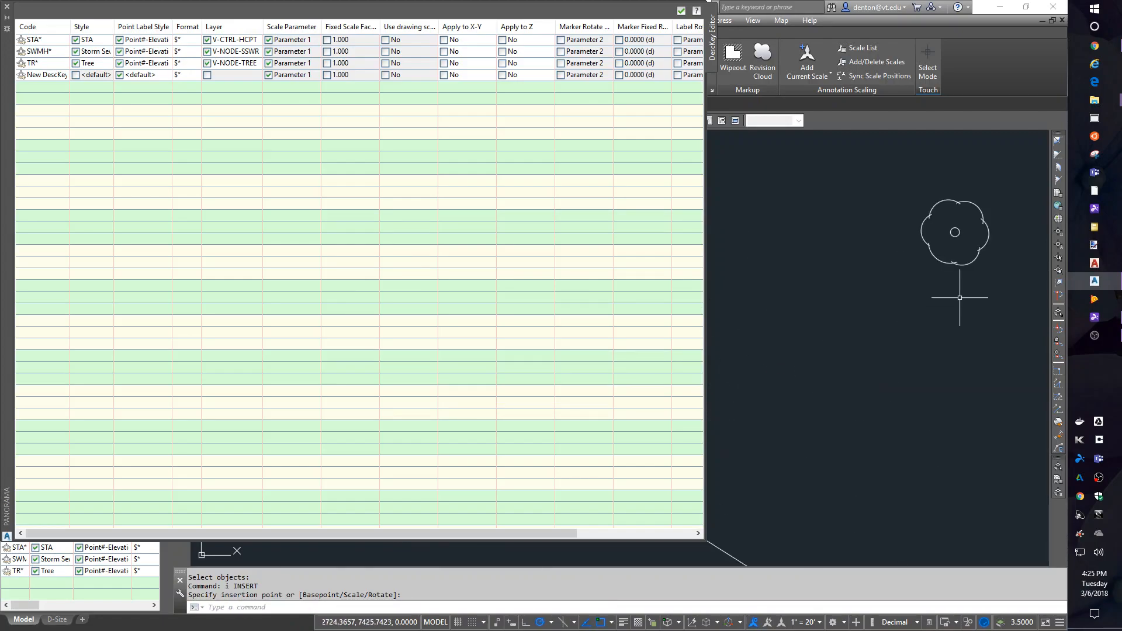
pyautogui.write('e ERASE')
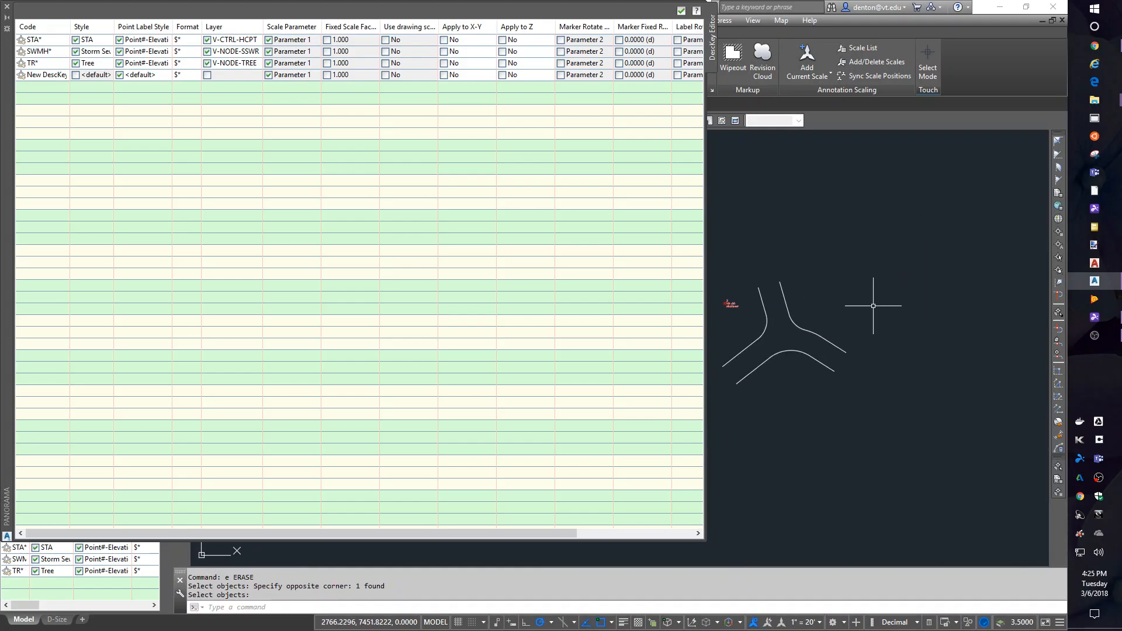
pyautogui.moveTo(828, 287)
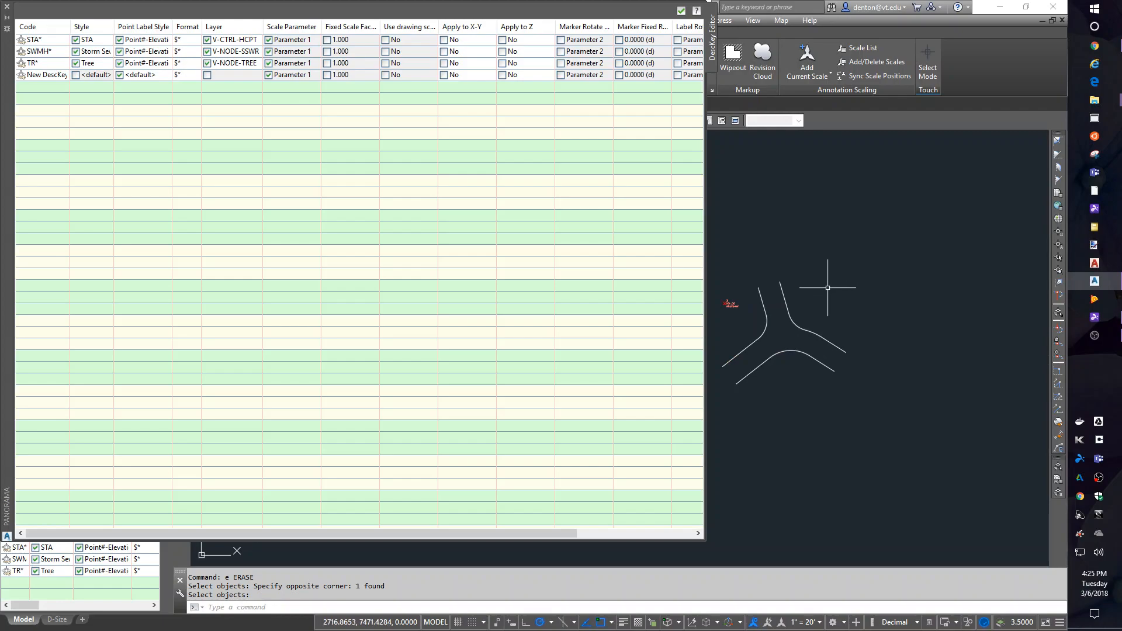
pyautogui.moveTo(857, 313)
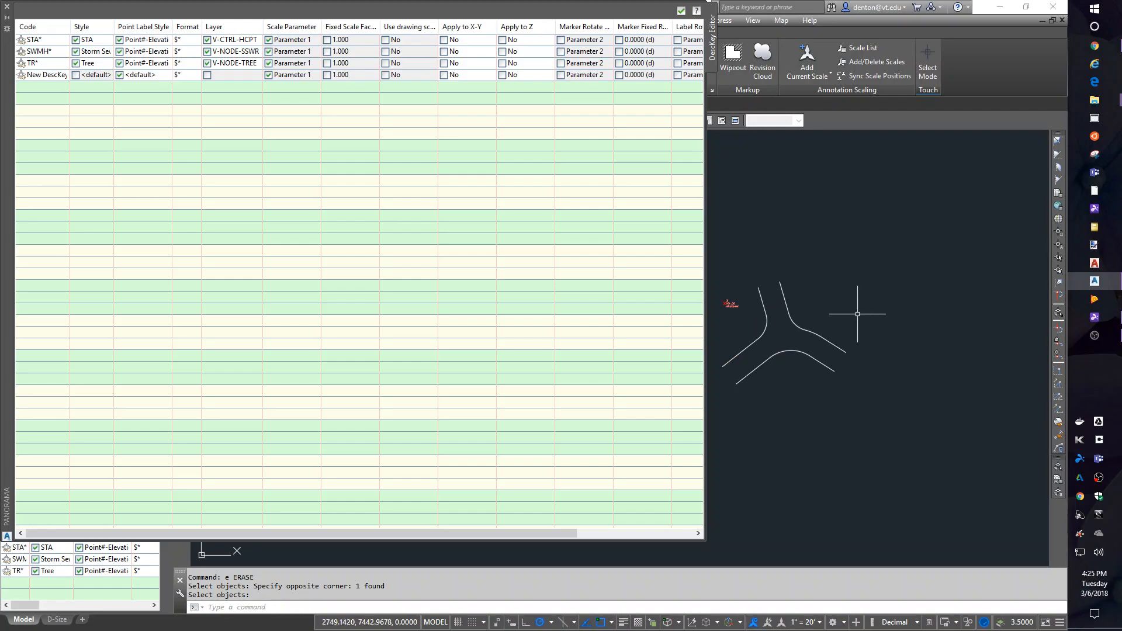
pyautogui.moveTo(972, 391)
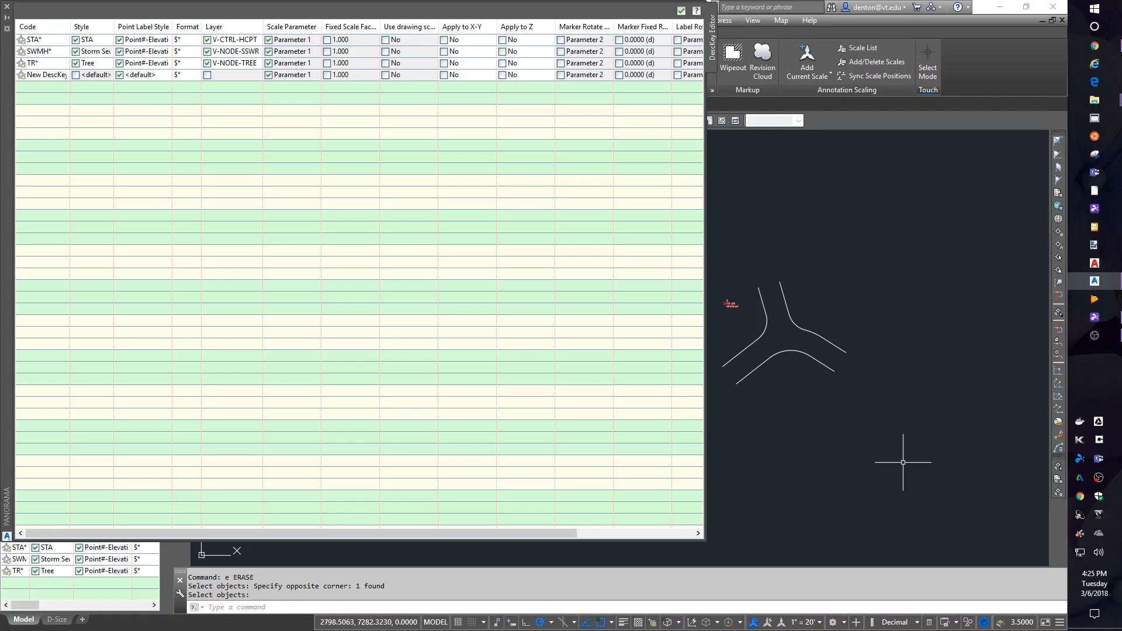
pyautogui.moveTo(915, 464)
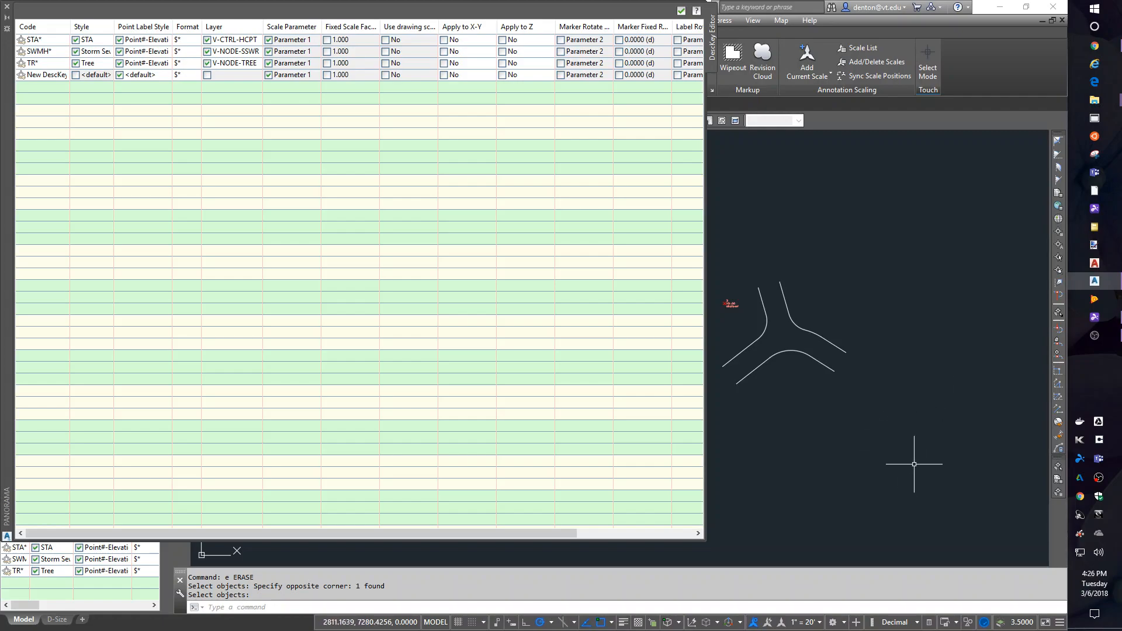
pyautogui.moveTo(908, 460)
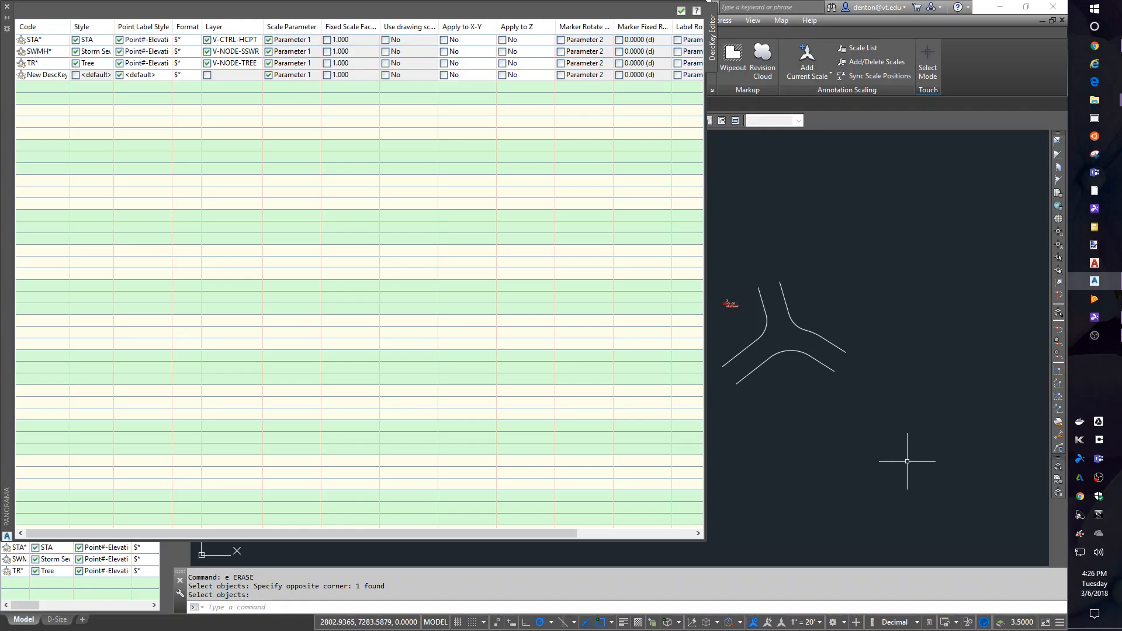
pyautogui.moveTo(890, 465)
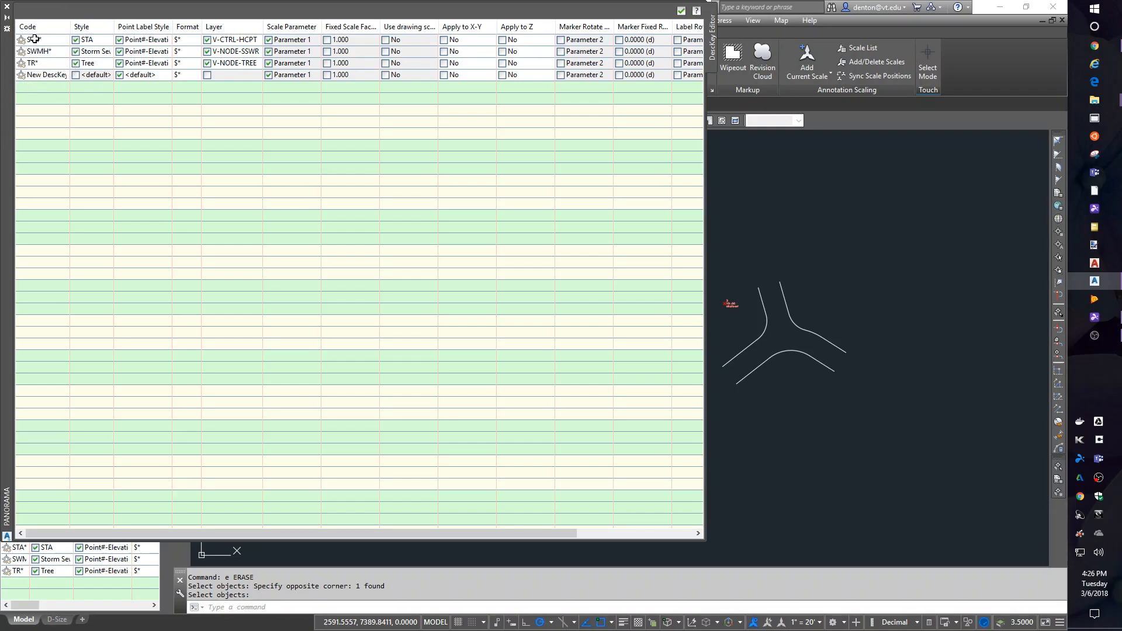
# Give the new description key the code GR.
pyautogui.click(44, 75)
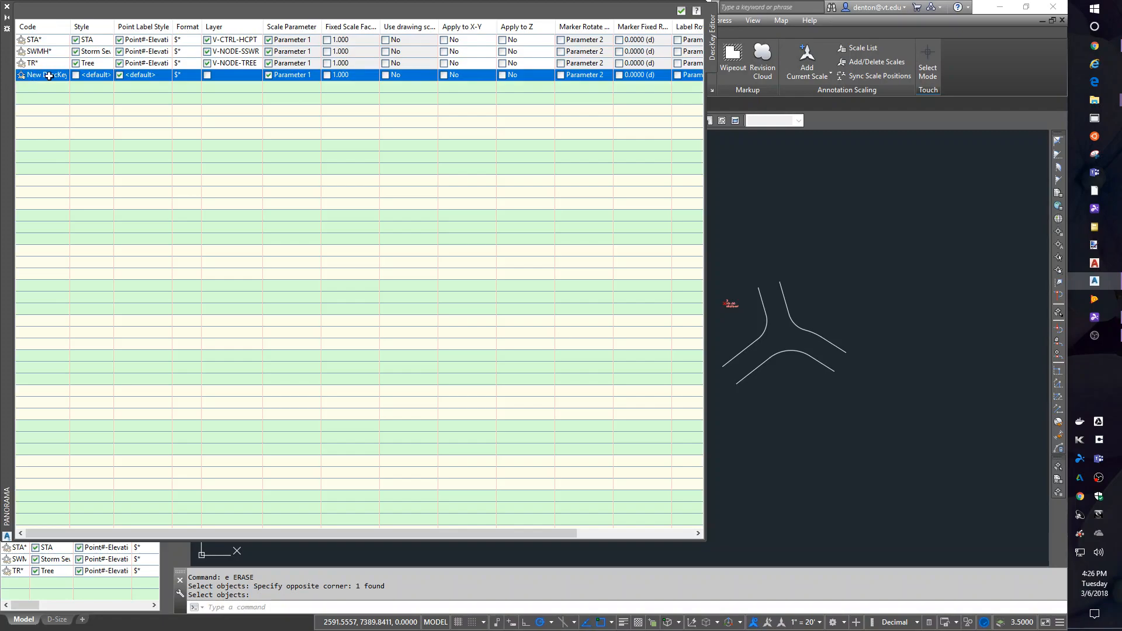
pyautogui.doubleClick(40, 75)
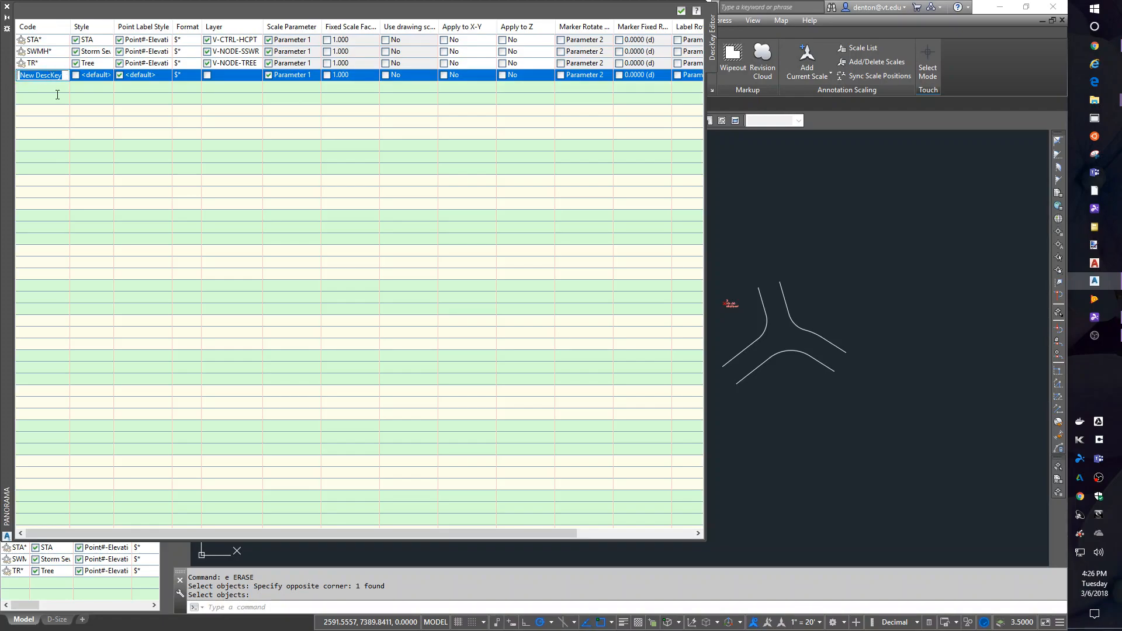
pyautogui.write('GR')
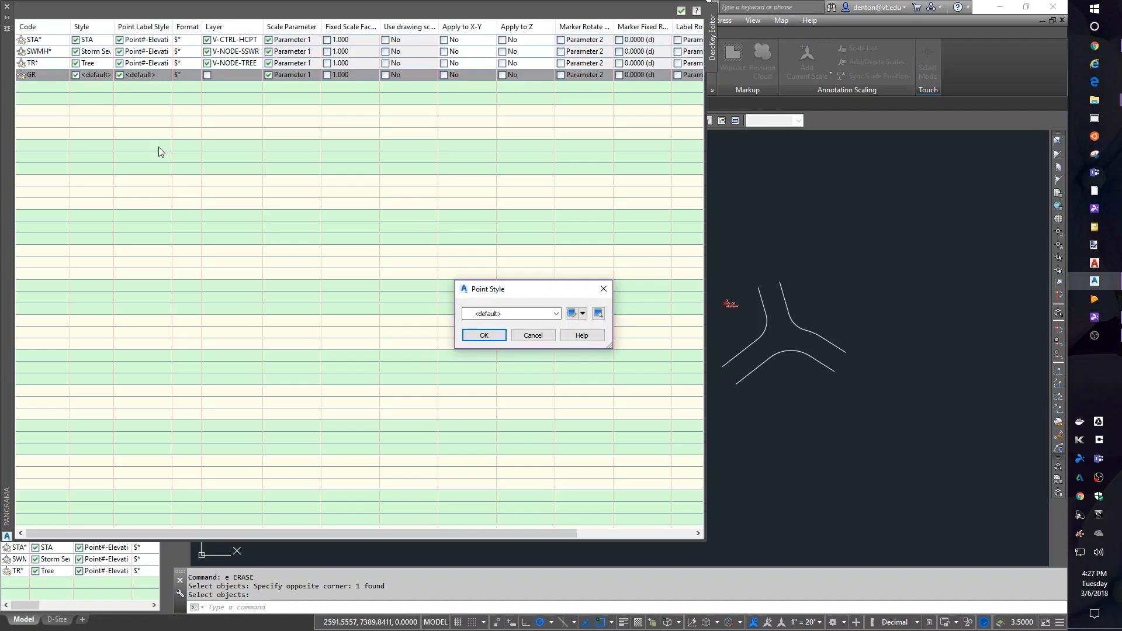
pyautogui.moveTo(584, 307)
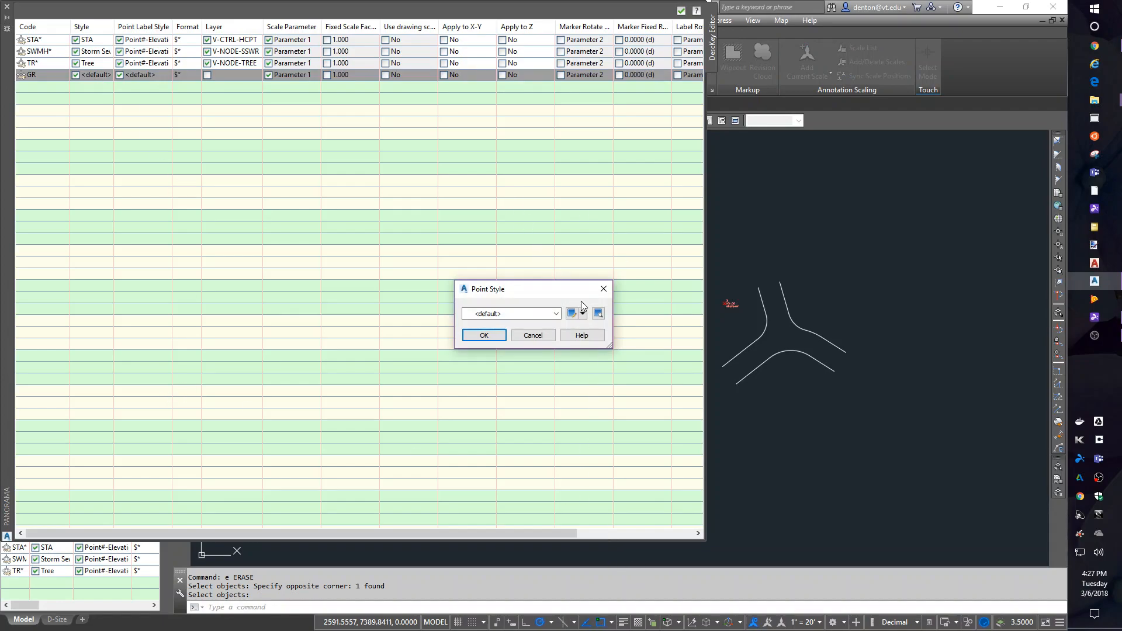
# Browse the existing point styles for GR, then choose Create New instead of reusing one.
pyautogui.click(555, 314)
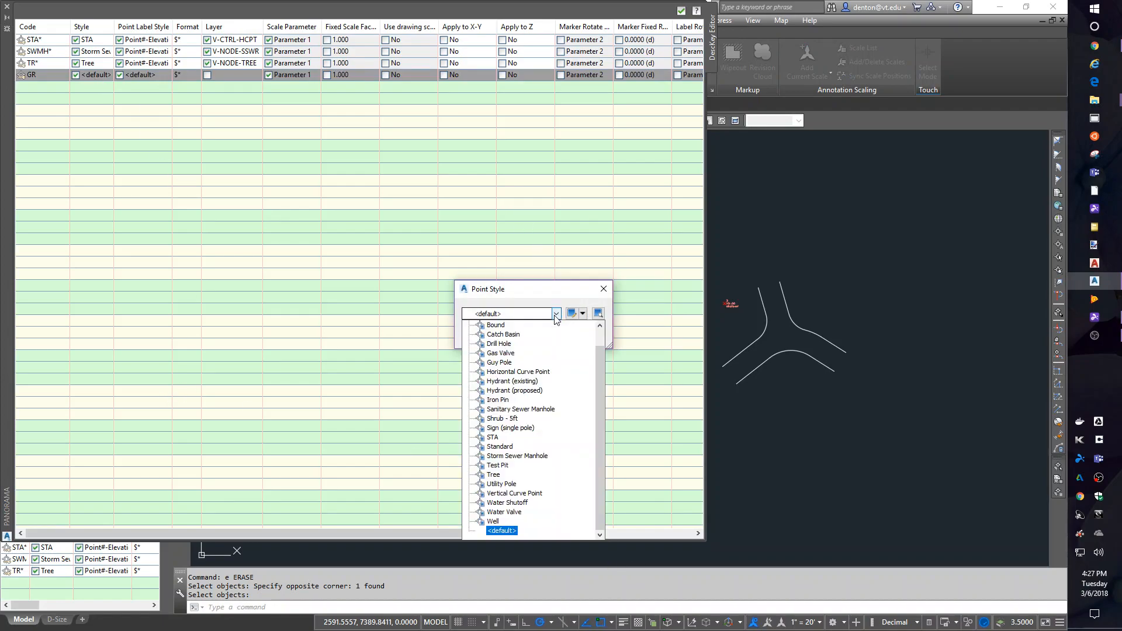
pyautogui.click(502, 418)
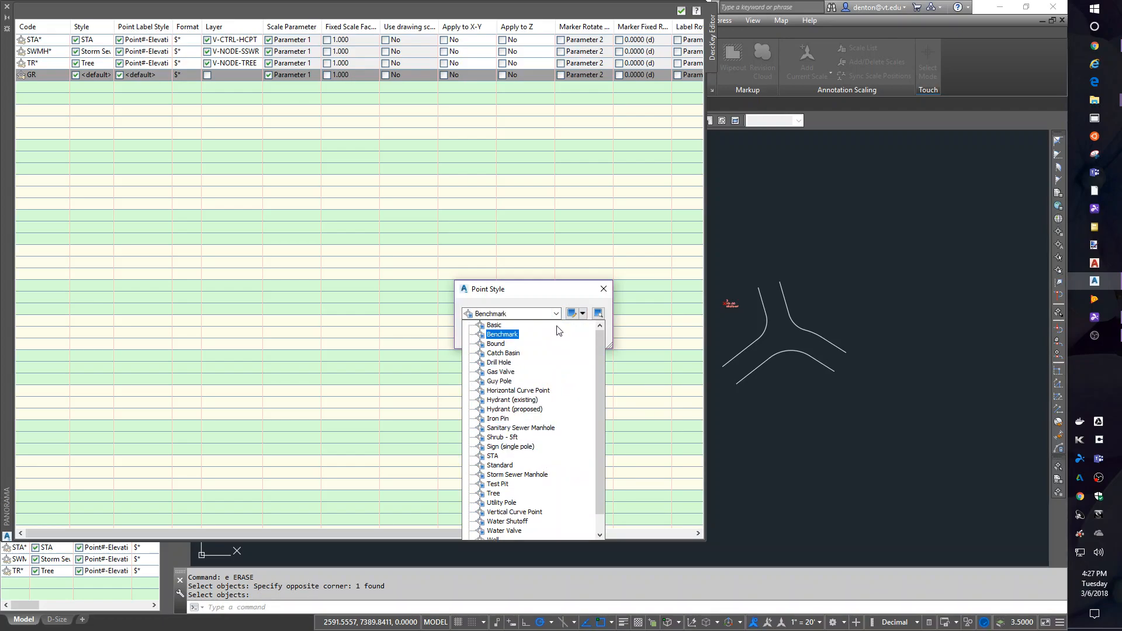
pyautogui.click(499, 381)
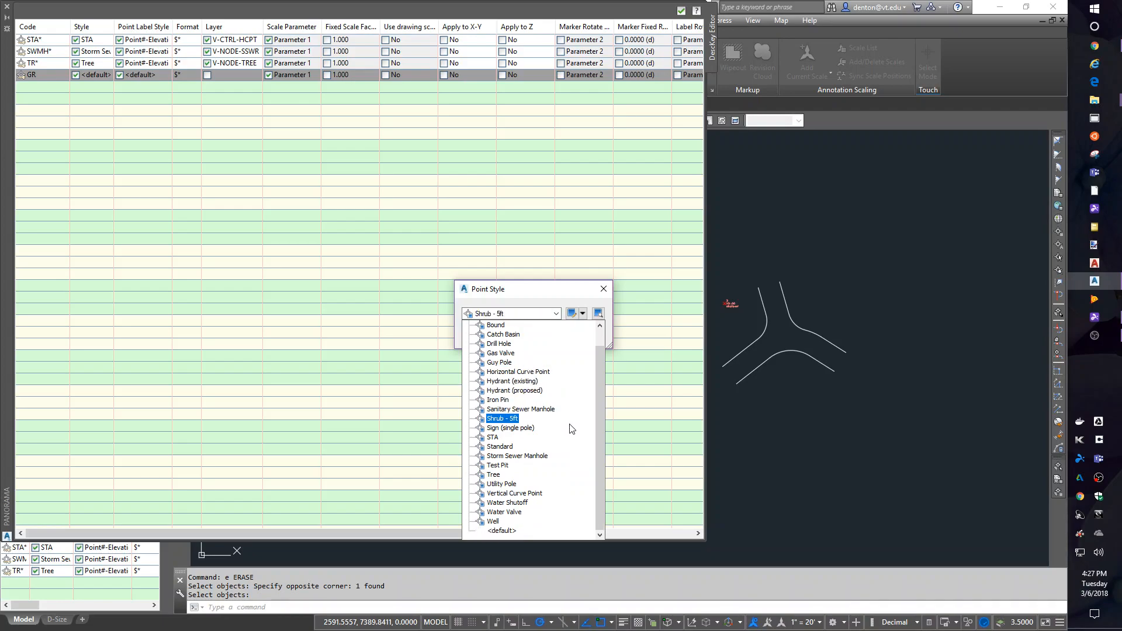
pyautogui.click(499, 465)
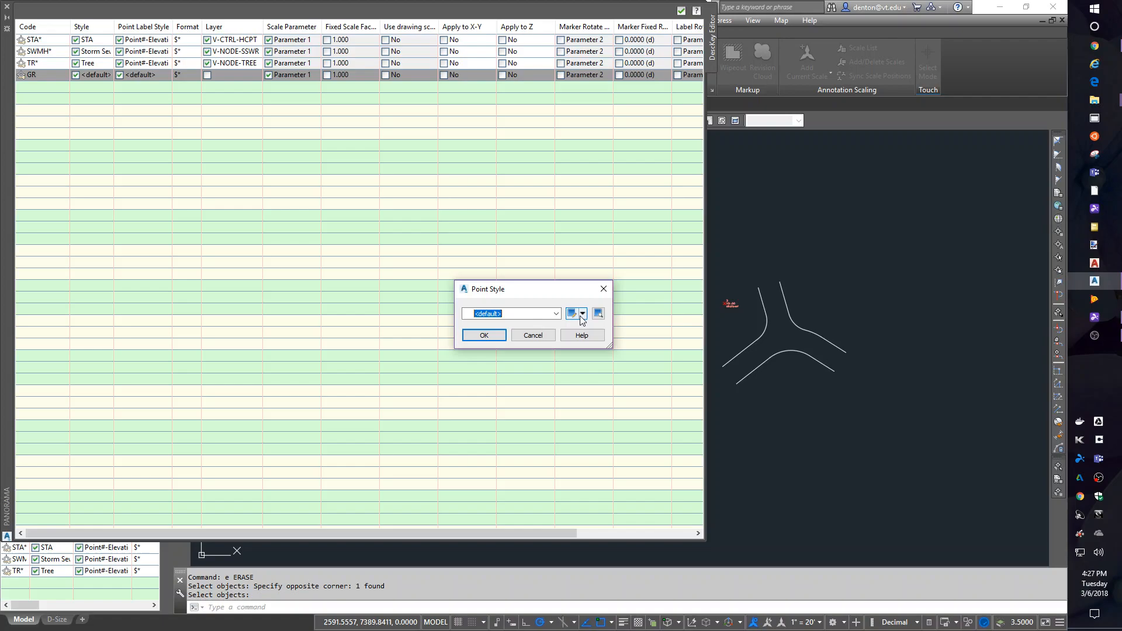
pyautogui.click(583, 313)
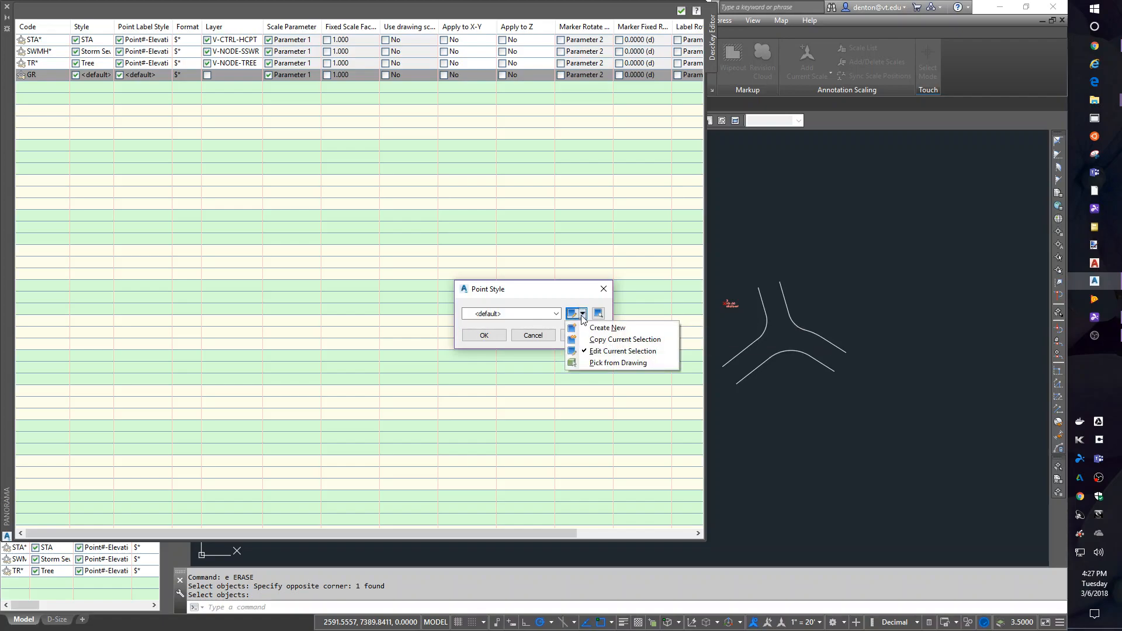
pyautogui.moveTo(607, 327)
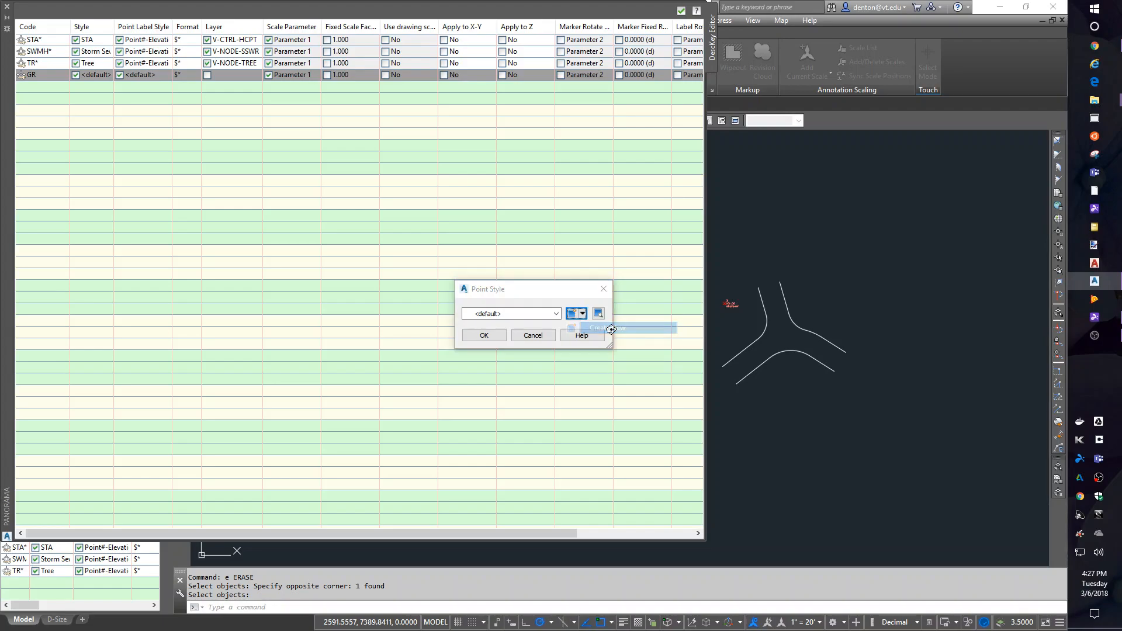
pyautogui.click(610, 329)
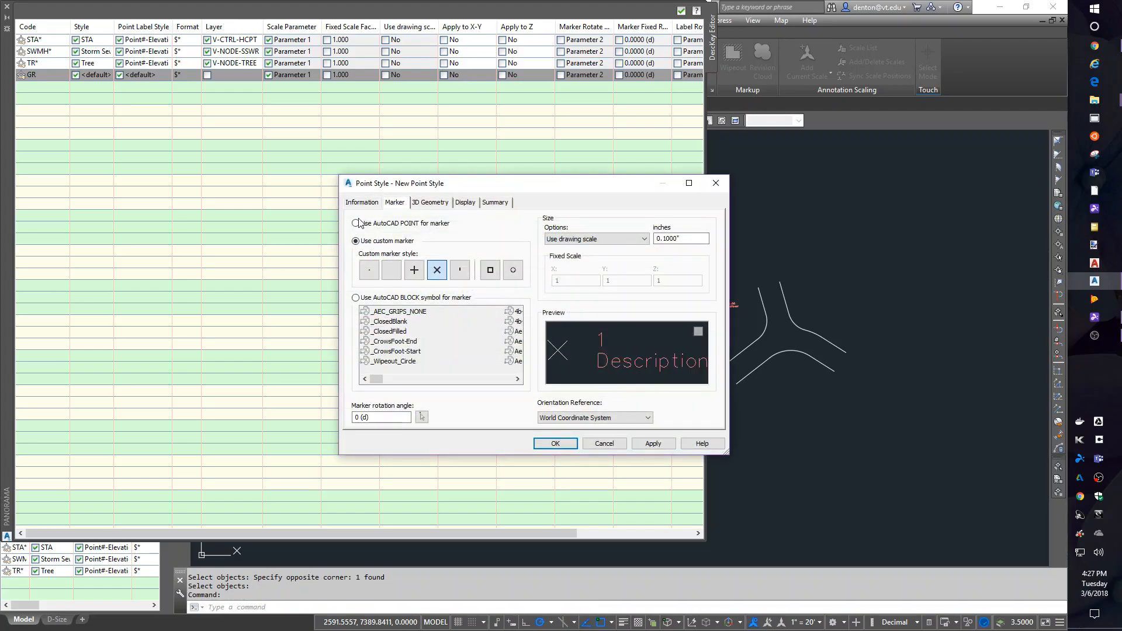
# Name the style Ground Shot and give it a plus-shaped custom marker sized 0.25 inch.
pyautogui.click(362, 203)
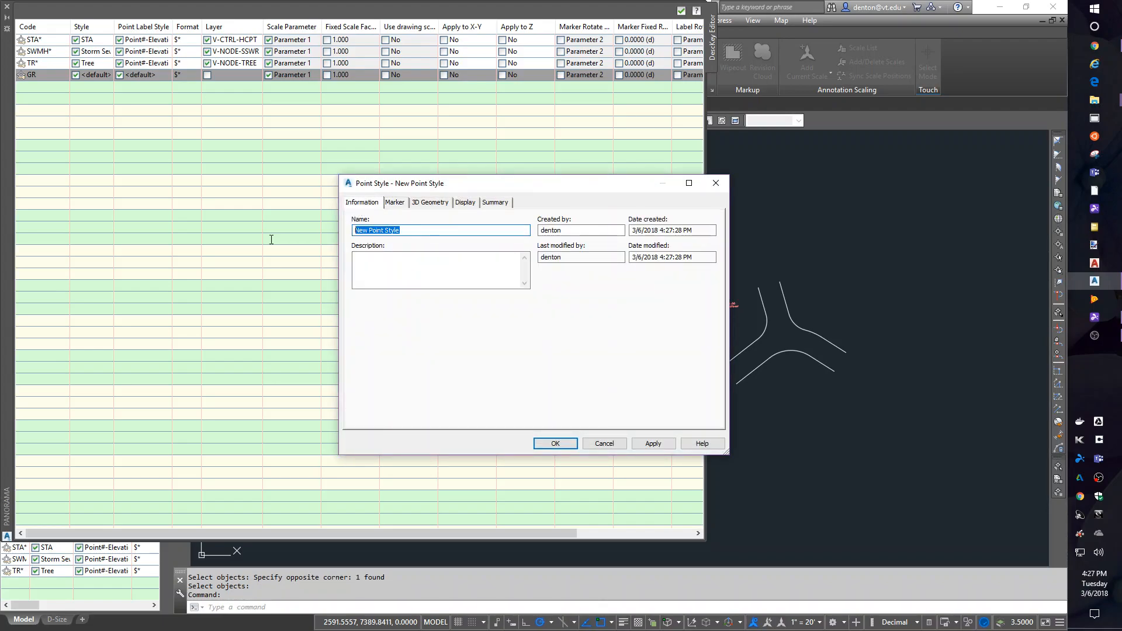
pyautogui.moveTo(243, 257)
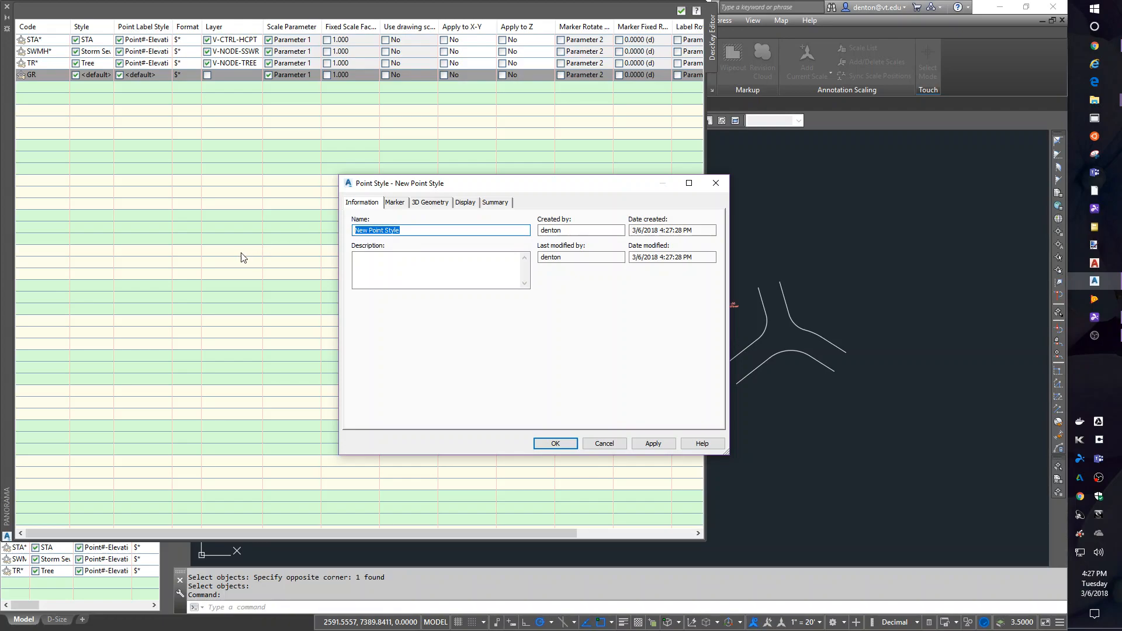
pyautogui.write('Ground')
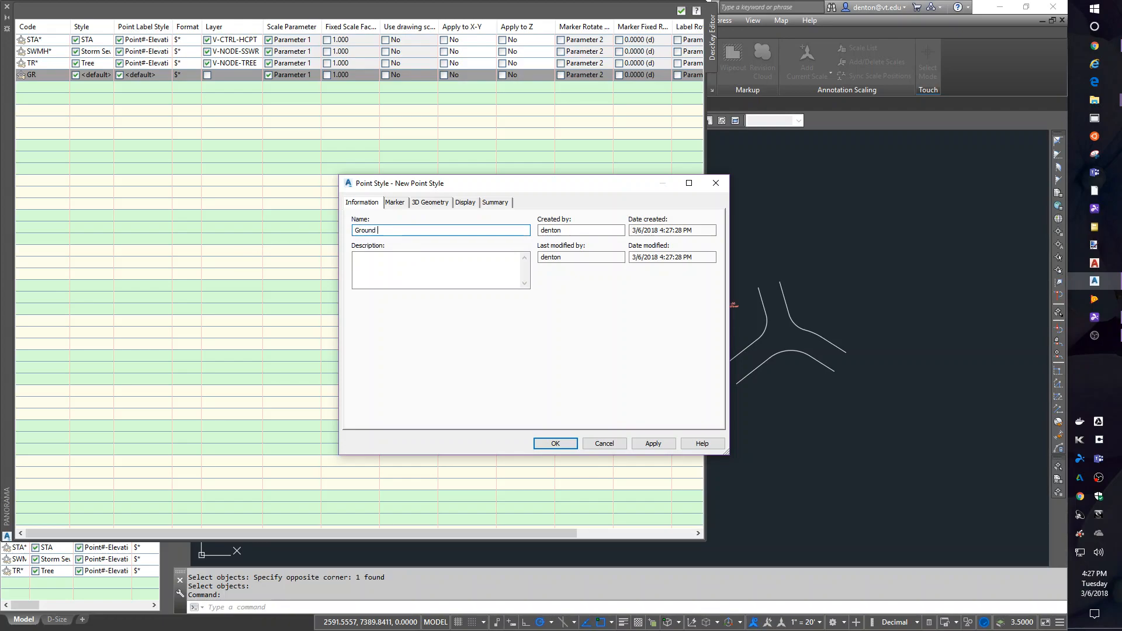
pyautogui.write('Shot')
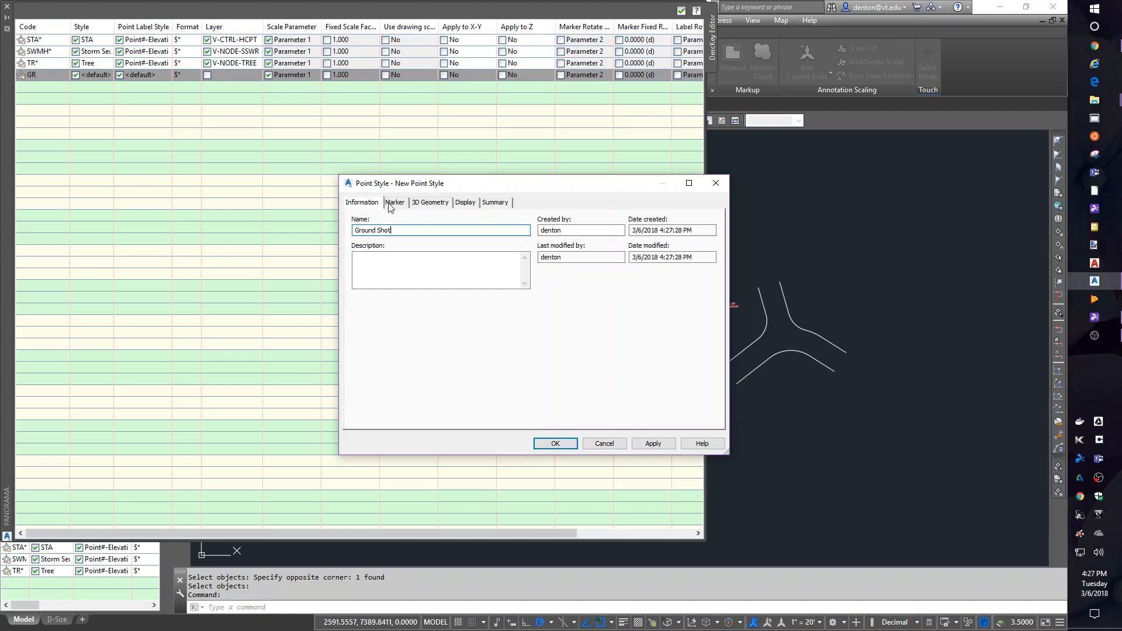
pyautogui.click(394, 202)
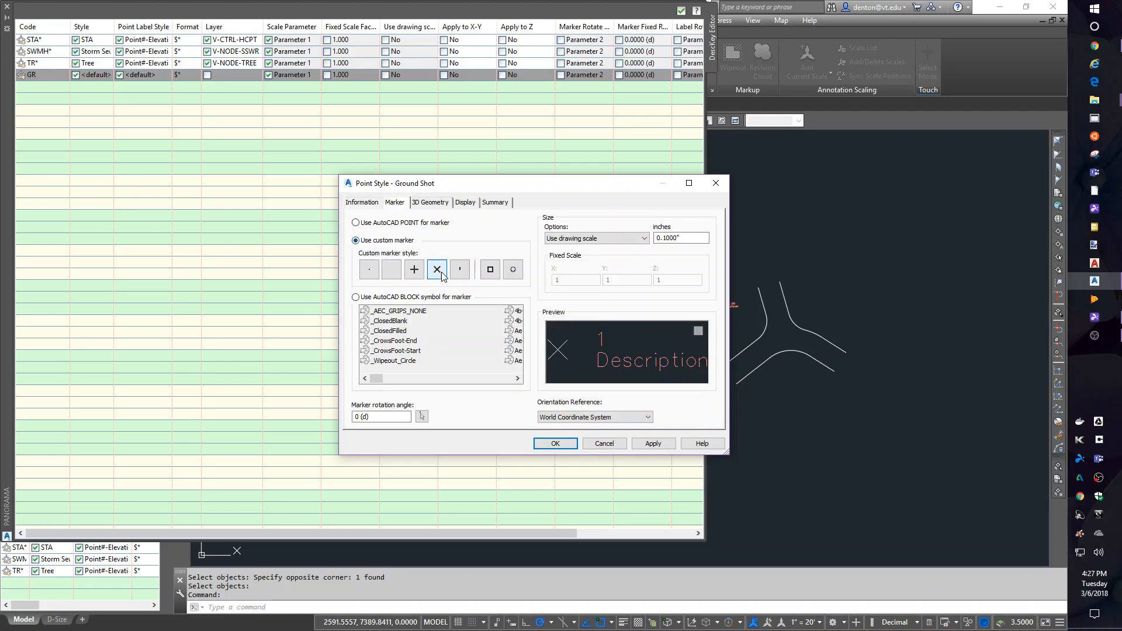
pyautogui.click(413, 269)
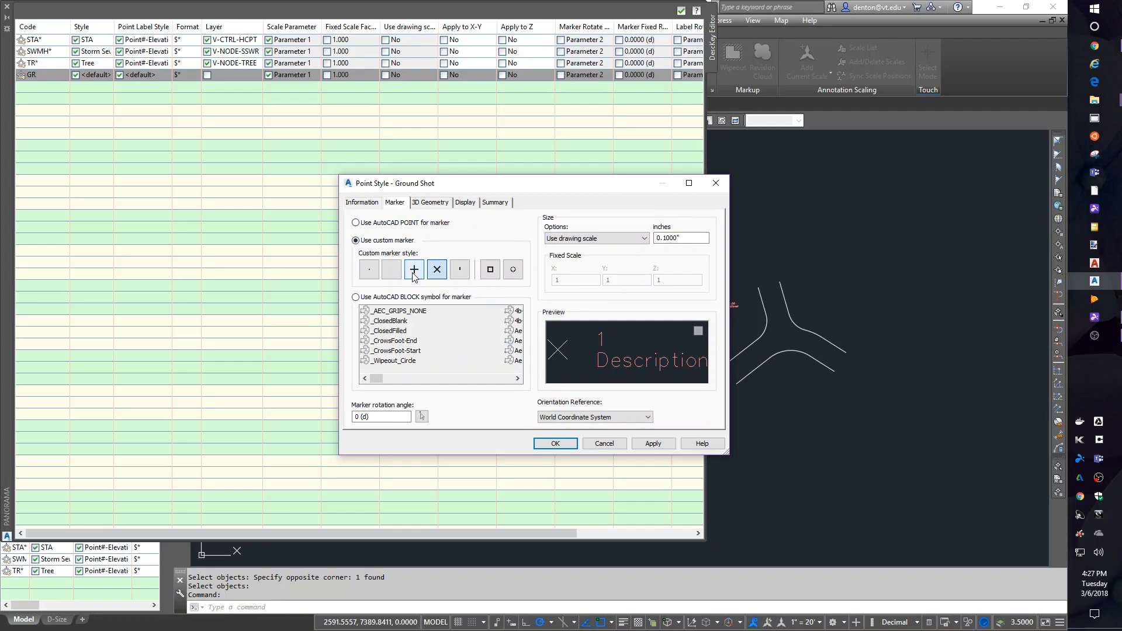
pyautogui.click(413, 269)
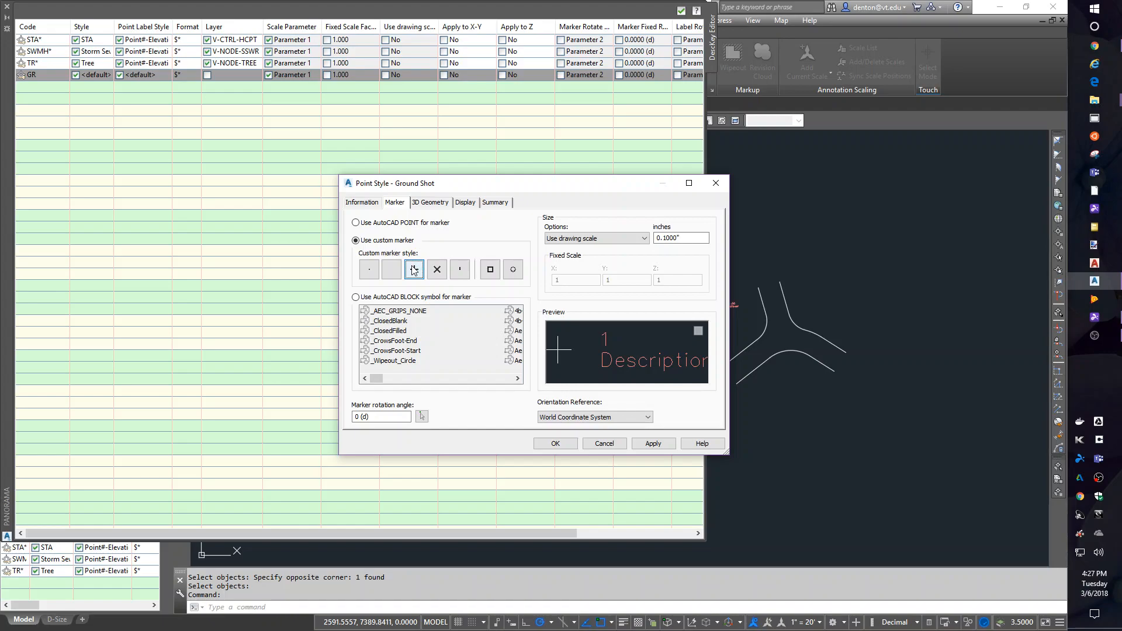
pyautogui.click(413, 270)
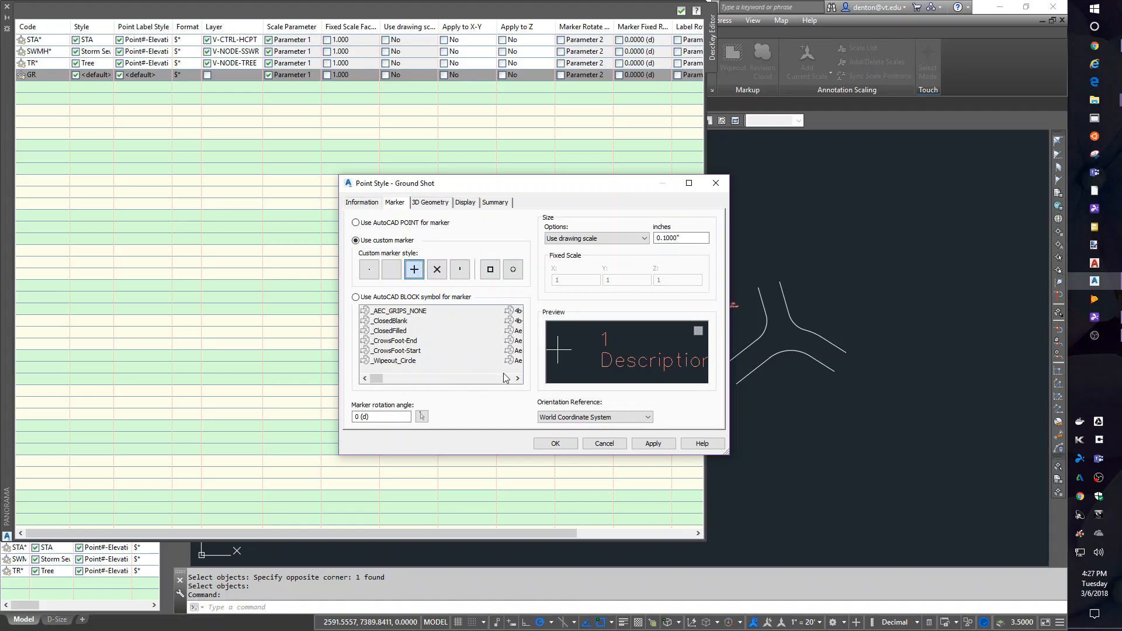
pyautogui.moveTo(372, 321)
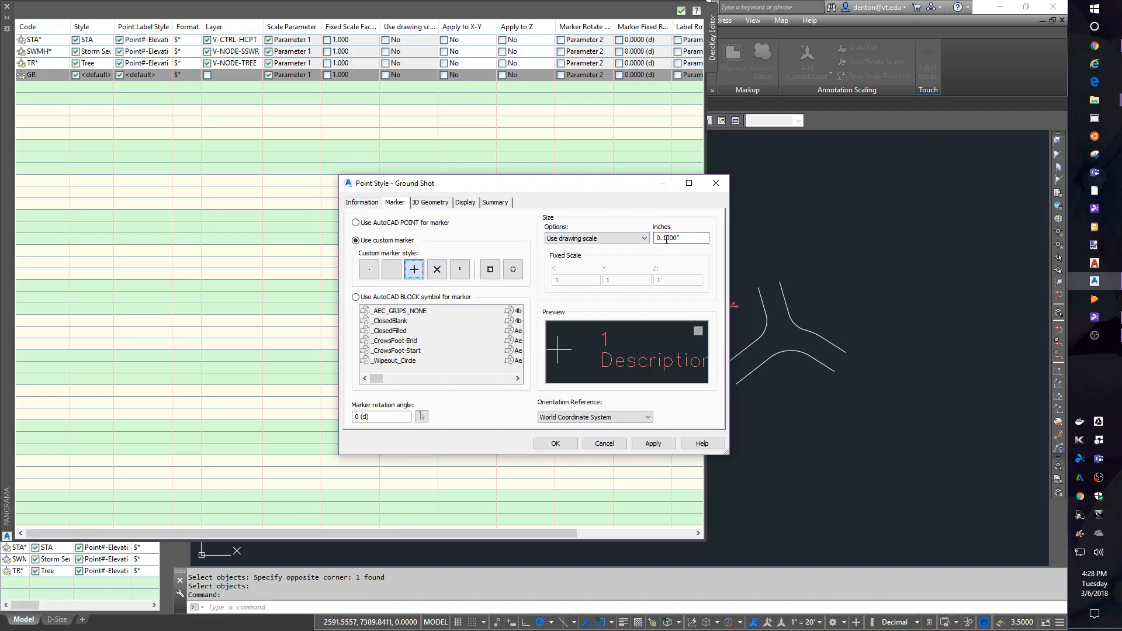
pyautogui.click(681, 238)
pyautogui.write('25')
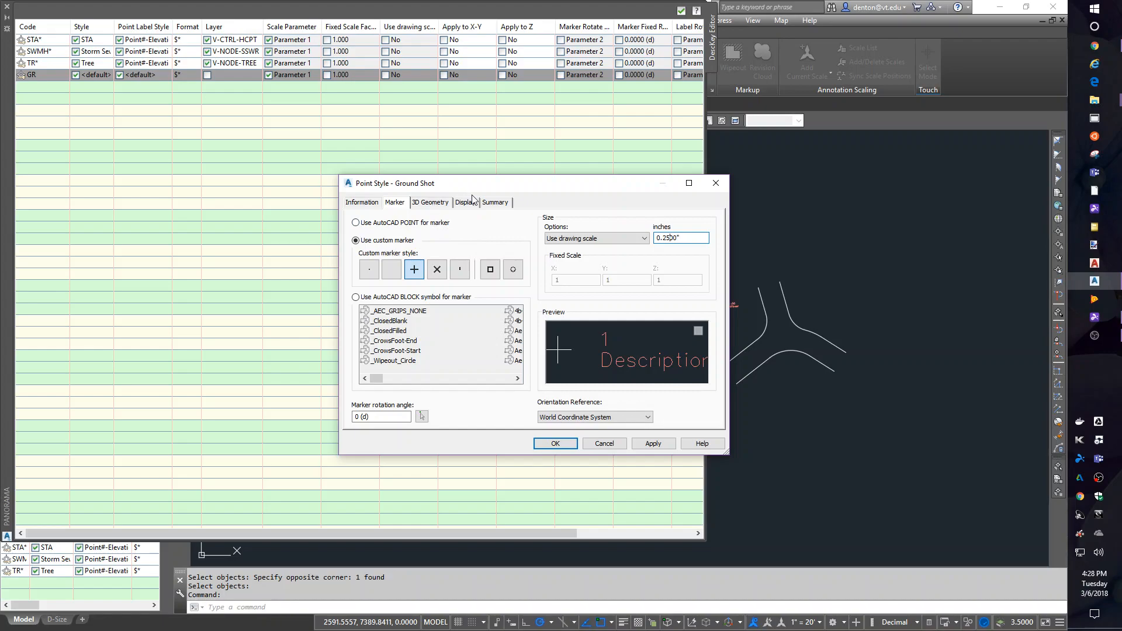
# Review the 3D Geometry, Display and Summary settings, then save the Ground Shot style.
pyautogui.click(464, 203)
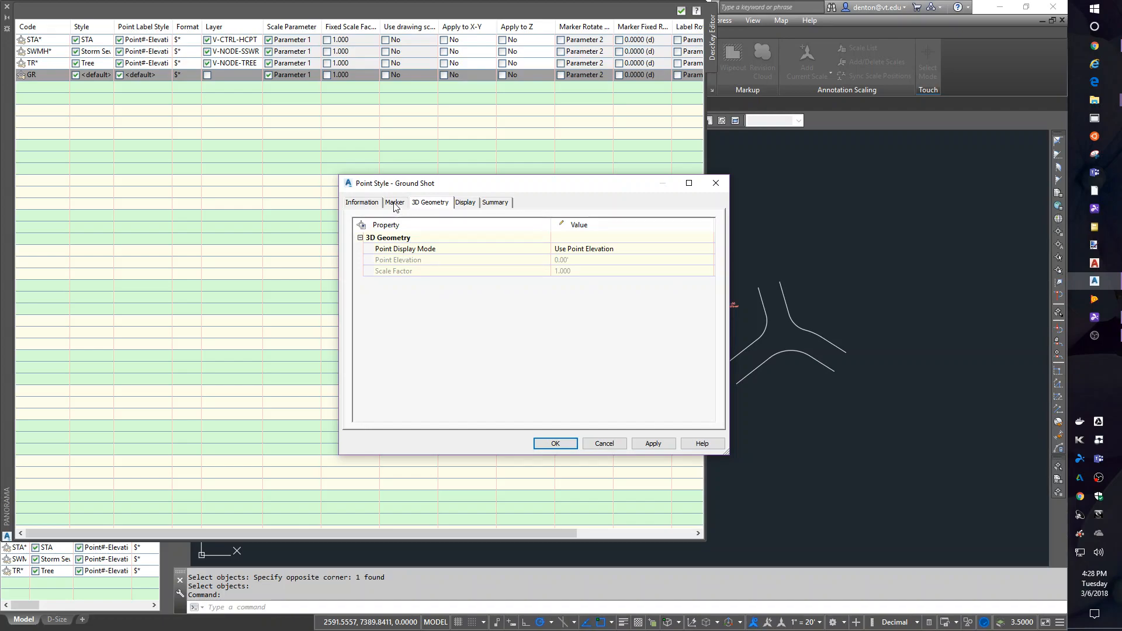
pyautogui.click(394, 202)
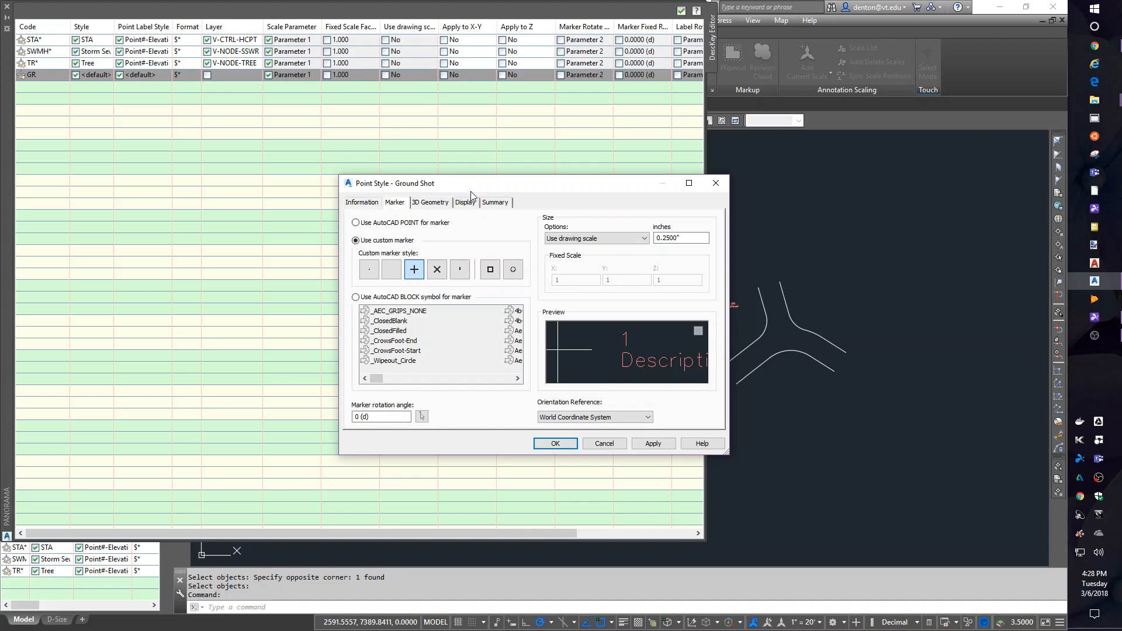
pyautogui.click(466, 202)
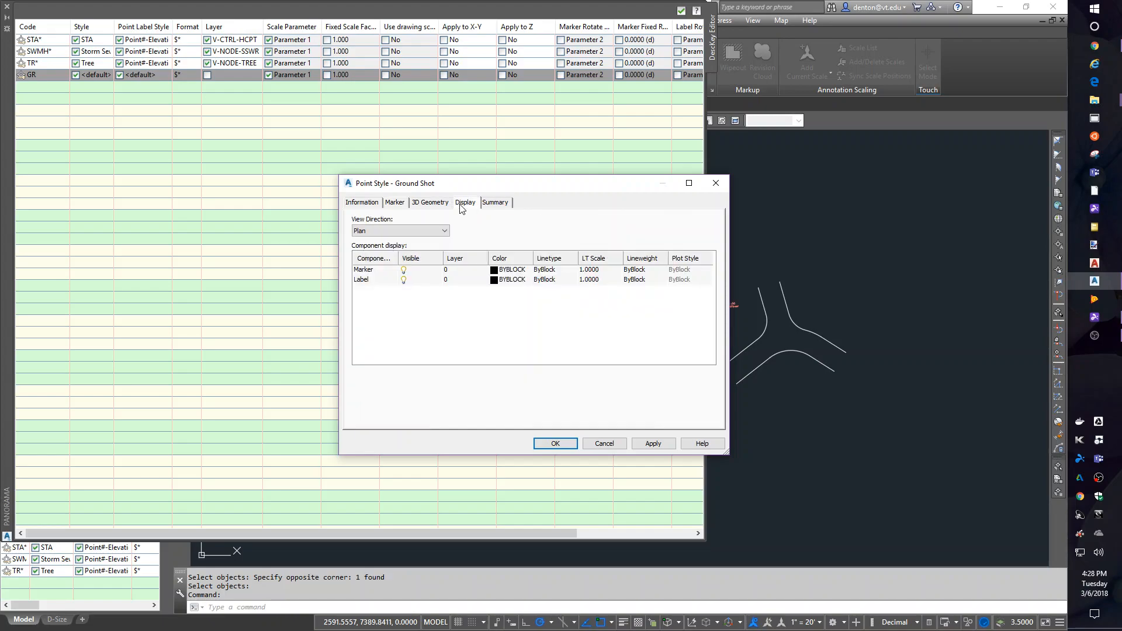
pyautogui.click(494, 202)
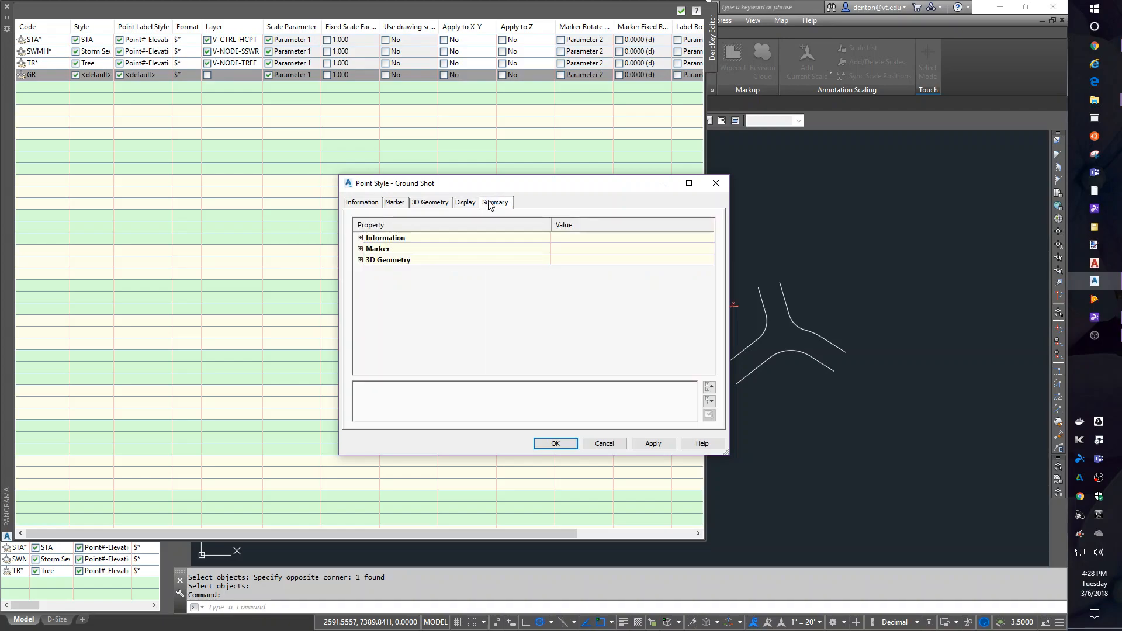
pyautogui.click(394, 203)
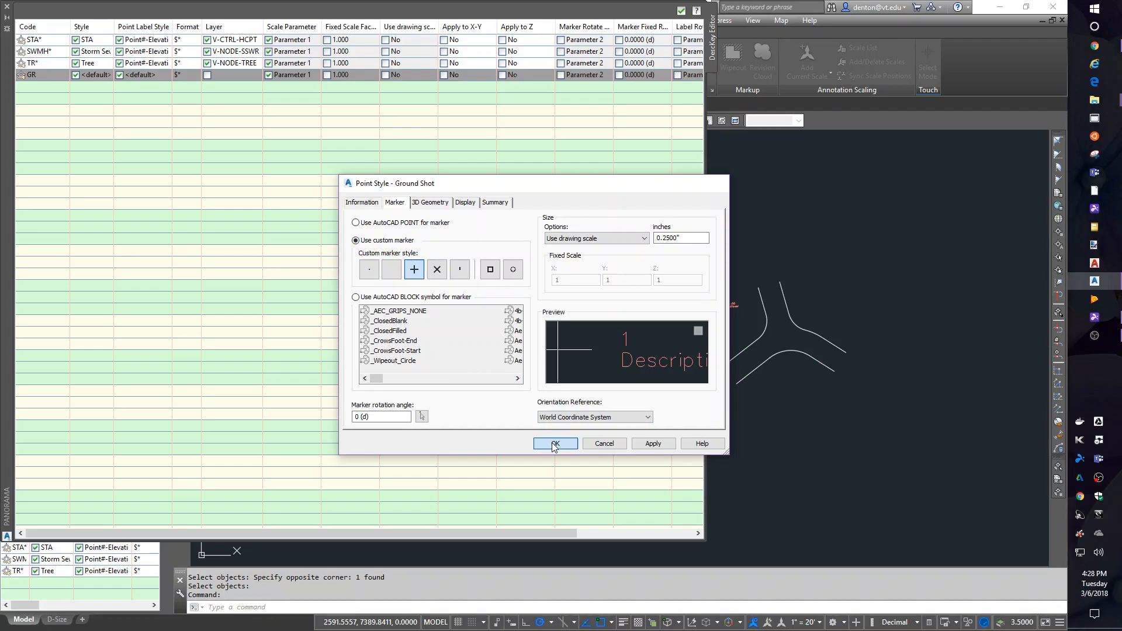
pyautogui.click(554, 445)
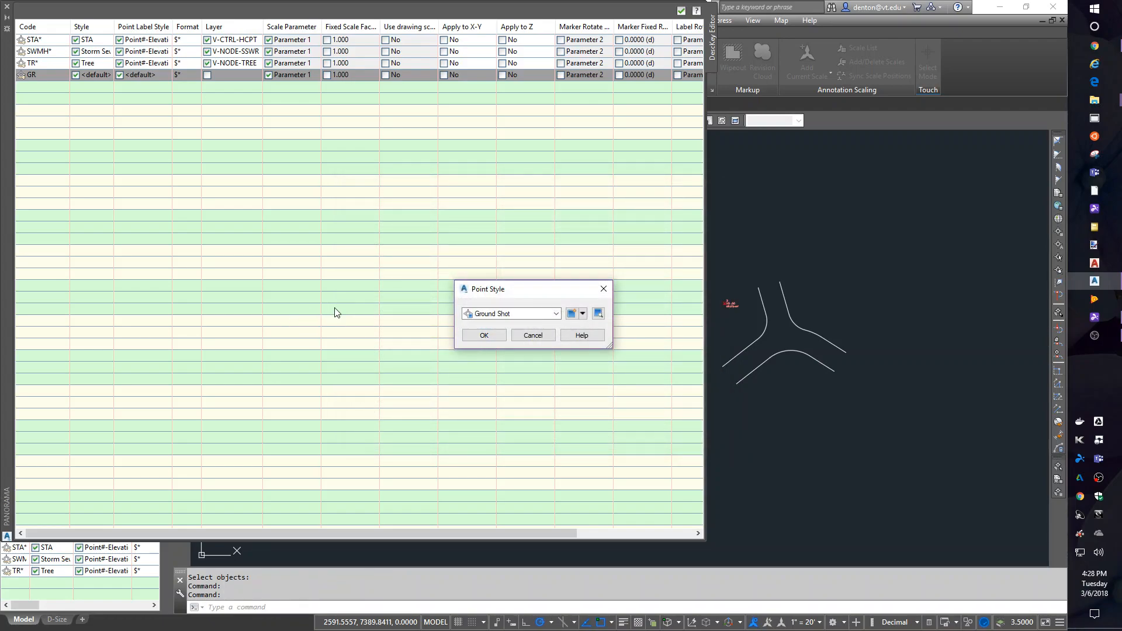
# Assign Ground Shot as GR's point style and Elevation Only as its point label style.
pyautogui.click(483, 335)
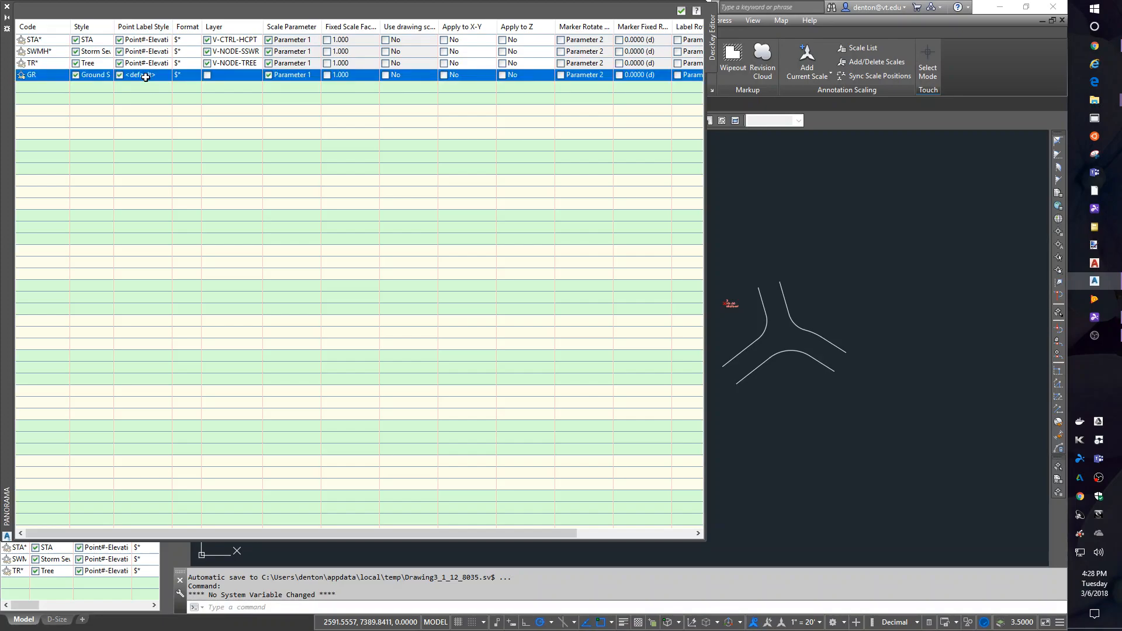
pyautogui.click(143, 75)
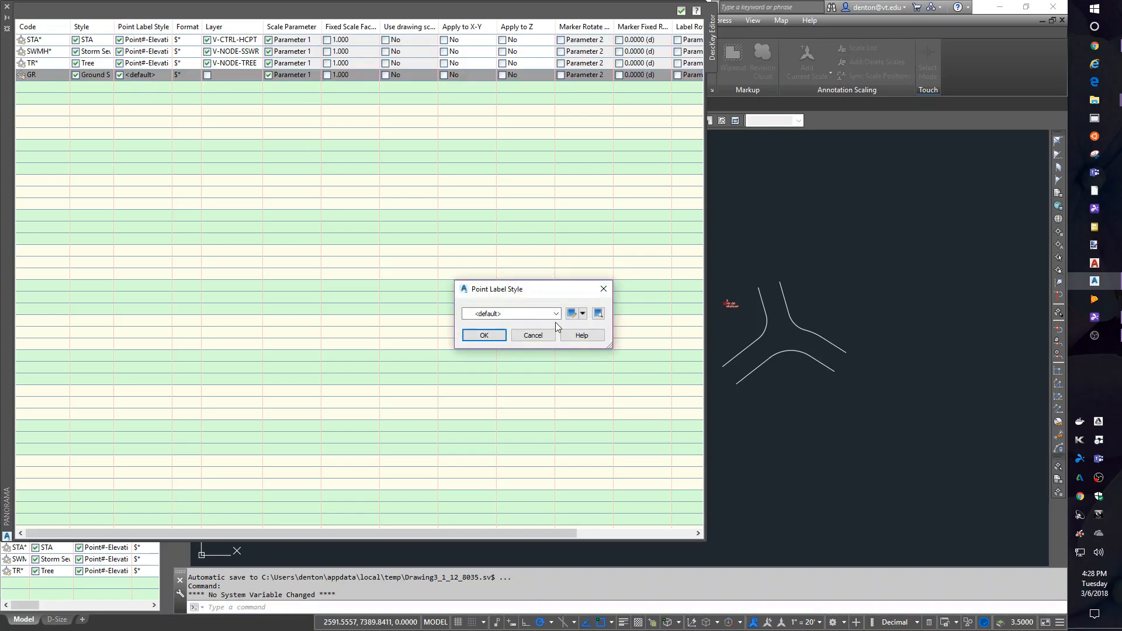
pyautogui.click(556, 313)
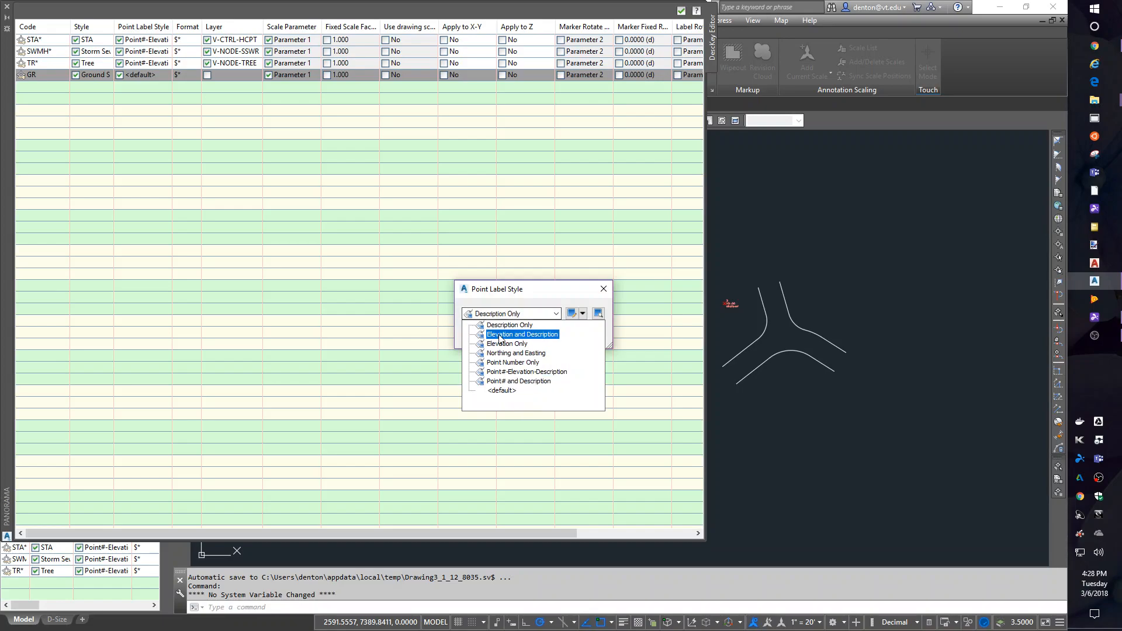
pyautogui.click(506, 344)
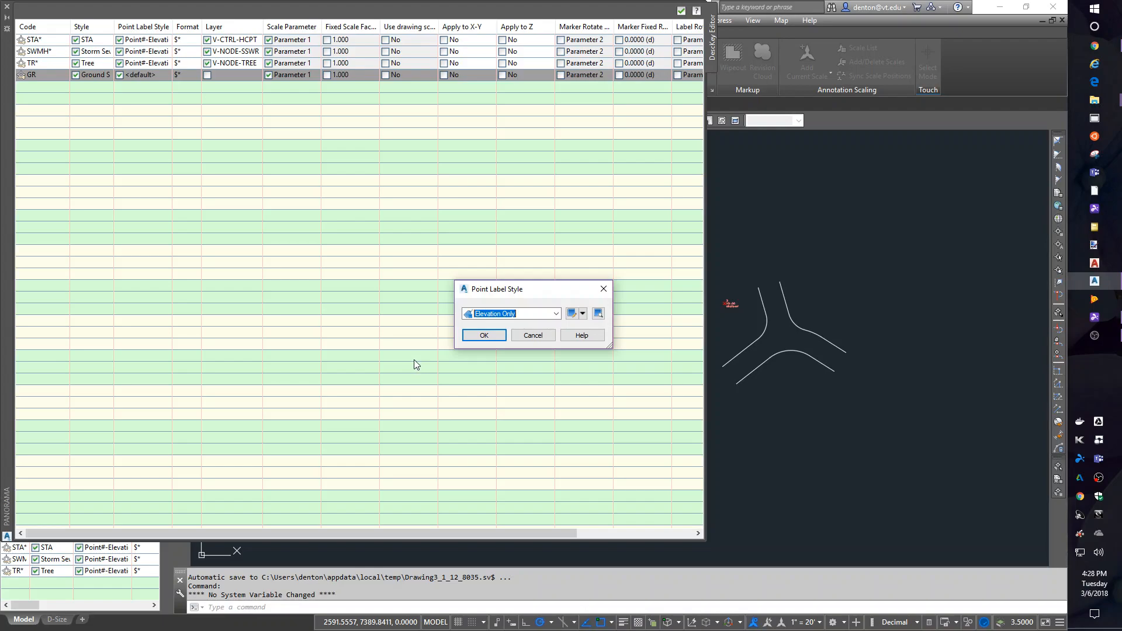
pyautogui.moveTo(414, 361)
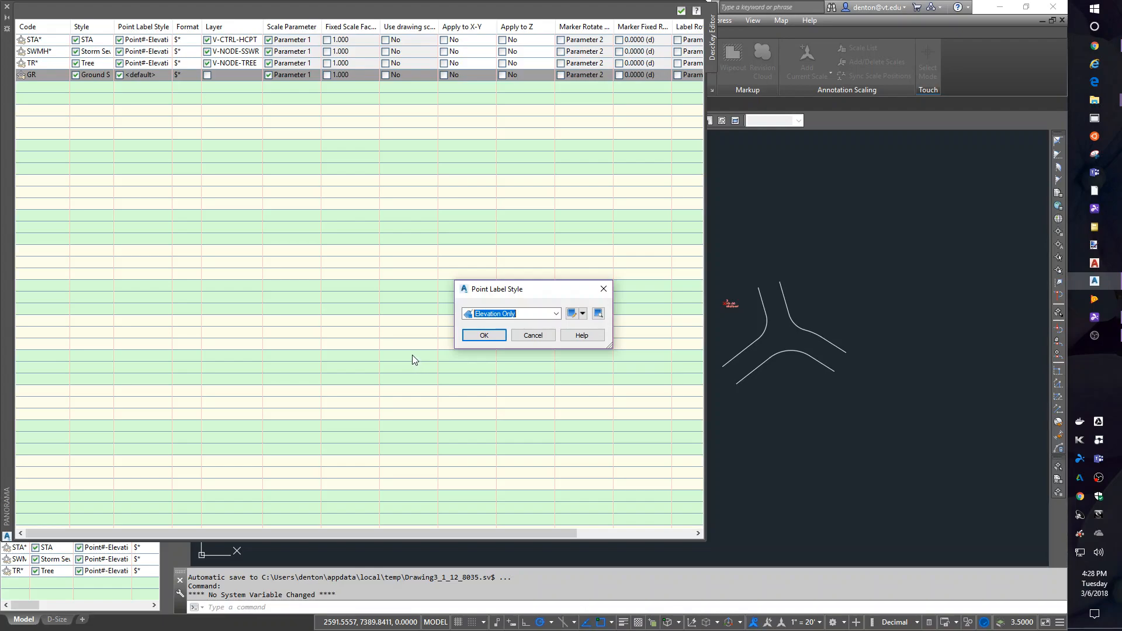
pyautogui.moveTo(414, 355)
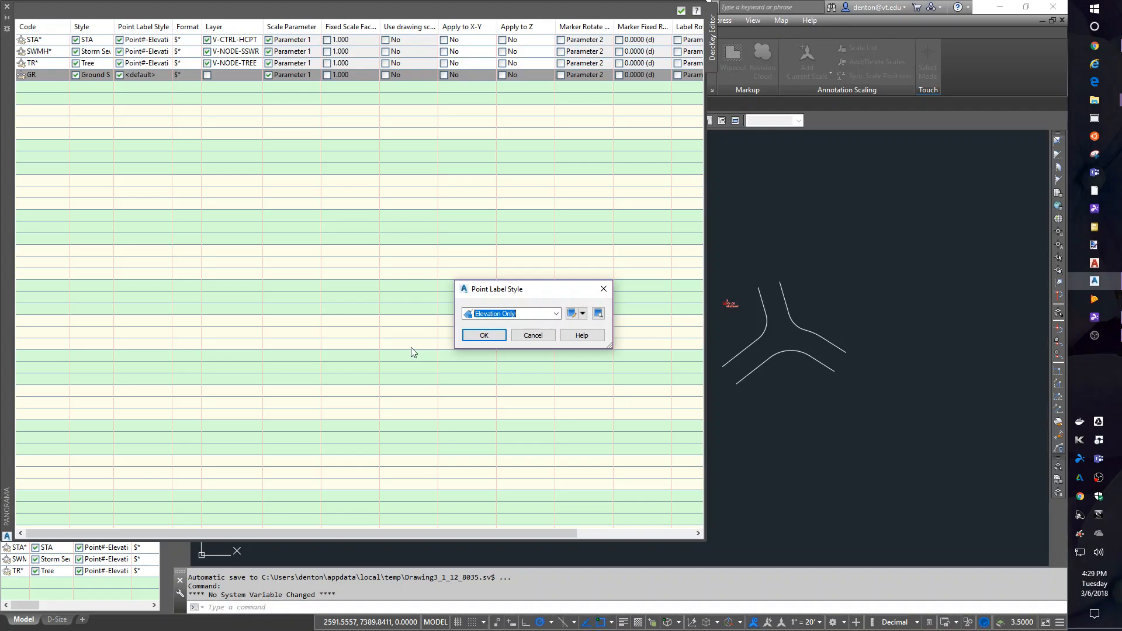
pyautogui.moveTo(407, 351)
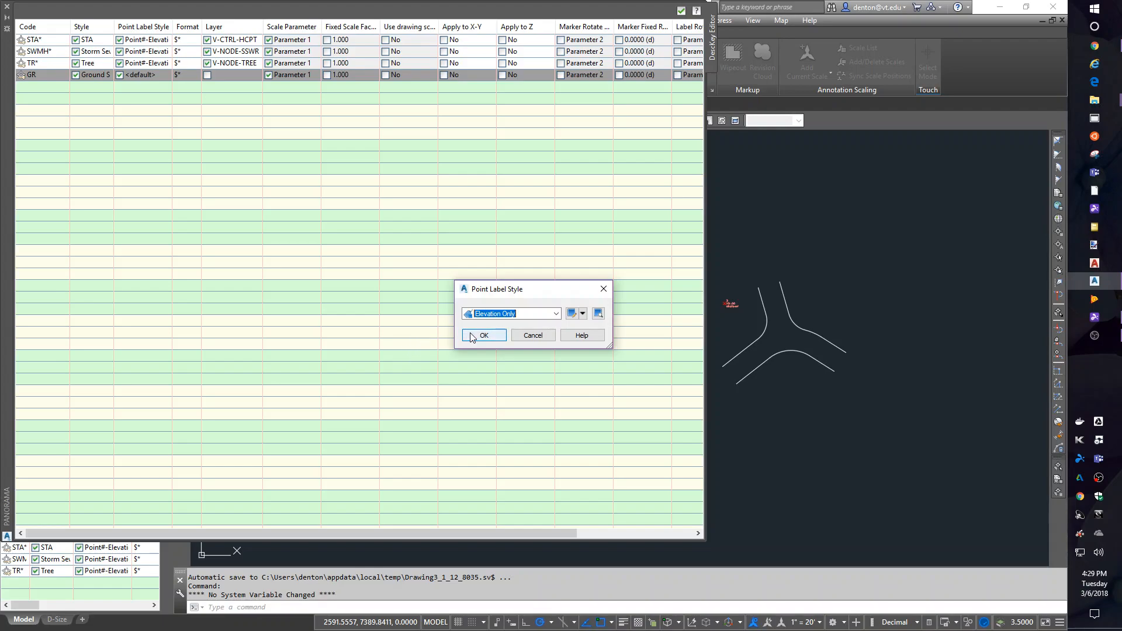
pyautogui.click(482, 336)
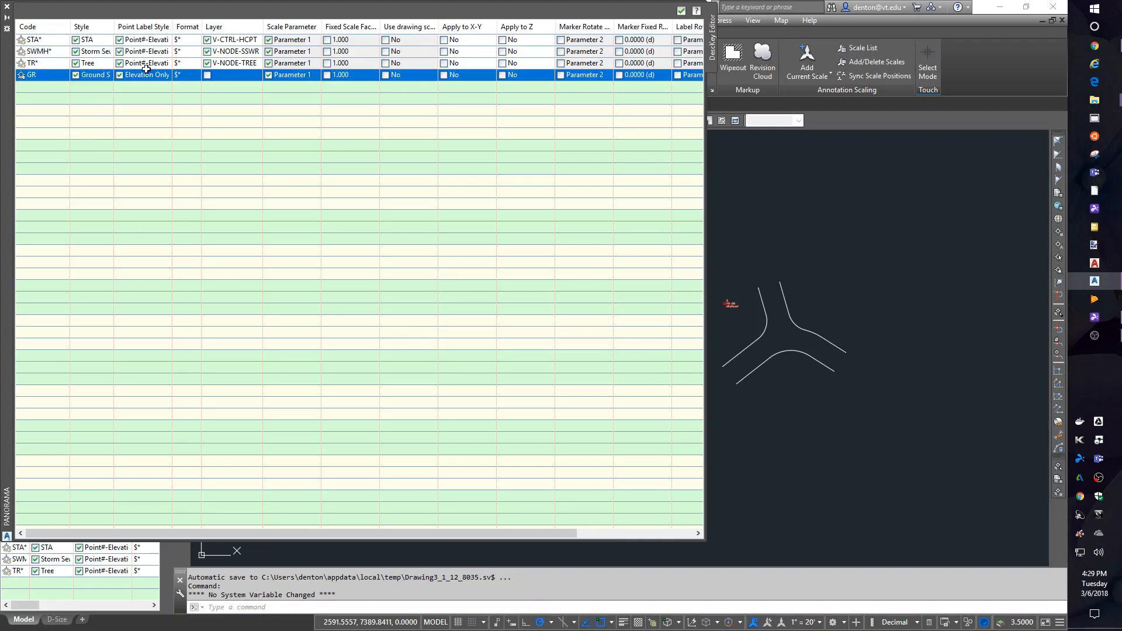
pyautogui.click(206, 74)
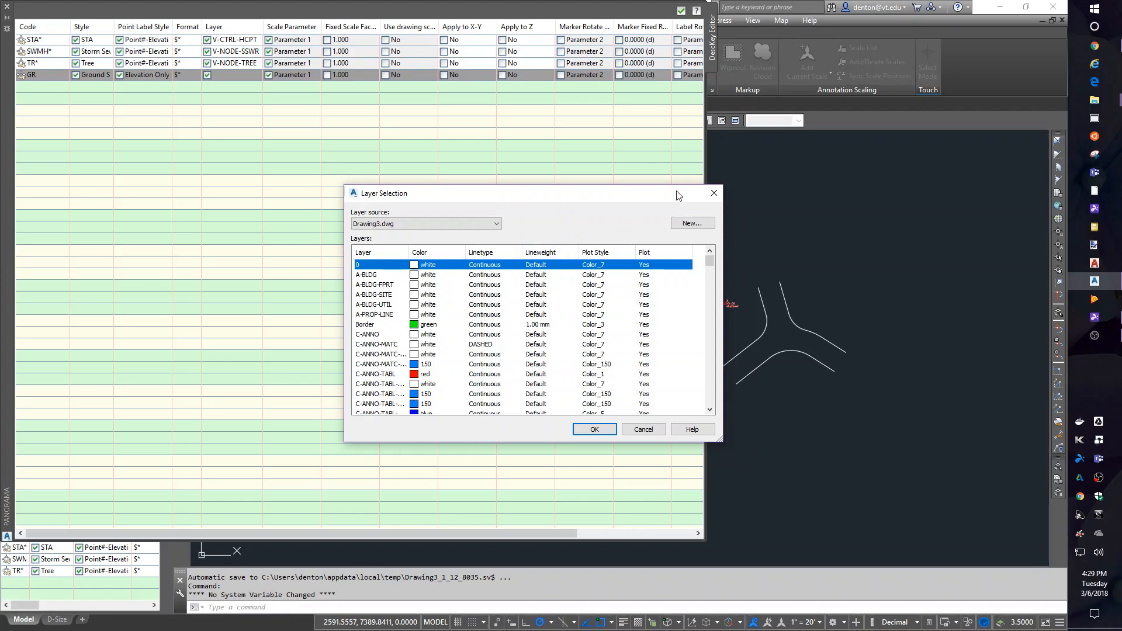
# Create a new layer V-Node-Ground and assign it to the GR description key.
pyautogui.click(691, 222)
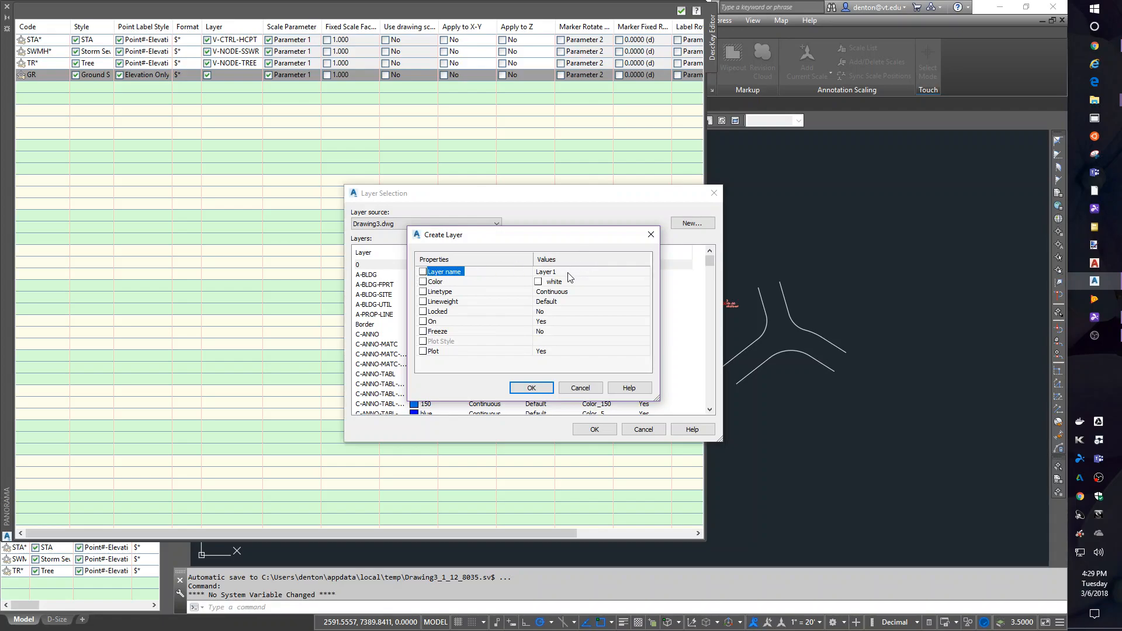
pyautogui.click(590, 272)
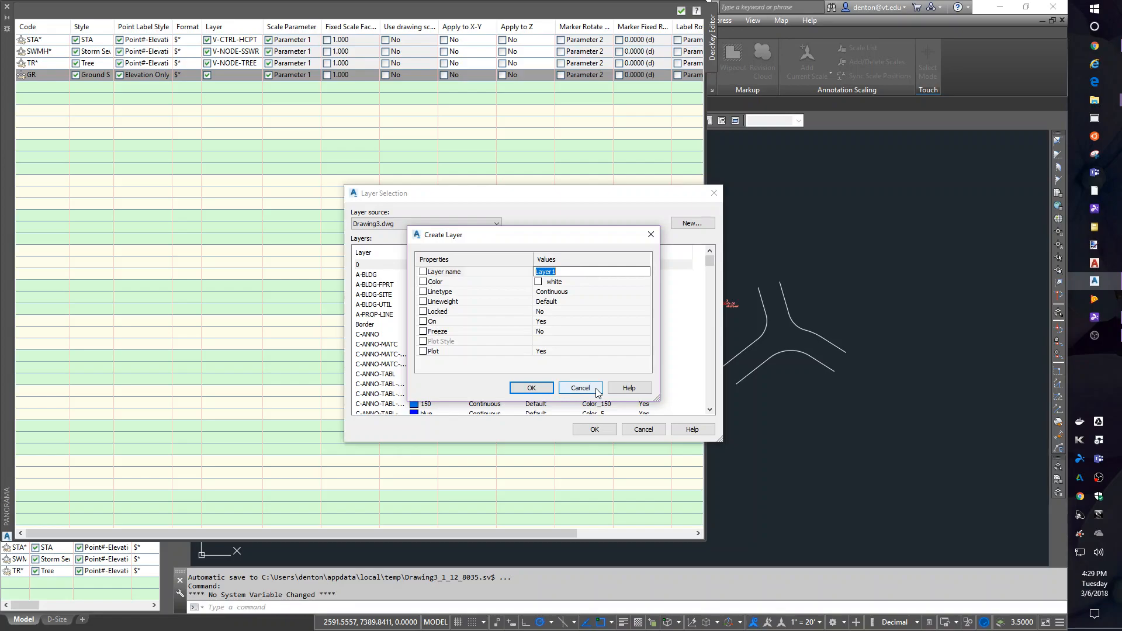
pyautogui.write('V-Node')
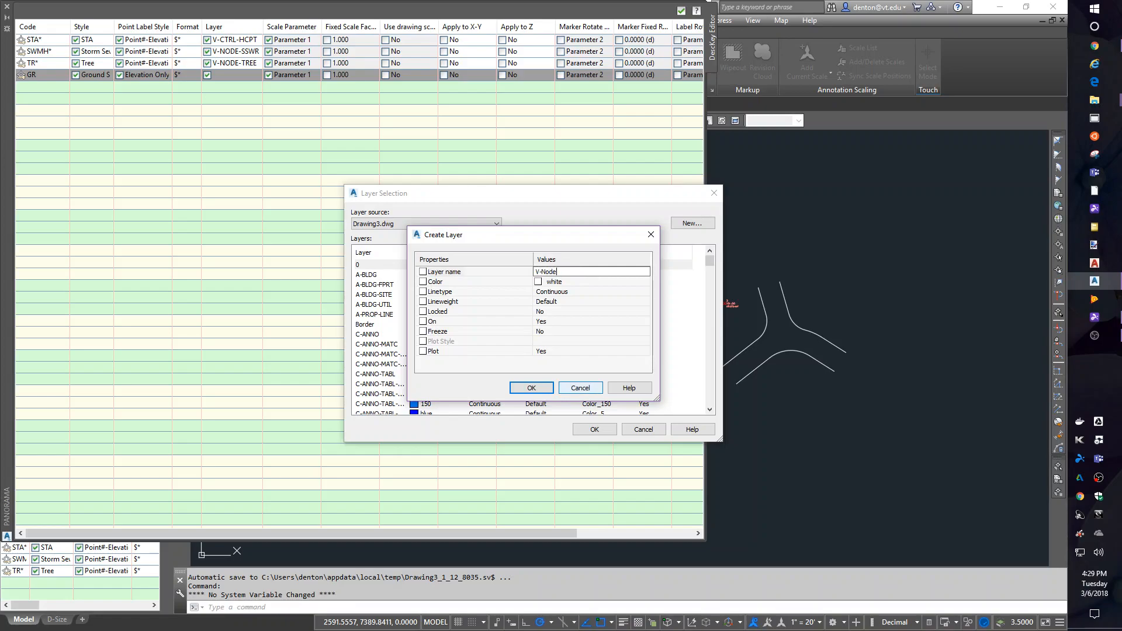
pyautogui.write('-Ground')
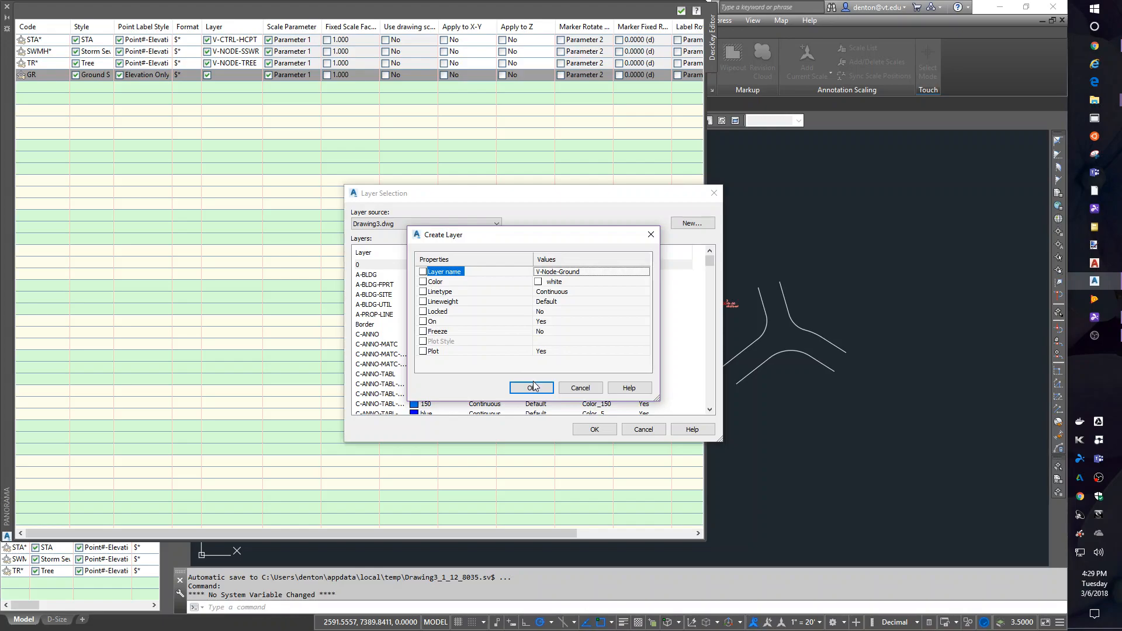
pyautogui.click(531, 388)
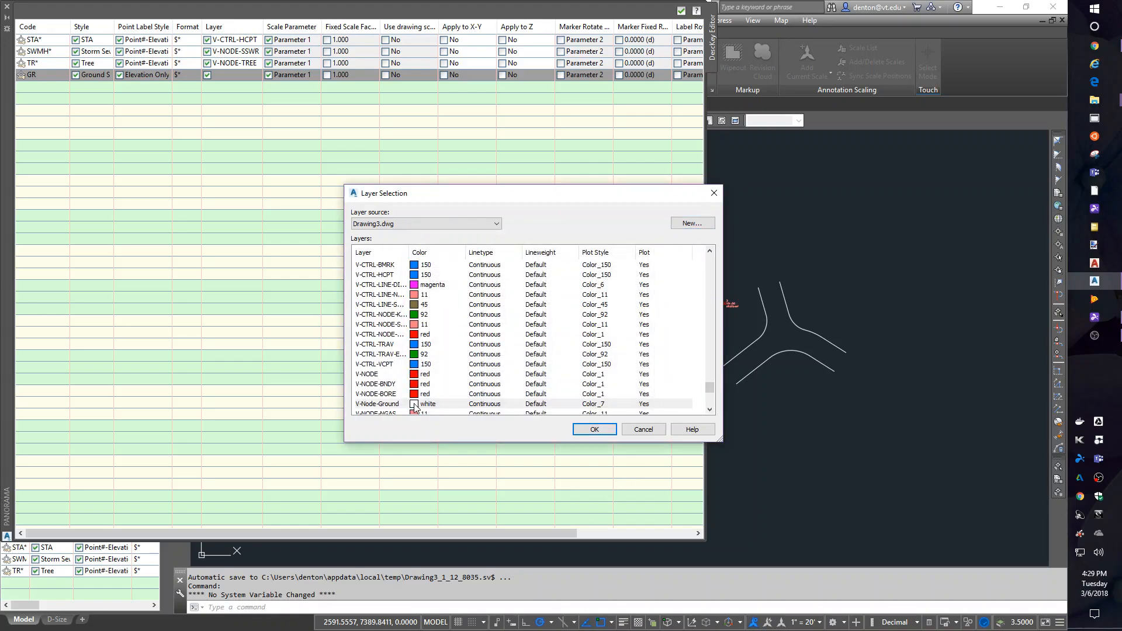
pyautogui.click(378, 404)
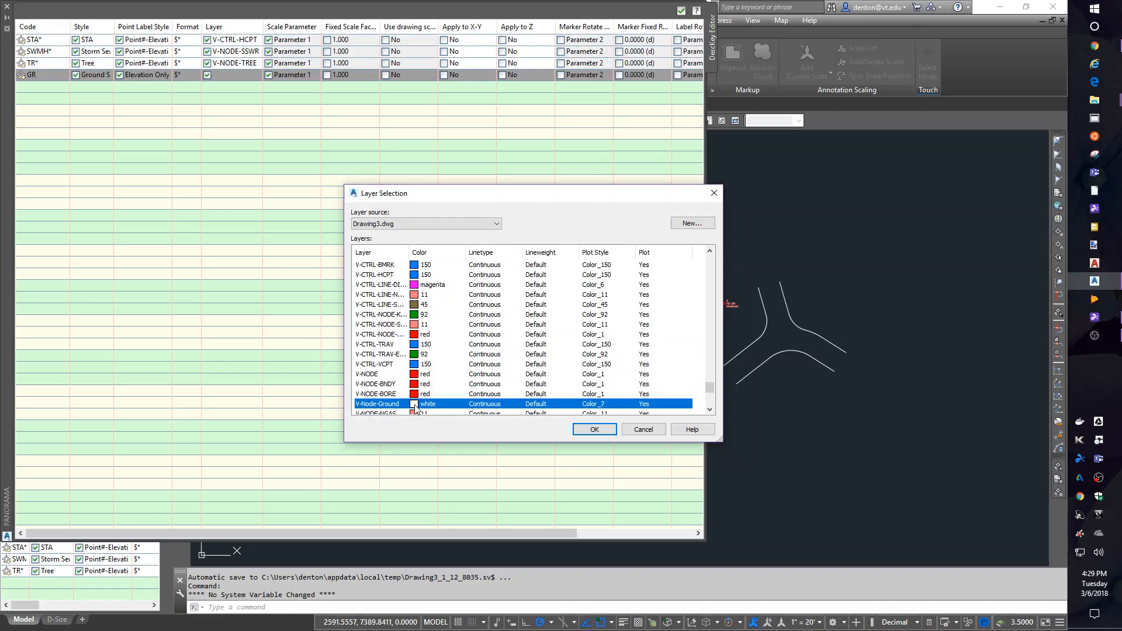
pyautogui.click(593, 429)
pyautogui.write('B')
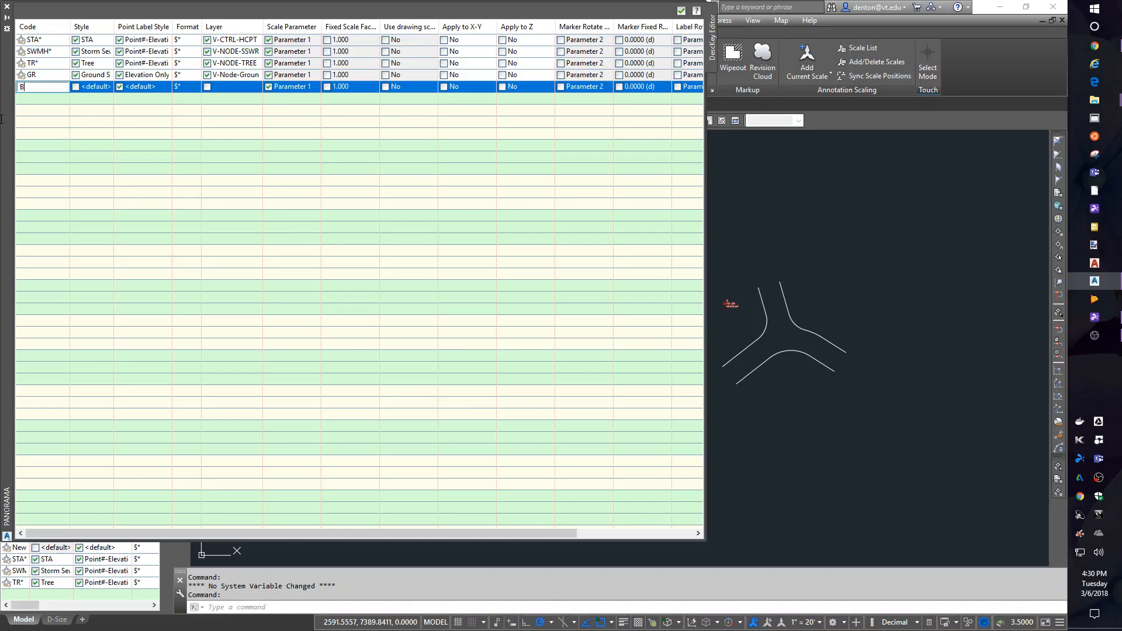
# Enter BM* as the new description key's code and go to its point style choice.
pyautogui.write('M*')
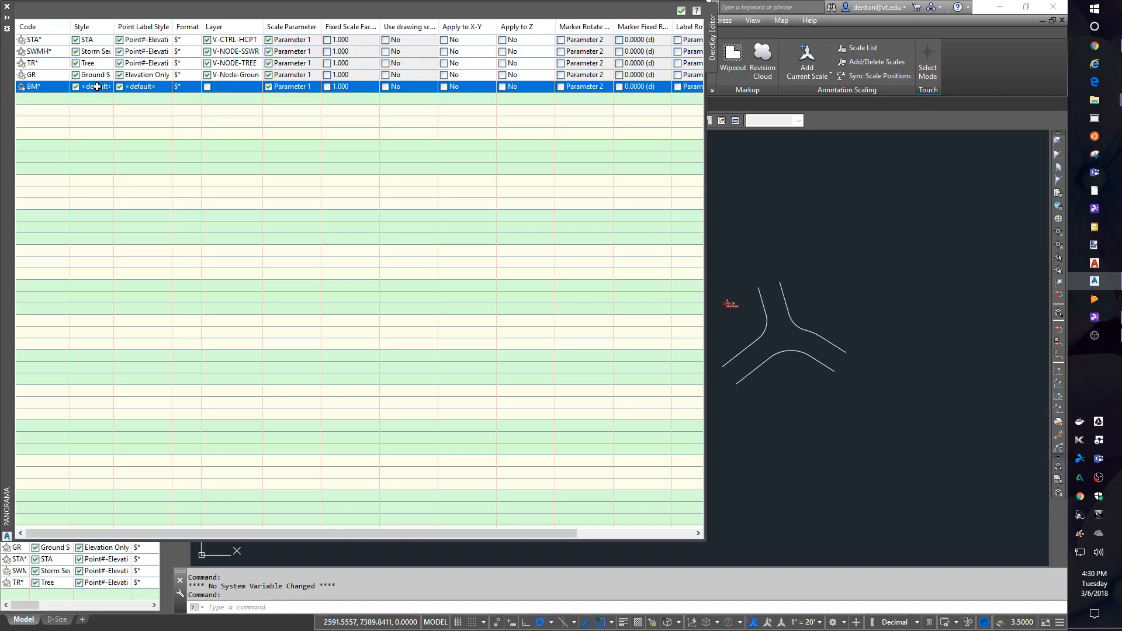
pyautogui.click(112, 87)
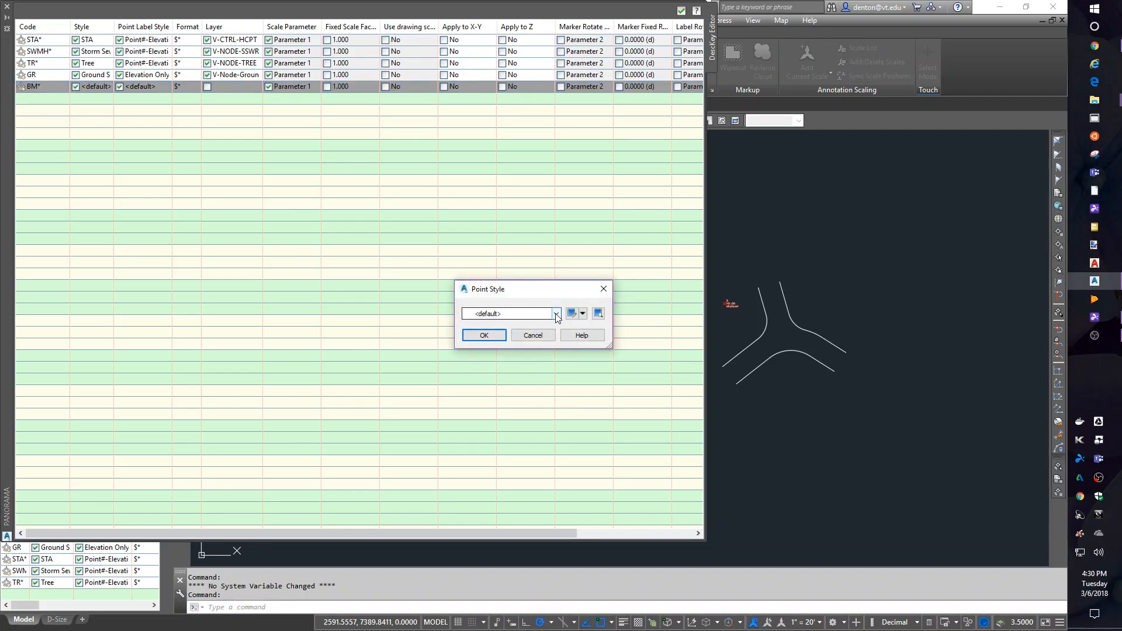
# Pick the Benchmark point style for BM* and set its marker to the Benchmark block.
pyautogui.click(556, 314)
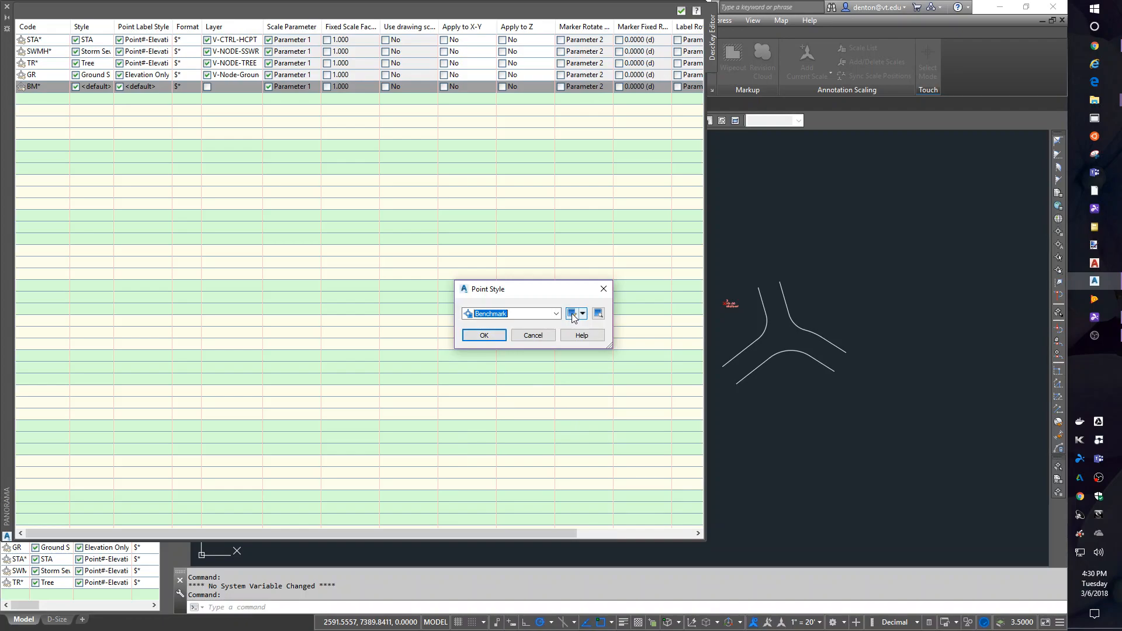
pyautogui.click(573, 313)
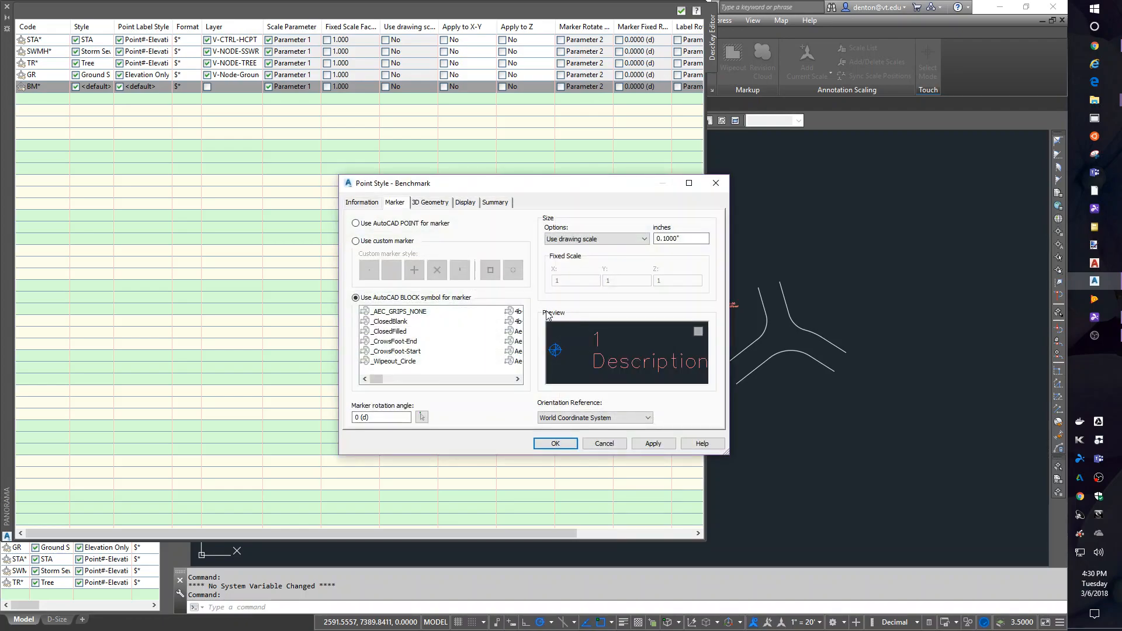
pyautogui.moveTo(540, 375)
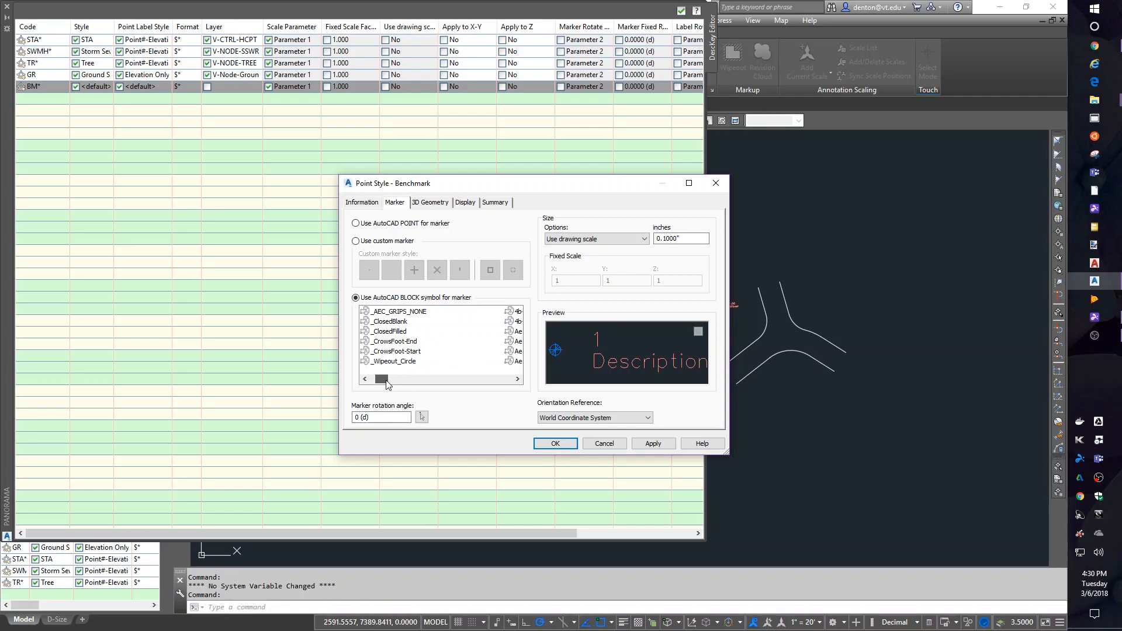
pyautogui.moveTo(381, 379); pyautogui.dragTo(499, 379)
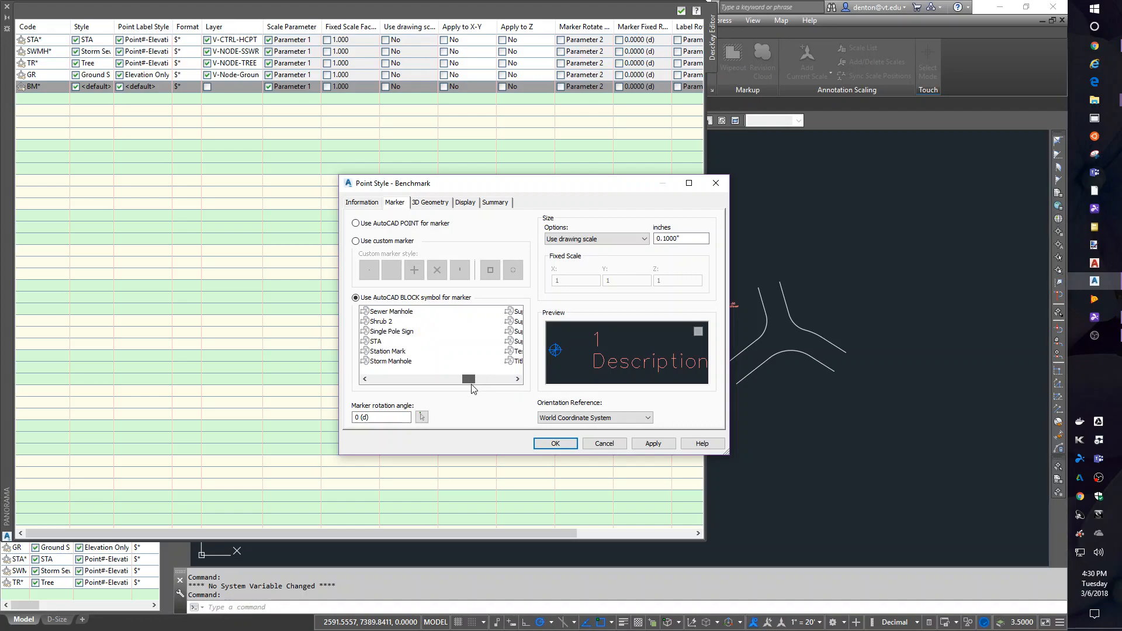
pyautogui.moveTo(469, 379); pyautogui.dragTo(431, 379)
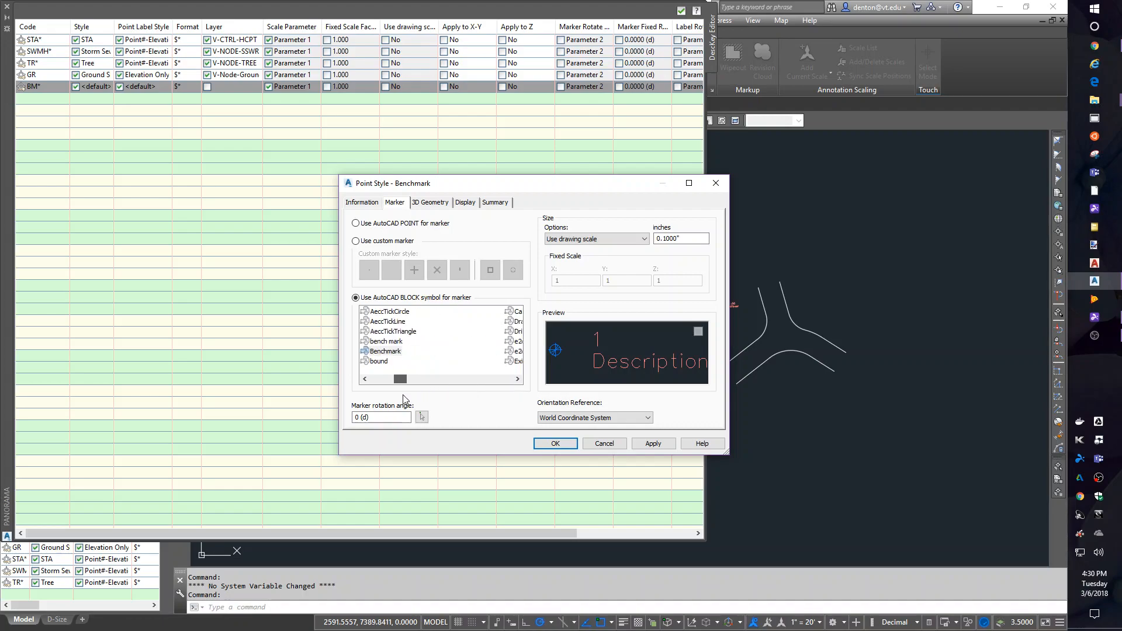
pyautogui.click(384, 350)
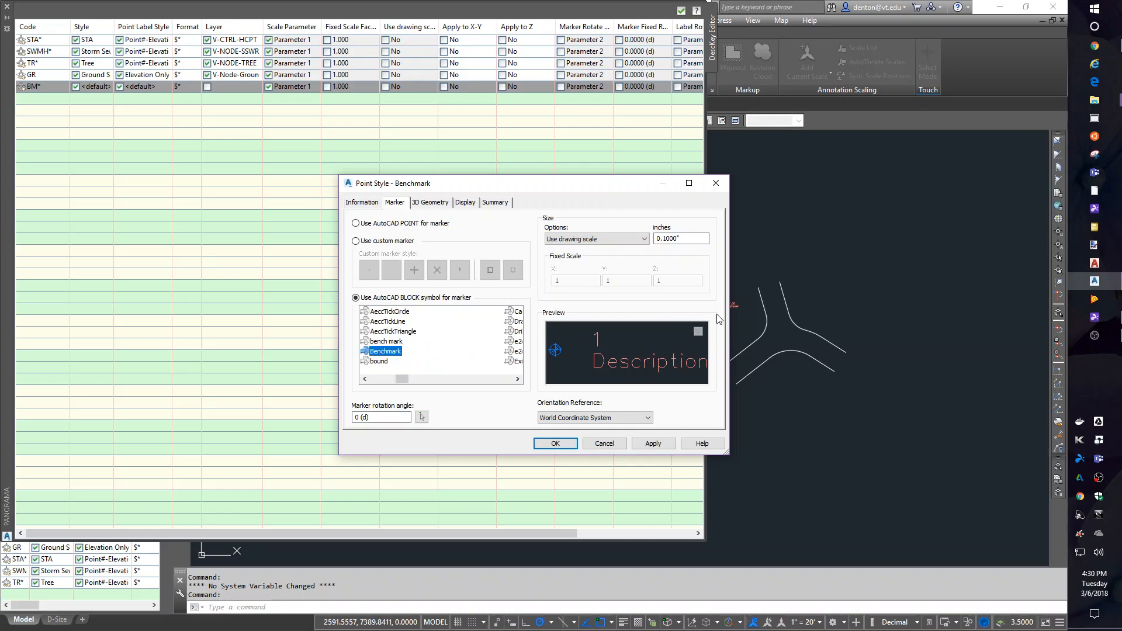
pyautogui.click(595, 238)
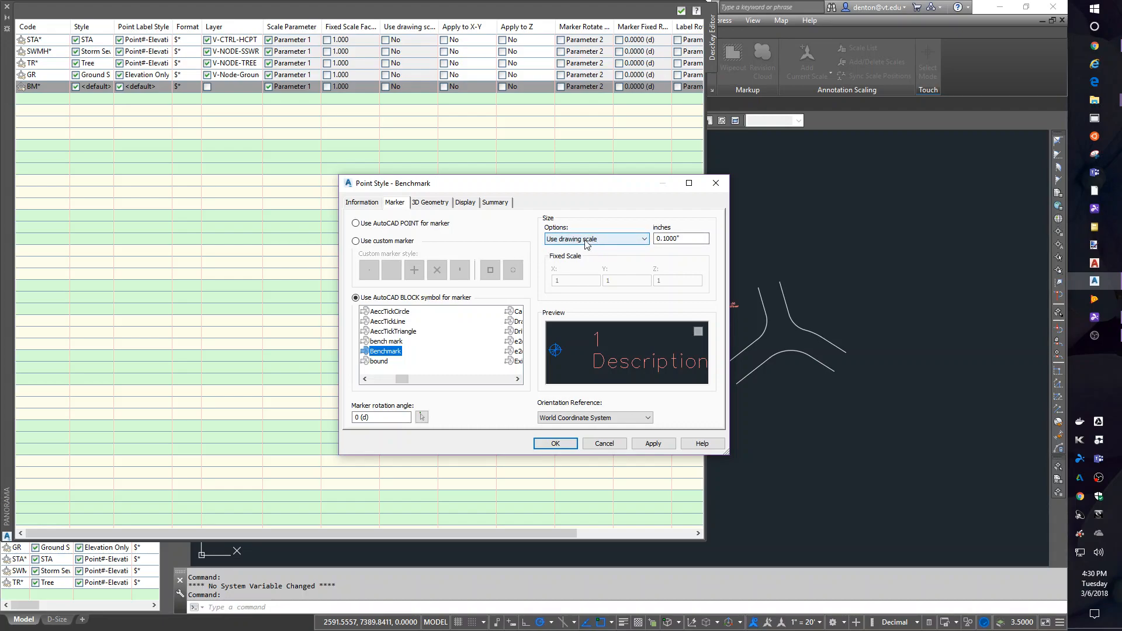
pyautogui.moveTo(592, 239)
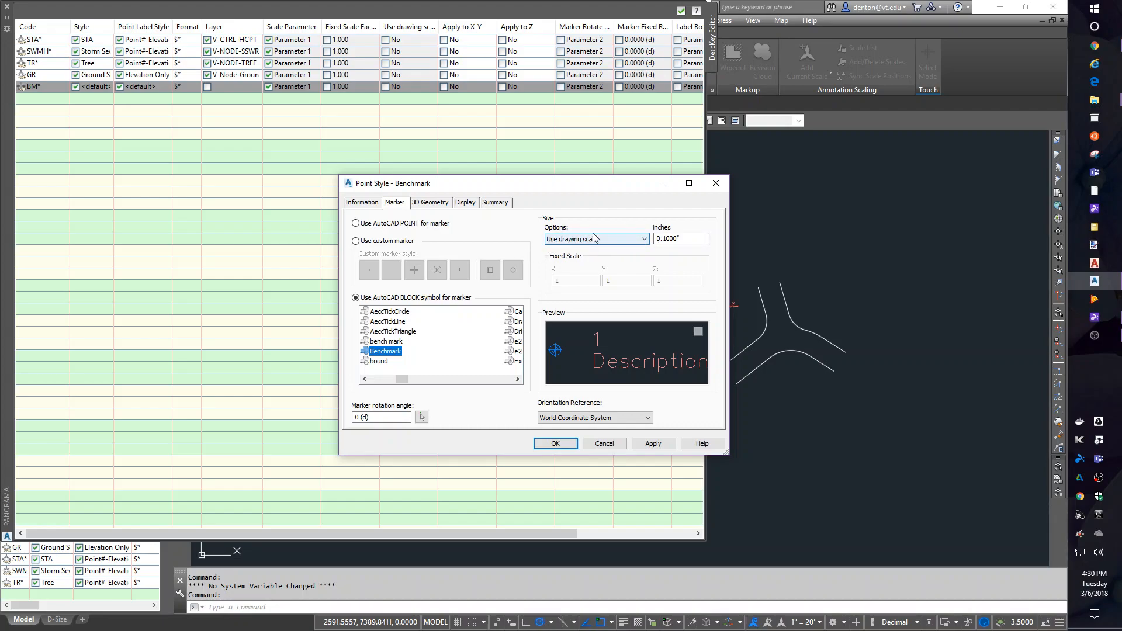
# Set the Benchmark marker size to 1" and confirm Benchmark as the BM* point style.
pyautogui.click(681, 238)
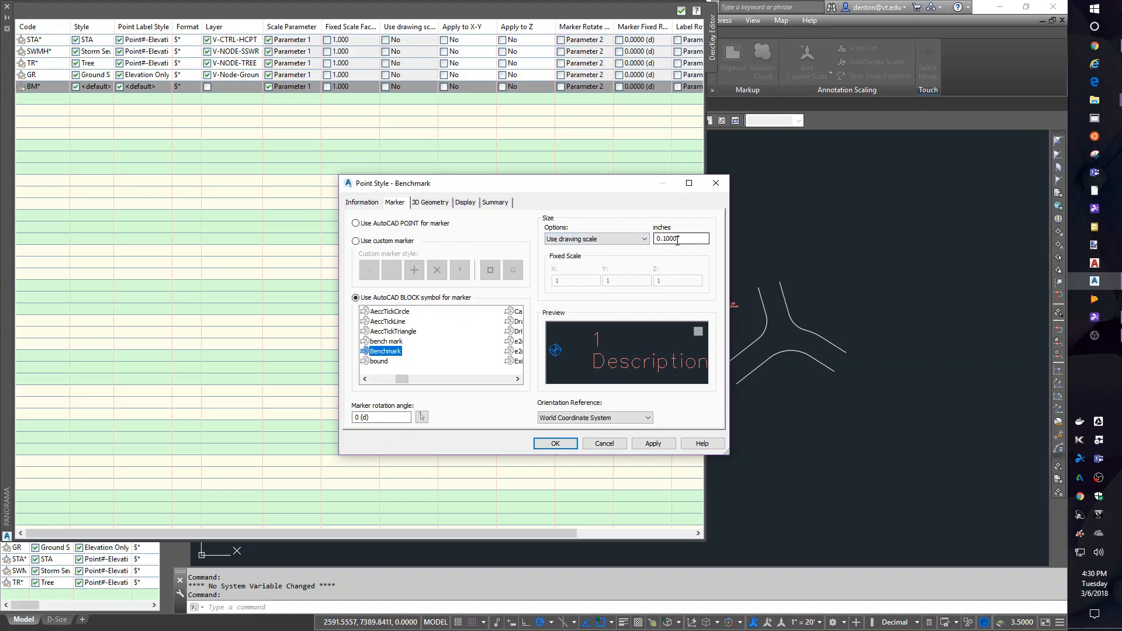
pyautogui.tripleClick(678, 239)
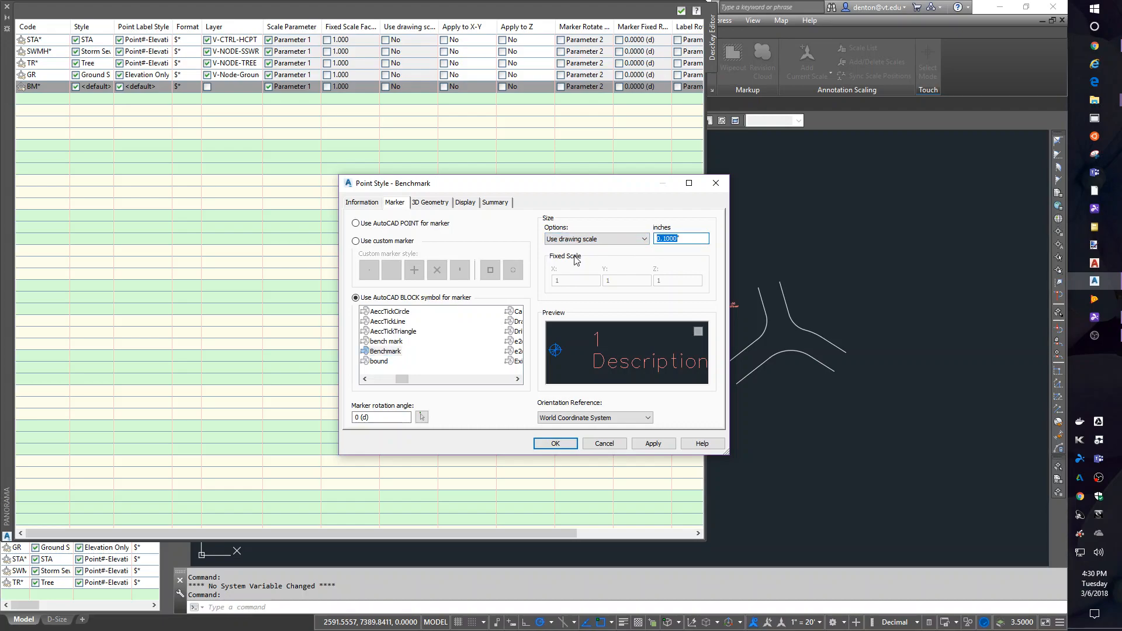
pyautogui.write('1')
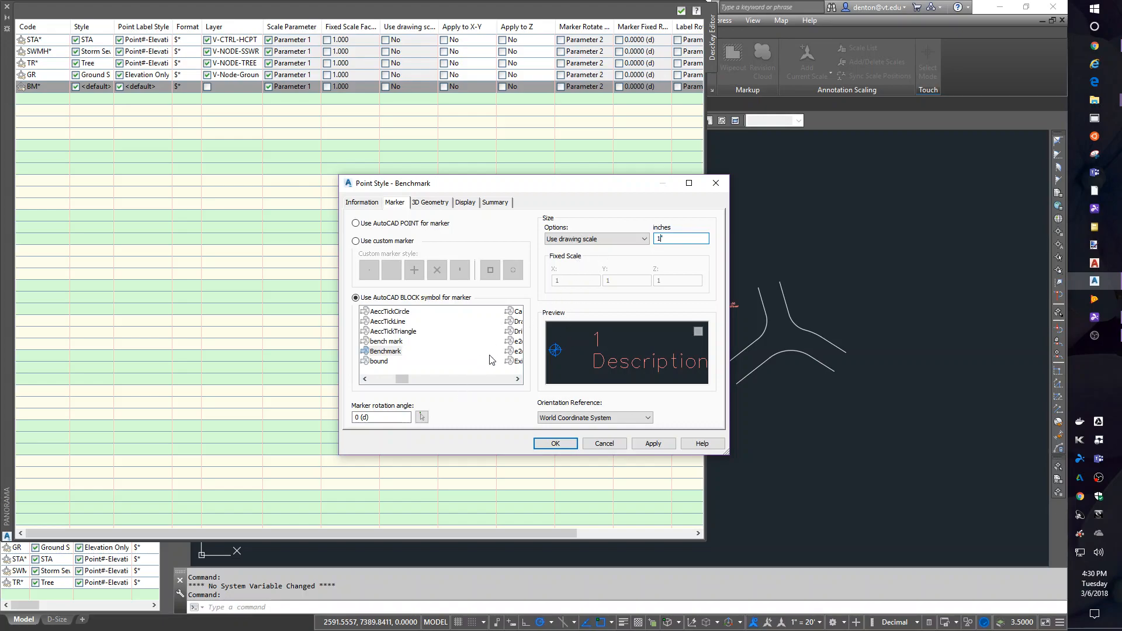
pyautogui.moveTo(421, 330)
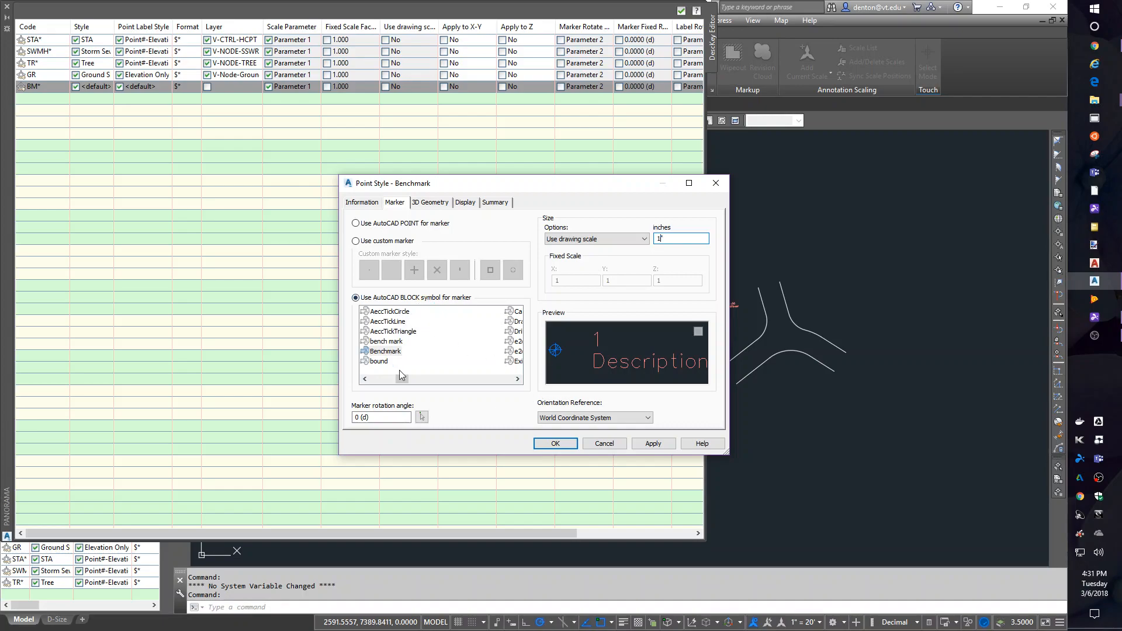
pyautogui.write('1"')
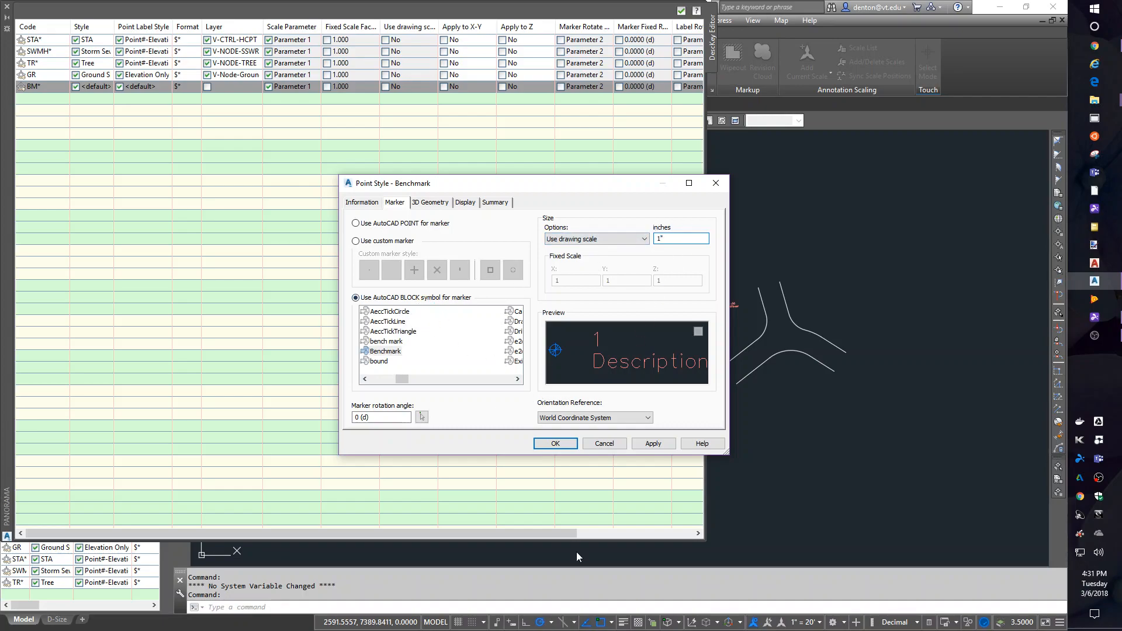
pyautogui.click(555, 444)
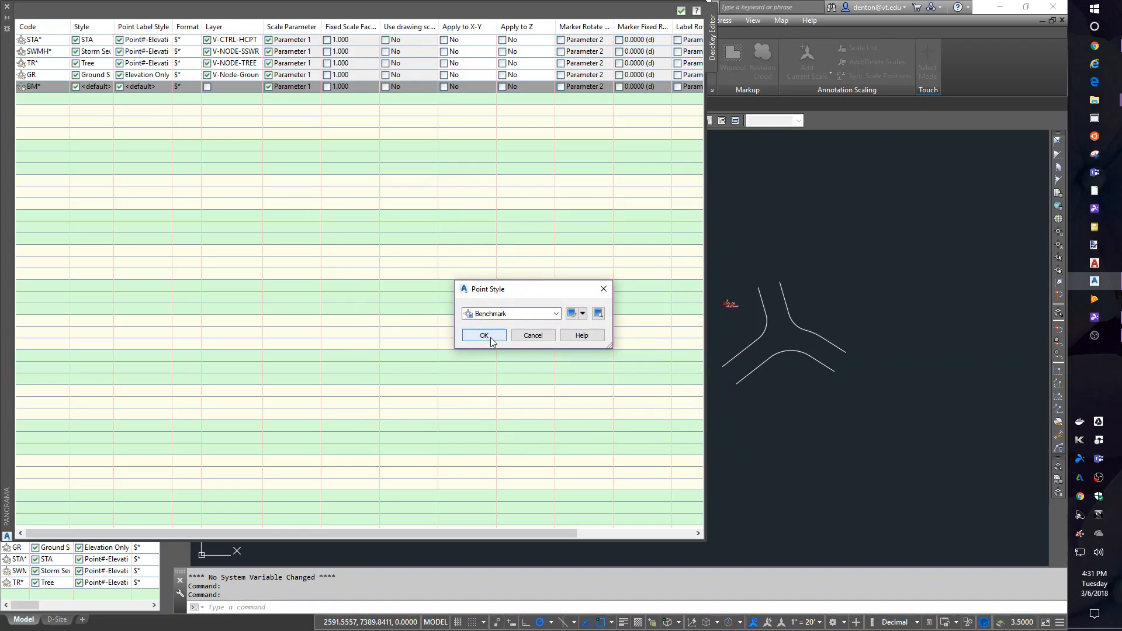
pyautogui.click(483, 335)
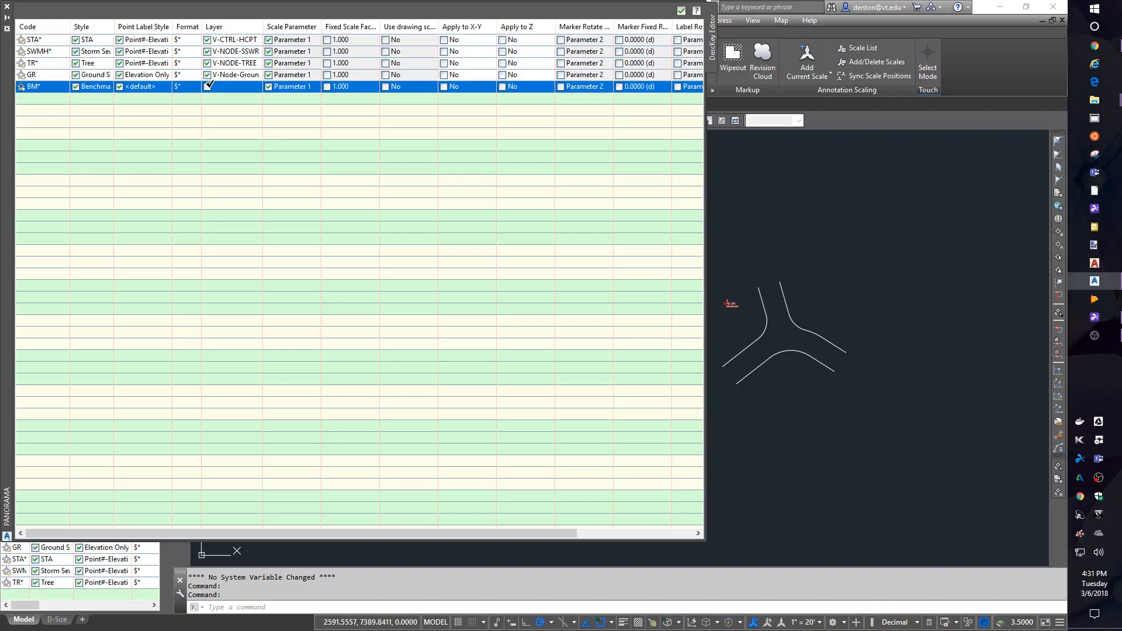
# Create a new V-None-Benchmarks layer and assign it to the BM* description key.
pyautogui.click(209, 86)
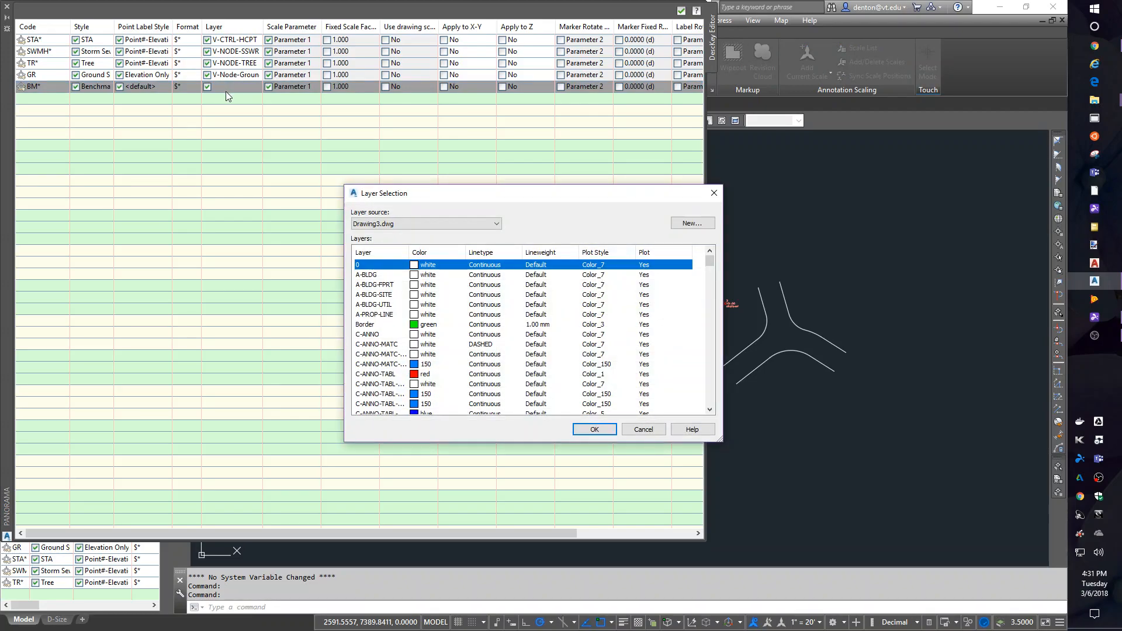
pyautogui.click(690, 222)
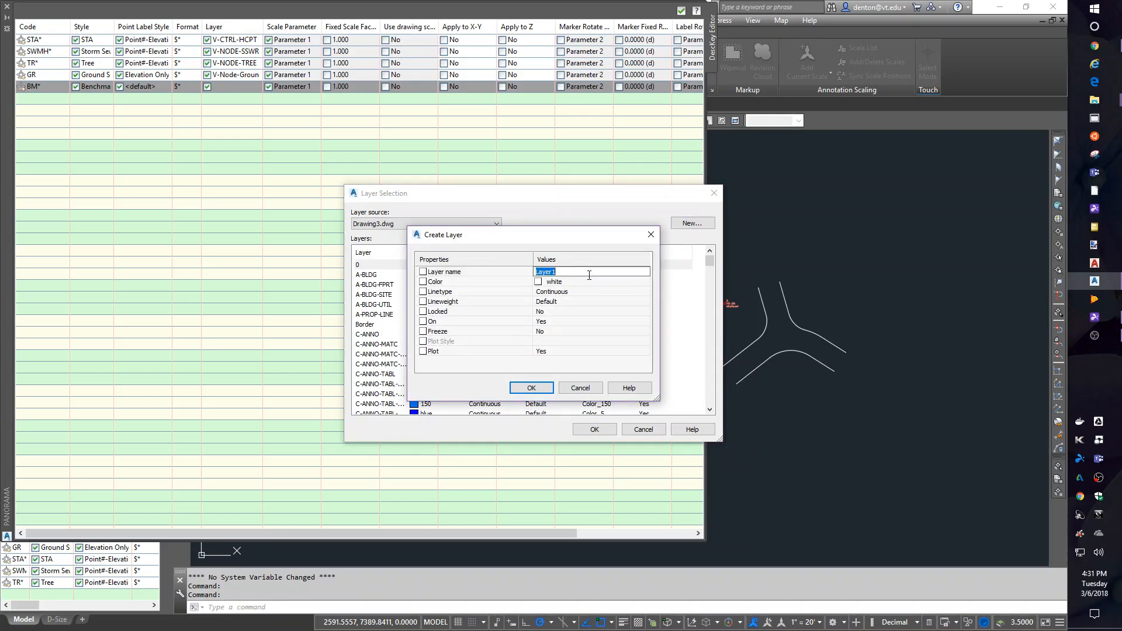
pyautogui.write('V-None-B')
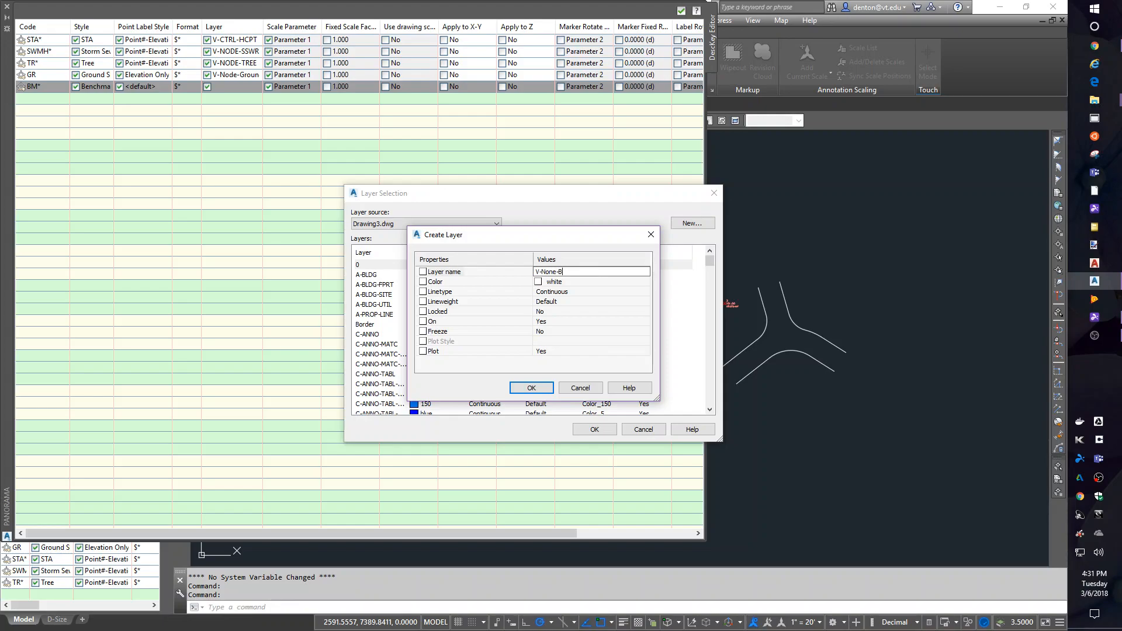
pyautogui.write('enchmarks')
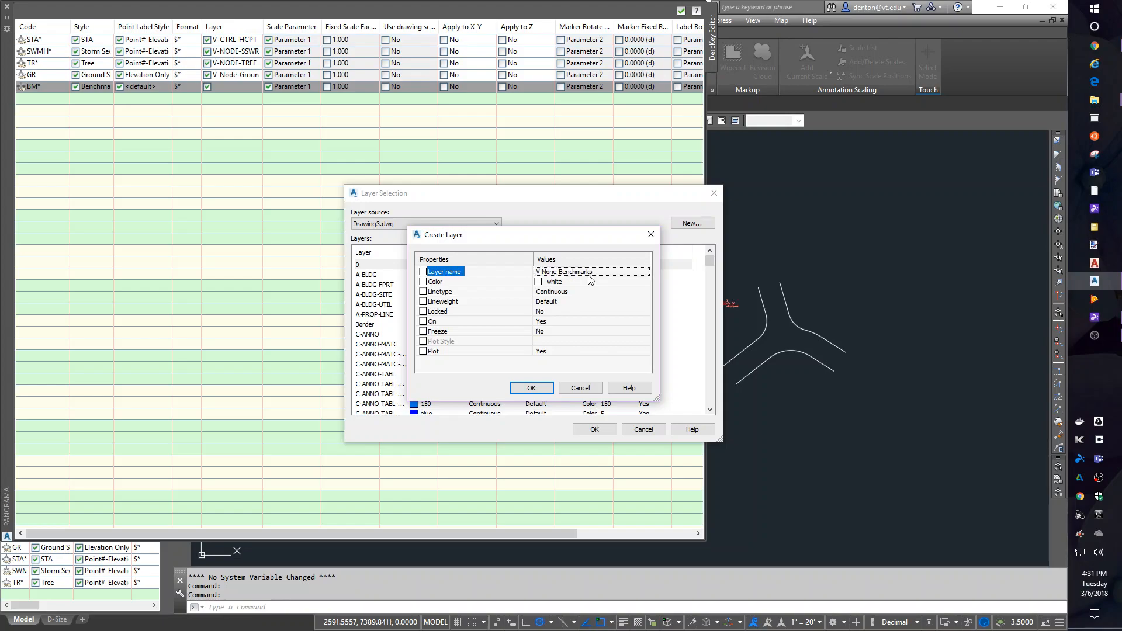
pyautogui.click(531, 387)
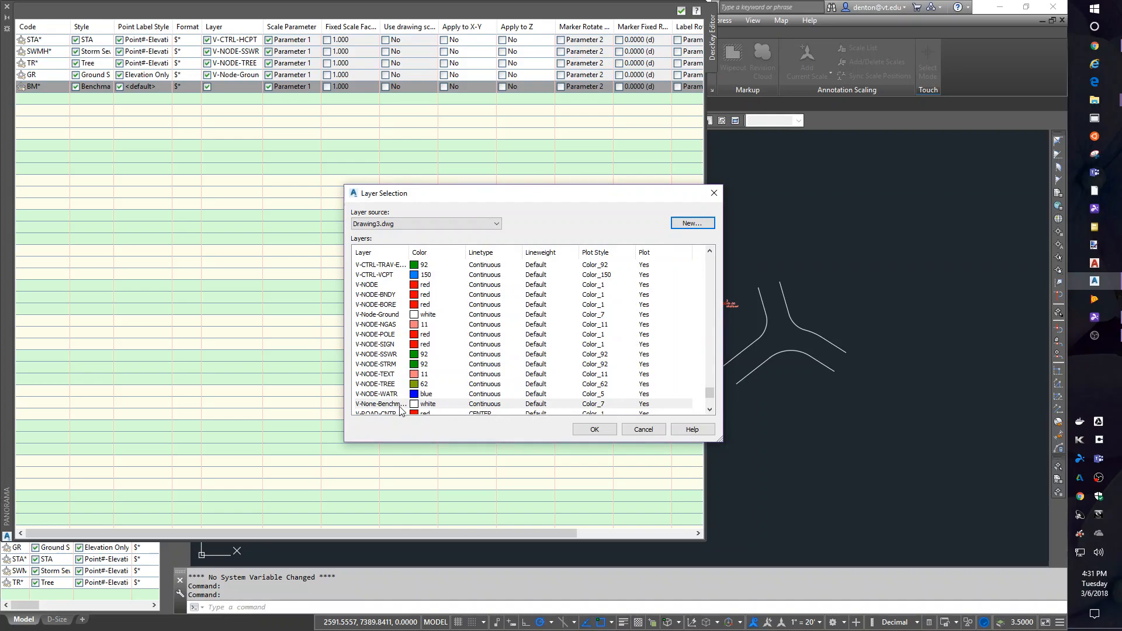
pyautogui.click(380, 403)
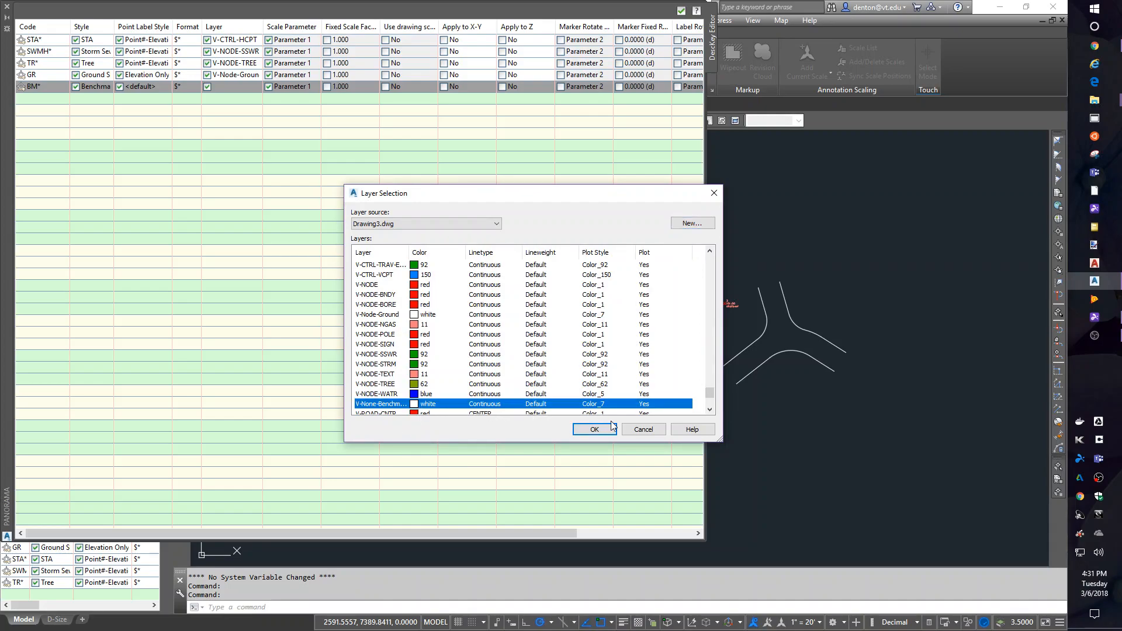
pyautogui.click(593, 430)
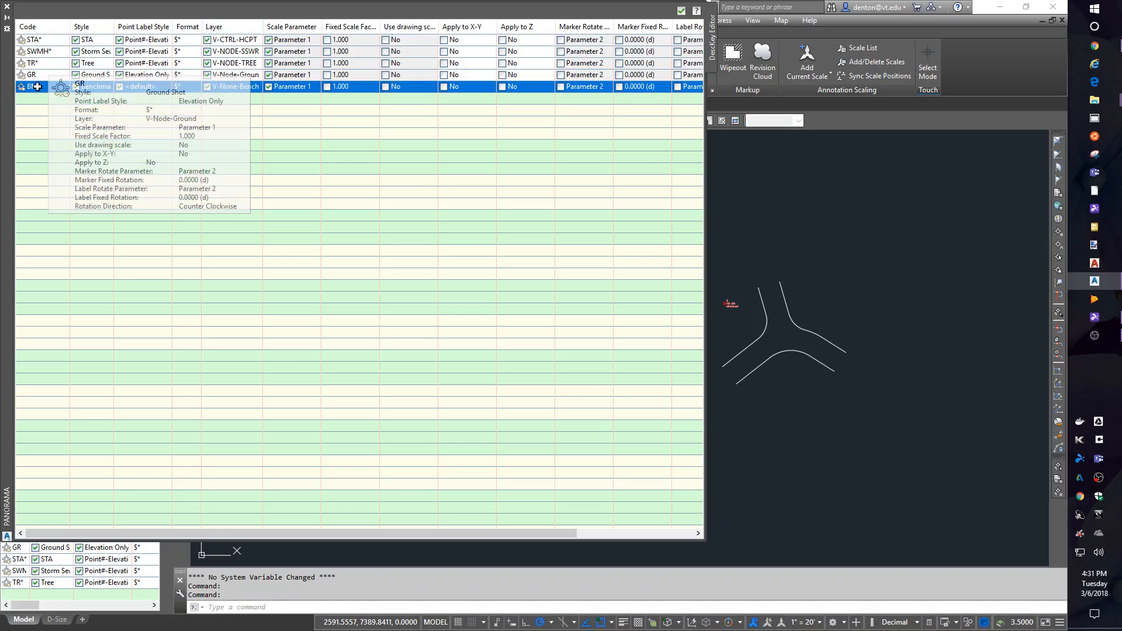
pyautogui.click(33, 63)
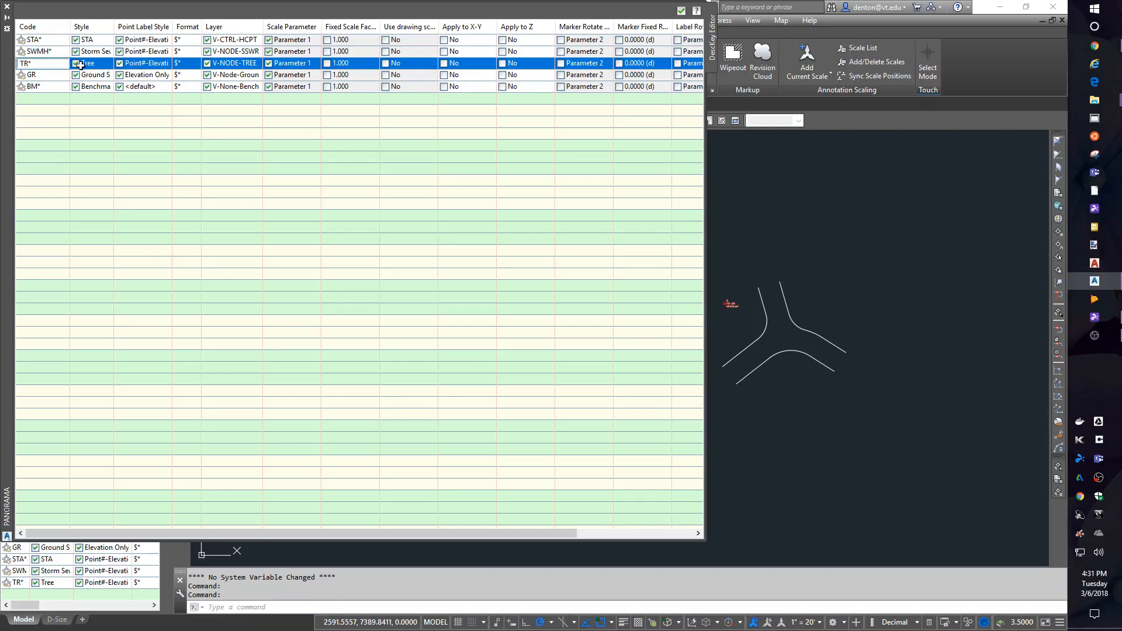
# Edit TR's Tree style to use the simple tree block marker sized by drawing scale at 1".
pyautogui.click(87, 63)
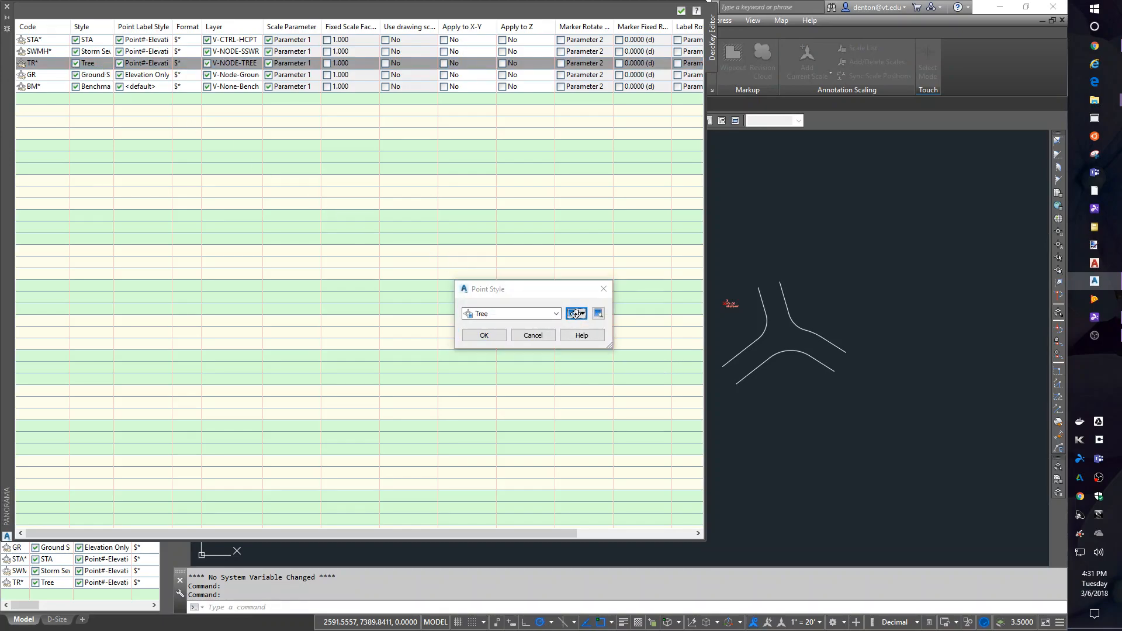
pyautogui.click(576, 313)
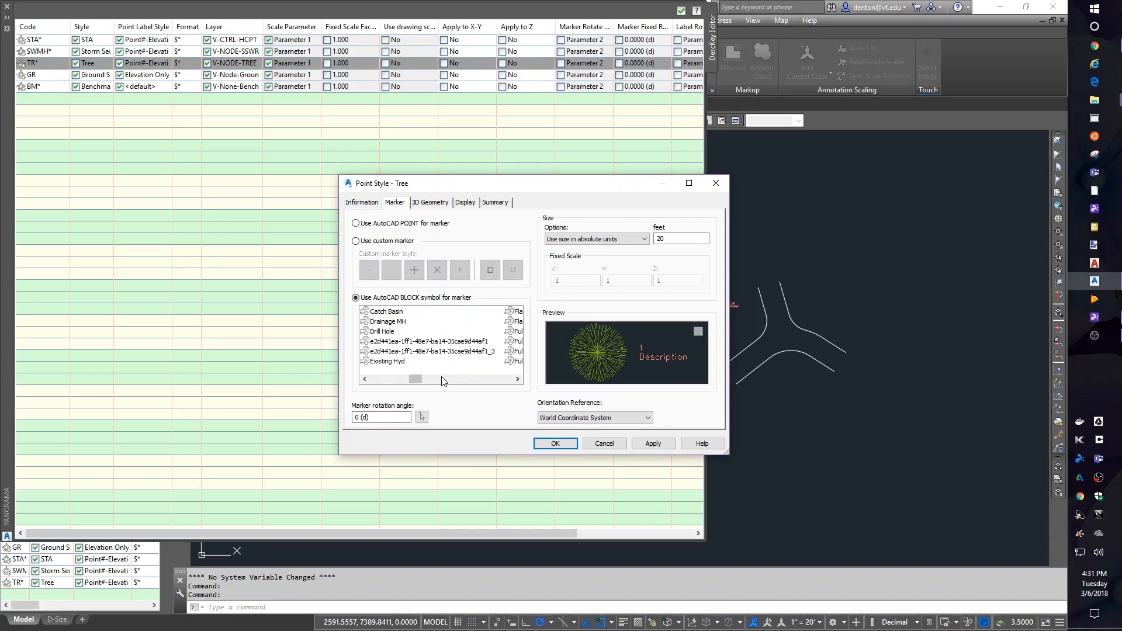
pyautogui.moveTo(415, 379); pyautogui.dragTo(483, 379)
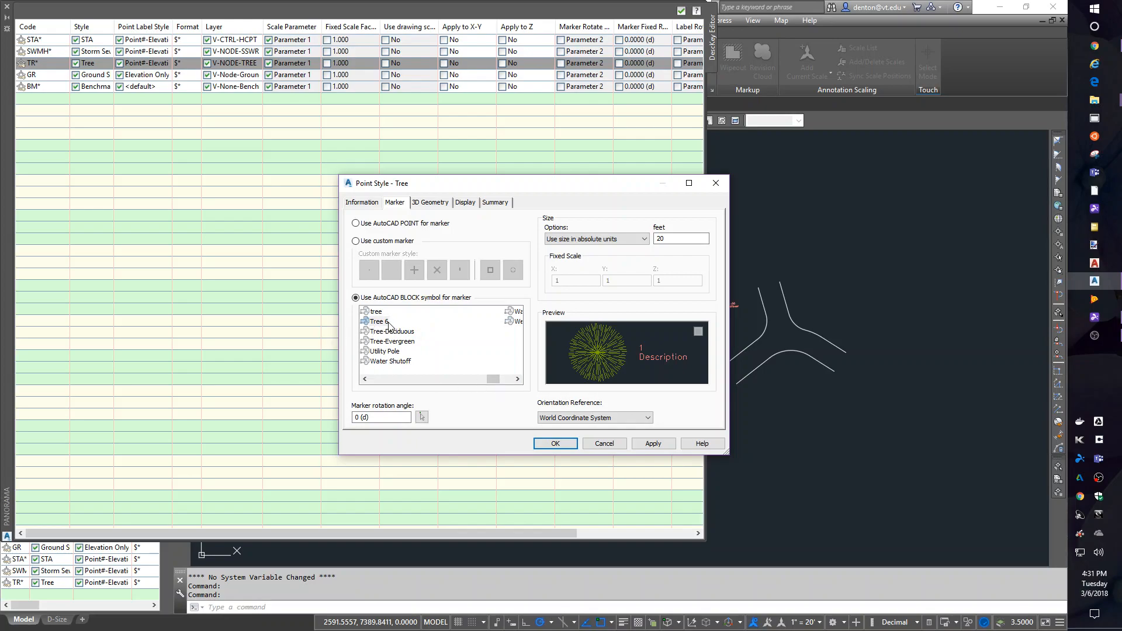
pyautogui.click(377, 321)
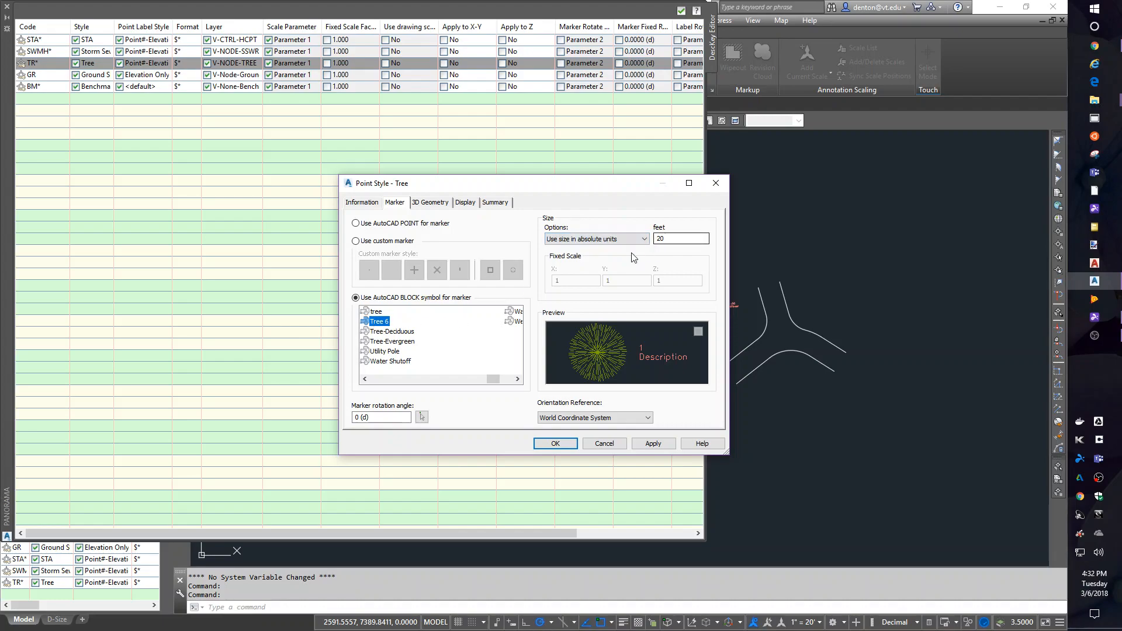
pyautogui.click(375, 311)
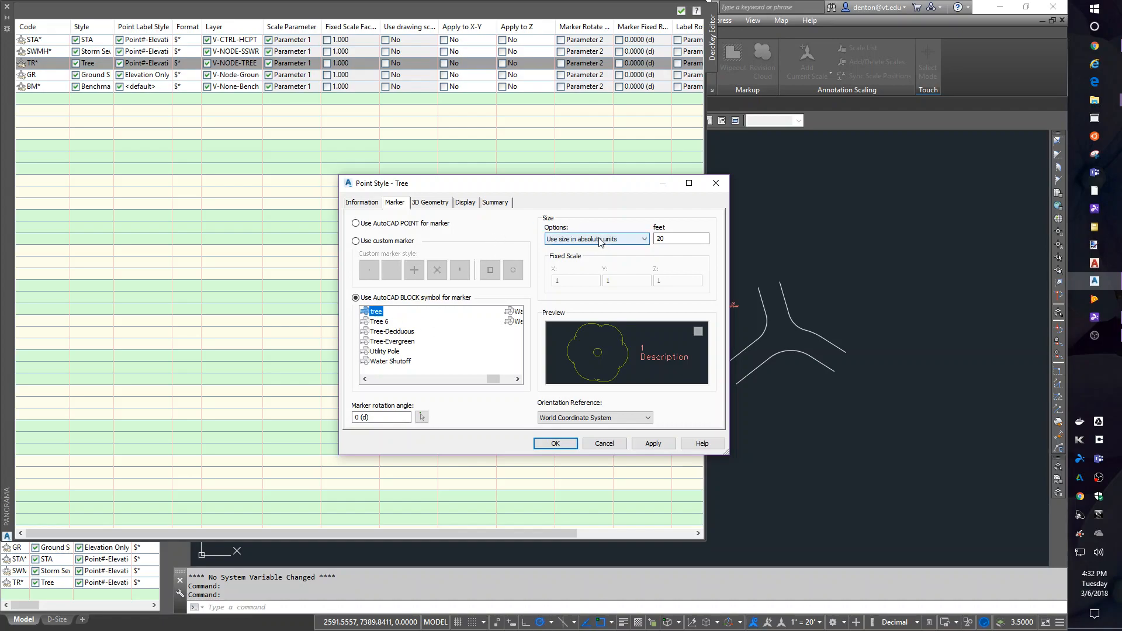
pyautogui.click(596, 238)
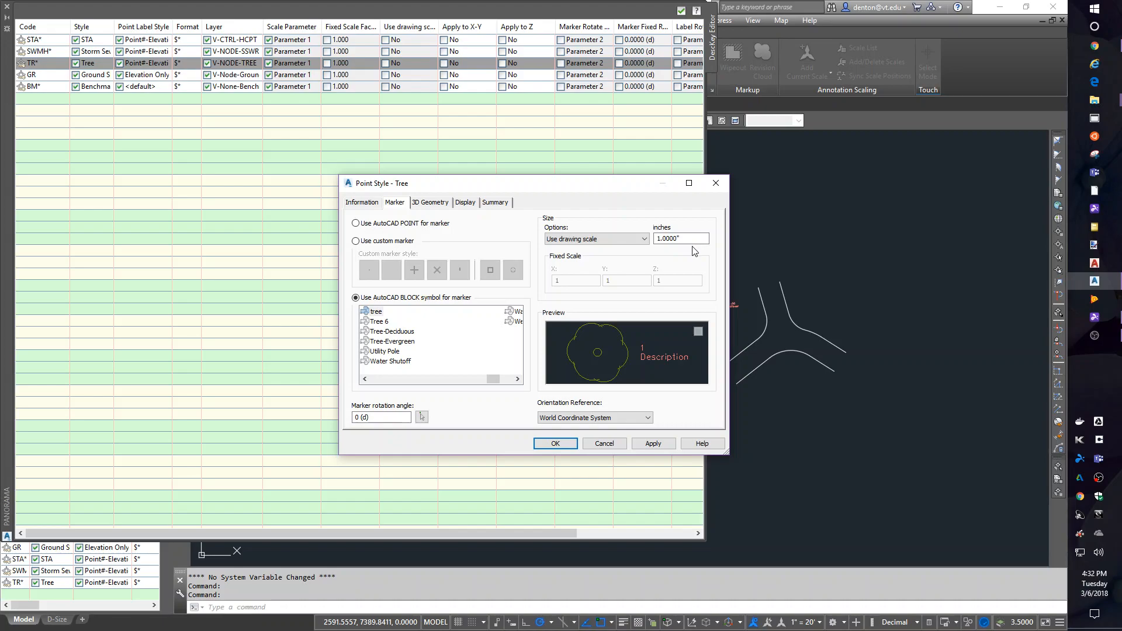
pyautogui.moveTo(333, 343)
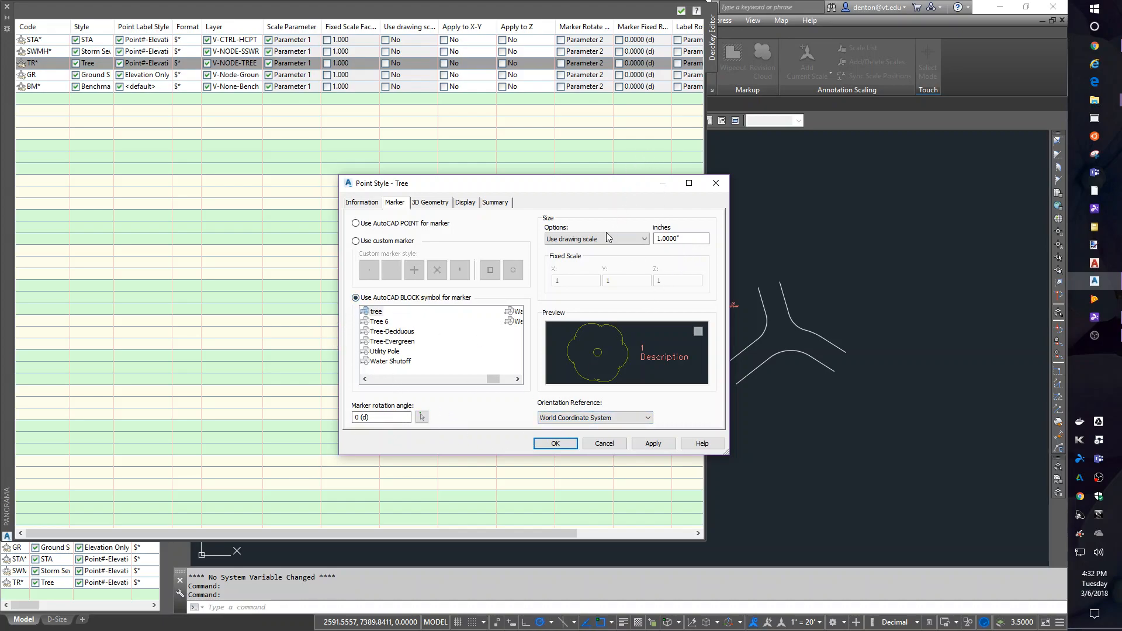
pyautogui.click(555, 444)
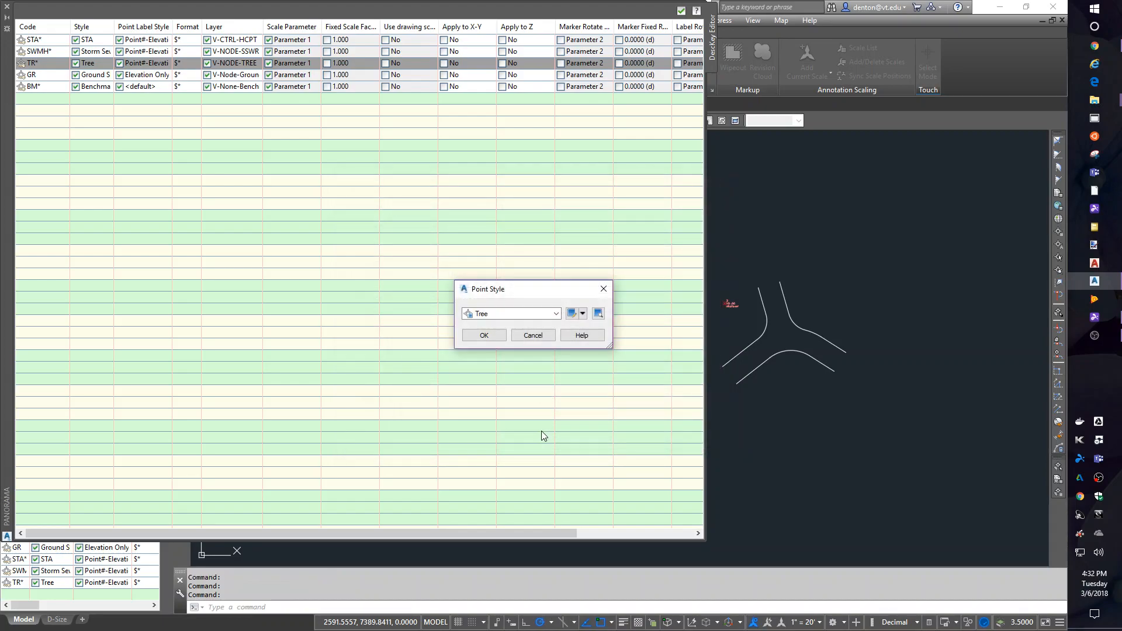
pyautogui.click(482, 335)
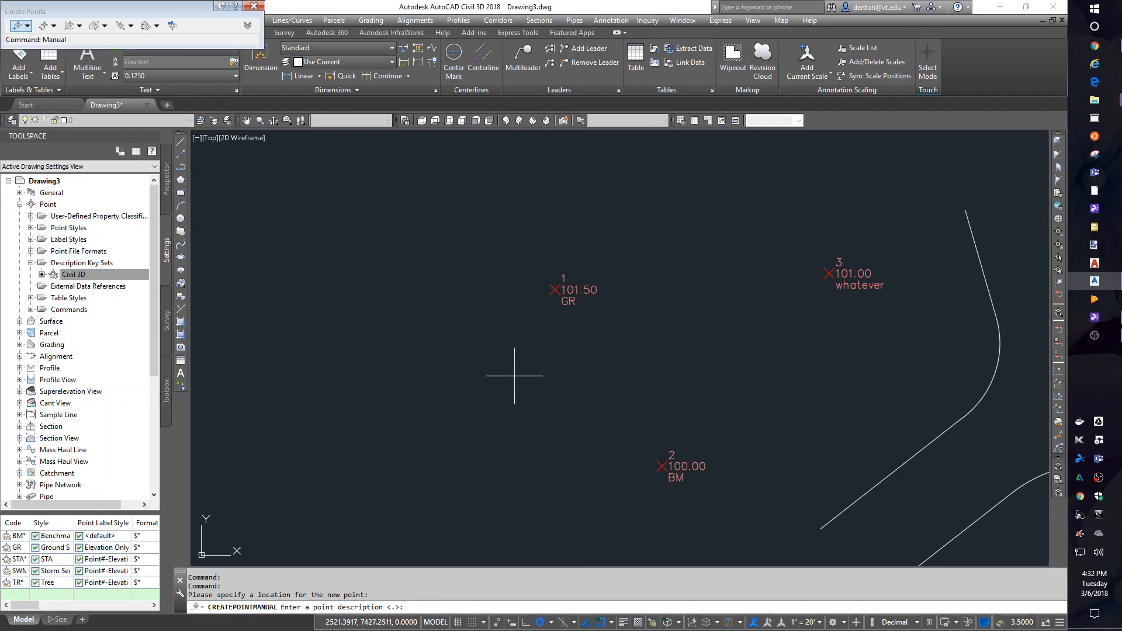
# Create a manual point with description GR at elevation 102.
pyautogui.write('GR')
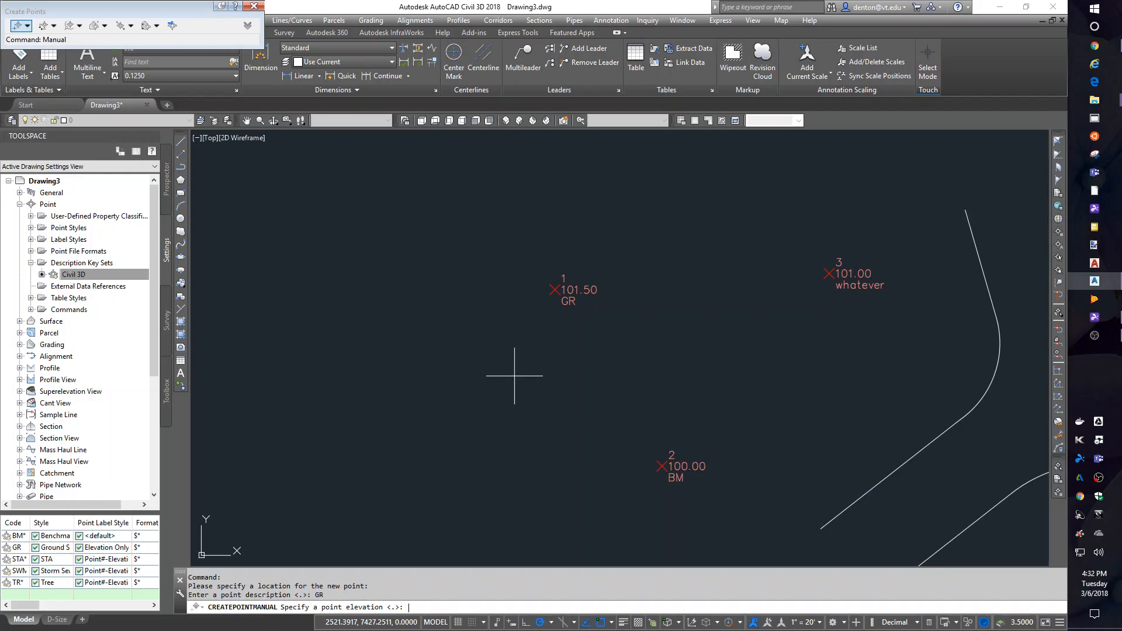
pyautogui.write('102')
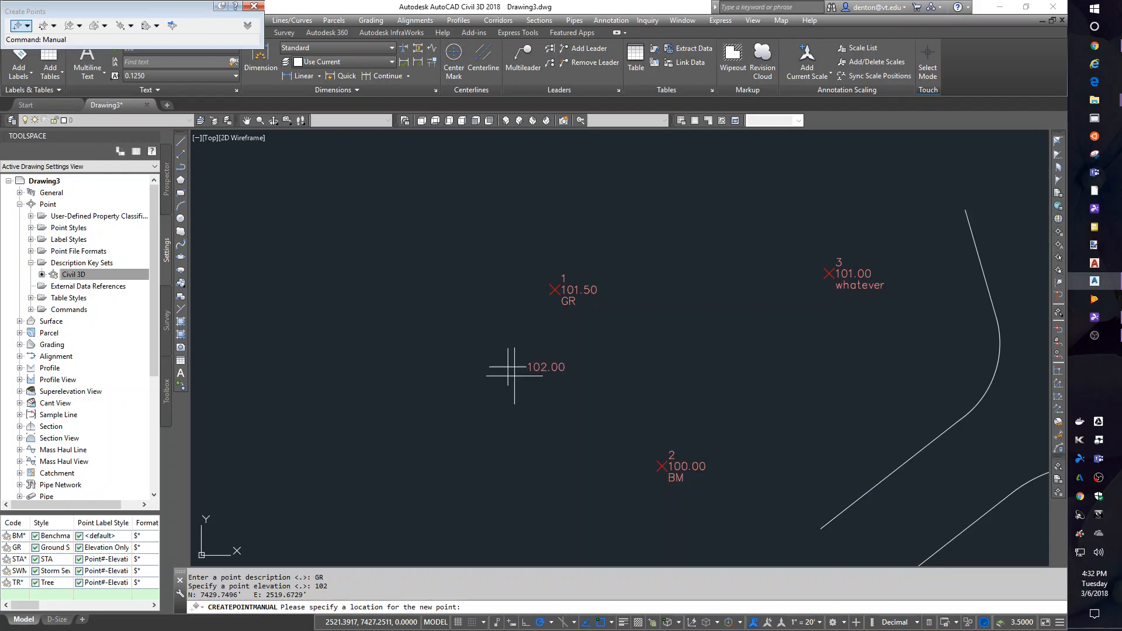
pyautogui.moveTo(836, 390)
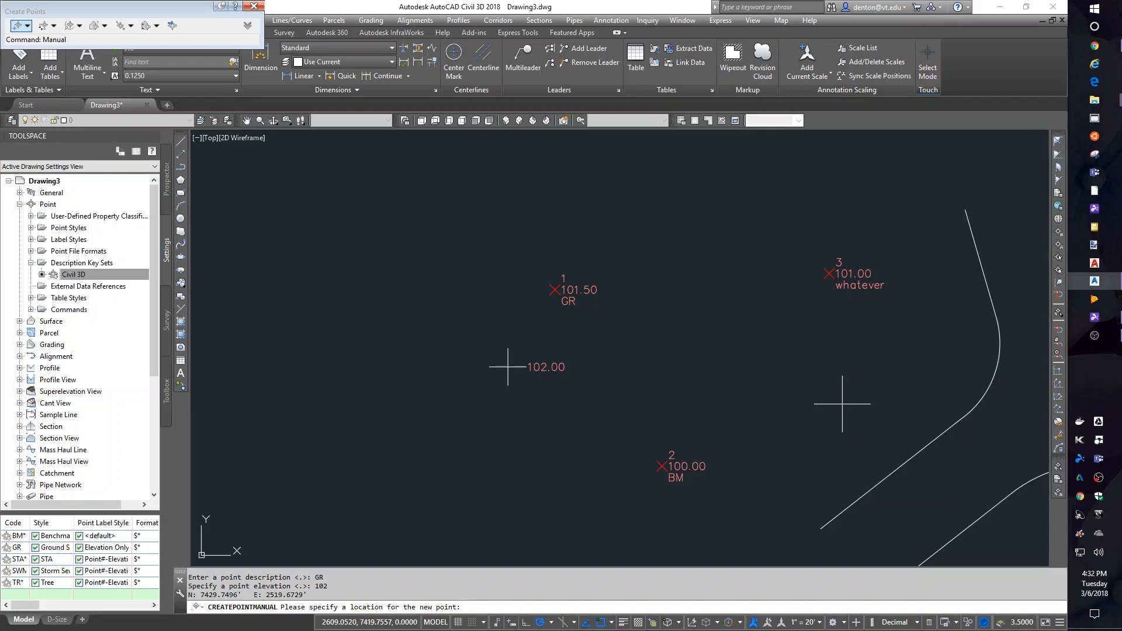
pyautogui.moveTo(833, 408)
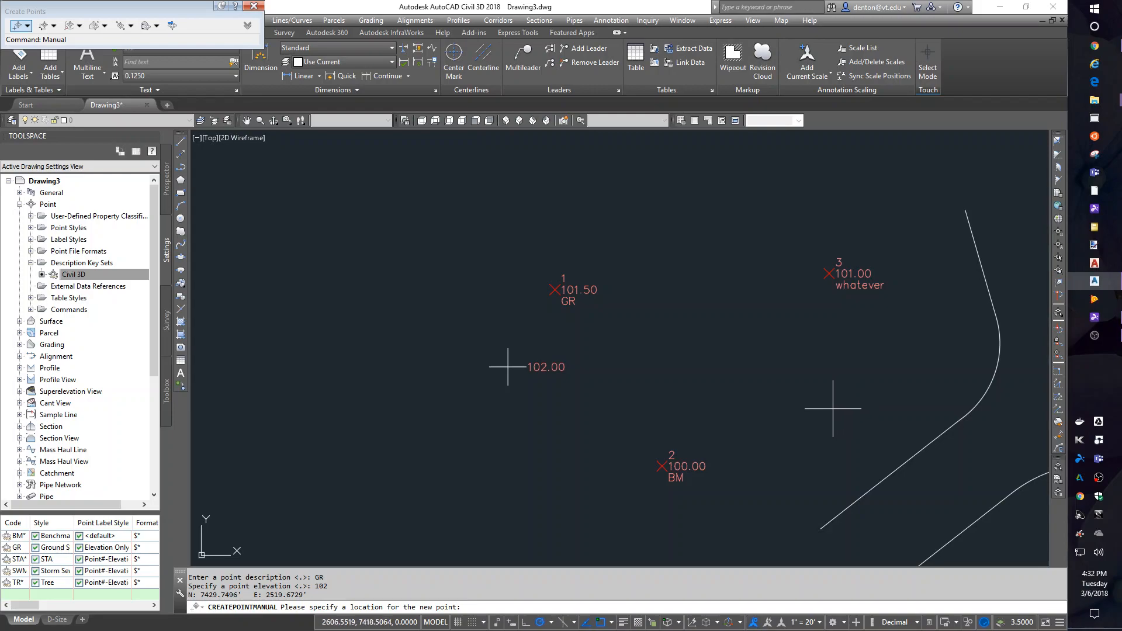
pyautogui.moveTo(843, 389)
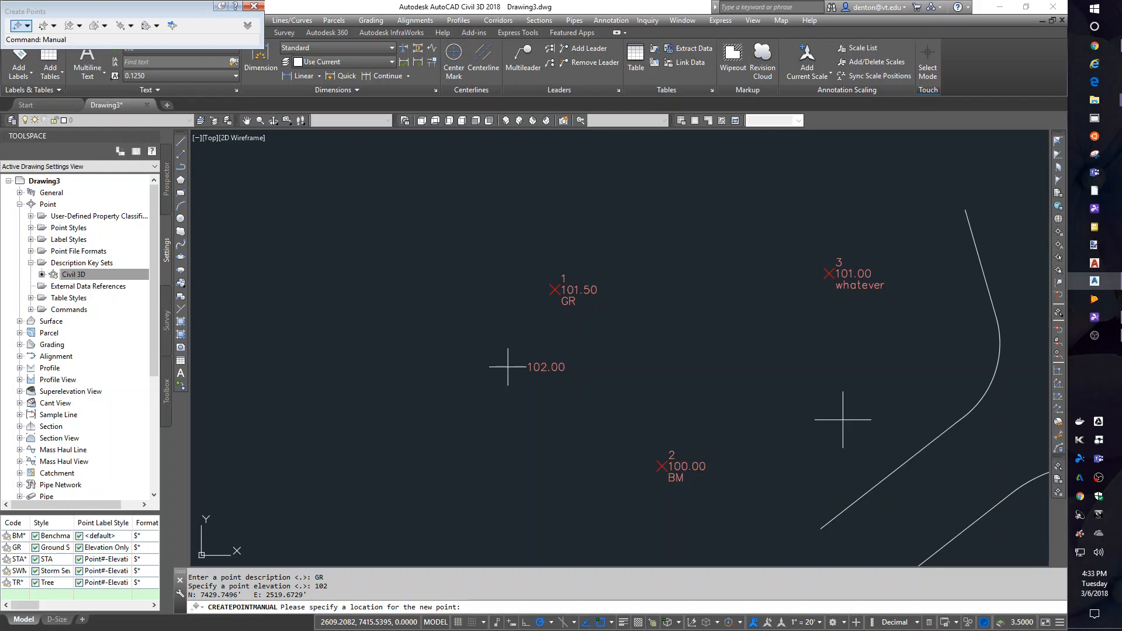
pyautogui.moveTo(843, 346)
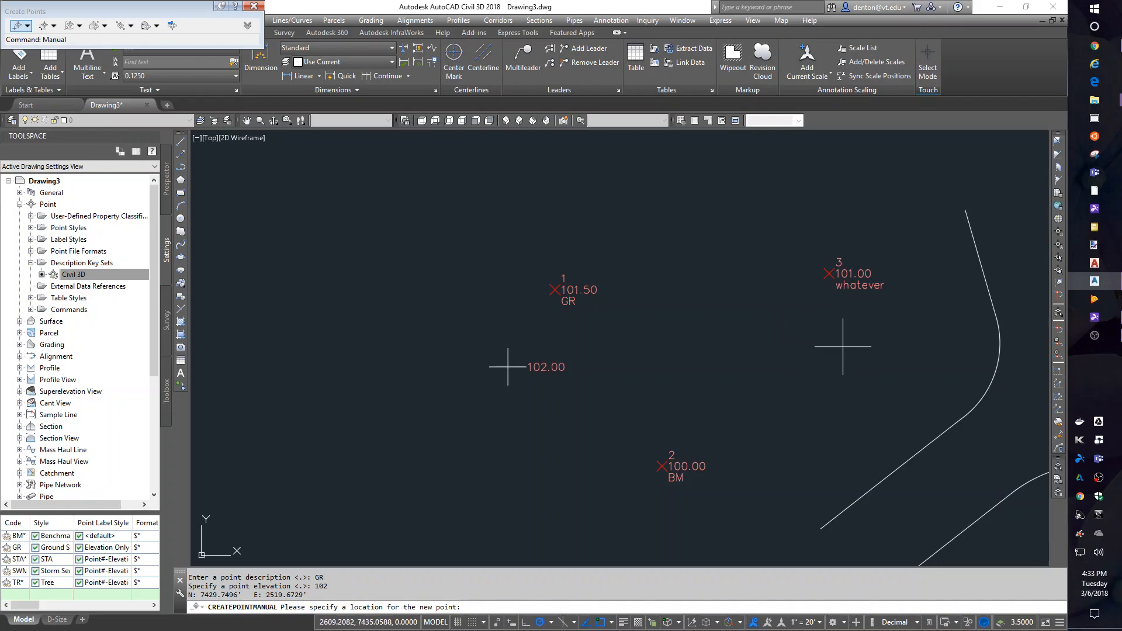
pyautogui.moveTo(798, 347)
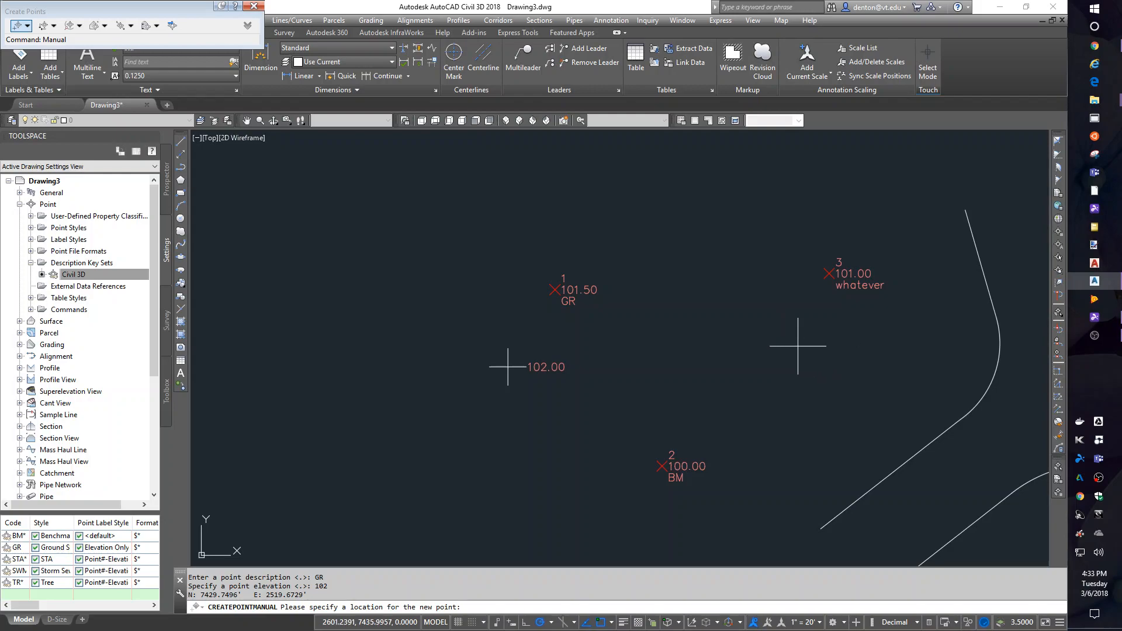
pyautogui.moveTo(809, 396)
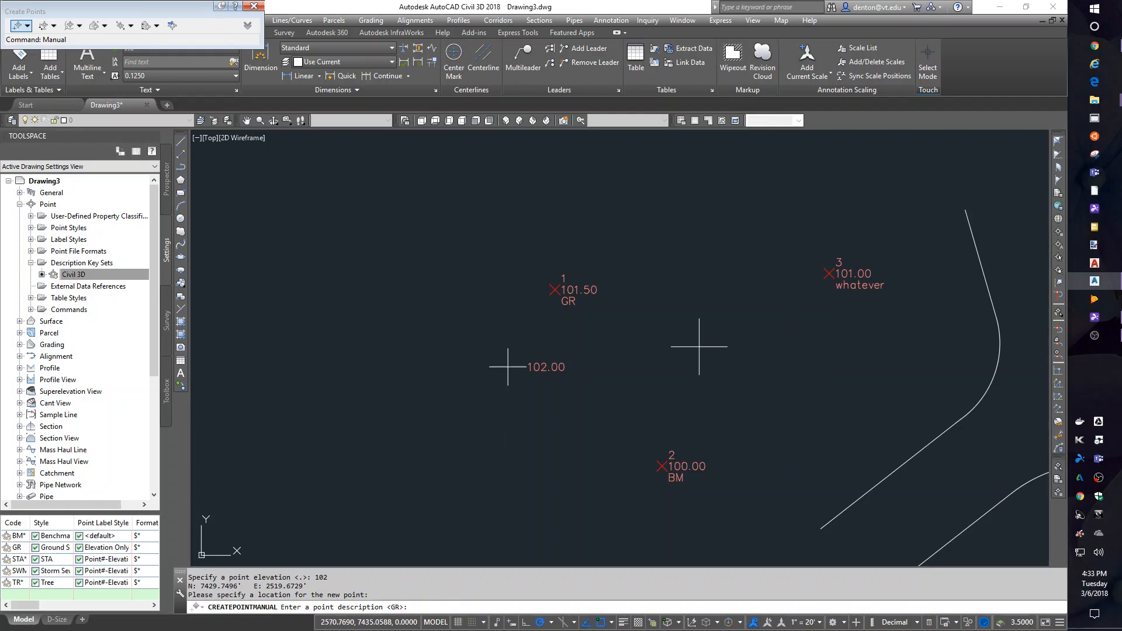
# Create a second point described TR 8" Oak at elevation 103, shown with the tree symbol.
pyautogui.write('TR')
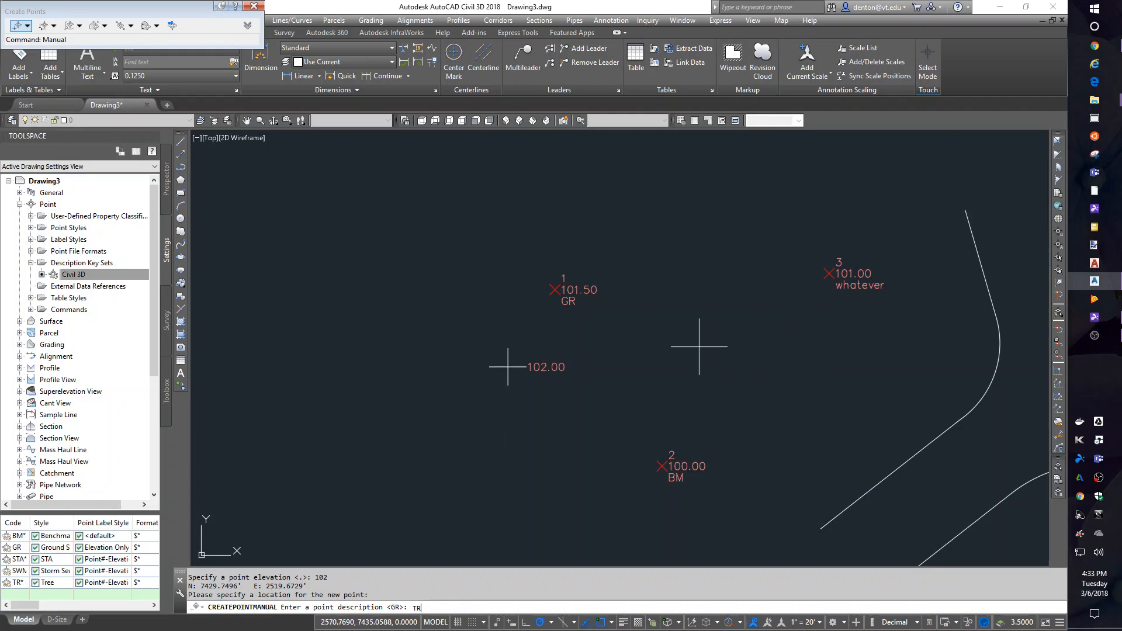
pyautogui.write('8" Oa')
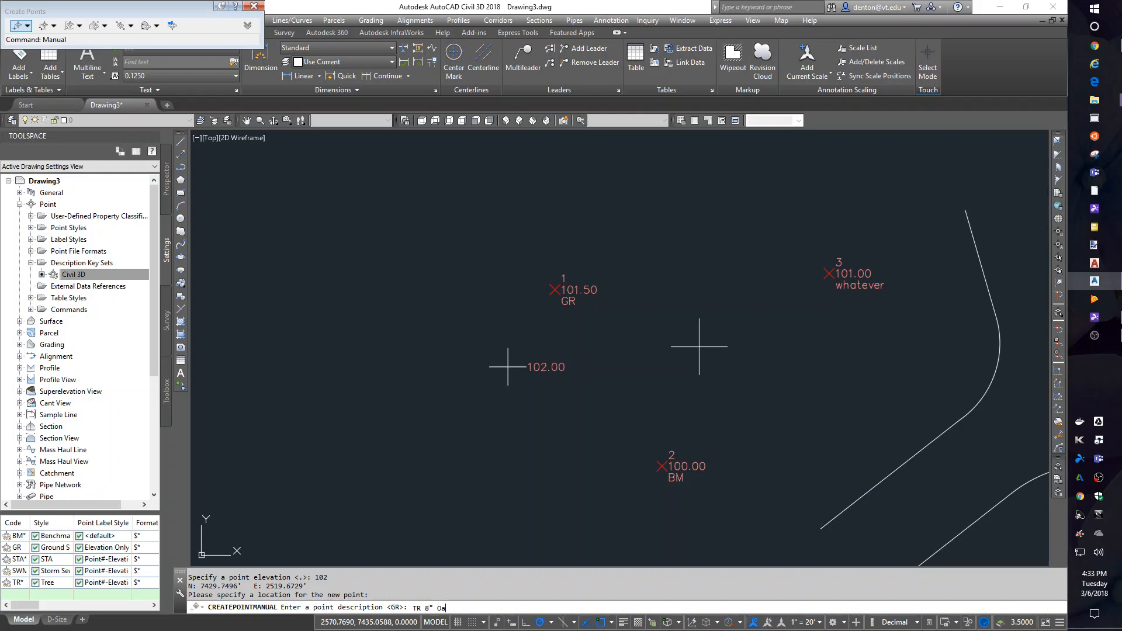
pyautogui.press('enter')
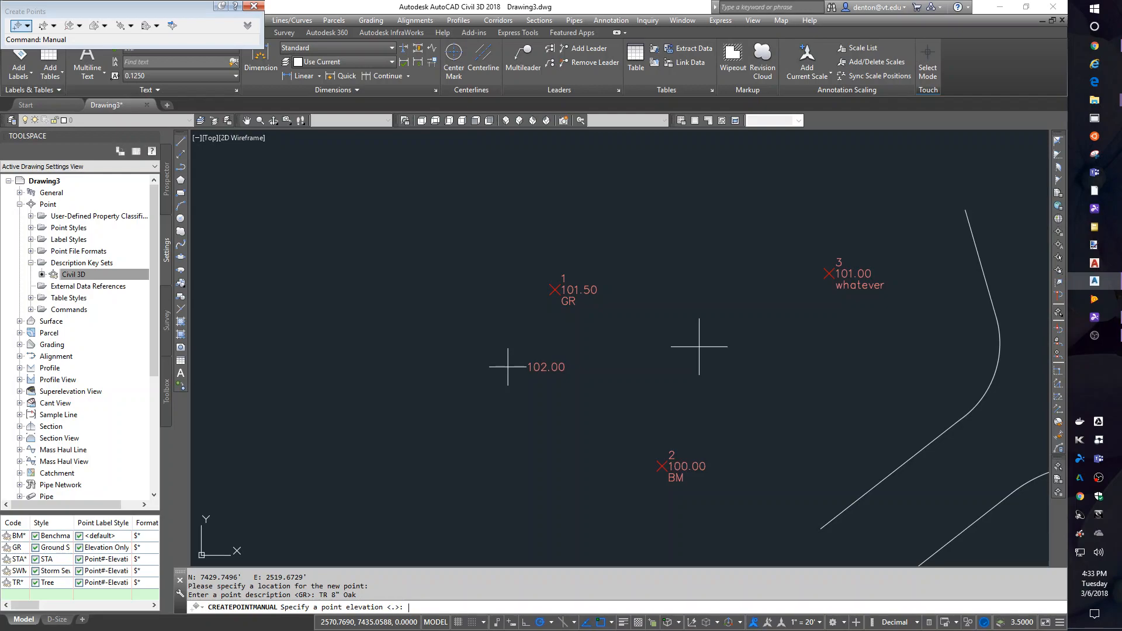
pyautogui.write('103')
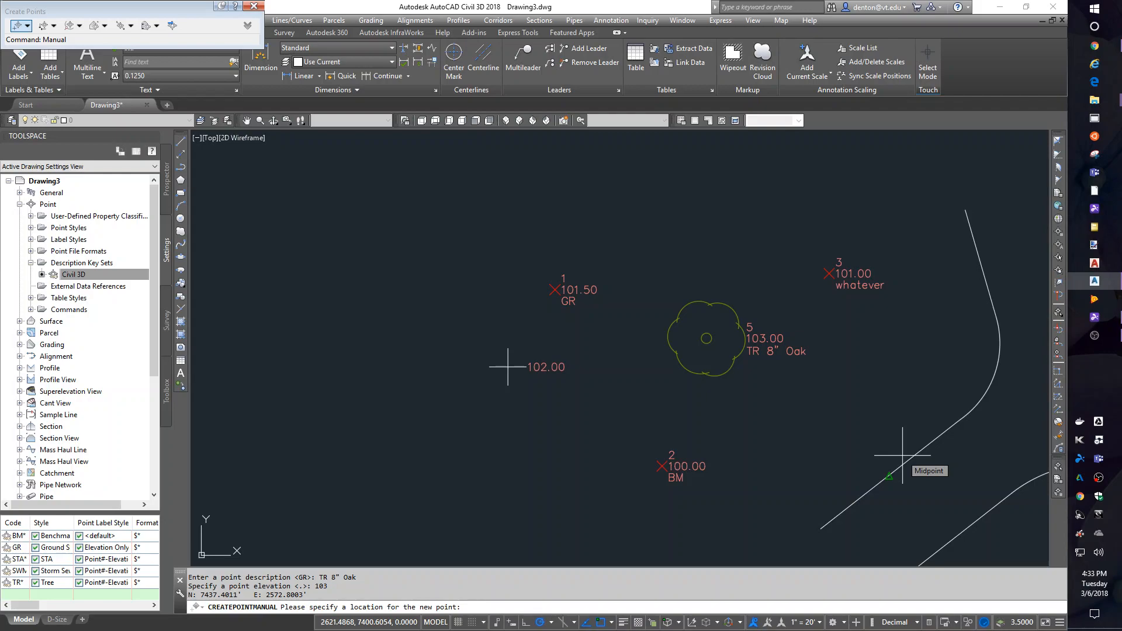
pyautogui.moveTo(848, 397)
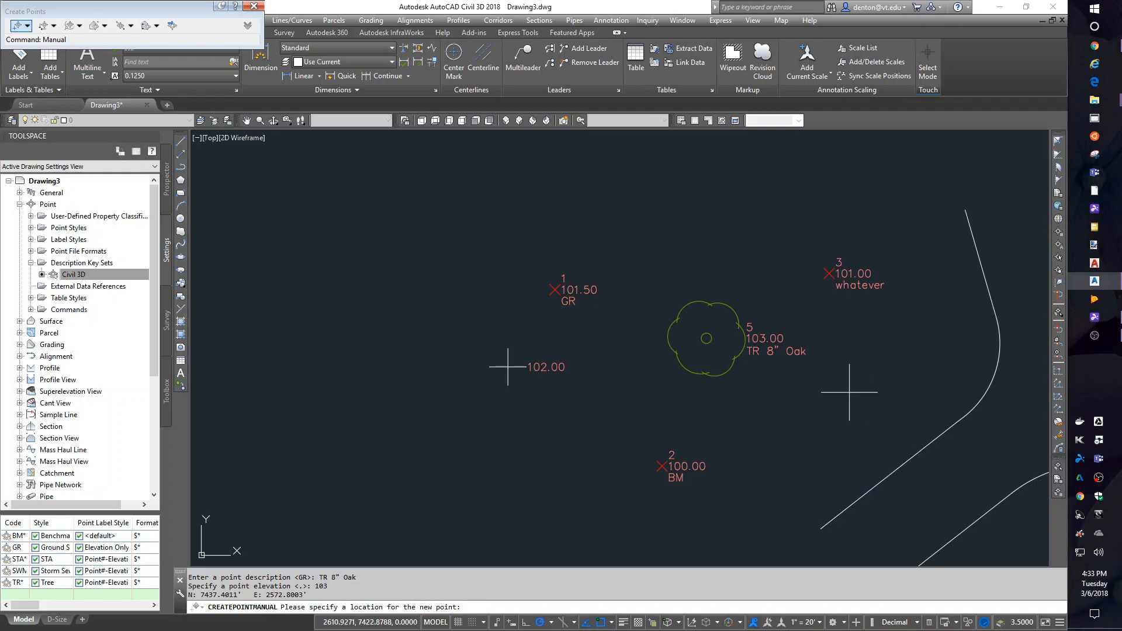
pyautogui.moveTo(827, 489)
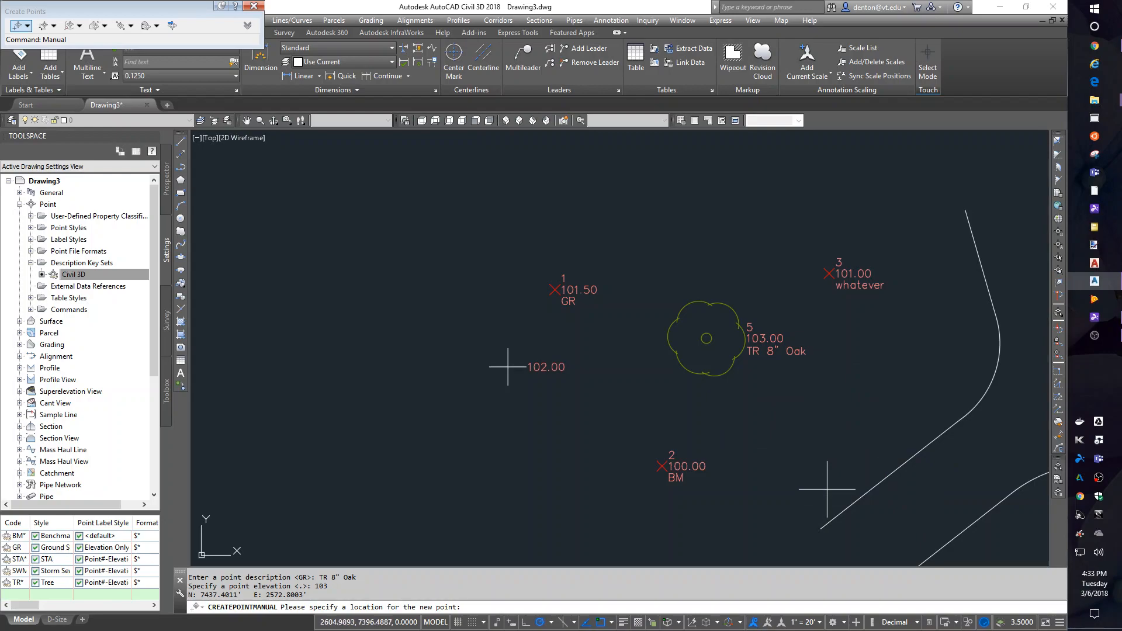
pyautogui.moveTo(681, 197)
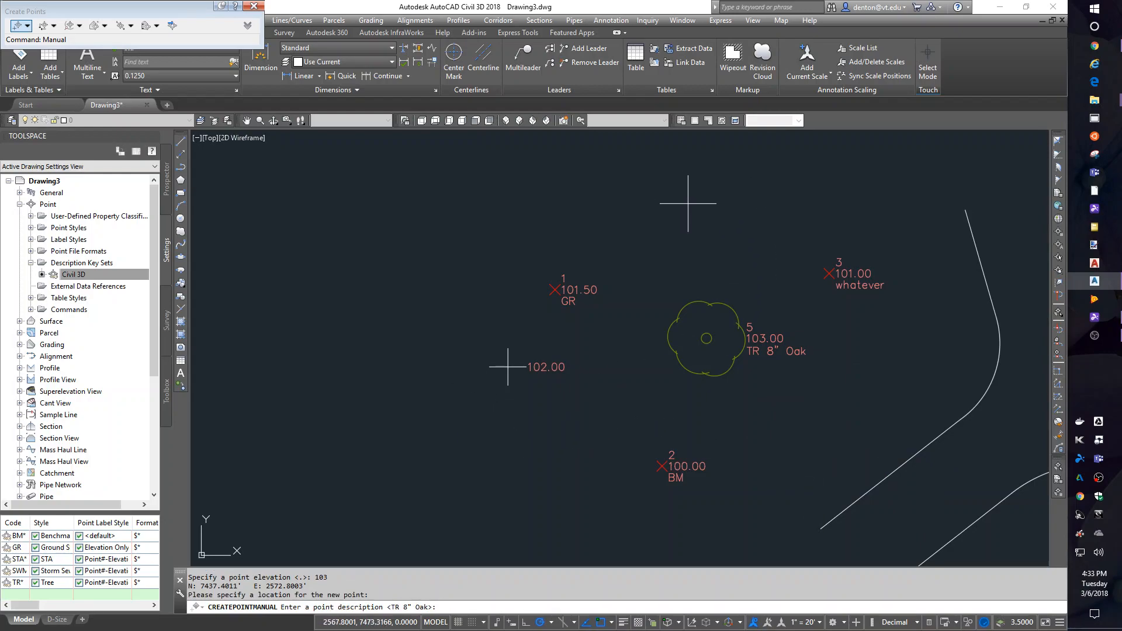
# Place a benchmark point described BM#4 at elevation 105 above the tree.
pyautogui.write('BM')
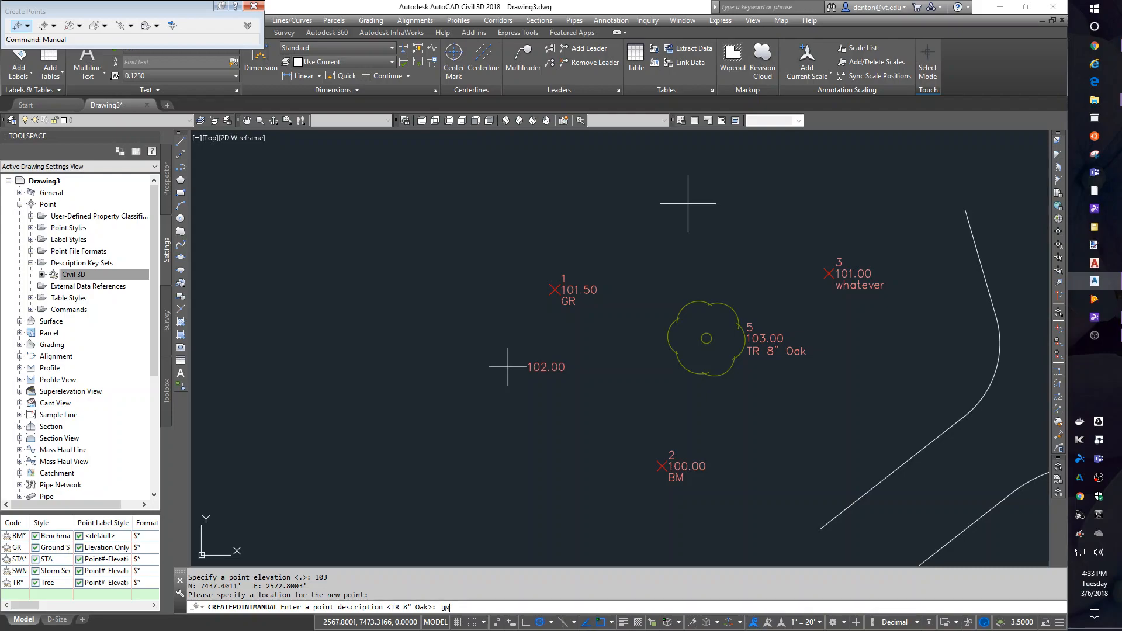
pyautogui.write('#2')
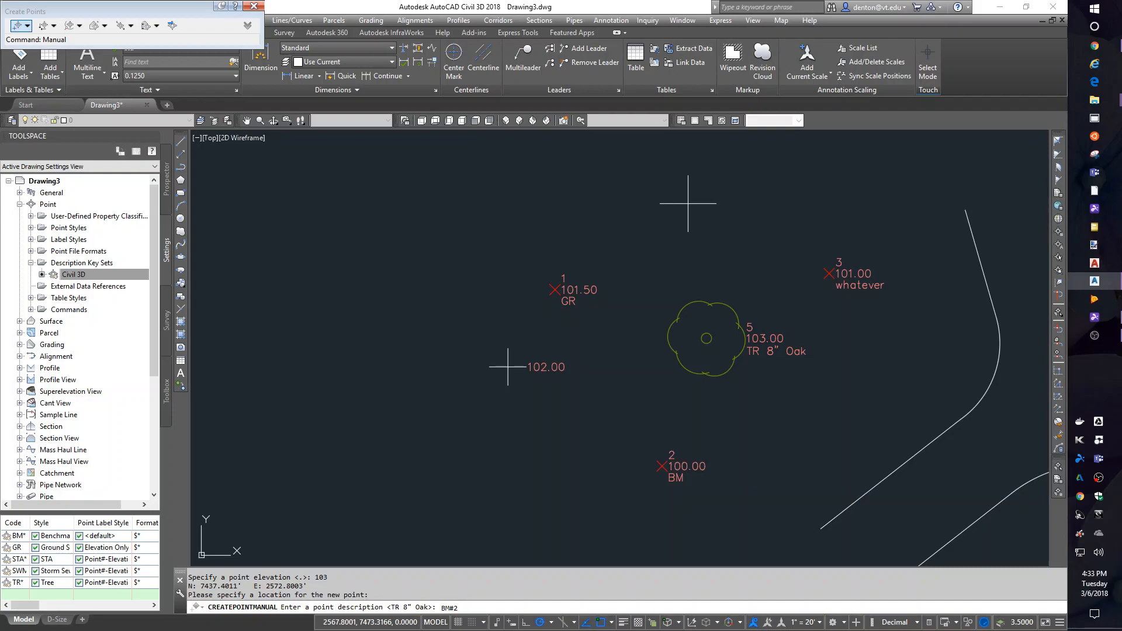
pyautogui.write('4')
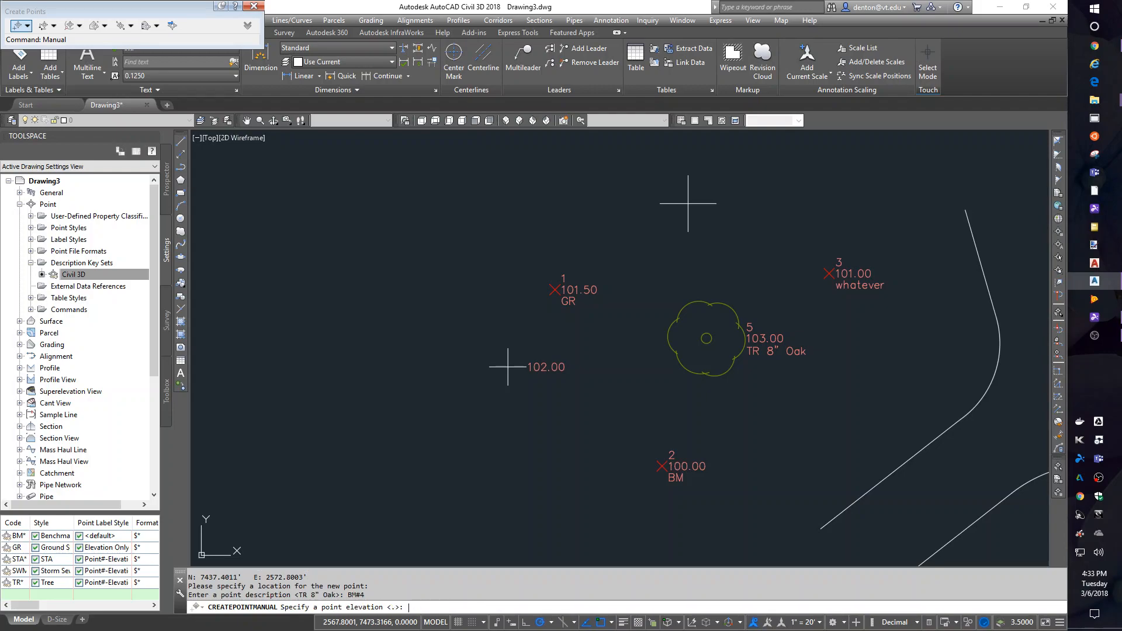
pyautogui.write('105')
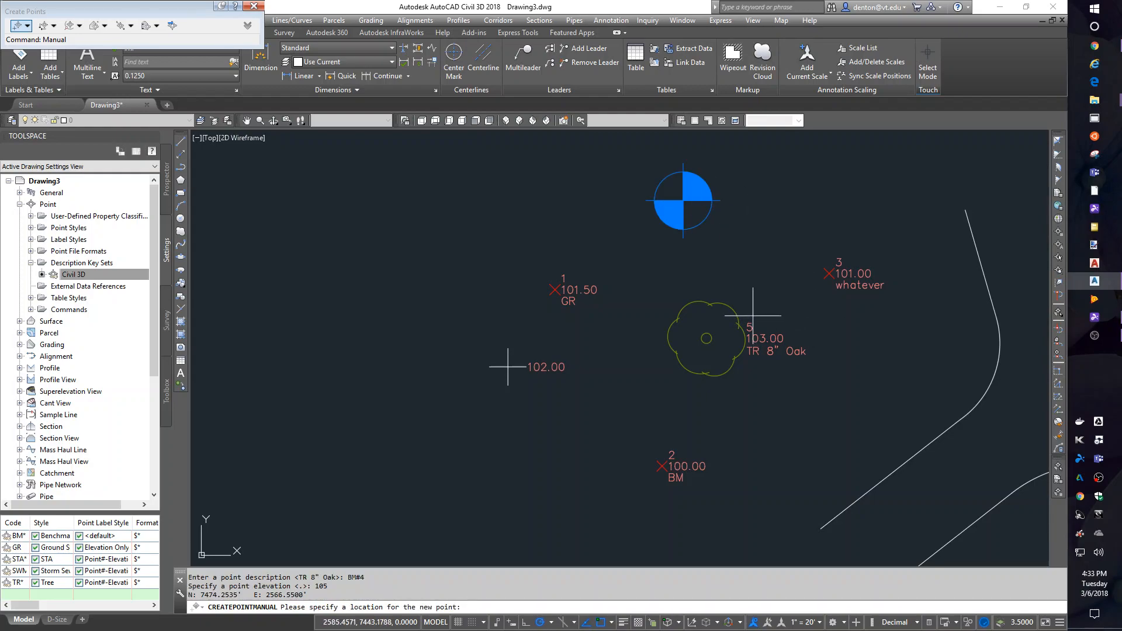
pyautogui.moveTo(520, 510)
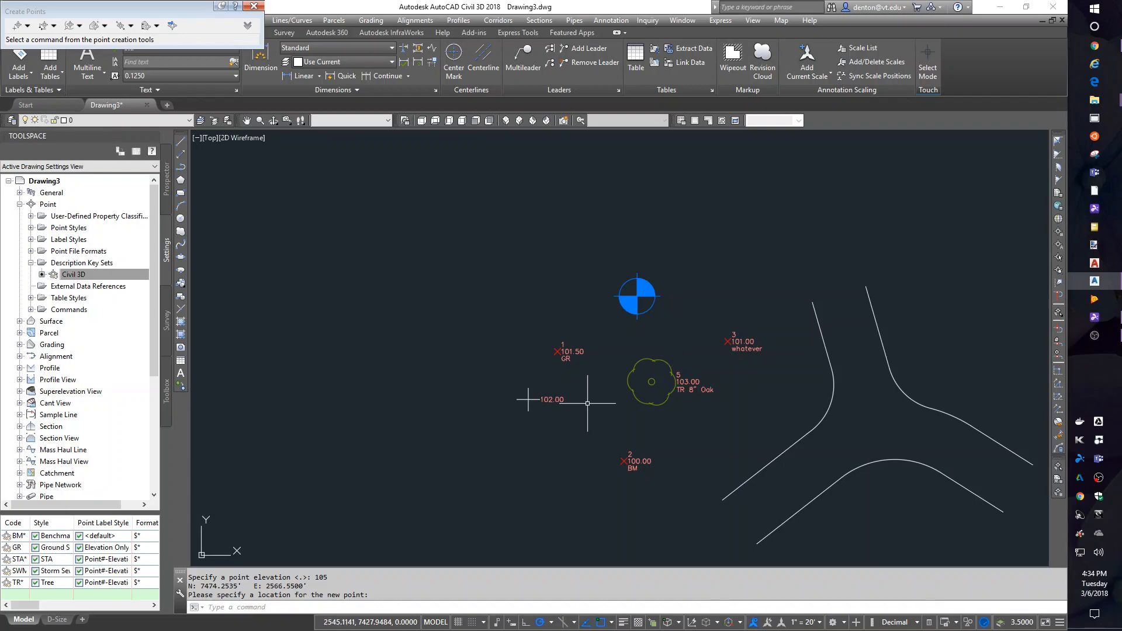
pyautogui.moveTo(587, 425)
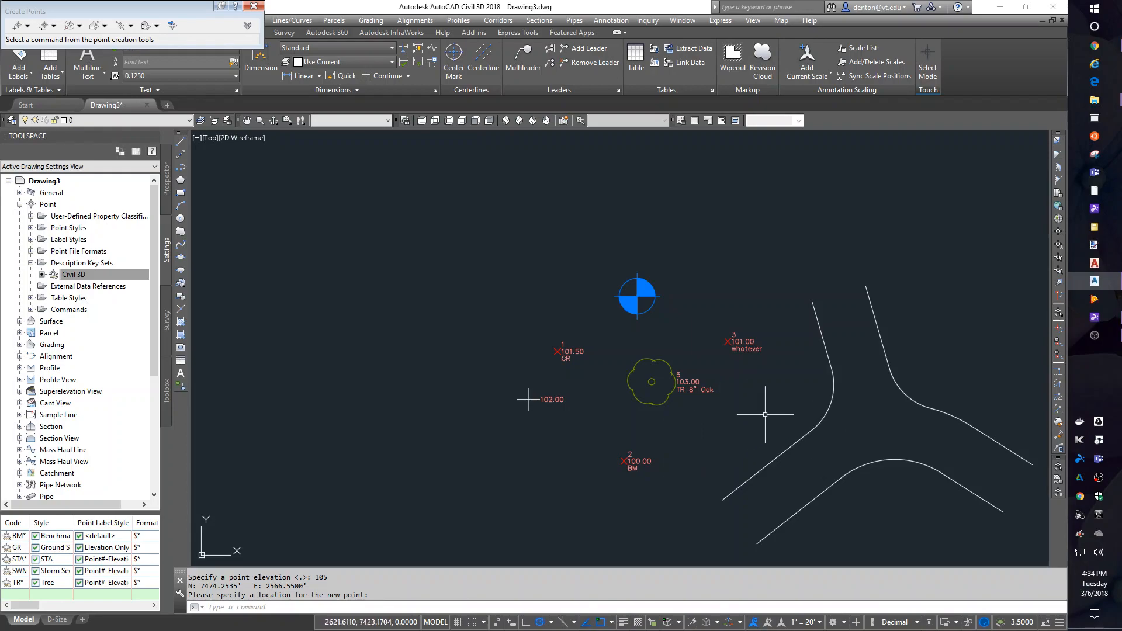
pyautogui.moveTo(667, 435)
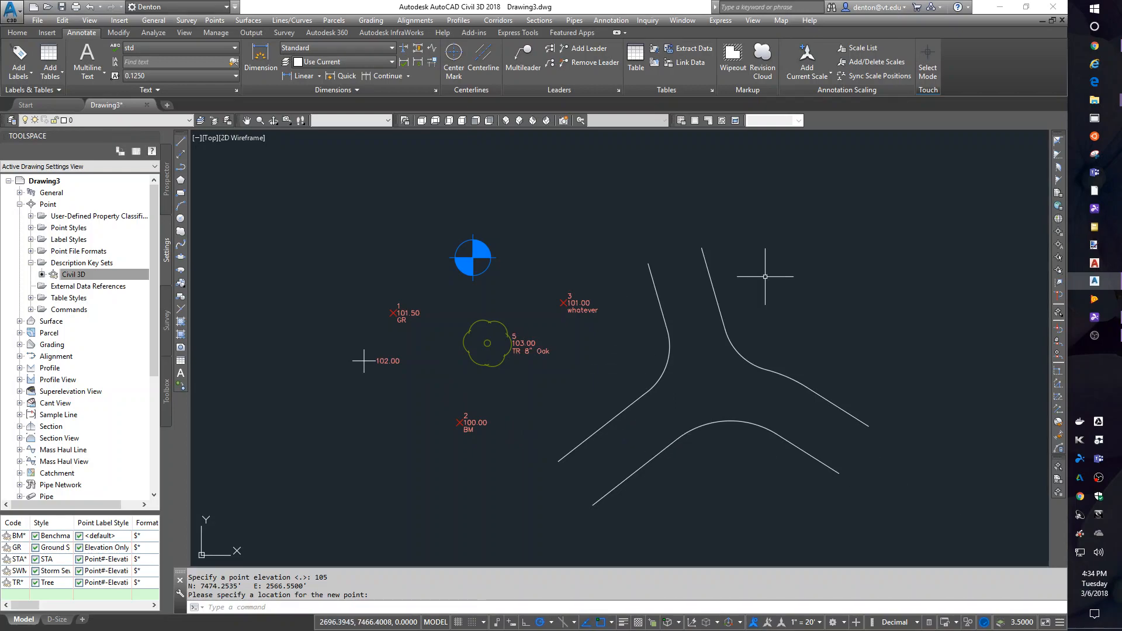
pyautogui.moveTo(881, 266)
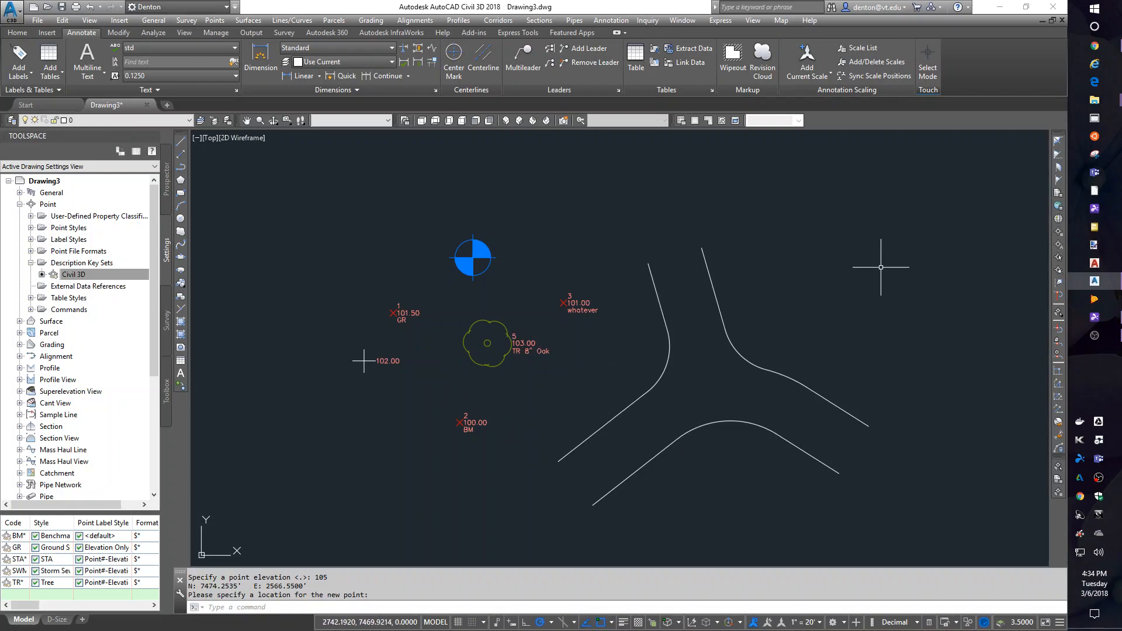
# Draw a closed four-sided building outline with PLINE beside the road lines.
pyautogui.click(882, 268)
pyautogui.write('c')
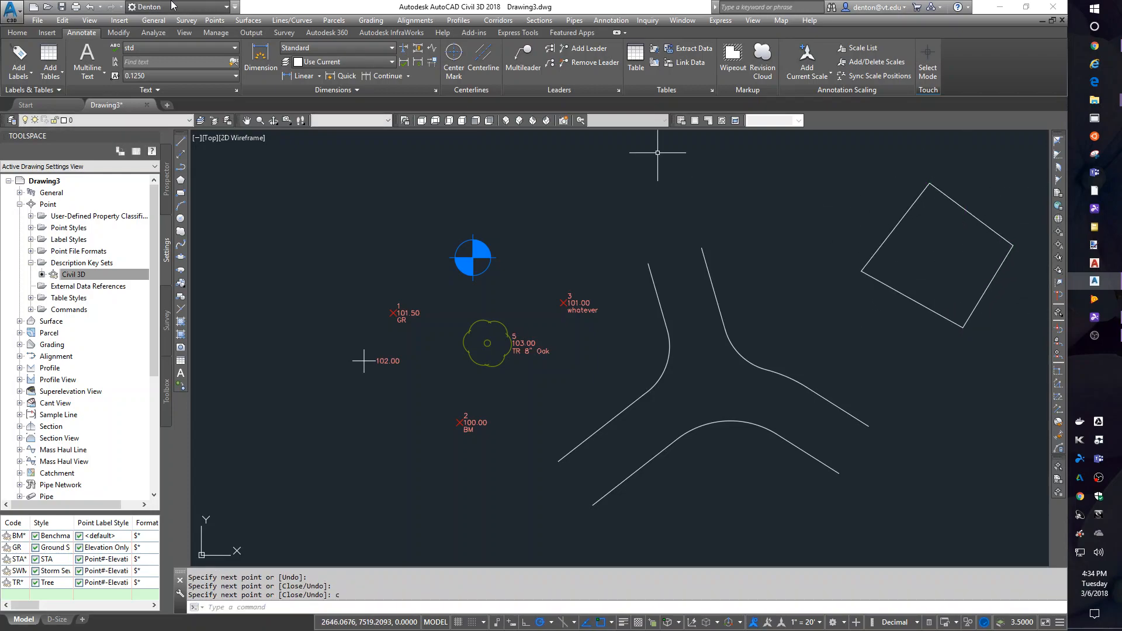
pyautogui.moveTo(215, 20)
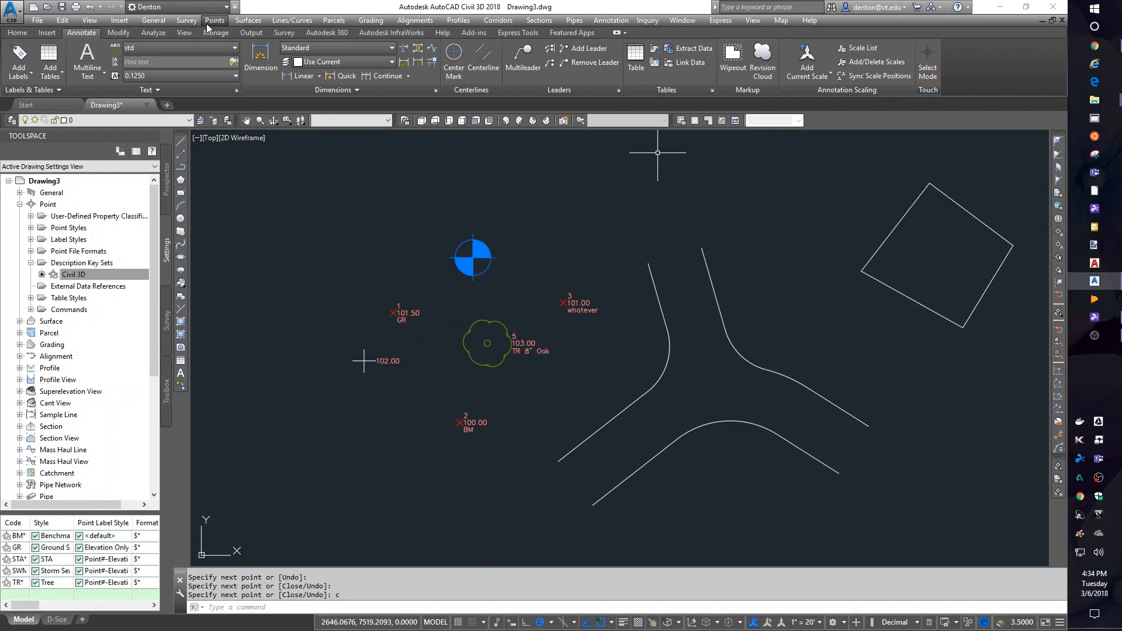
# Create Automatic points described 'corner' on the four corners of the building outline.
pyautogui.click(215, 20)
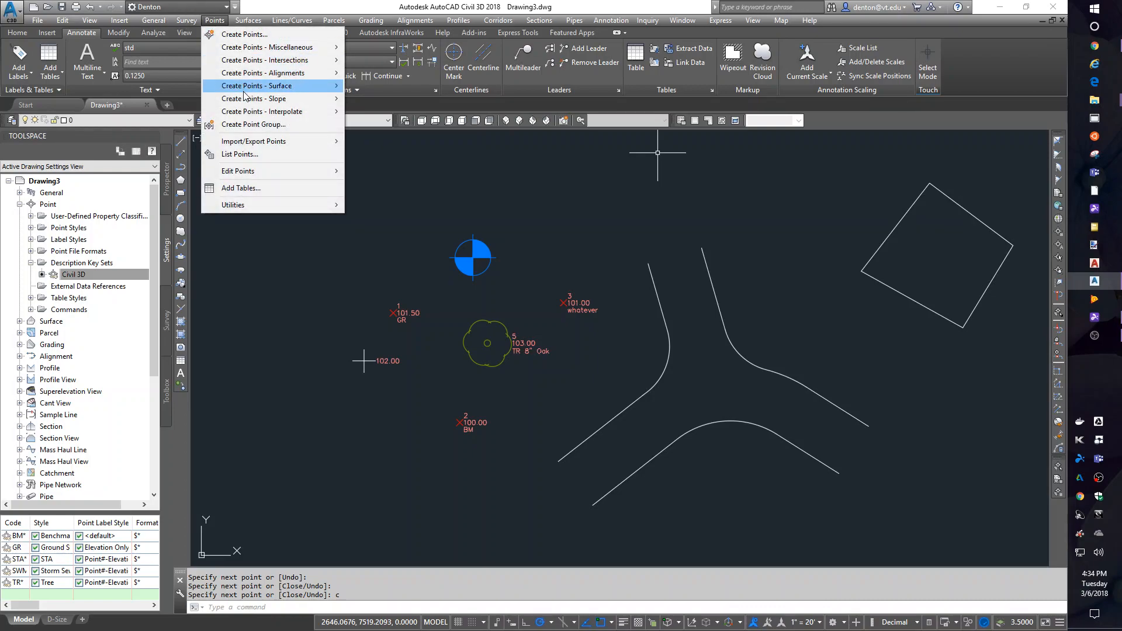
pyautogui.moveTo(245, 34)
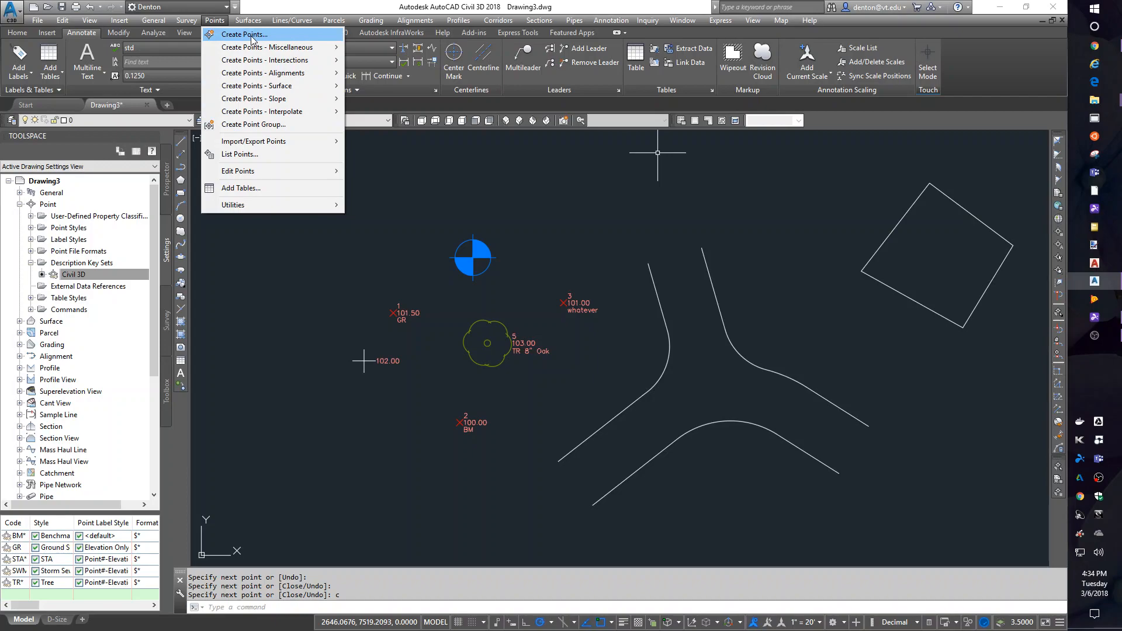
pyautogui.moveTo(269, 47)
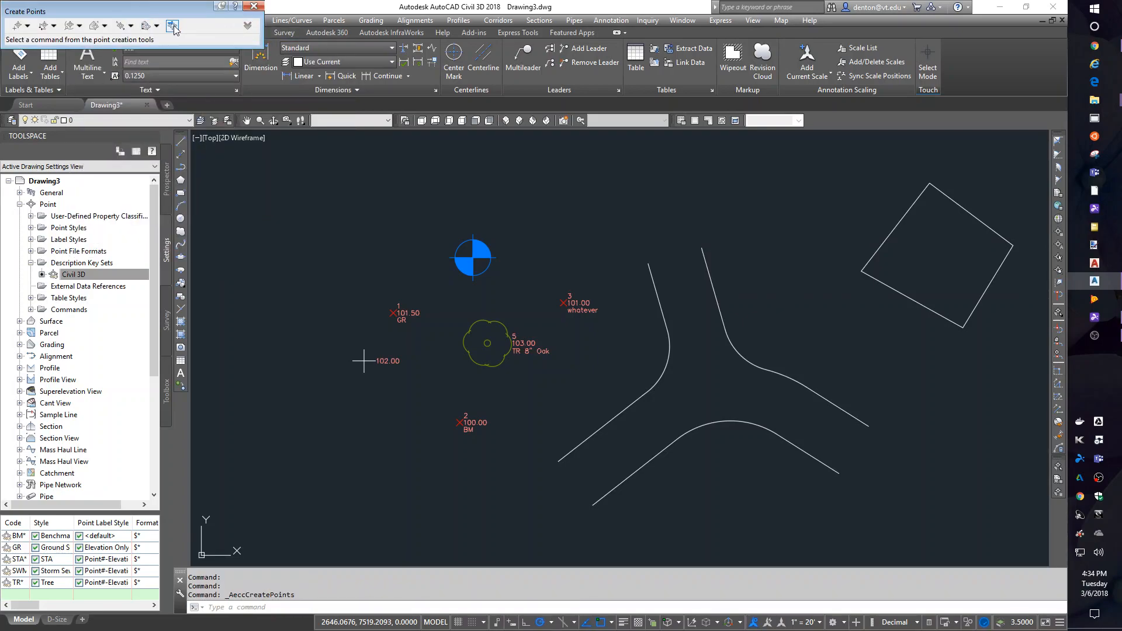
pyautogui.click(175, 26)
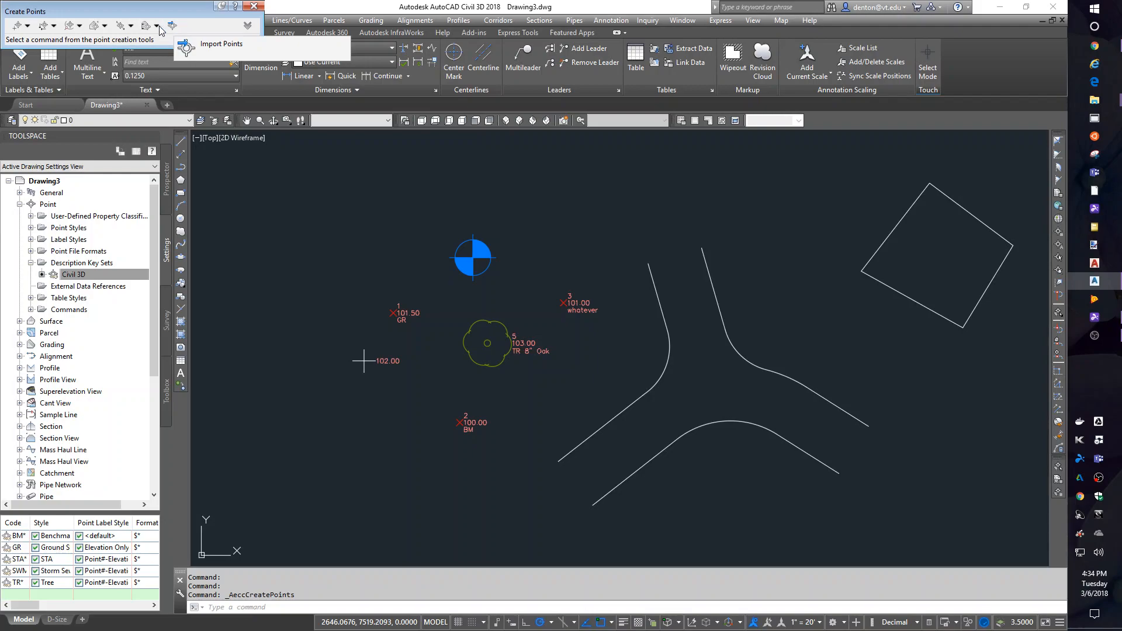
pyautogui.moveTo(148, 26)
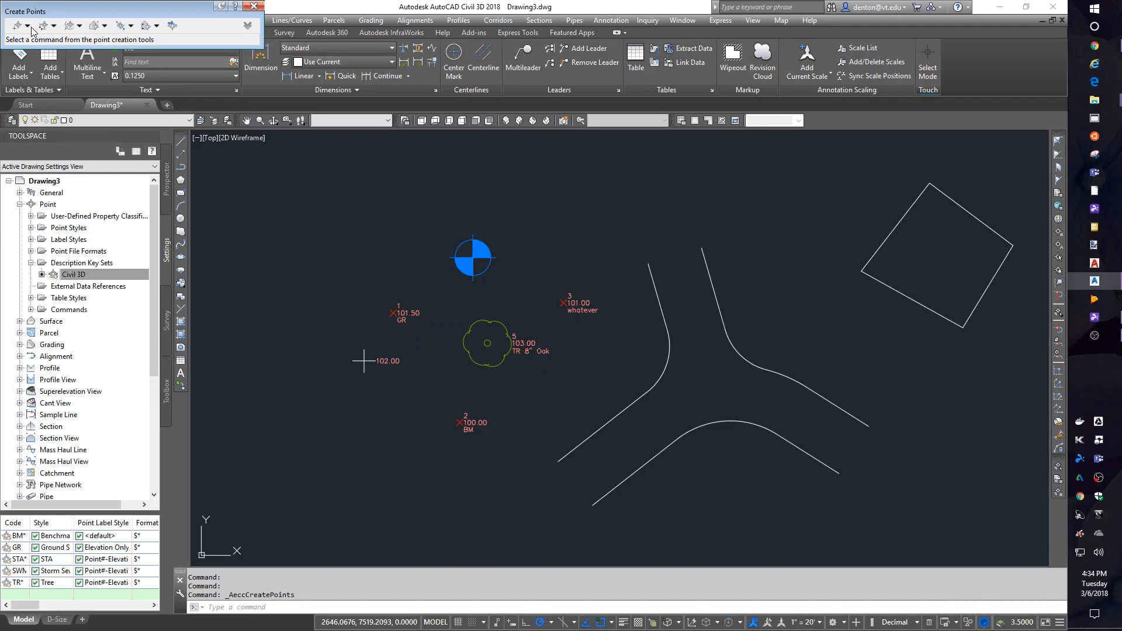
pyautogui.click(27, 25)
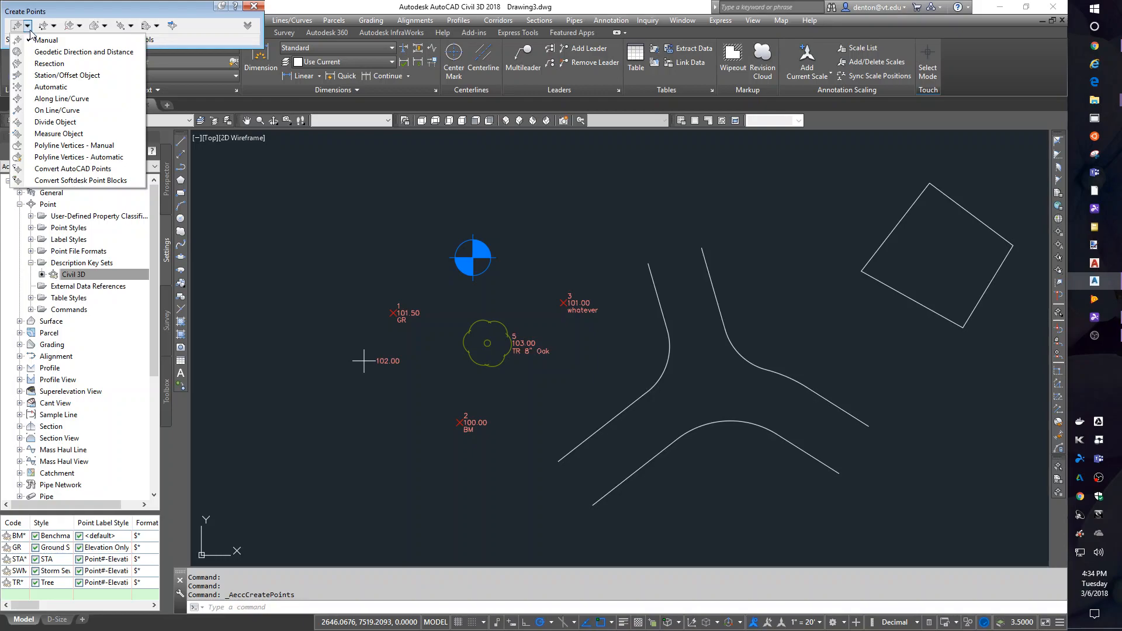
pyautogui.moveTo(66, 74)
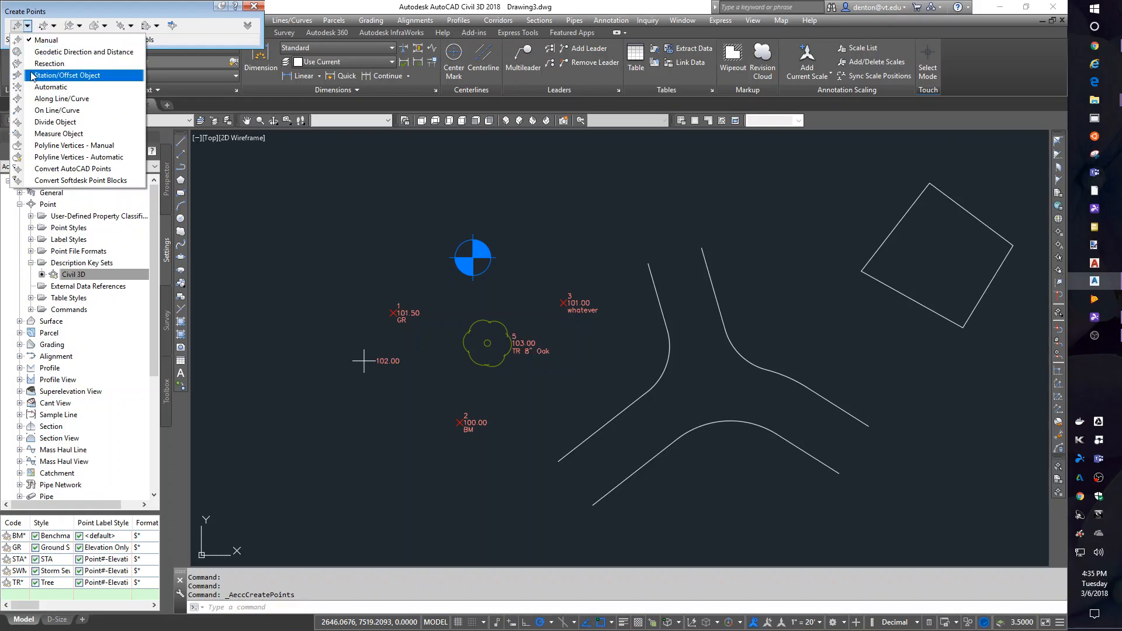
pyautogui.click(49, 86)
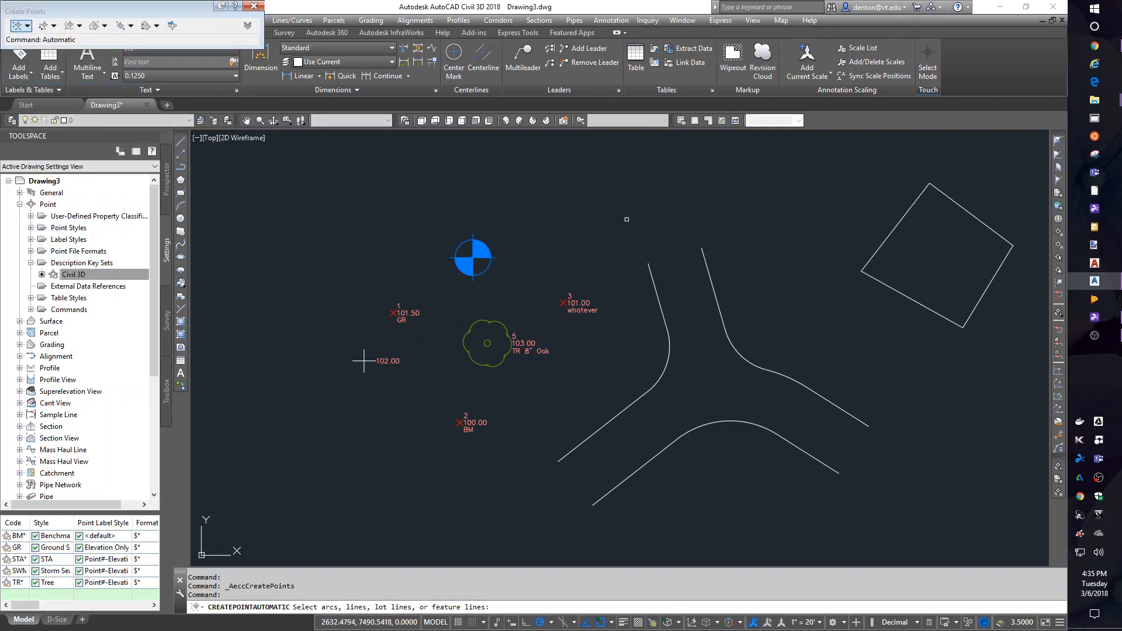
pyautogui.click(892, 288)
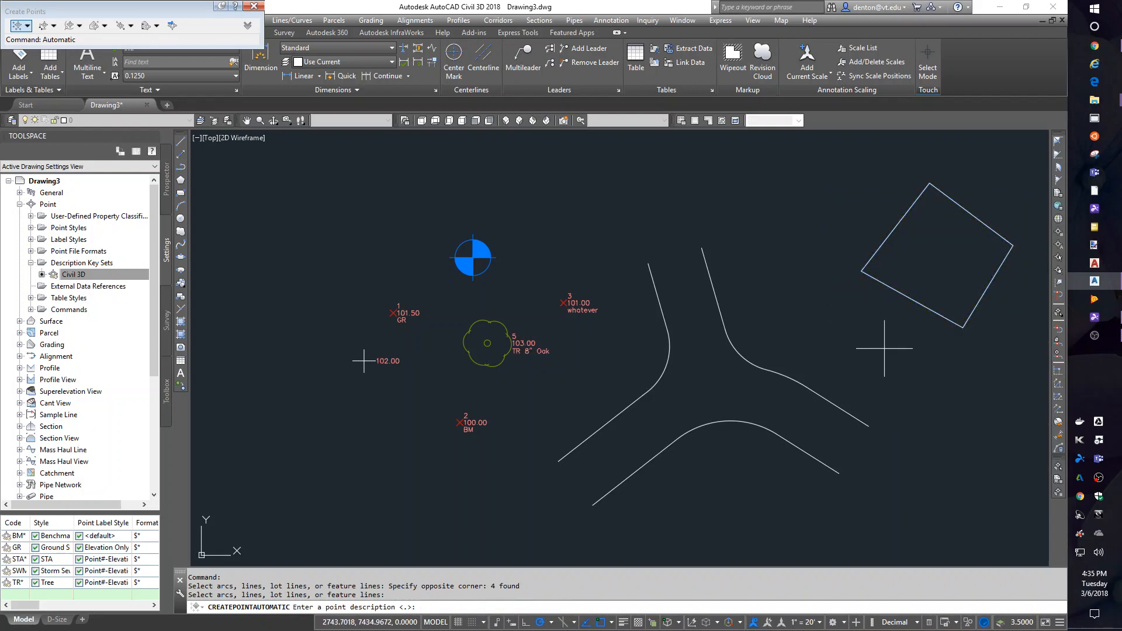
pyautogui.write('corner')
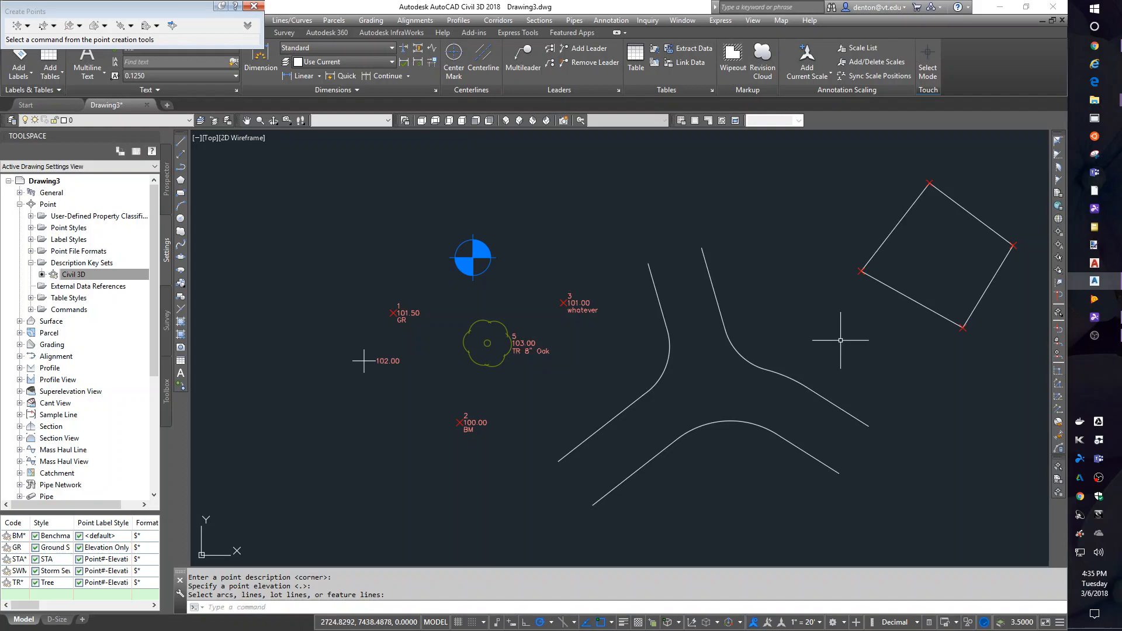
pyautogui.moveTo(823, 154)
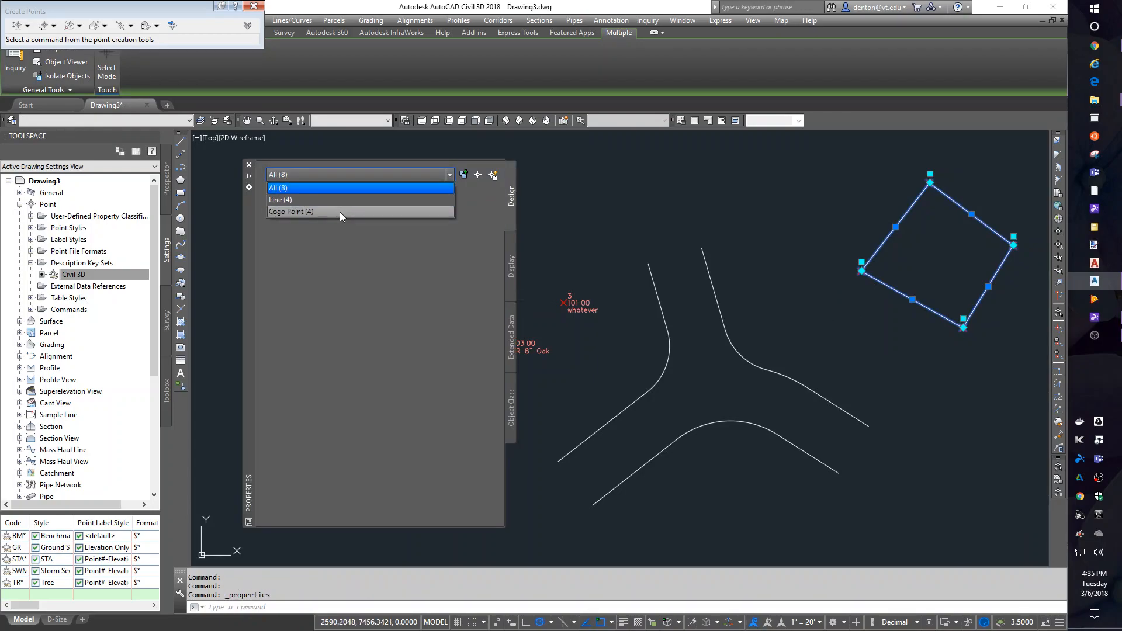
# Filter Properties to Cogo Point (4) and assign a label style showing the corner descriptions.
pyautogui.click(291, 211)
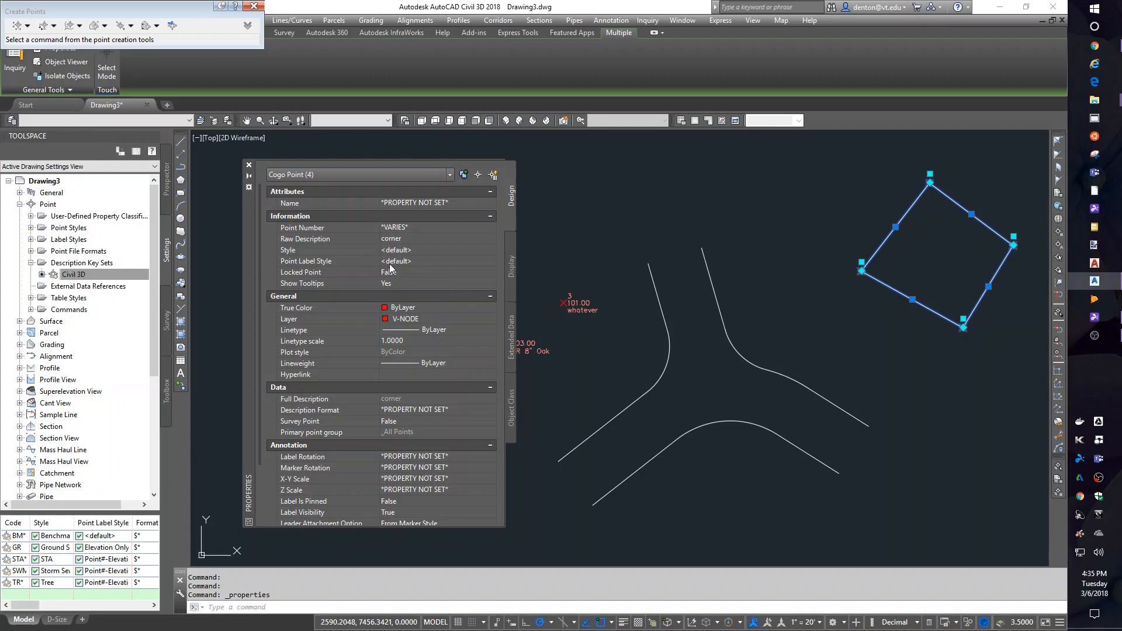
pyautogui.click(490, 261)
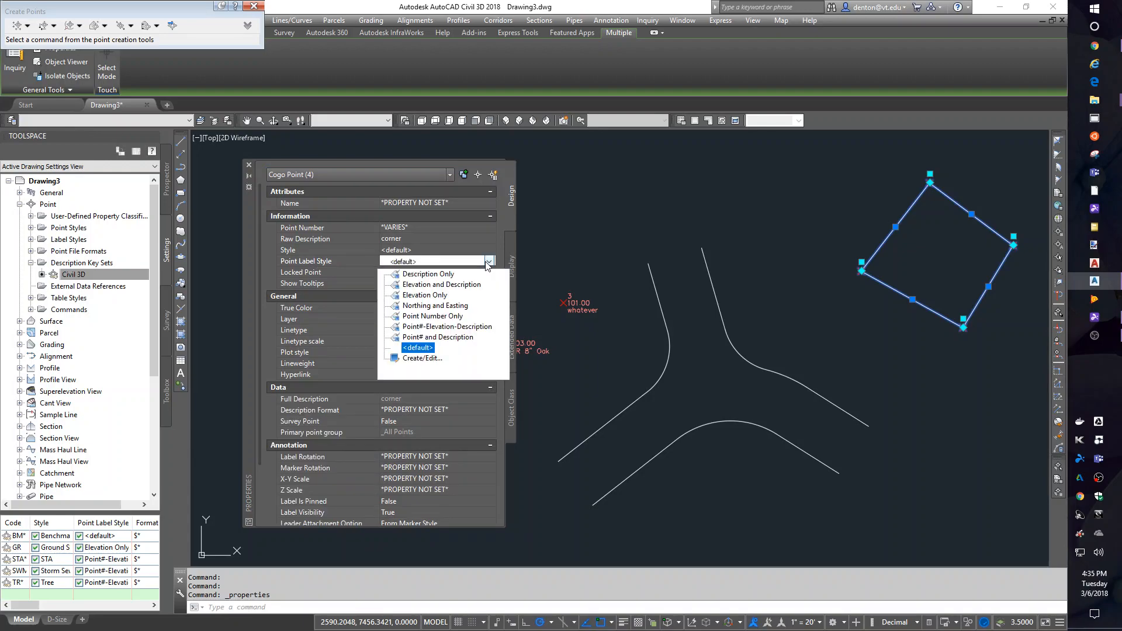
pyautogui.click(446, 326)
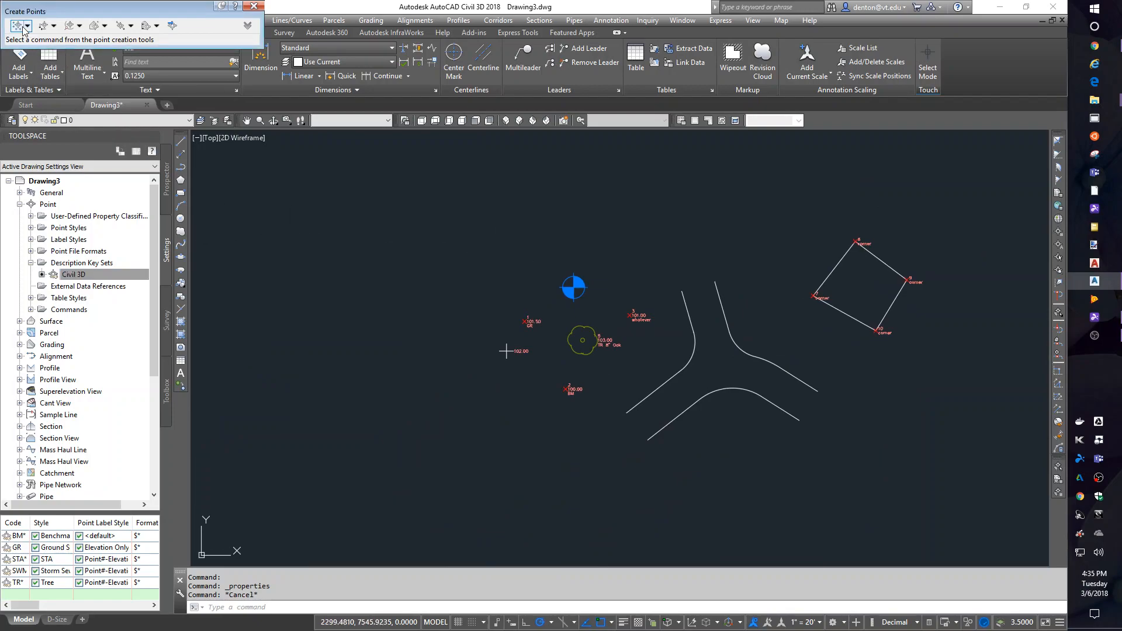
# Create Automatic points described 'x' on all the window-selected road lines and arcs.
pyautogui.click(28, 26)
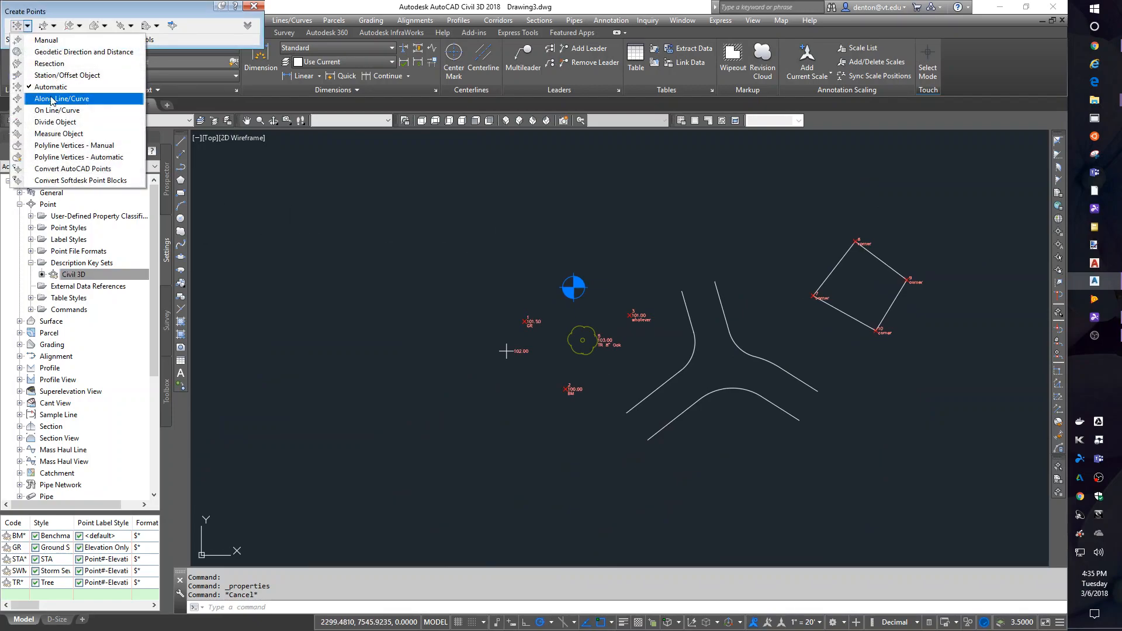
pyautogui.click(50, 88)
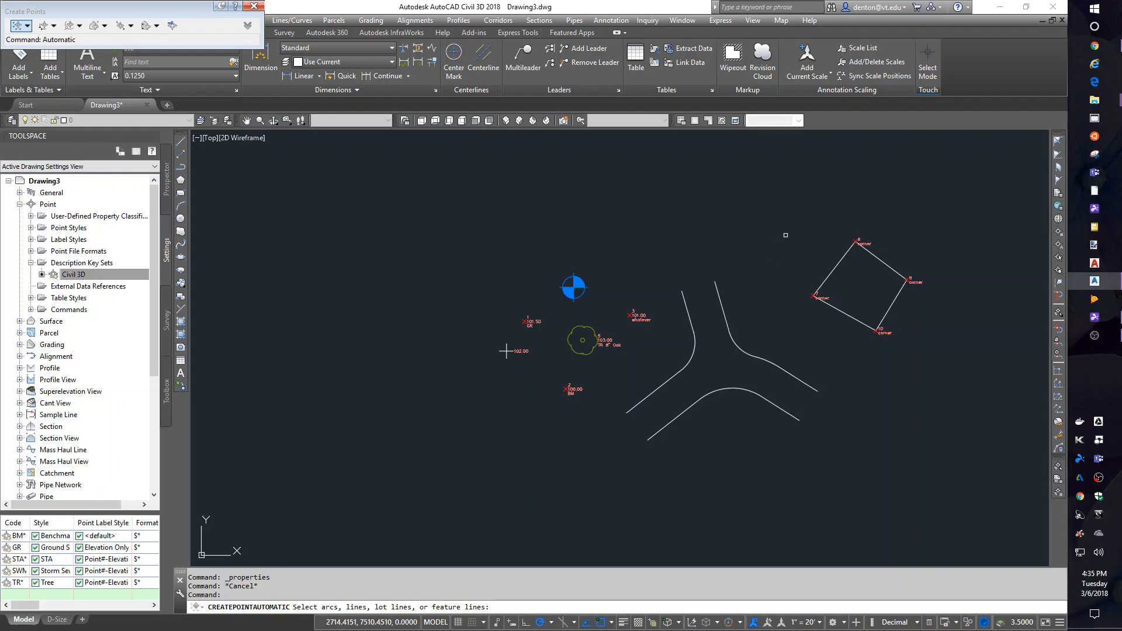
pyautogui.moveTo(786, 235); pyautogui.dragTo(671, 462)
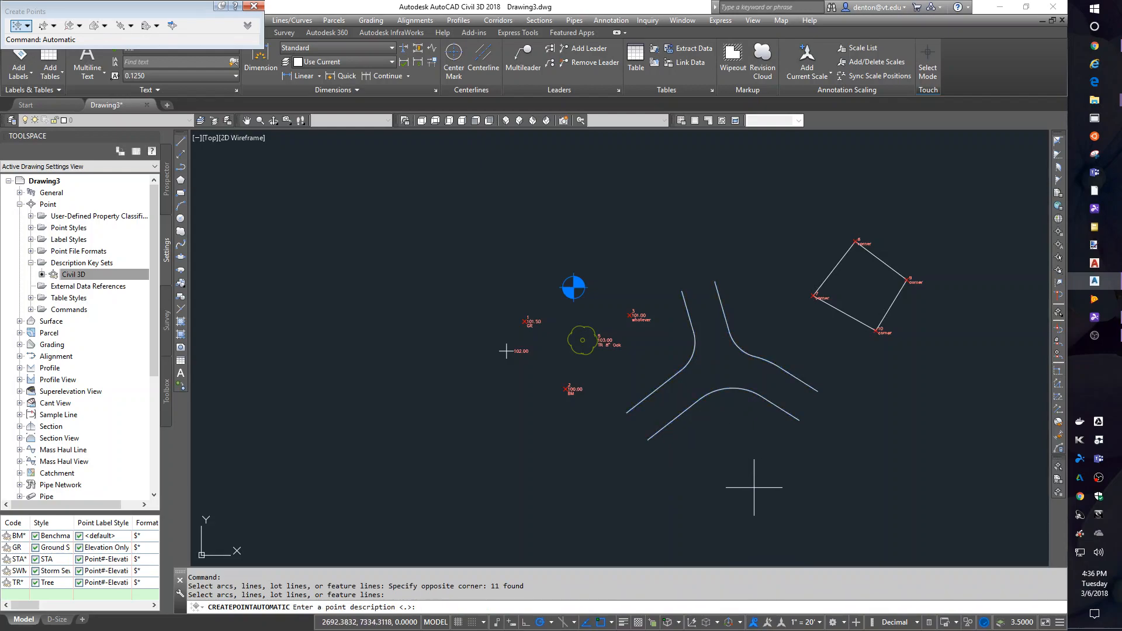
pyautogui.write('x')
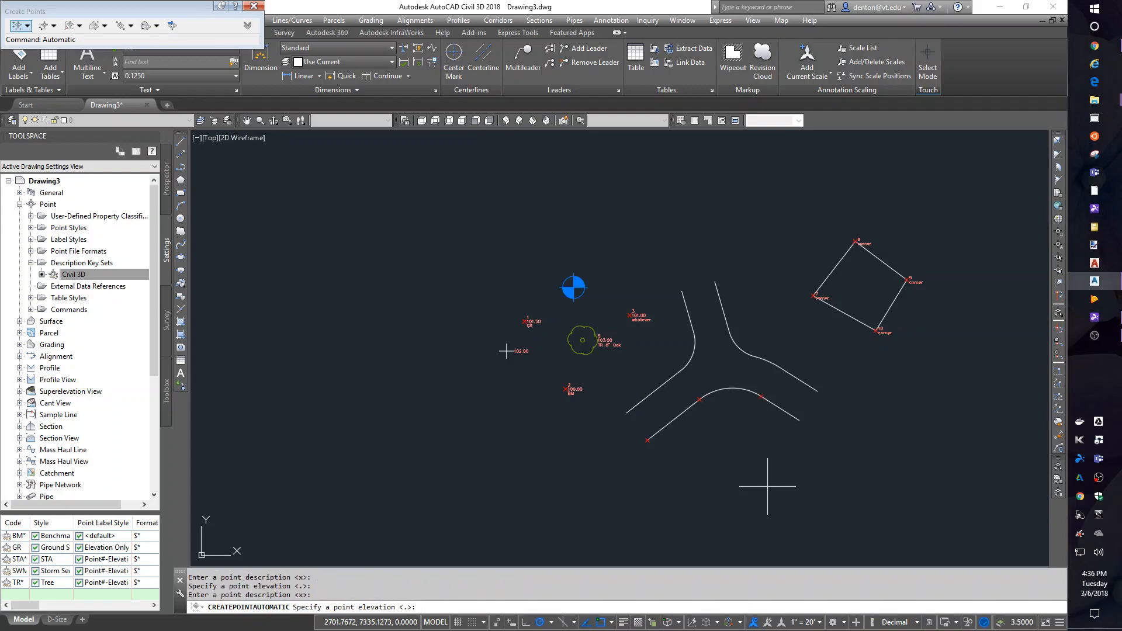
pyautogui.click(732, 442)
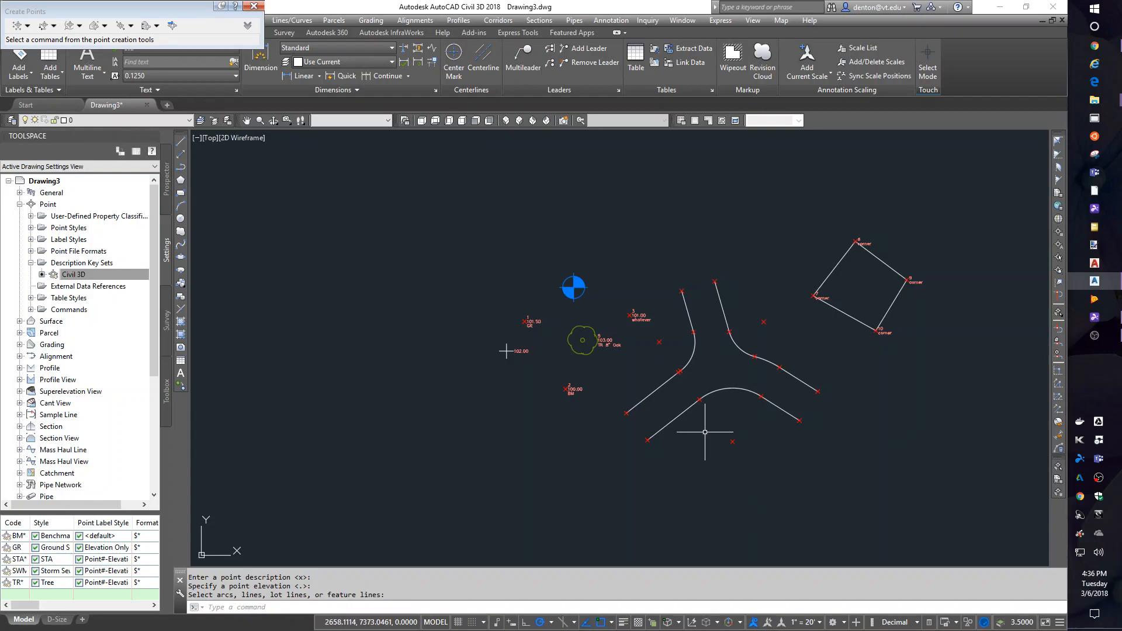
pyautogui.moveTo(584, 442)
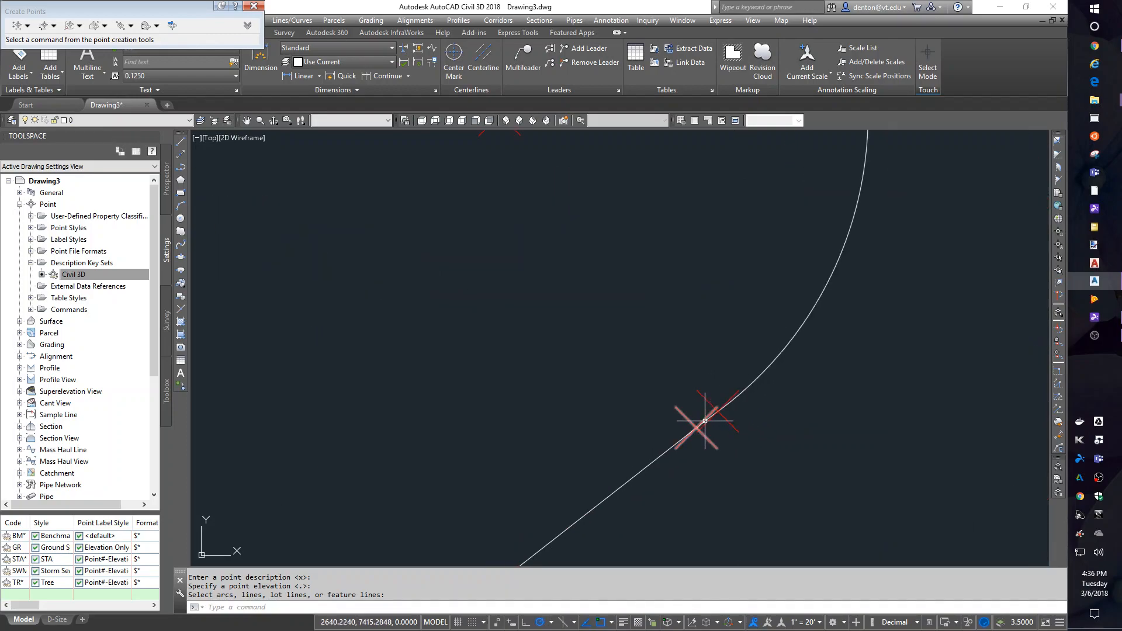
pyautogui.moveTo(688, 435)
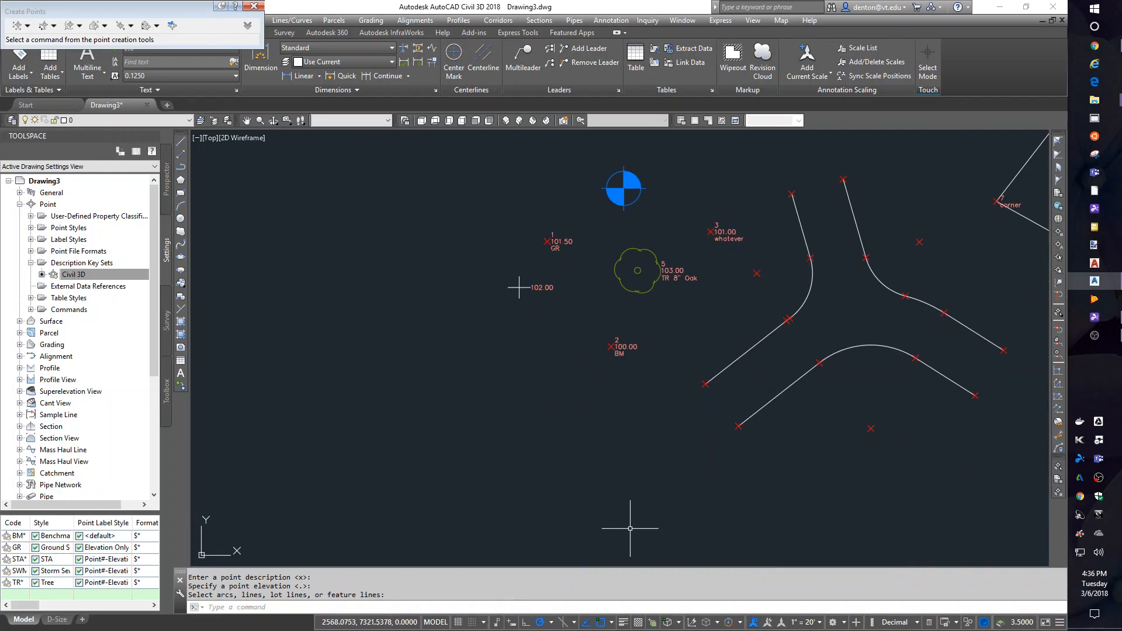
pyautogui.moveTo(774, 494)
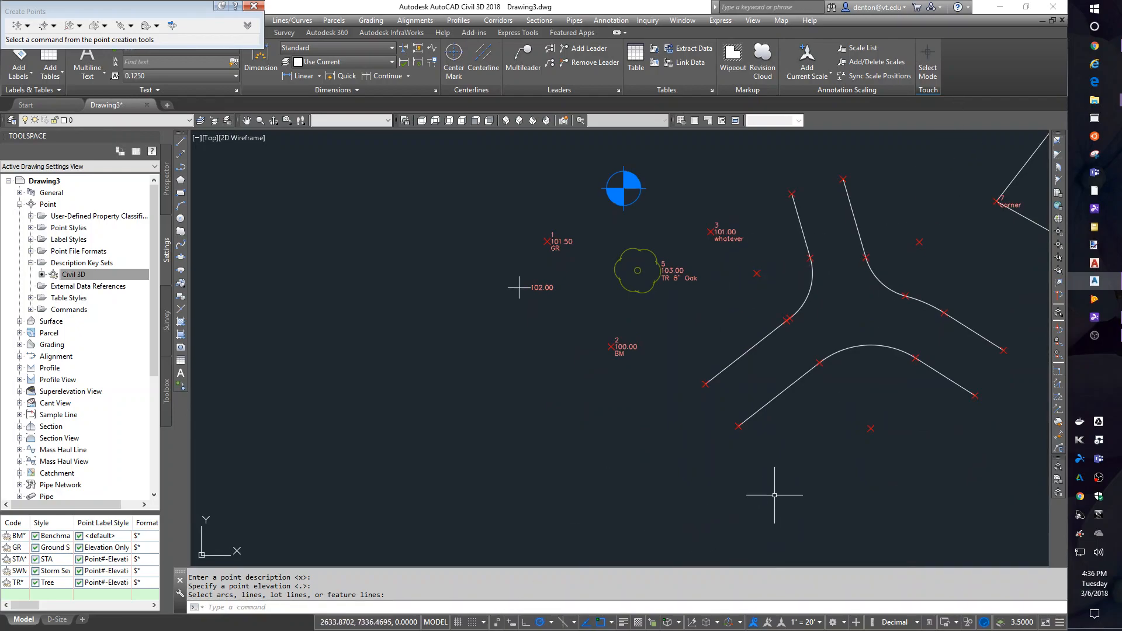
pyautogui.moveTo(800, 473)
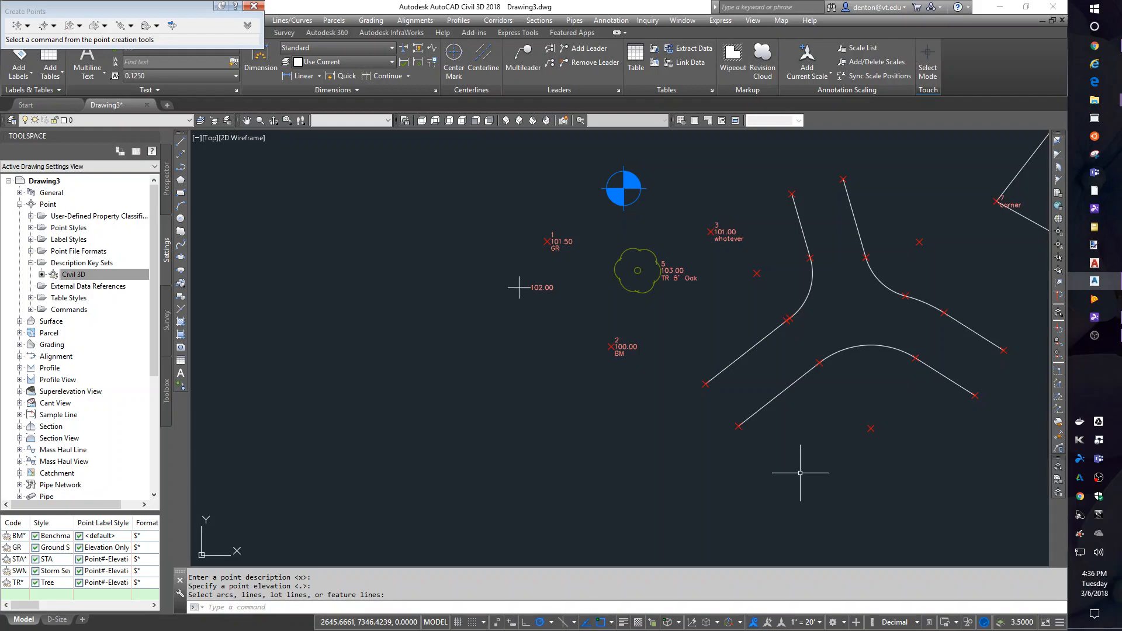
pyautogui.moveTo(762, 499)
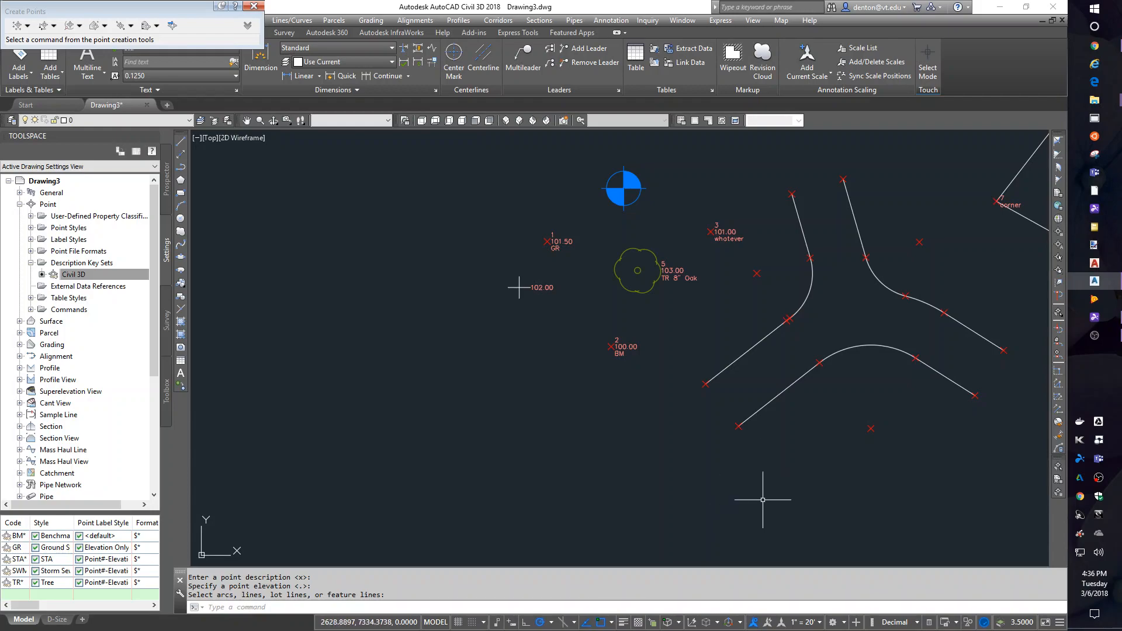